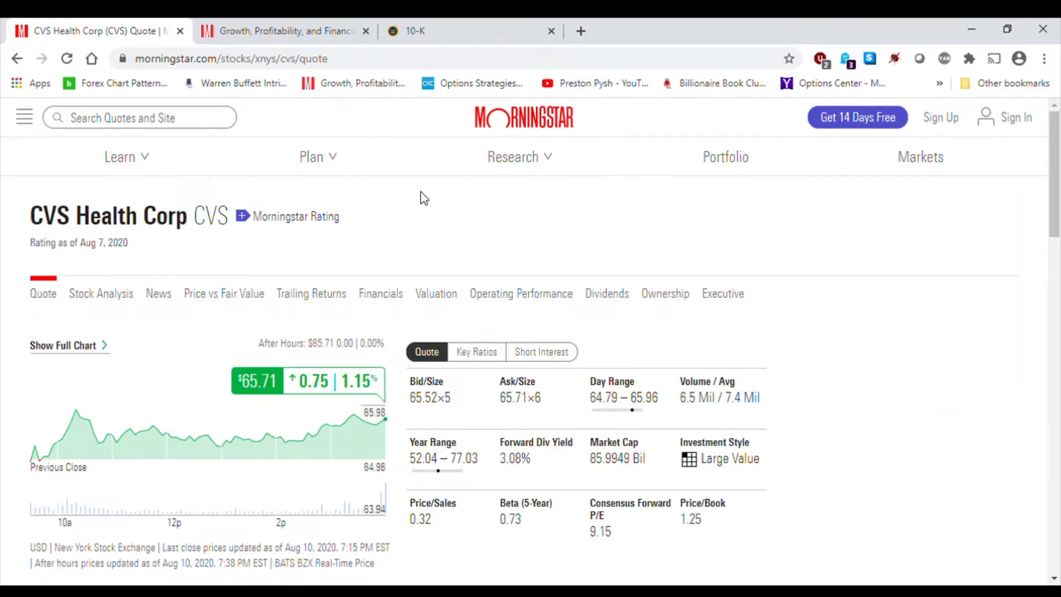
pyautogui.moveTo(436, 191)
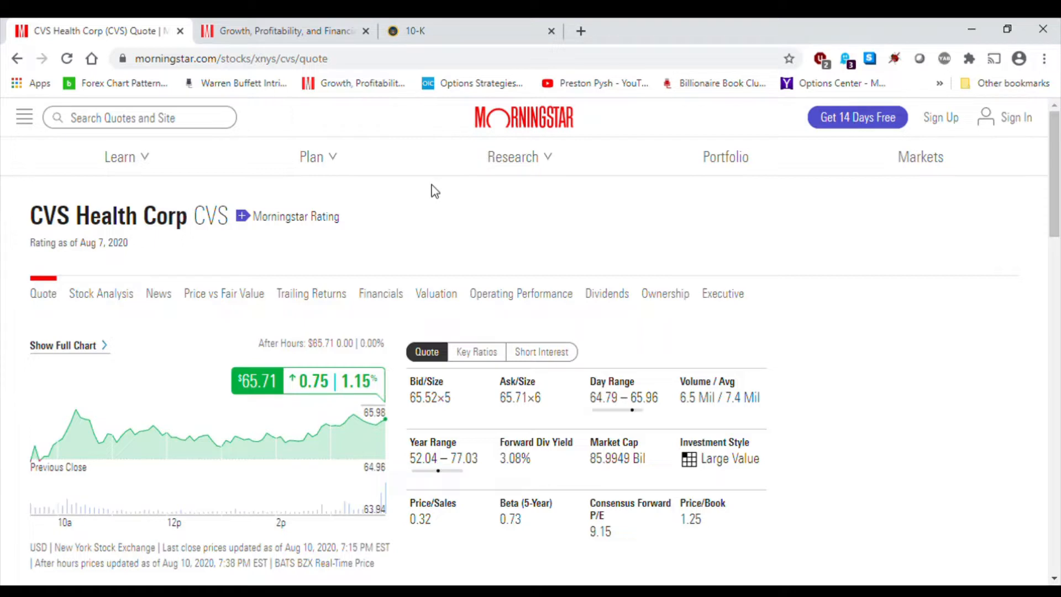
# - Review the Key Ratios page's profitability margins, then return to the financials table
pyautogui.click(283, 31)
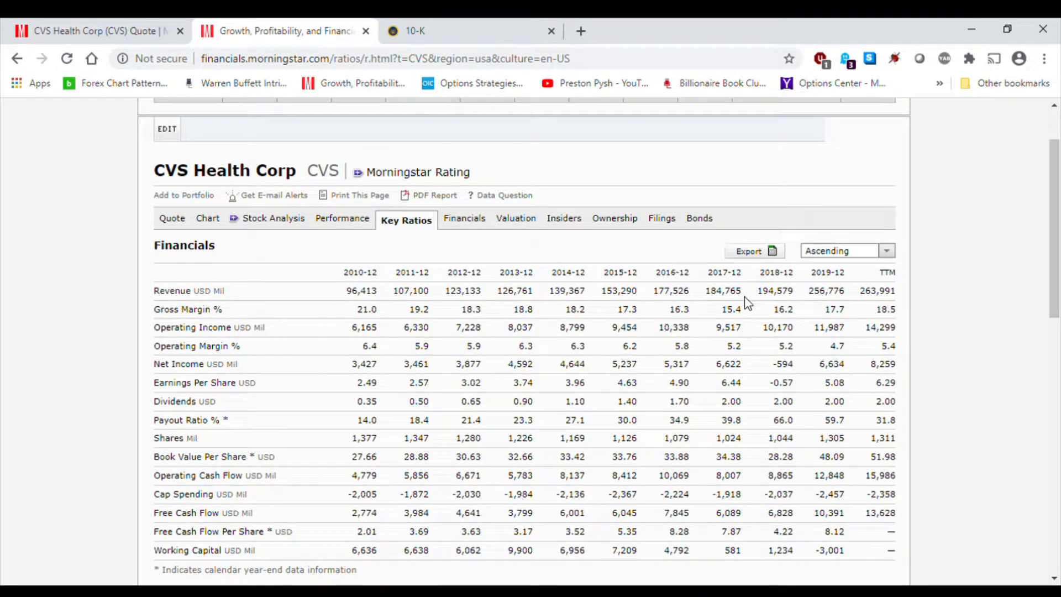
pyautogui.moveTo(669, 382)
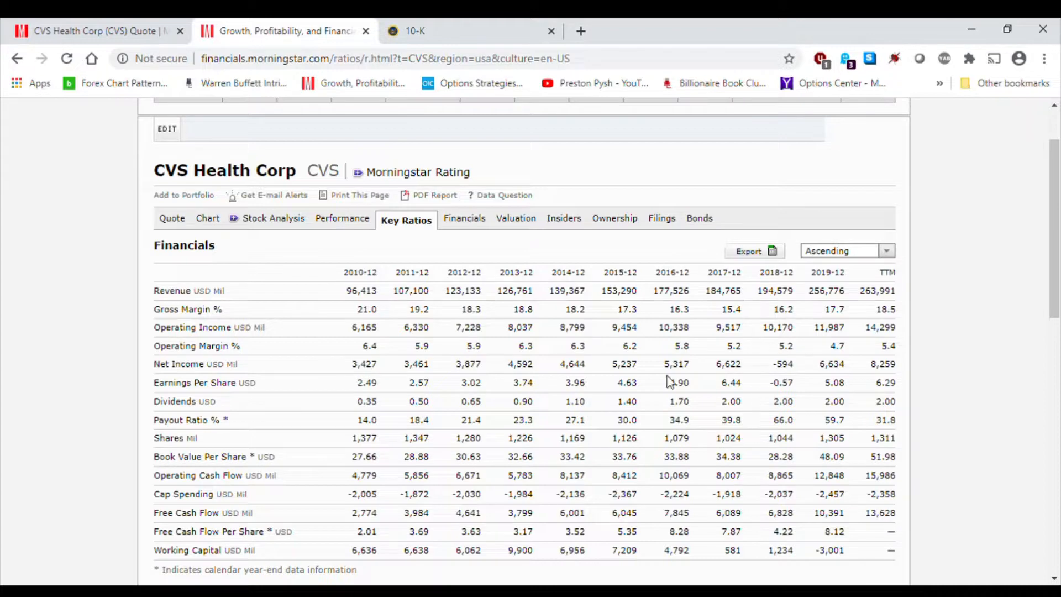
pyautogui.moveTo(545, 360)
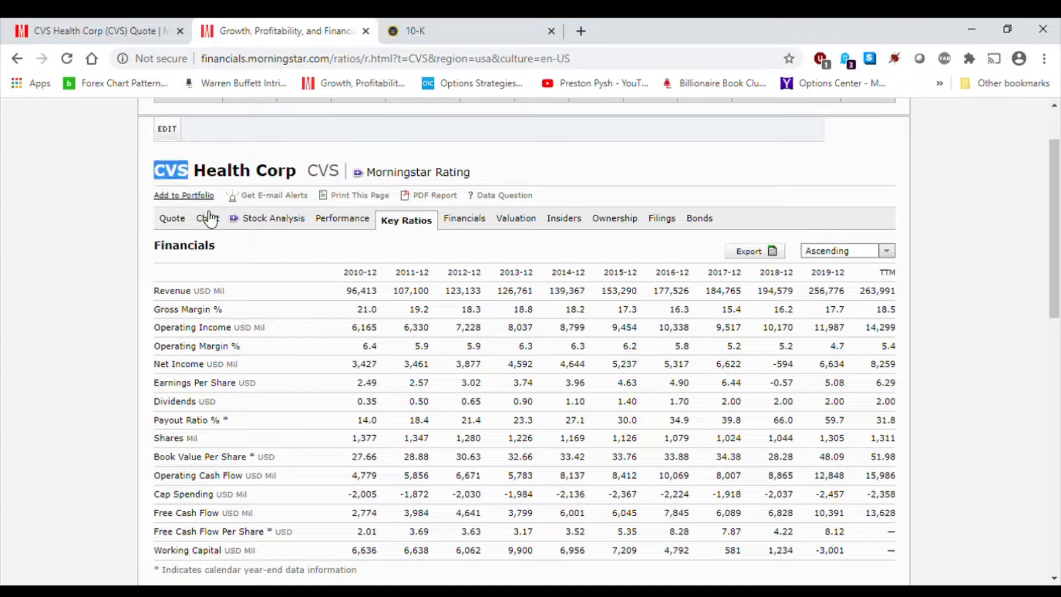
pyautogui.scroll(-3)
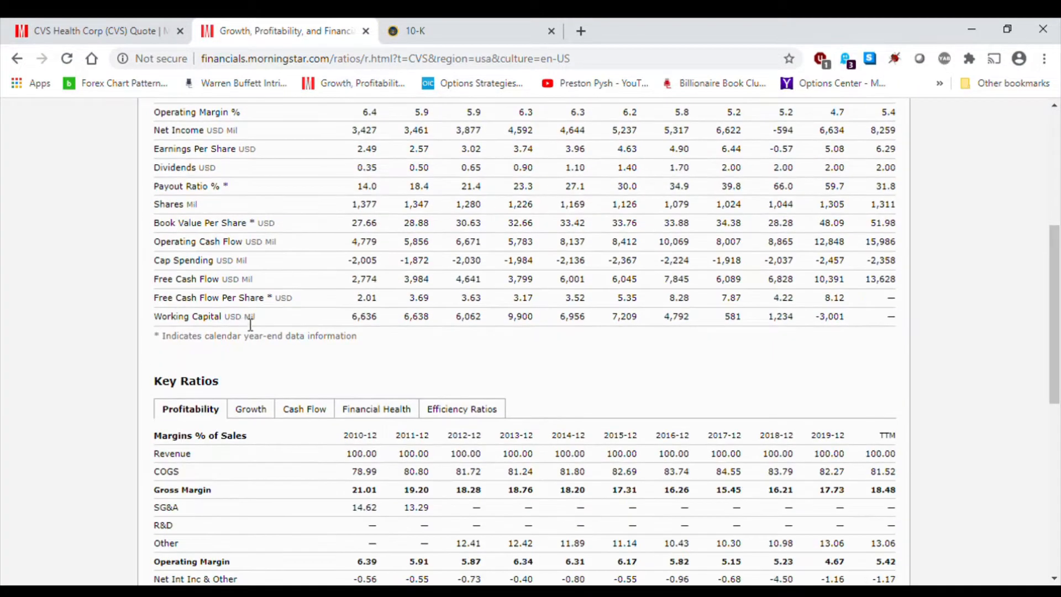
pyautogui.scroll(3)
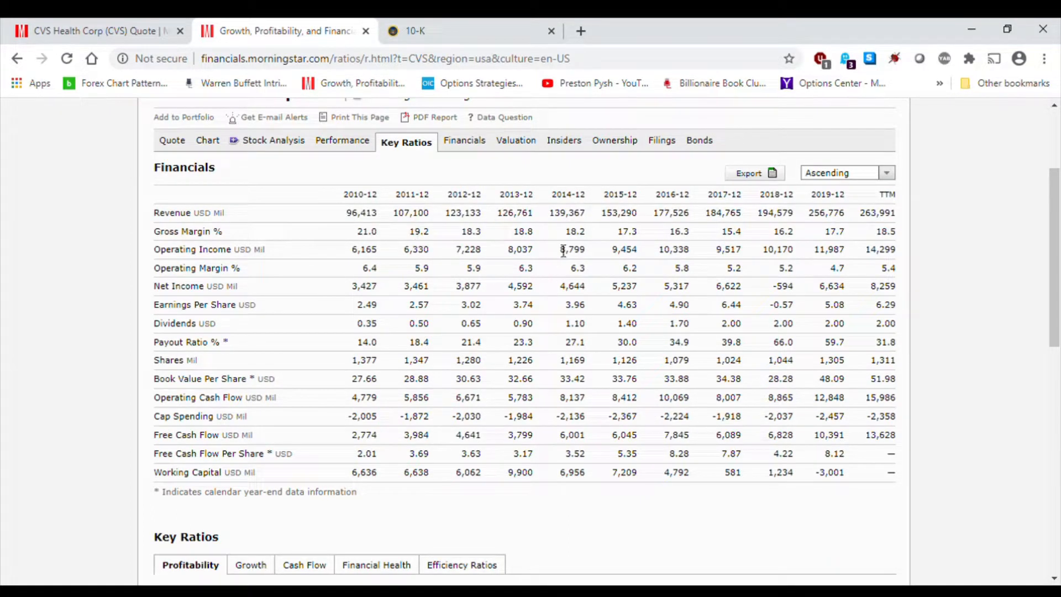
pyautogui.moveTo(826, 224)
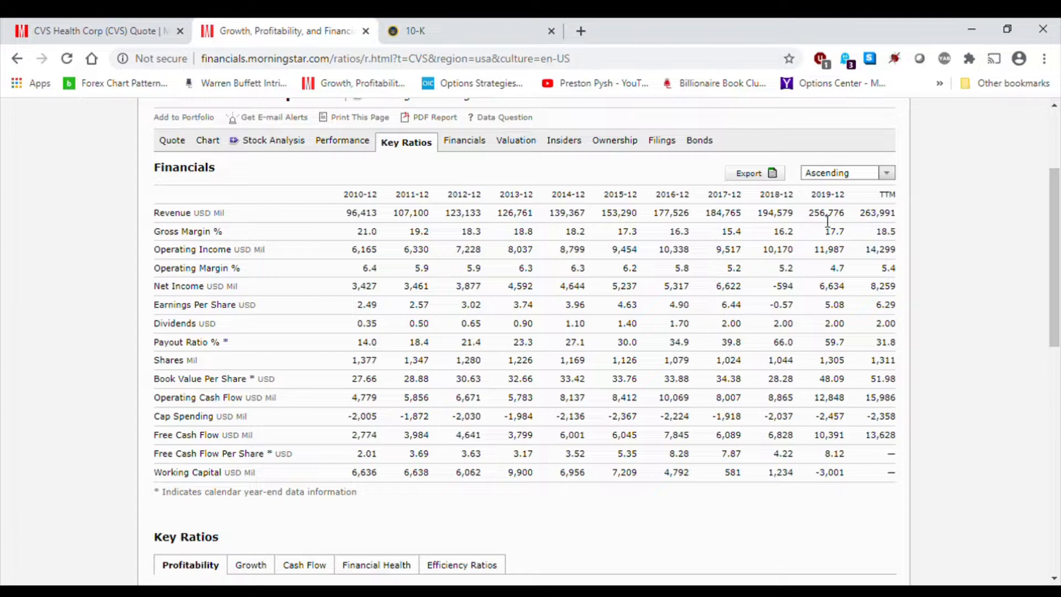
pyautogui.moveTo(341, 225)
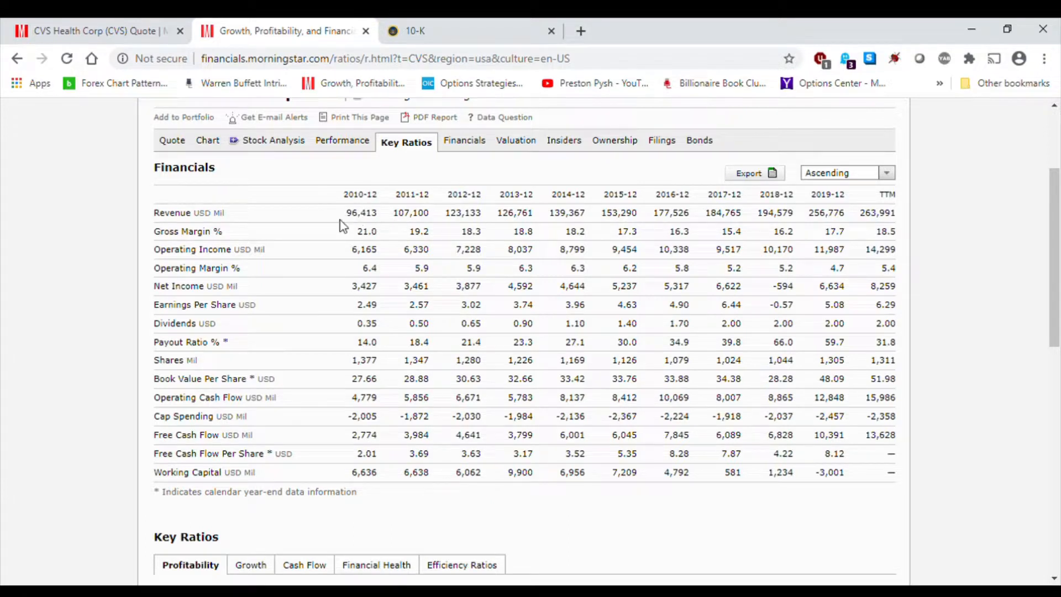
pyautogui.moveTo(715, 248)
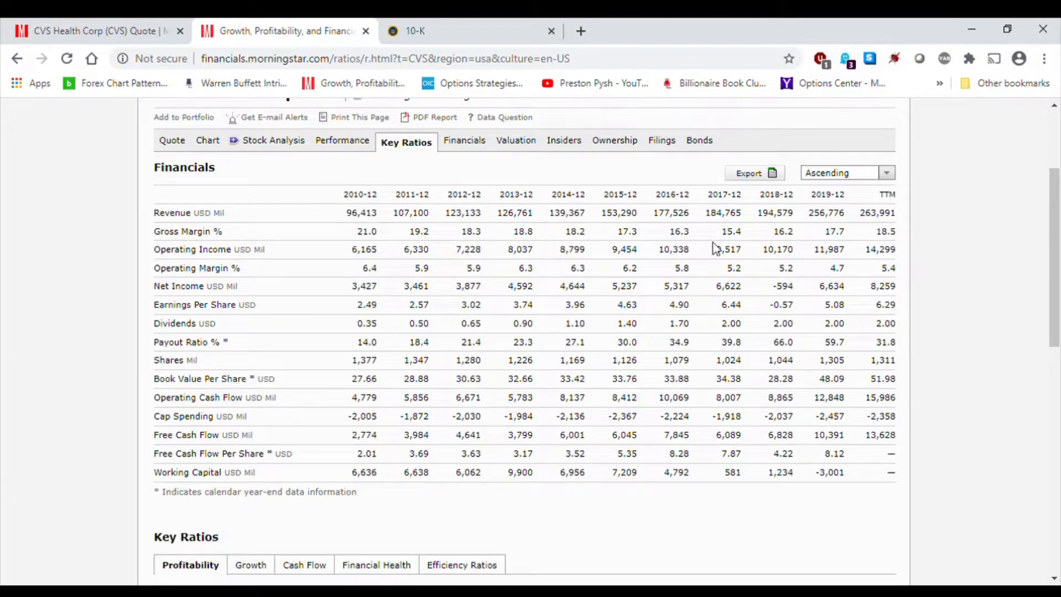
pyautogui.moveTo(851, 221)
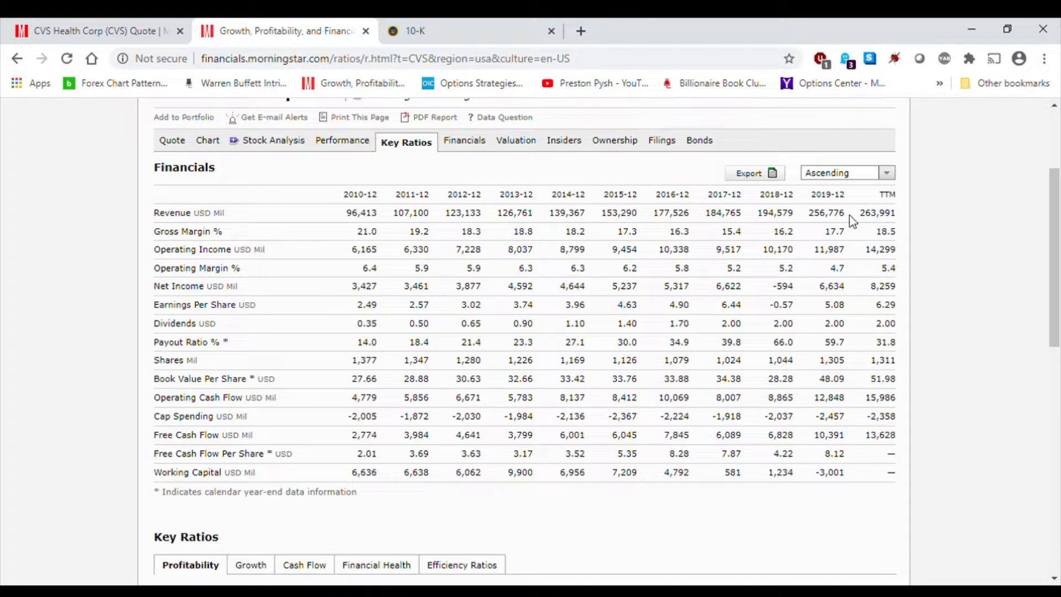
pyautogui.moveTo(373, 390)
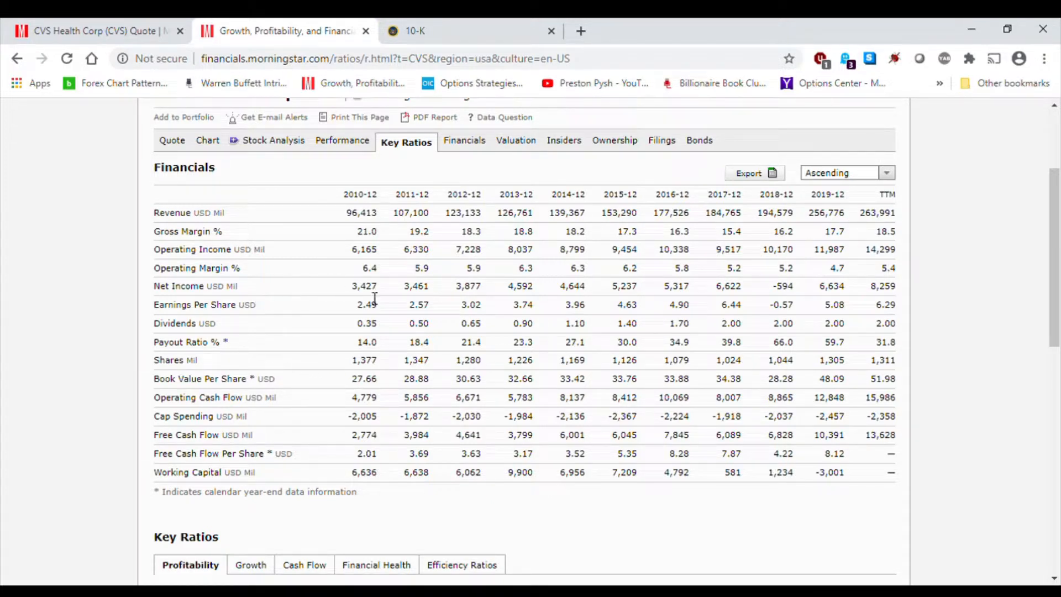
pyautogui.doubleClick(363, 286)
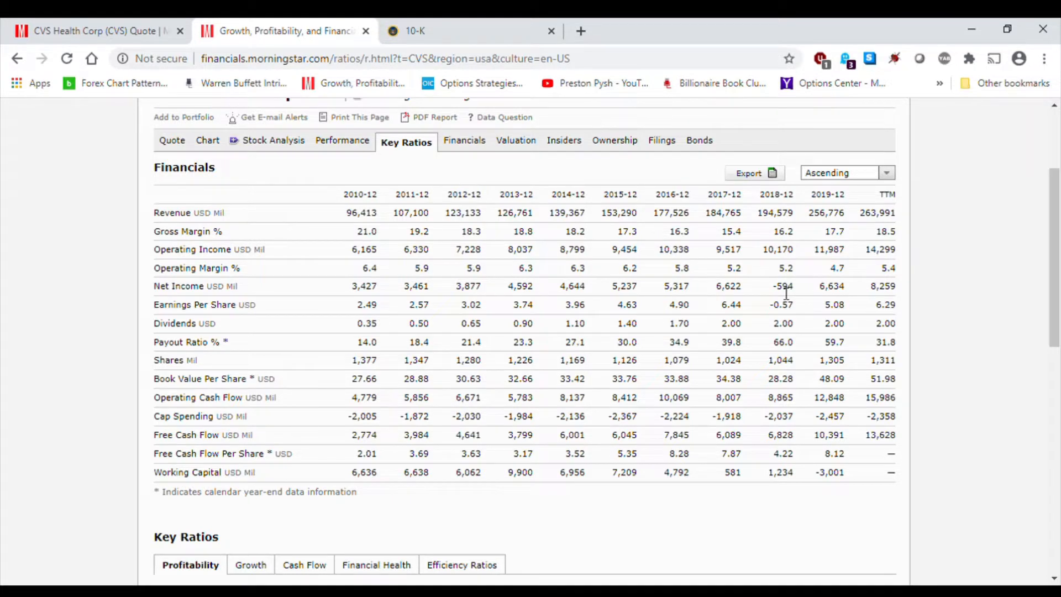
pyautogui.moveTo(798, 288)
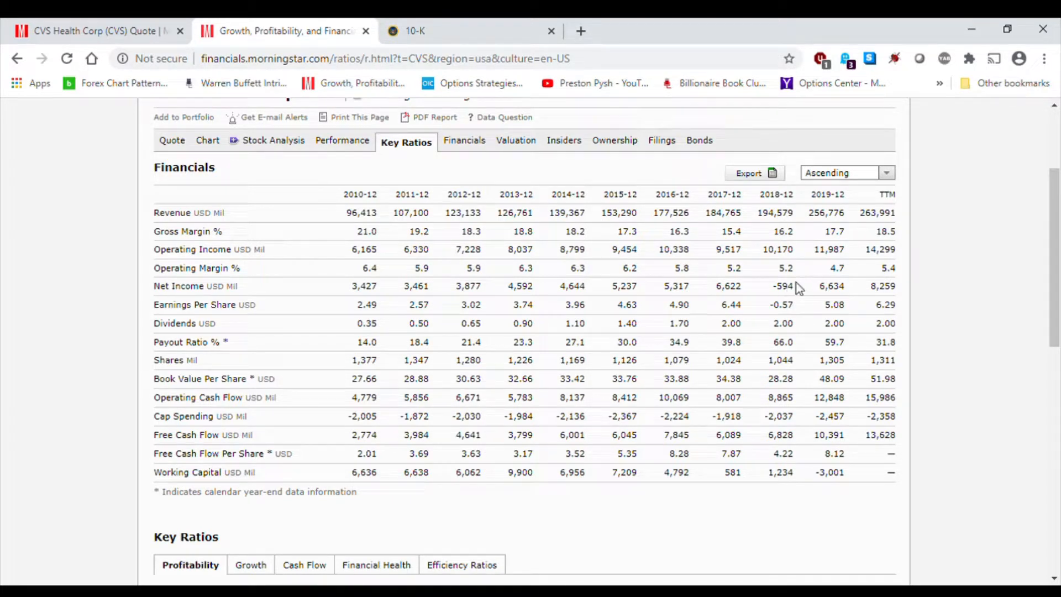
pyautogui.moveTo(792, 298)
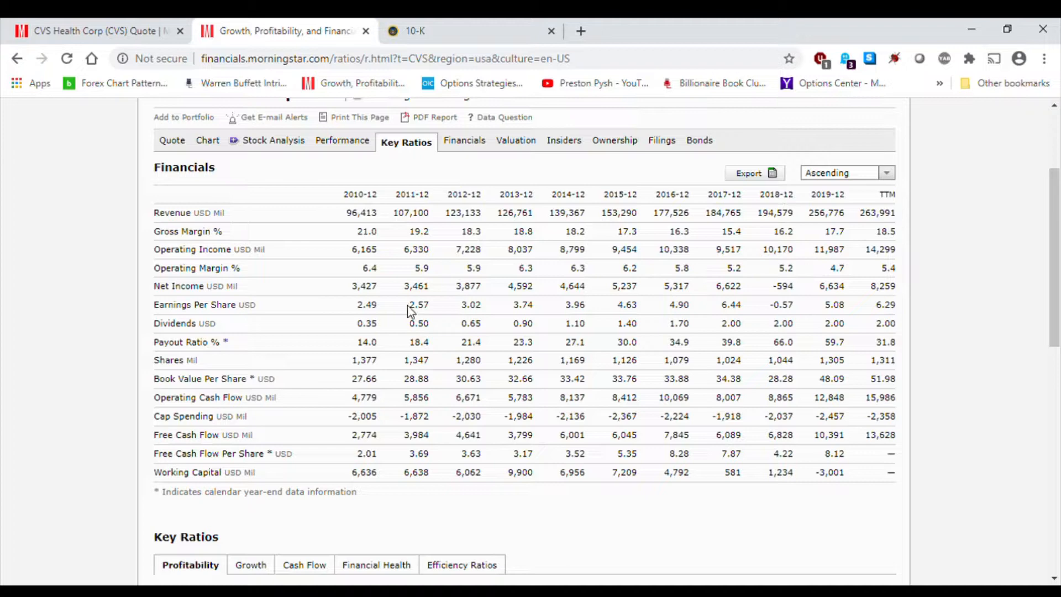
pyautogui.moveTo(788, 287)
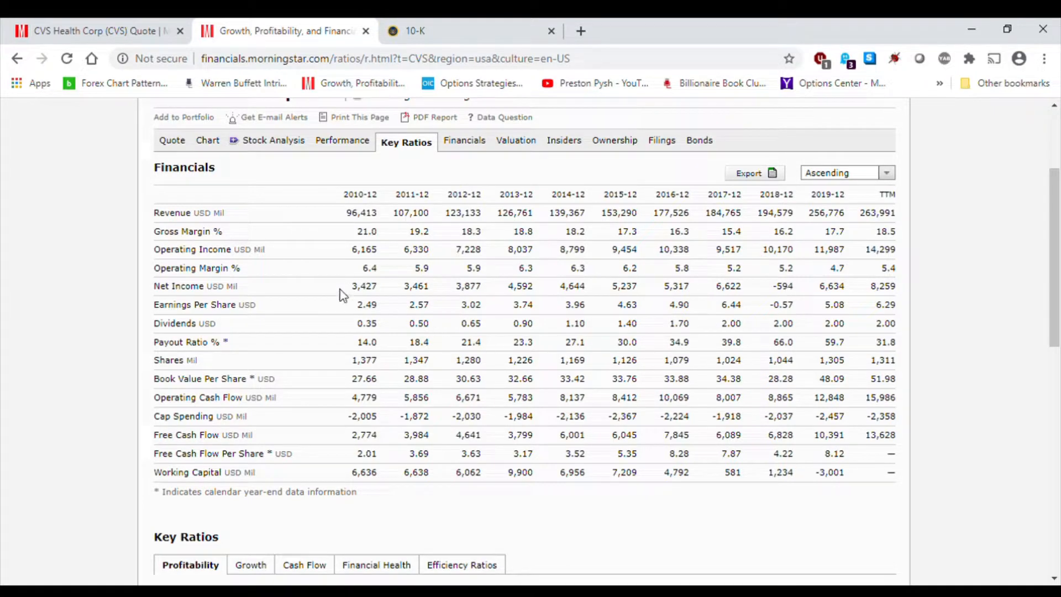
pyautogui.moveTo(806, 296)
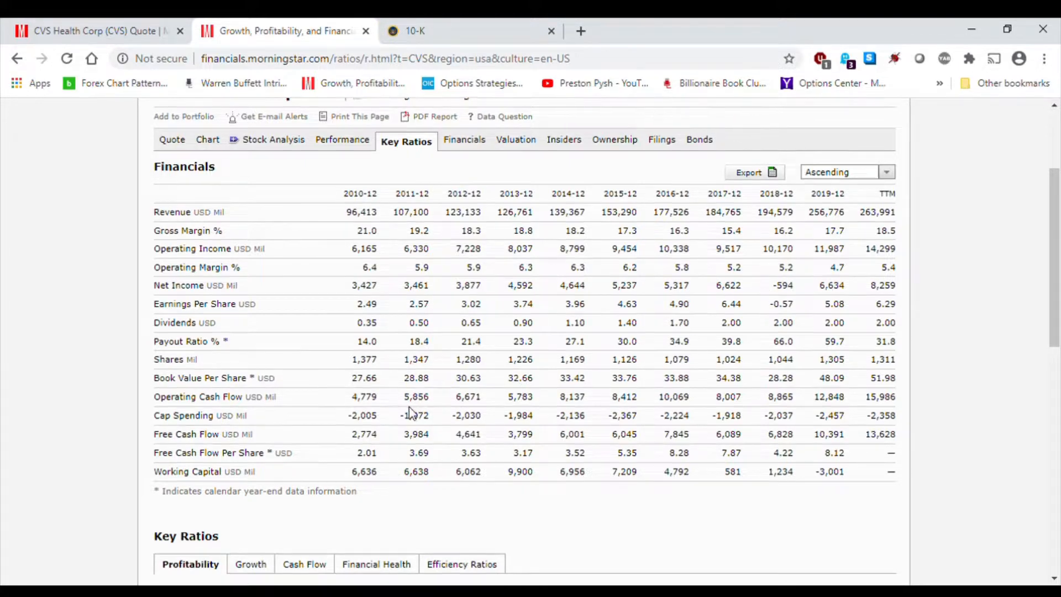
pyautogui.scroll(-3)
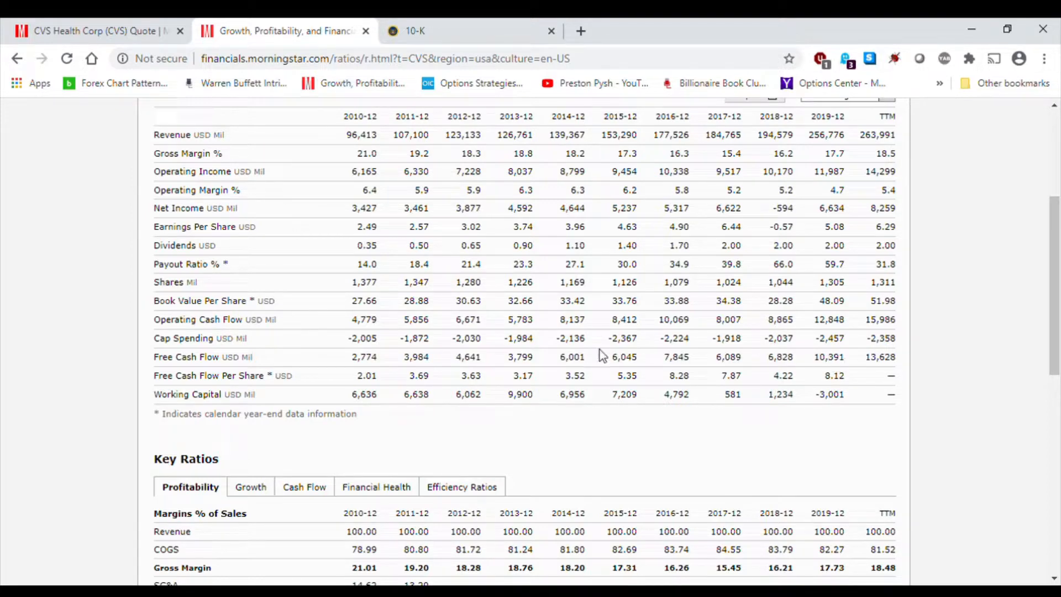
pyautogui.moveTo(855, 375)
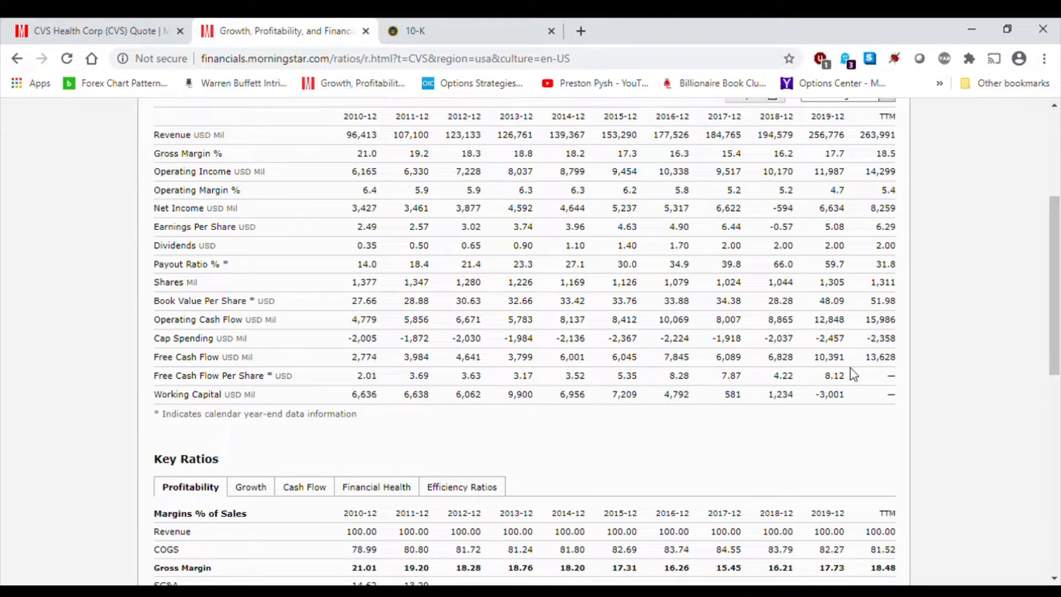
pyautogui.moveTo(832, 372)
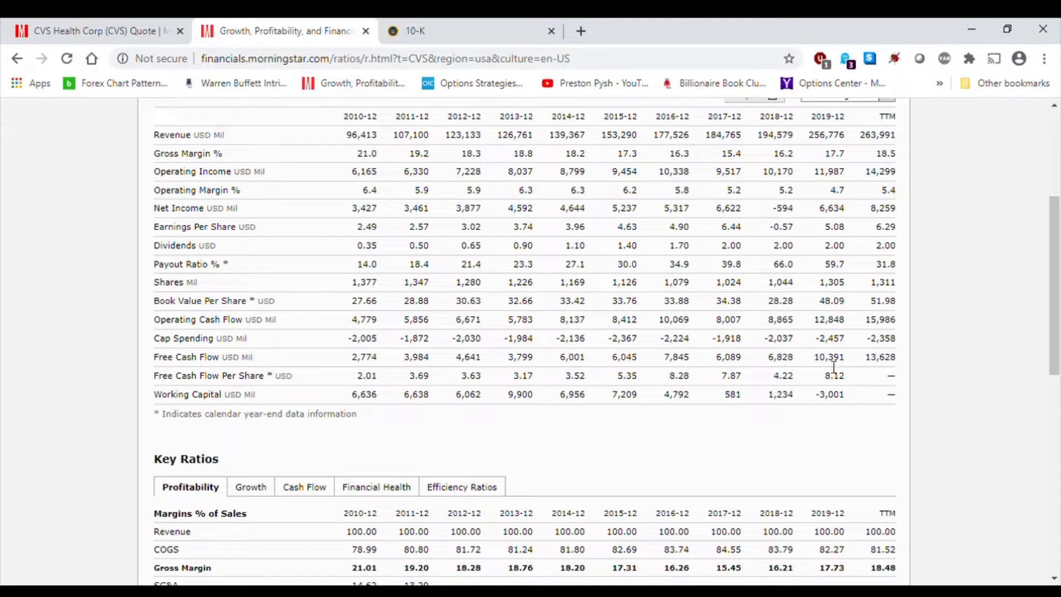
pyautogui.moveTo(741, 379)
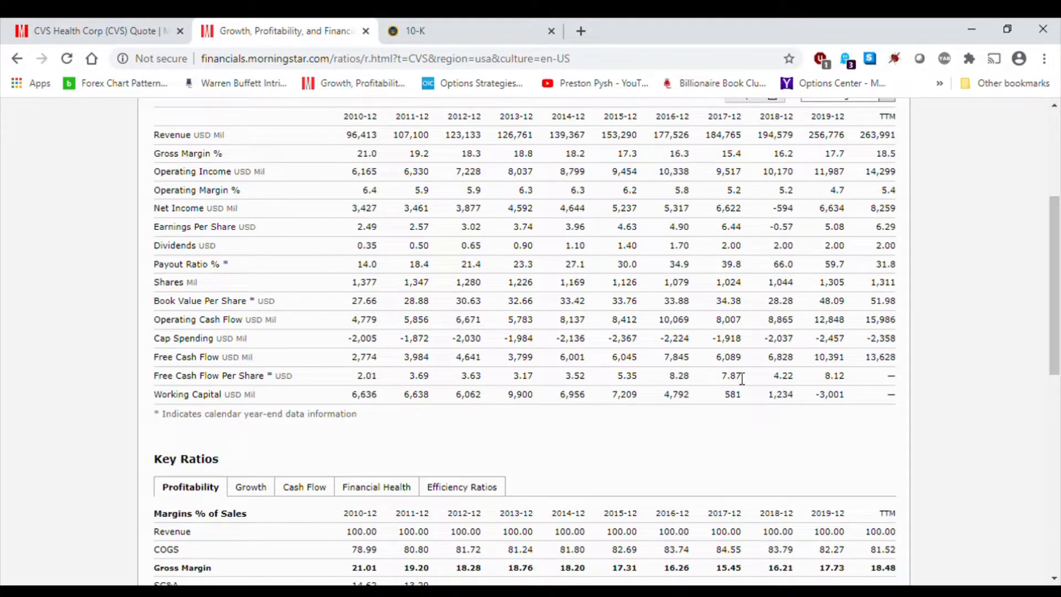
pyautogui.moveTo(197, 324)
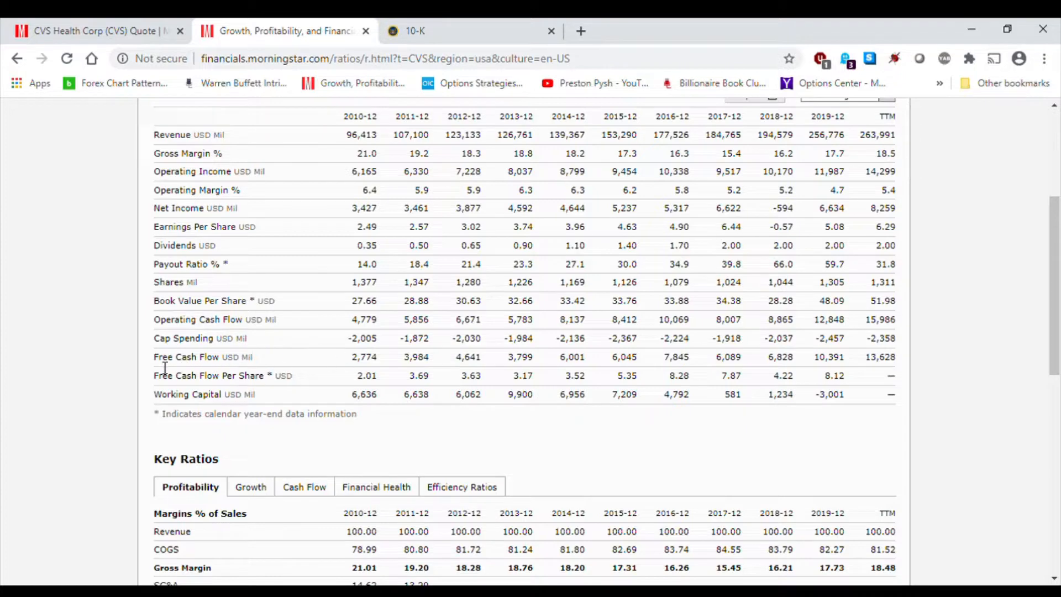
pyautogui.moveTo(744, 369)
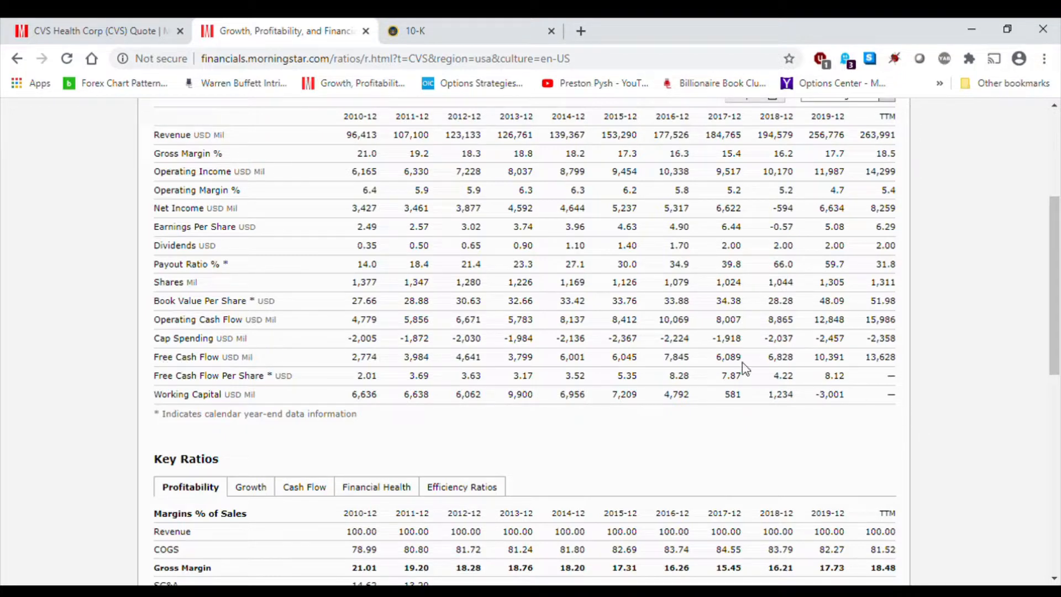
pyautogui.moveTo(852, 341)
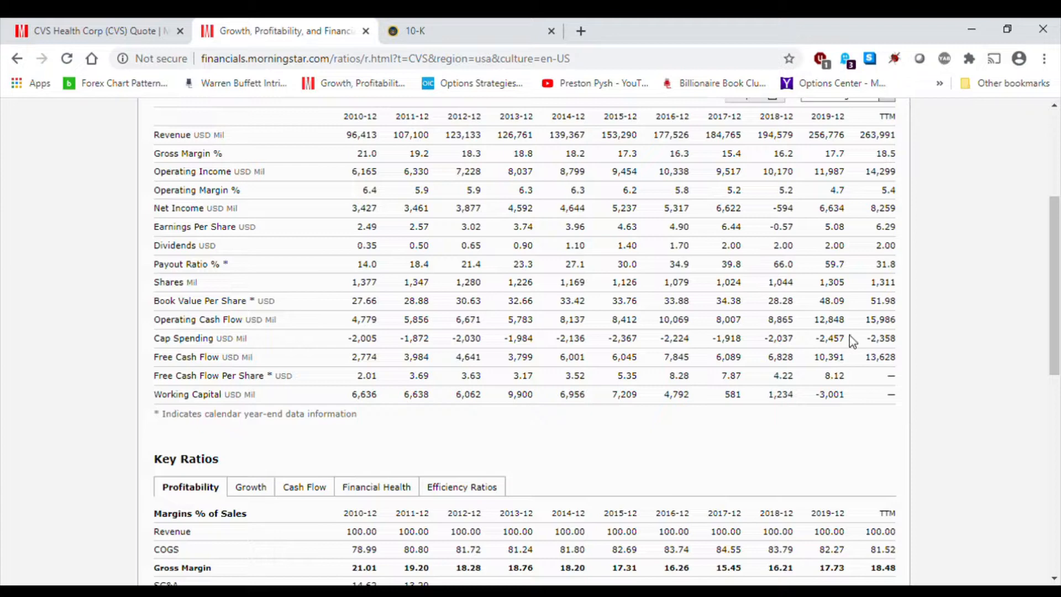
pyautogui.moveTo(810, 374)
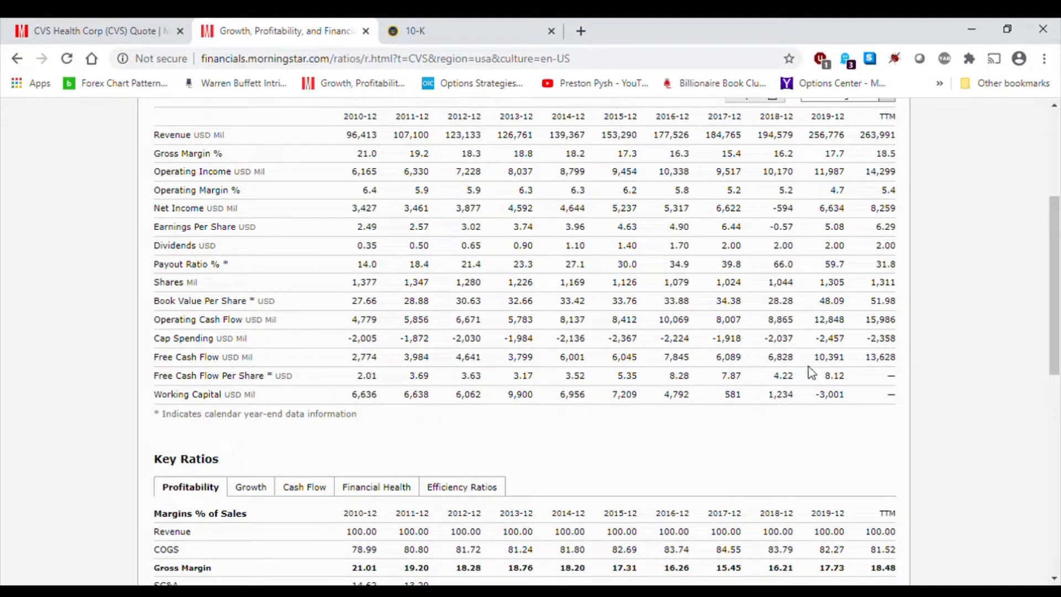
pyautogui.moveTo(856, 359)
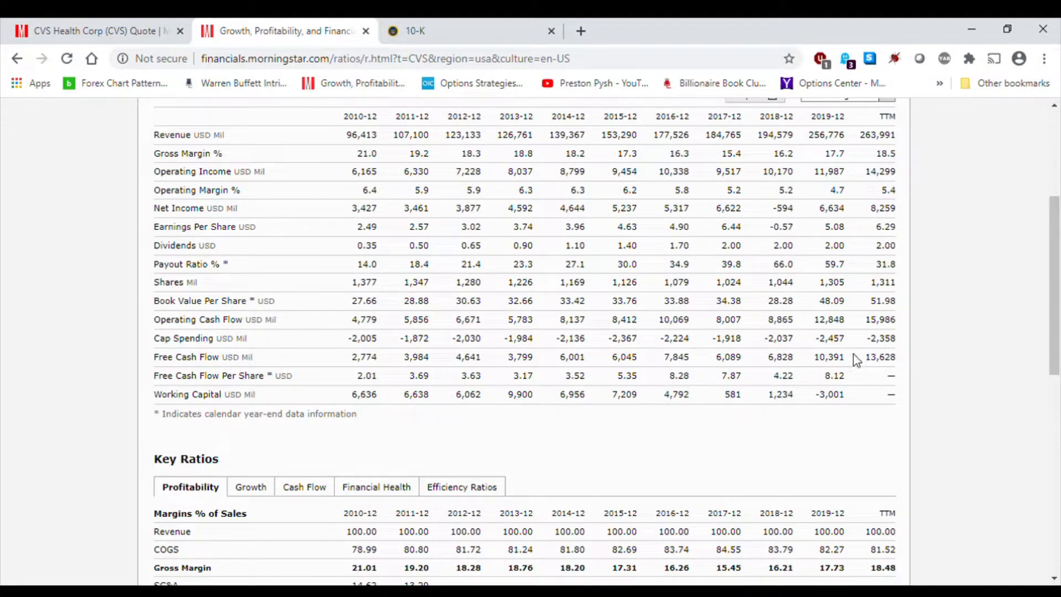
pyautogui.moveTo(812, 379)
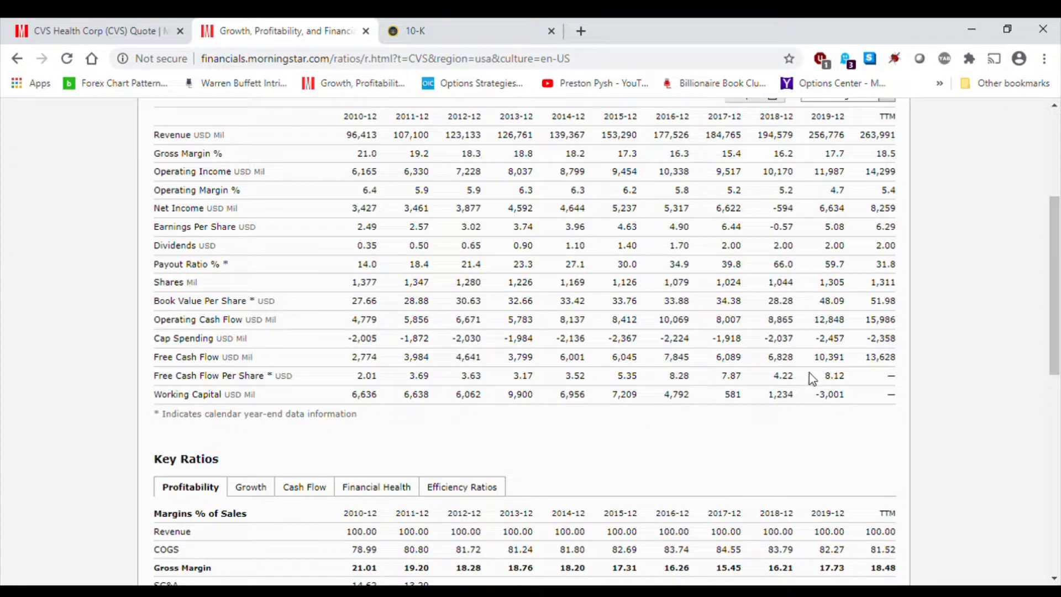
pyautogui.moveTo(341, 420)
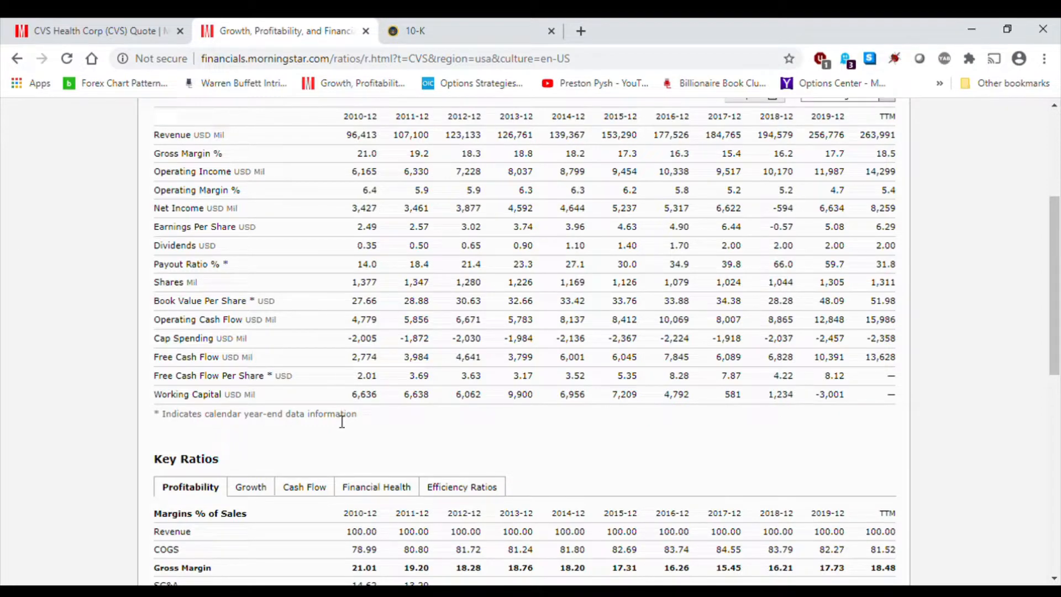
pyautogui.scroll(3)
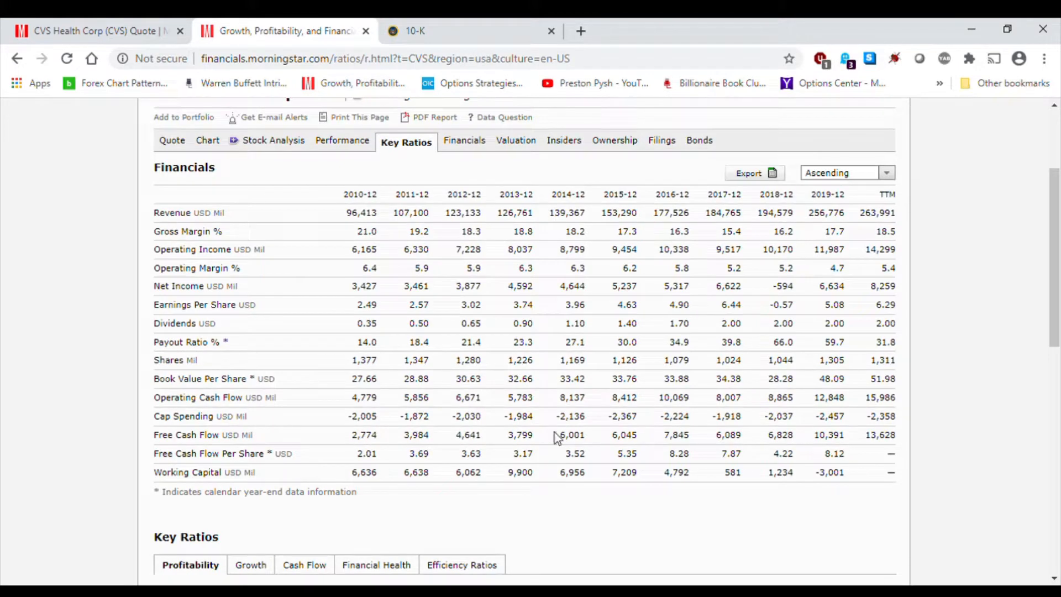
pyautogui.moveTo(338, 366)
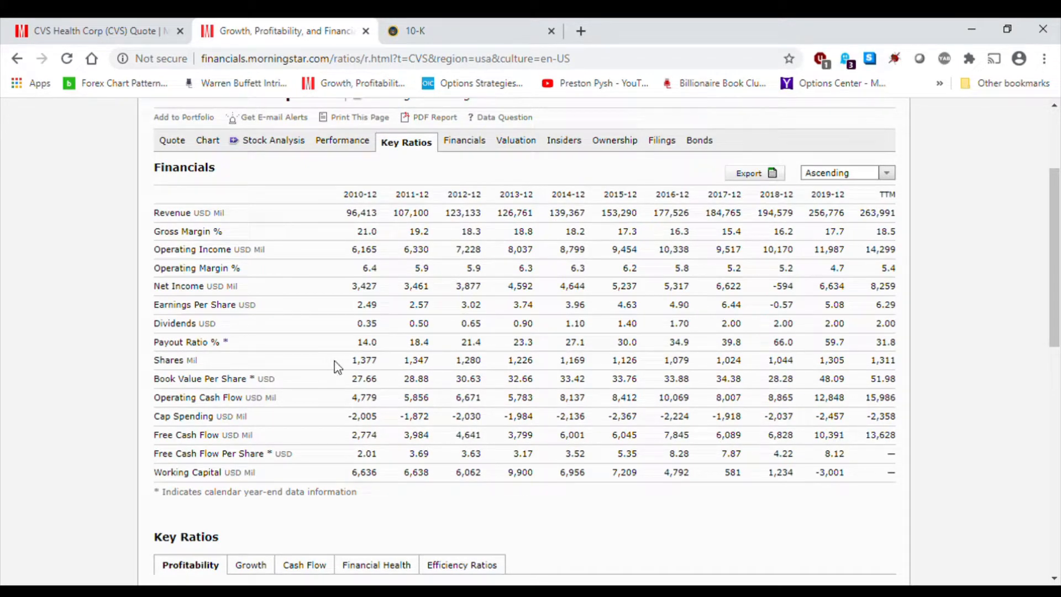
pyautogui.moveTo(151, 366)
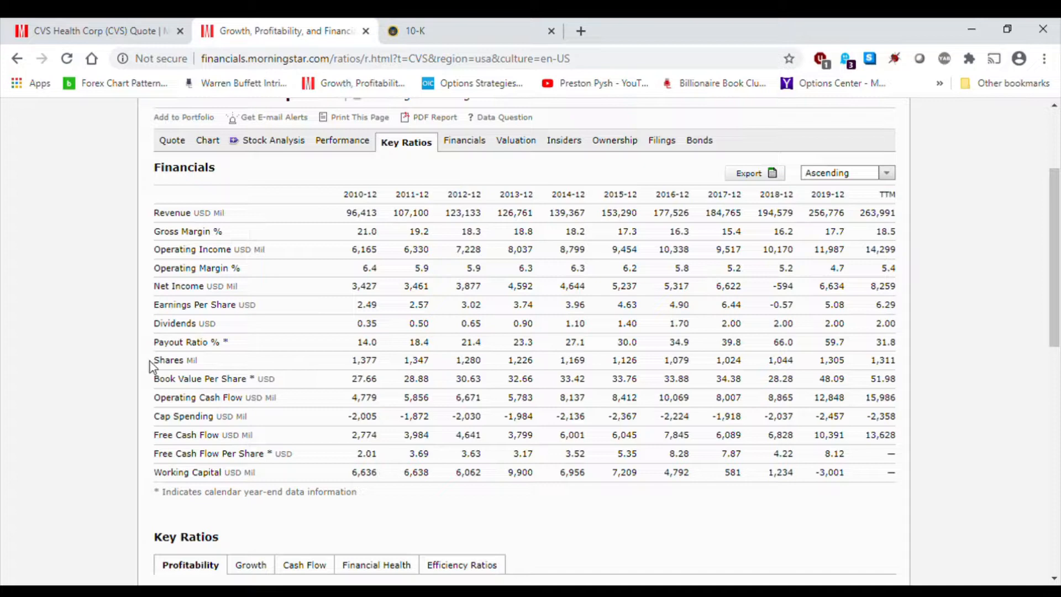
pyautogui.doubleClick(175, 361)
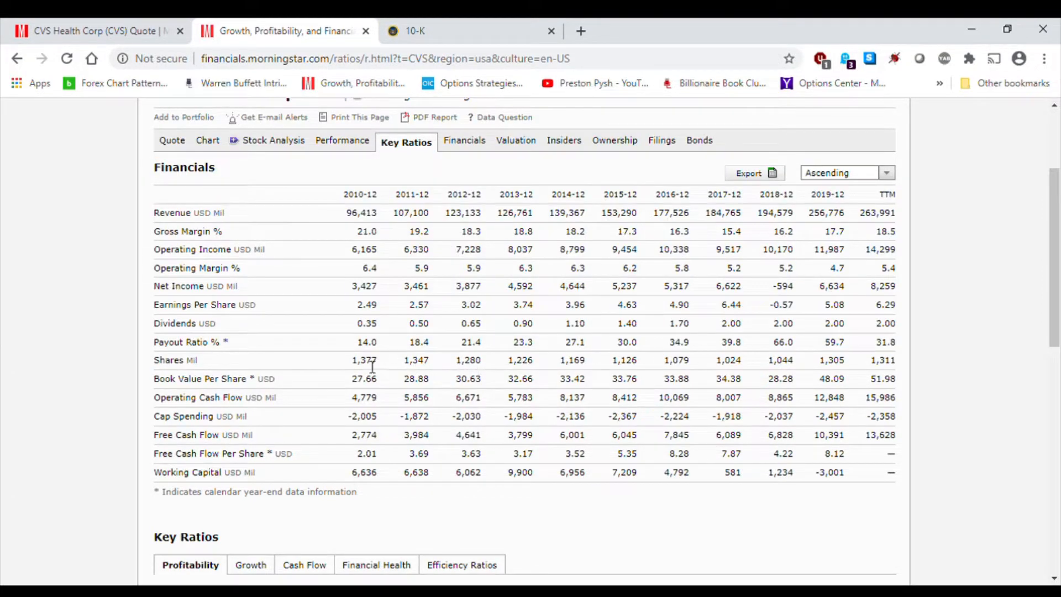
pyautogui.moveTo(643, 369)
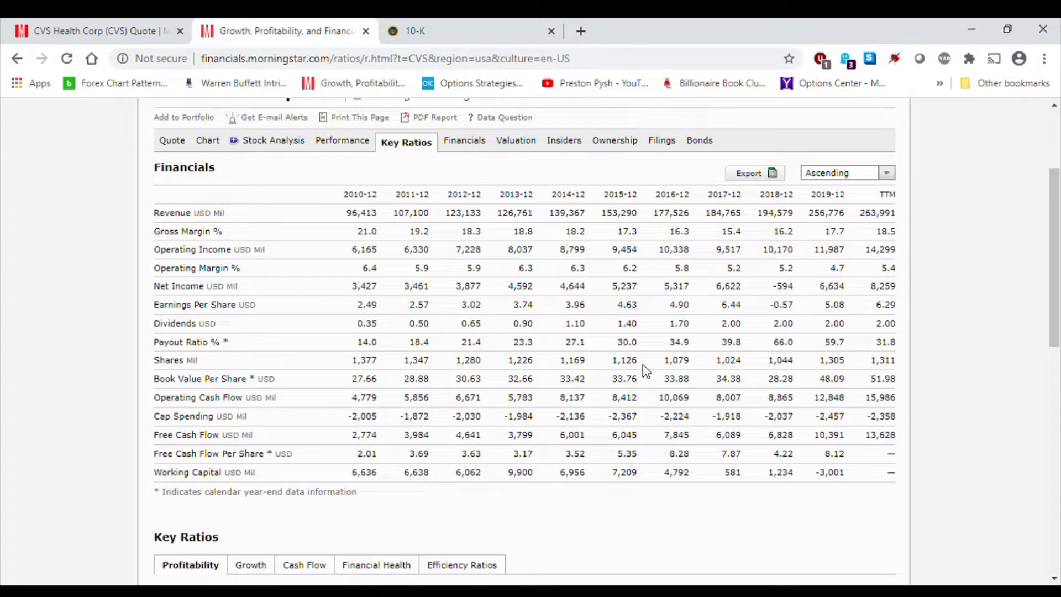
pyautogui.moveTo(589, 370)
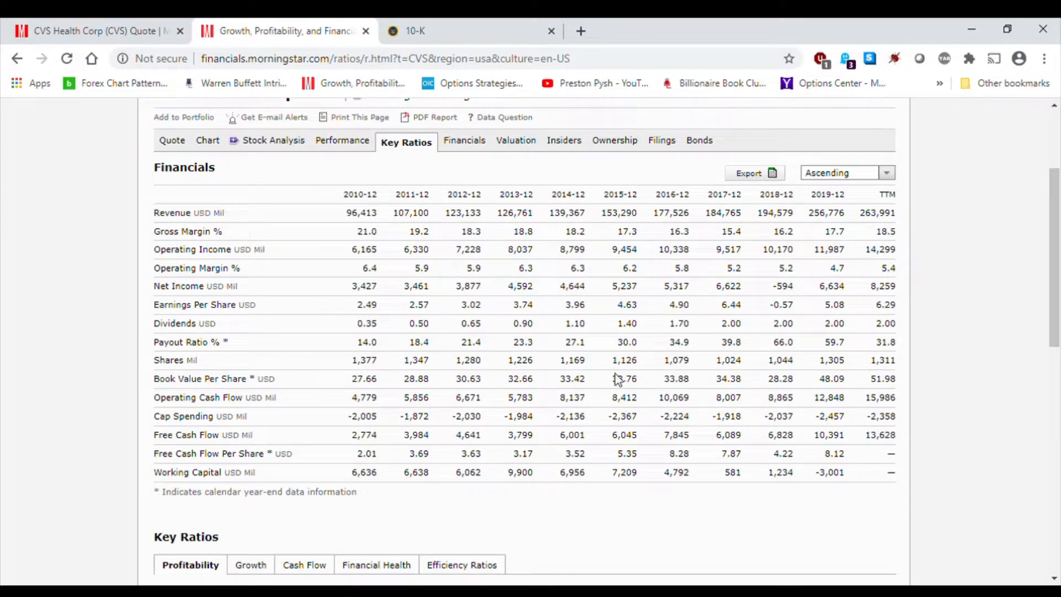
pyautogui.moveTo(772, 301)
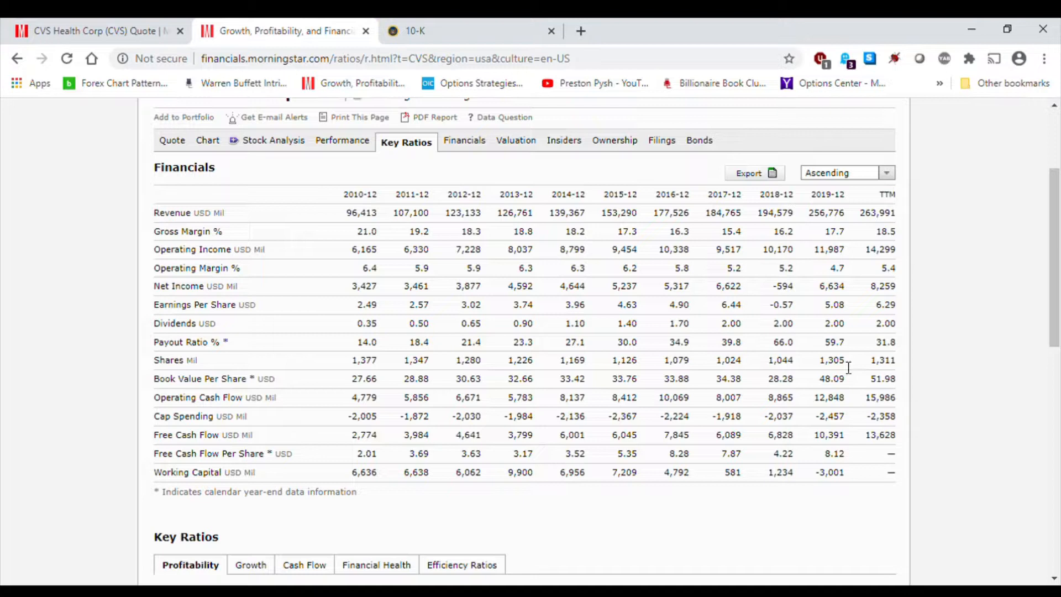
pyautogui.moveTo(832, 371)
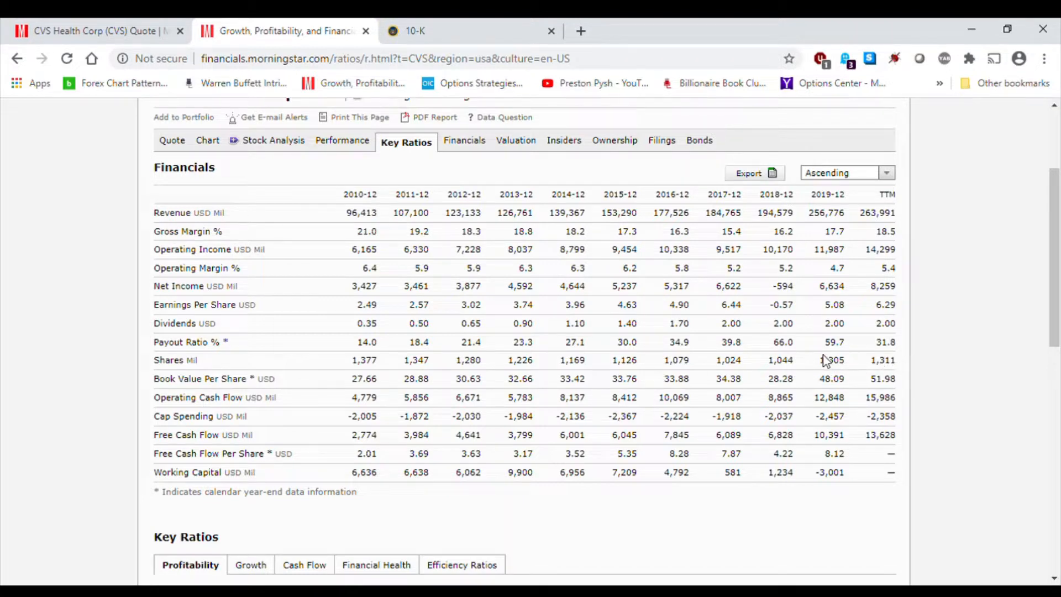
pyautogui.moveTo(892, 371)
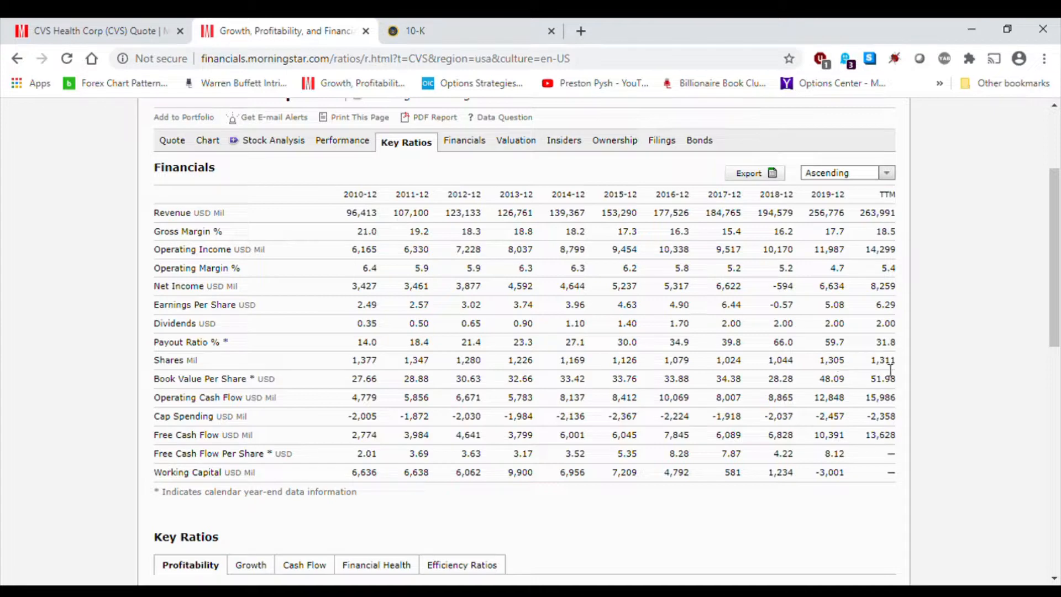
pyautogui.moveTo(819, 285)
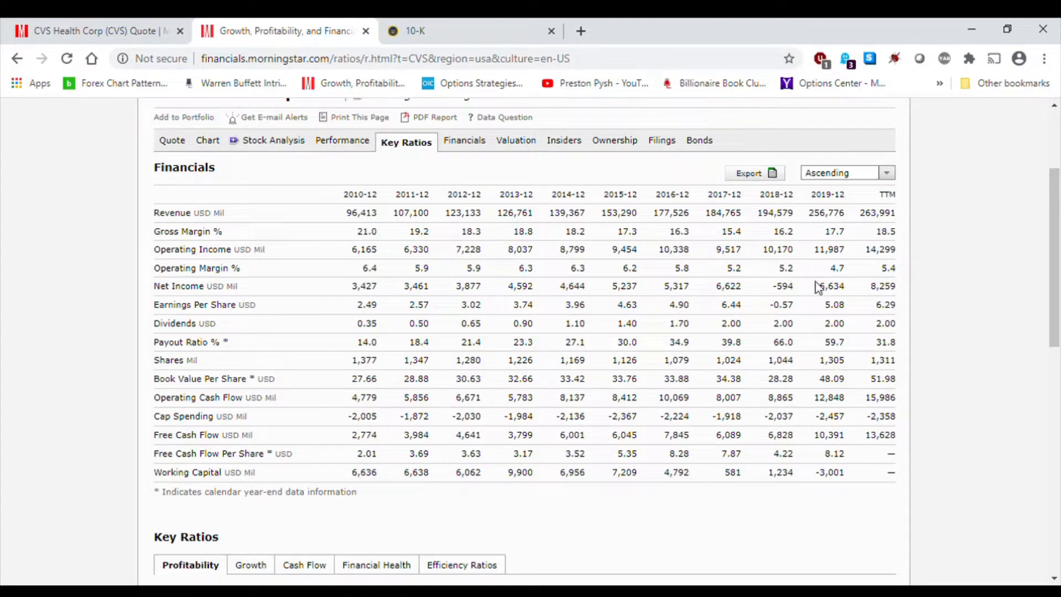
pyautogui.moveTo(810, 258)
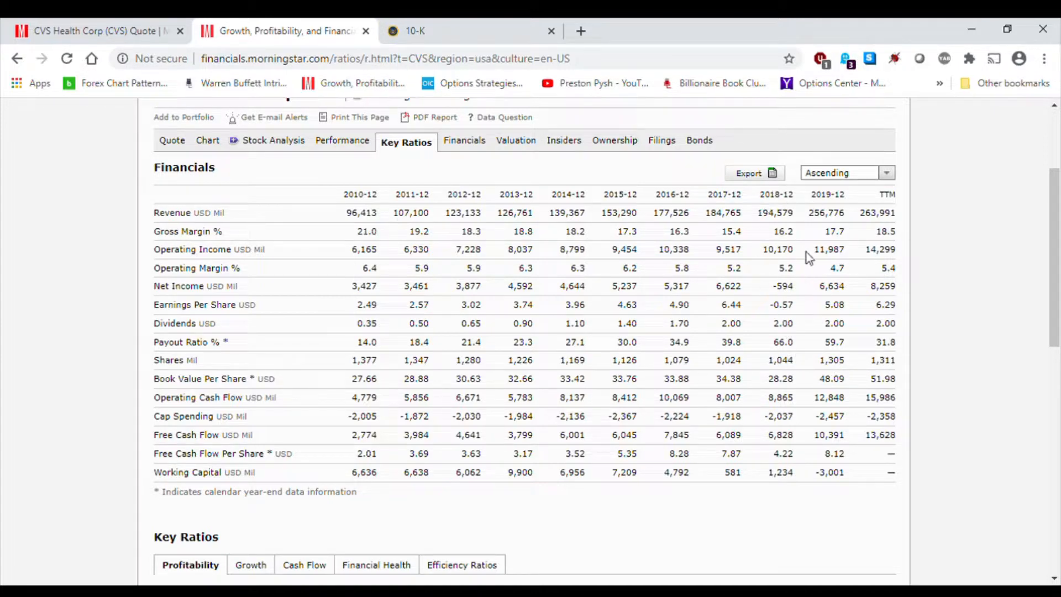
pyautogui.moveTo(795, 205)
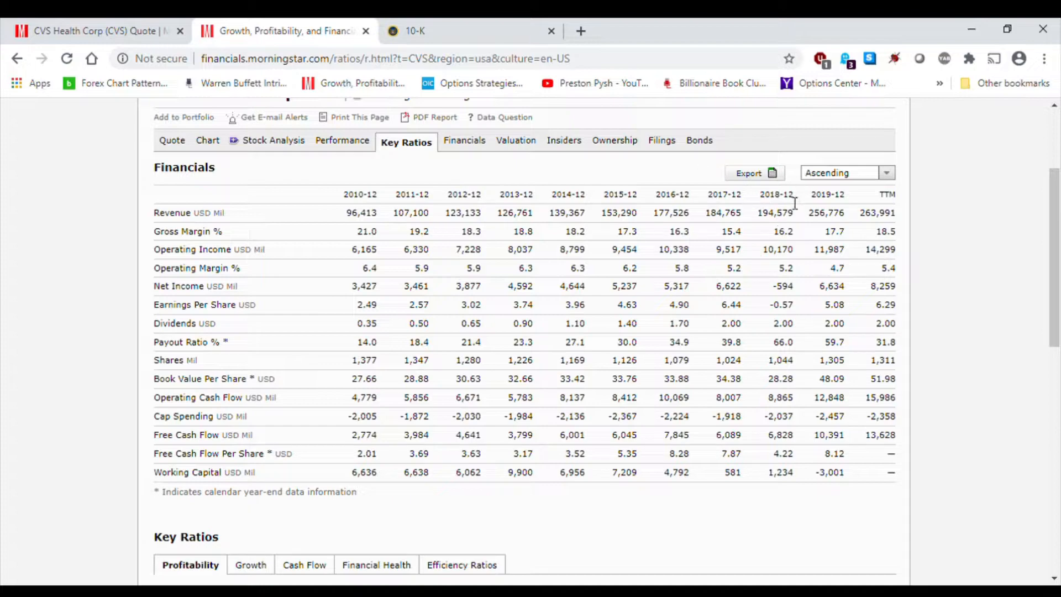
pyautogui.moveTo(707, 321)
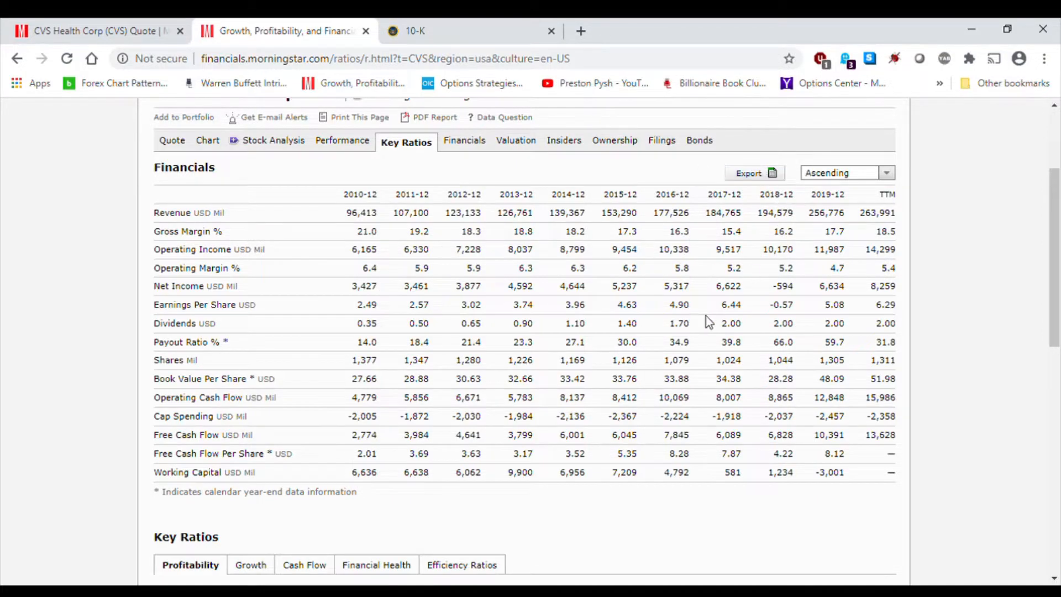
# - Scroll to Liquidity/Financial Health and highlight the Current Ratio row with its 0.98 latest-quarter value
pyautogui.scroll(-3)
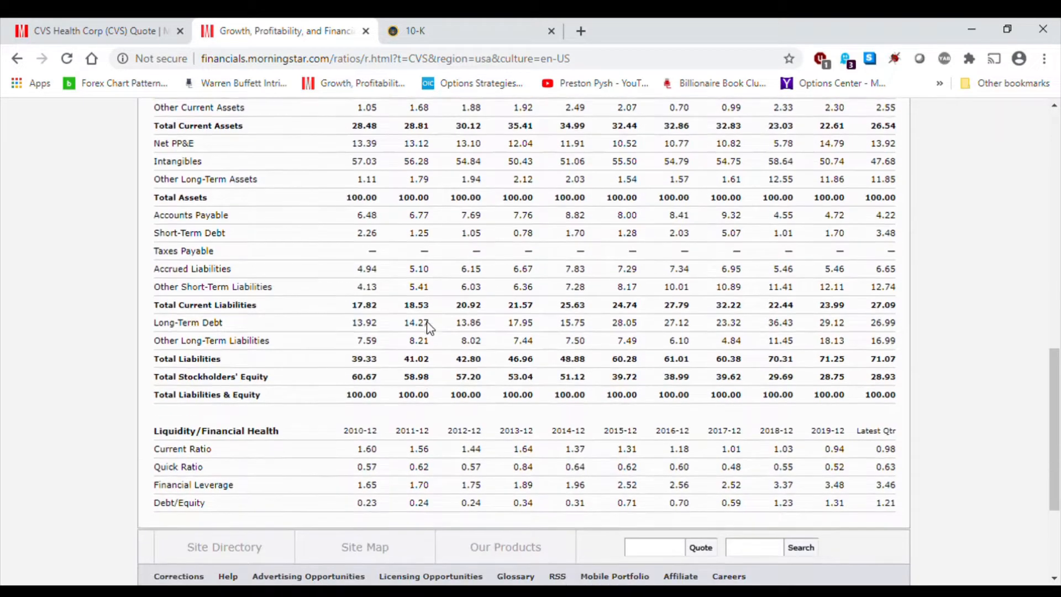
pyautogui.scroll(-3)
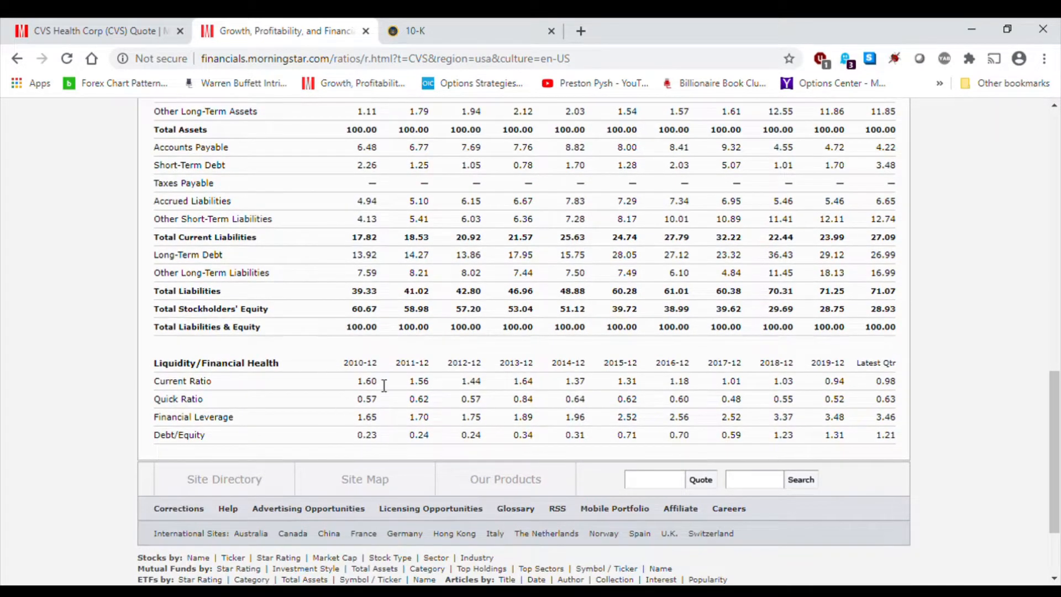
pyautogui.moveTo(880, 399)
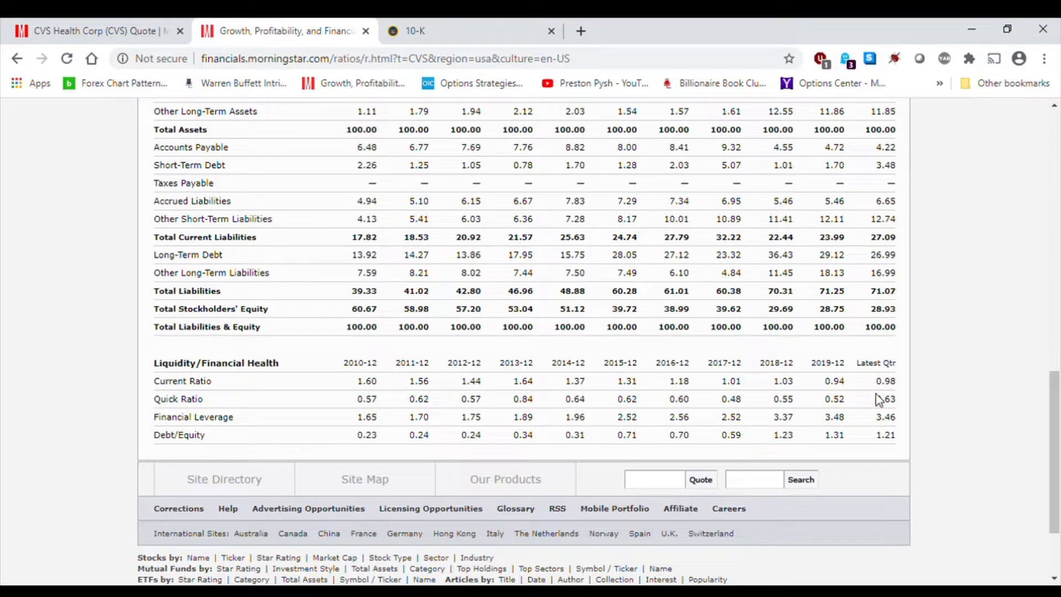
pyautogui.moveTo(880, 399)
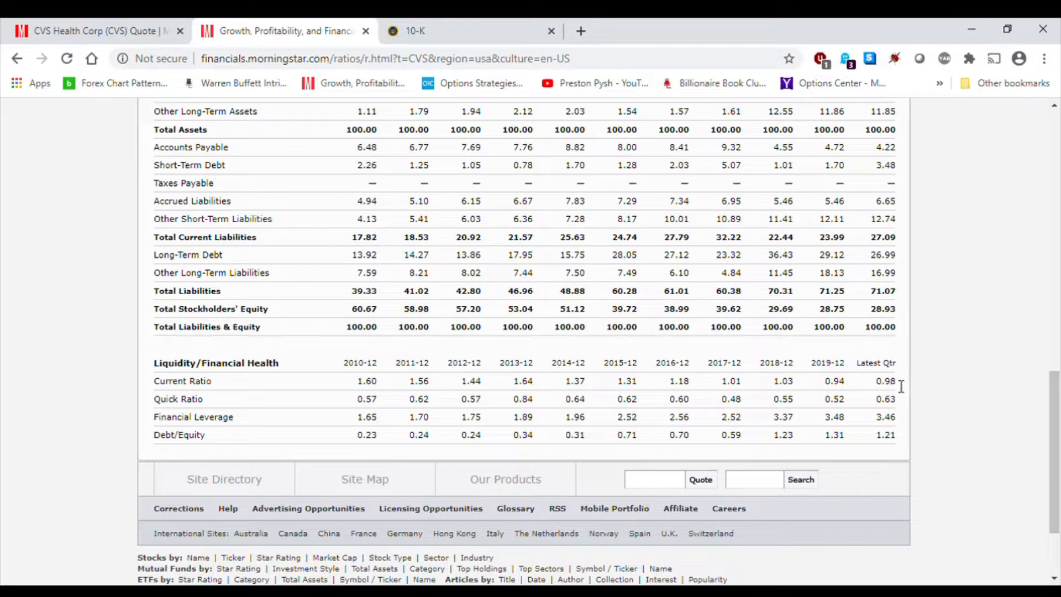
pyautogui.moveTo(889, 393)
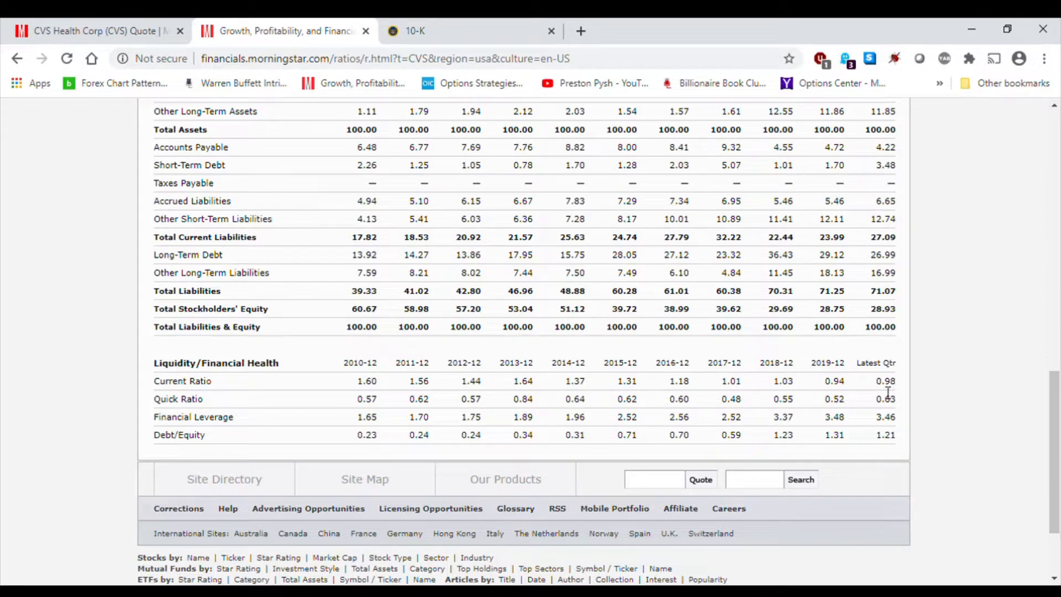
pyautogui.moveTo(230, 385)
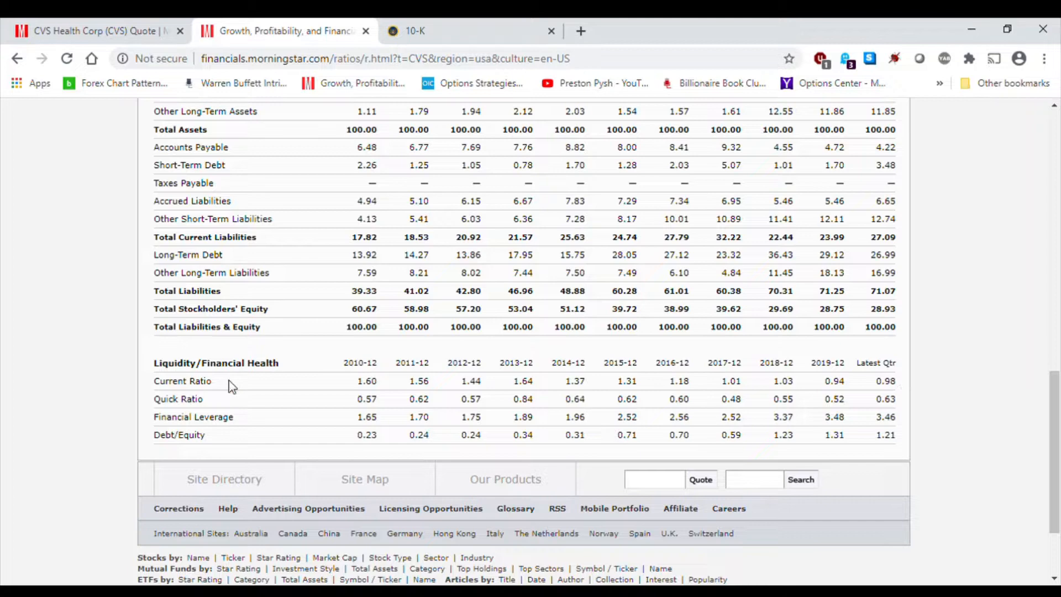
pyautogui.doubleClick(170, 381)
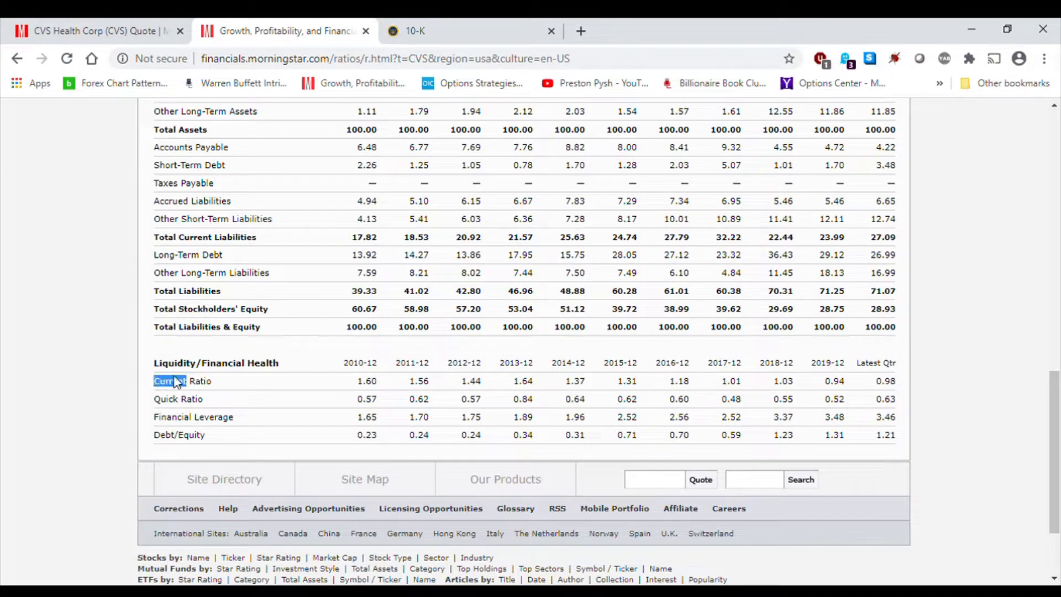
pyautogui.doubleClick(181, 381)
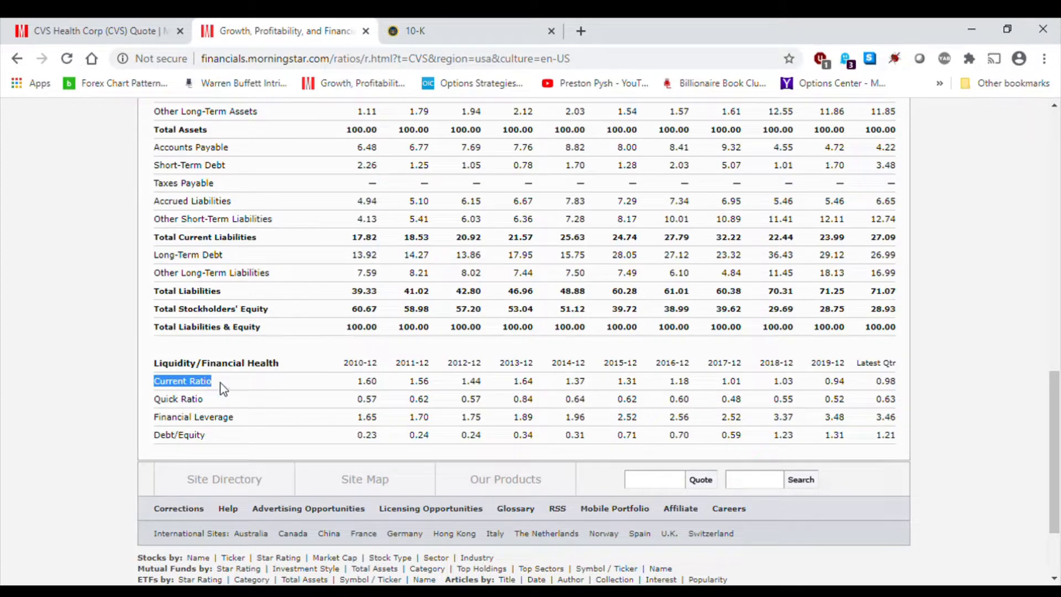
pyautogui.moveTo(242, 394)
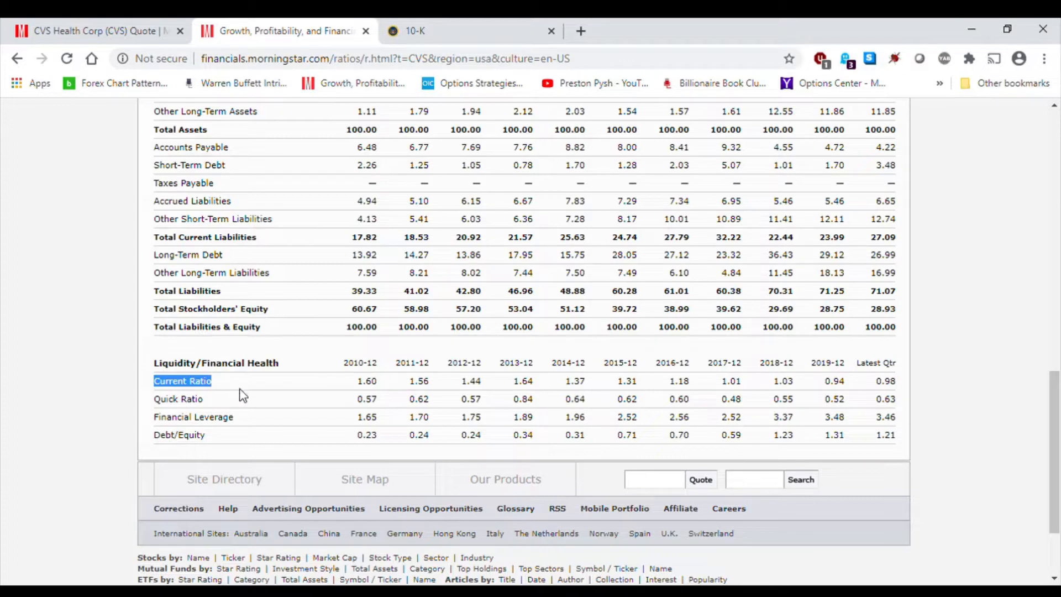
pyautogui.moveTo(246, 389)
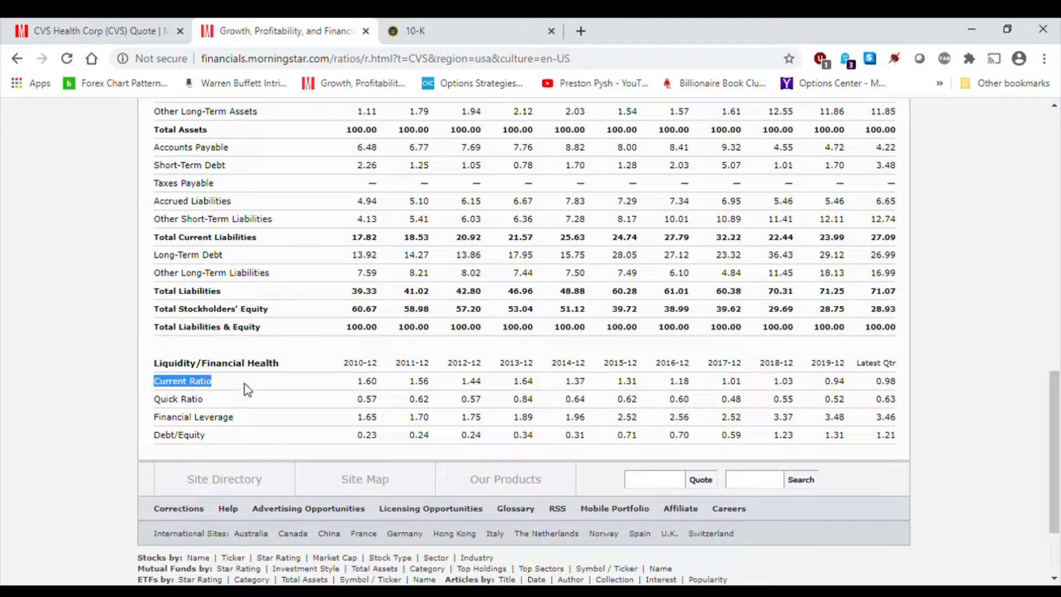
pyautogui.moveTo(726, 453)
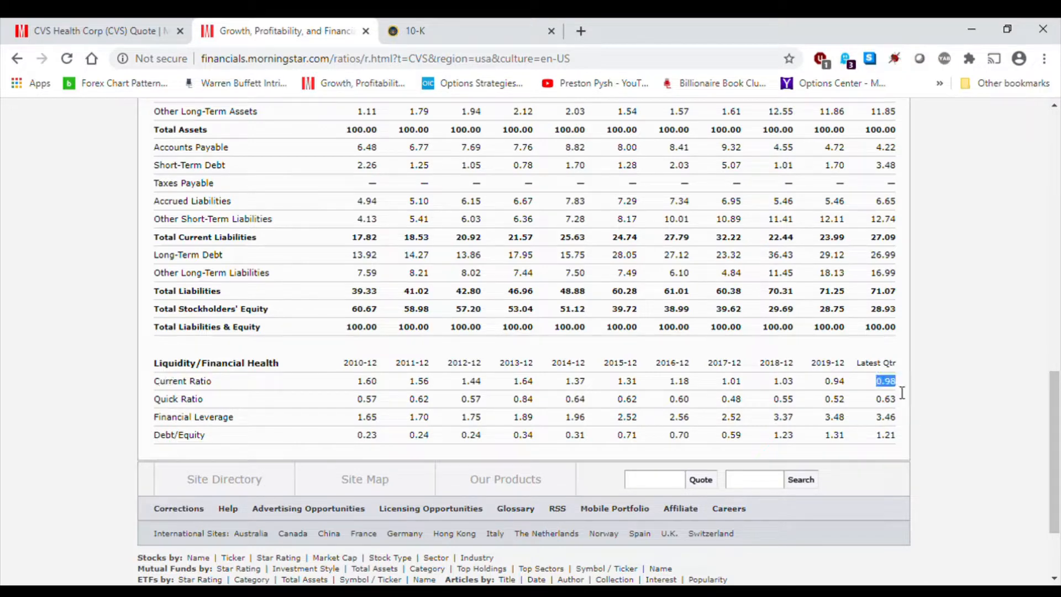
pyautogui.moveTo(918, 394)
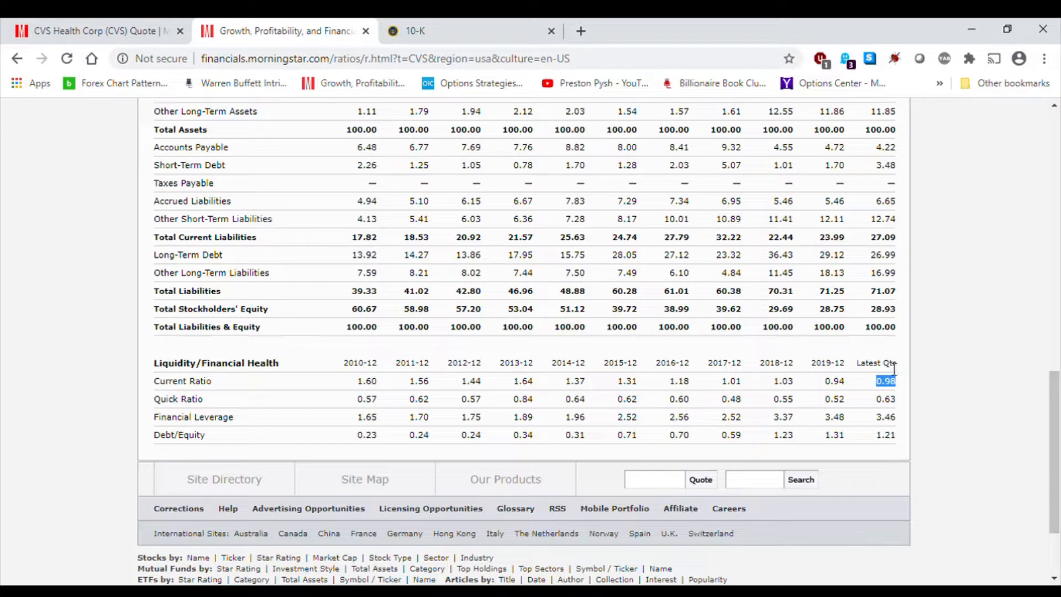
pyautogui.moveTo(903, 391)
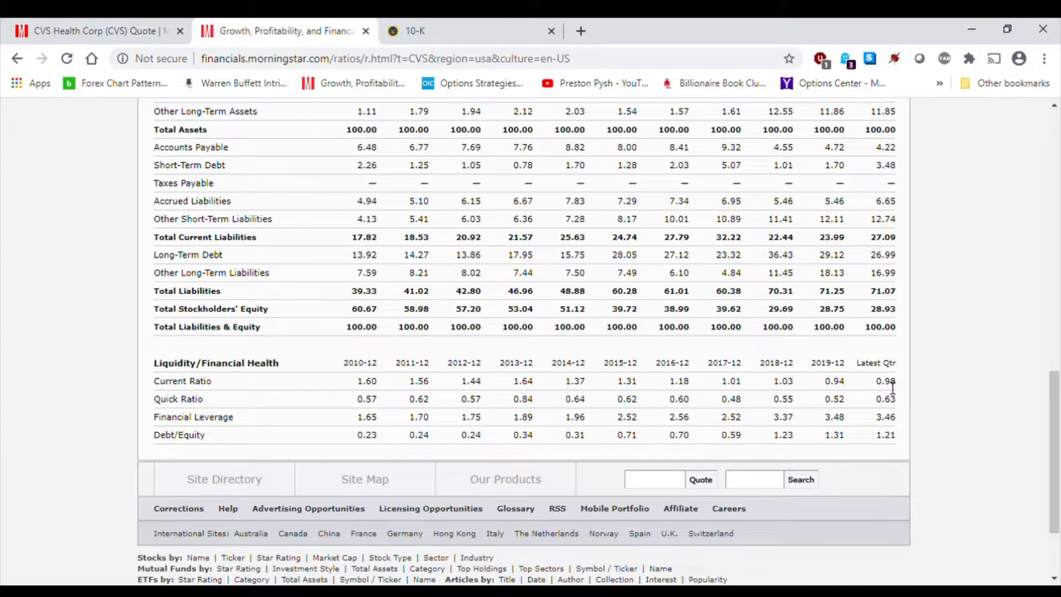
pyautogui.moveTo(902, 384)
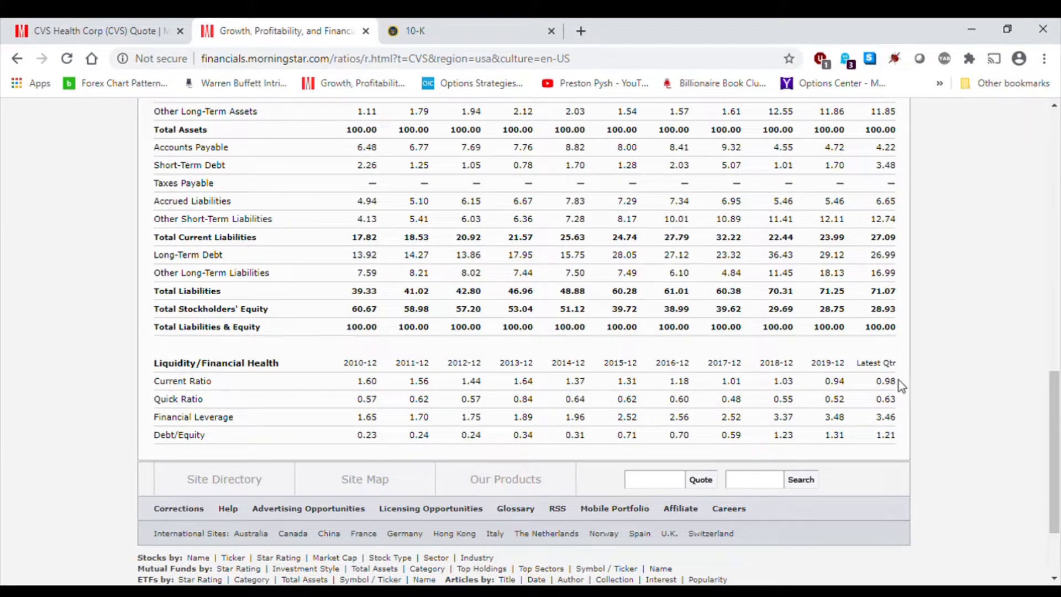
pyautogui.moveTo(233, 424)
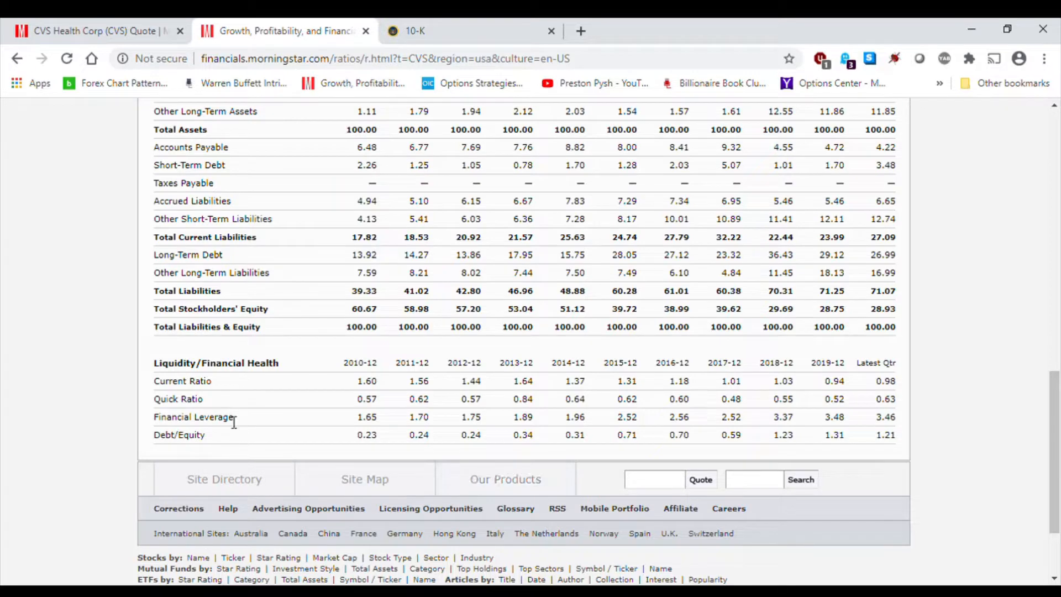
pyautogui.moveTo(363, 426)
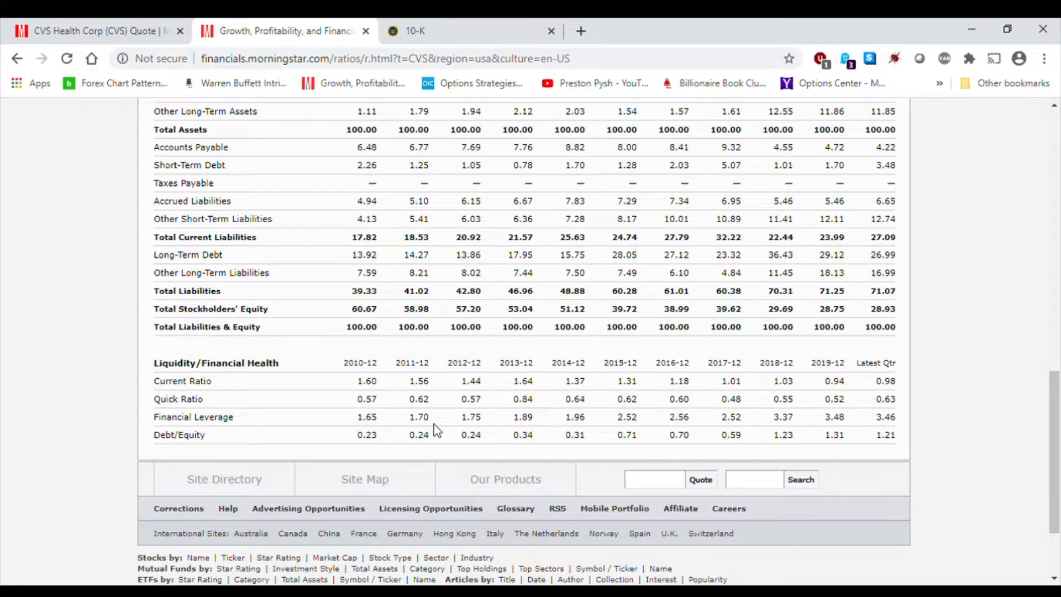
pyautogui.moveTo(303, 418)
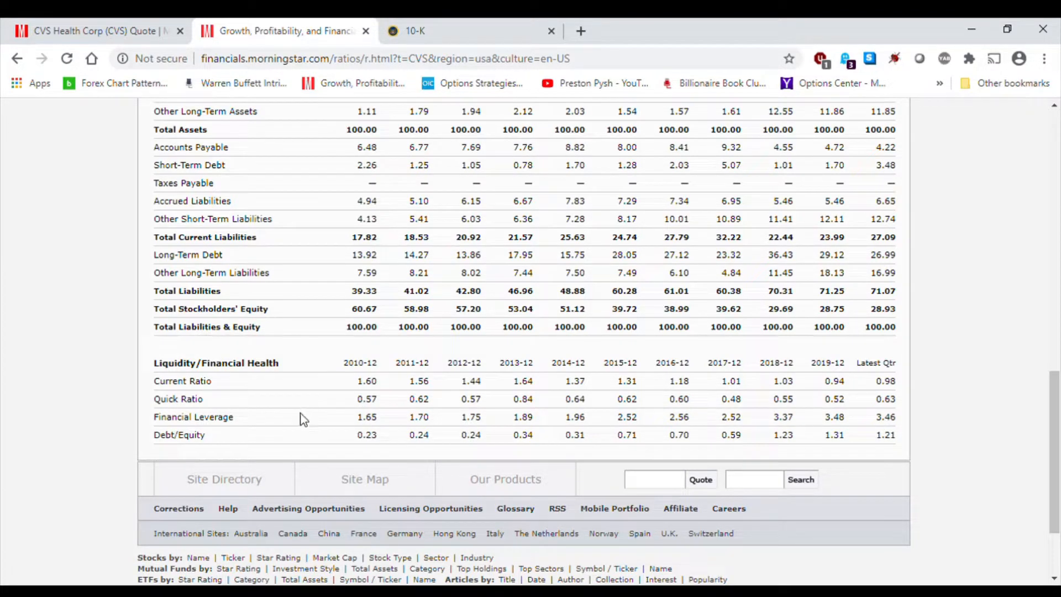
pyautogui.doubleClick(179, 434)
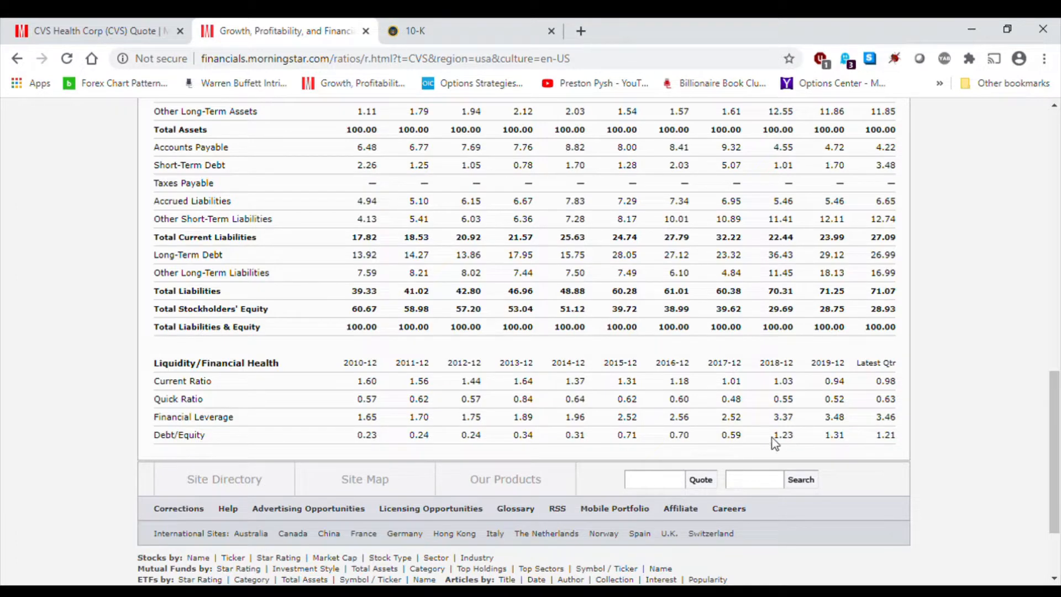
pyautogui.moveTo(711, 444)
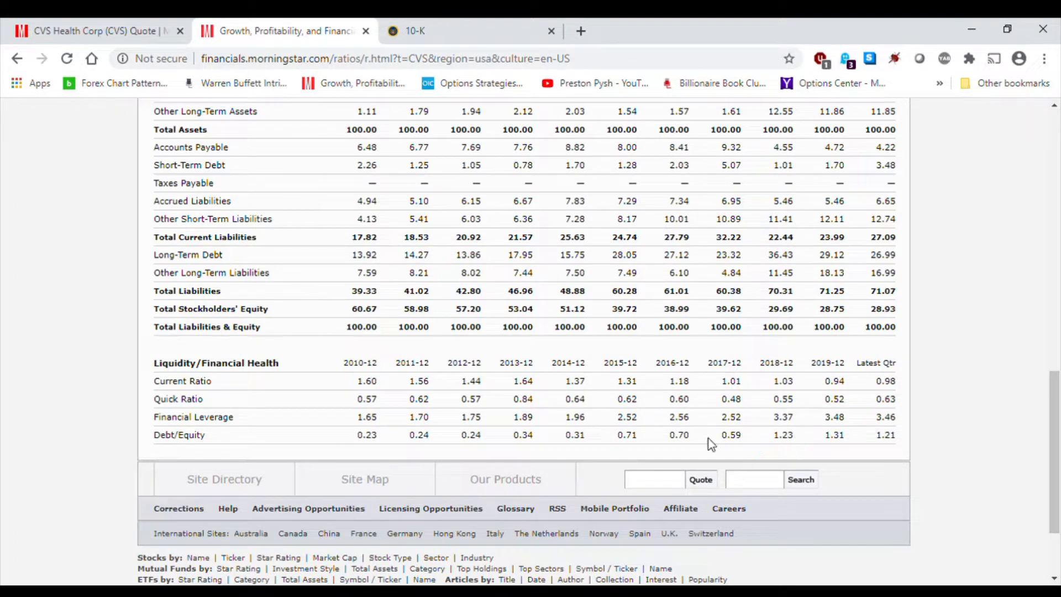
pyautogui.moveTo(179, 440)
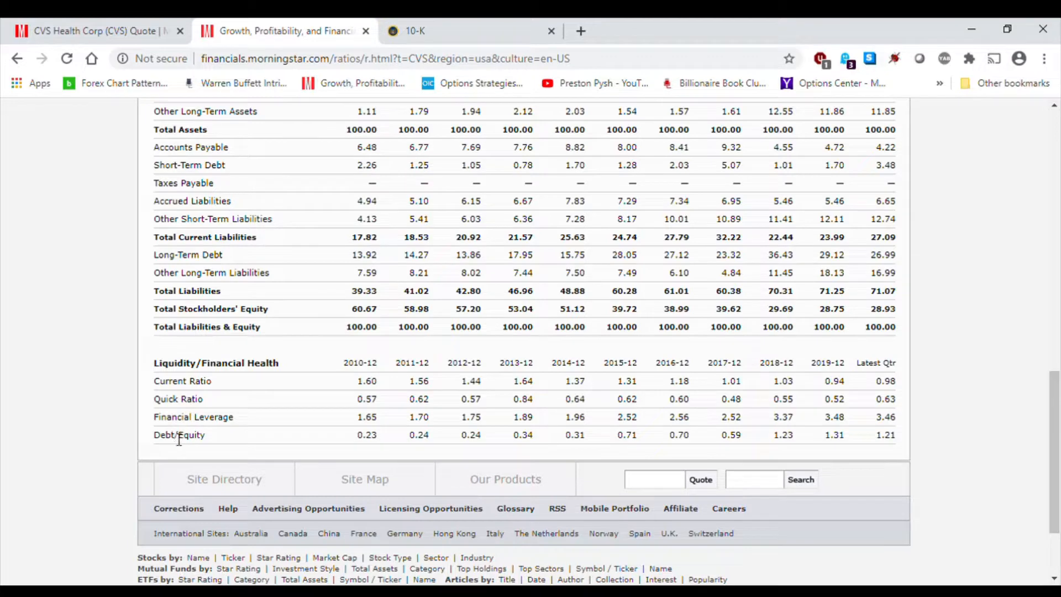
pyautogui.doubleClick(163, 434)
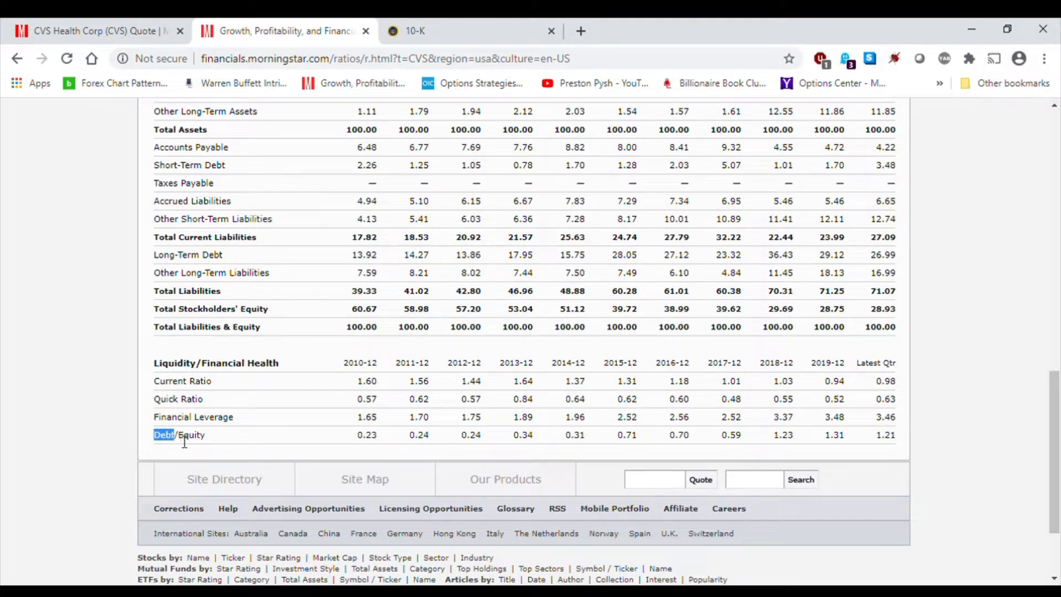
pyautogui.doubleClick(191, 435)
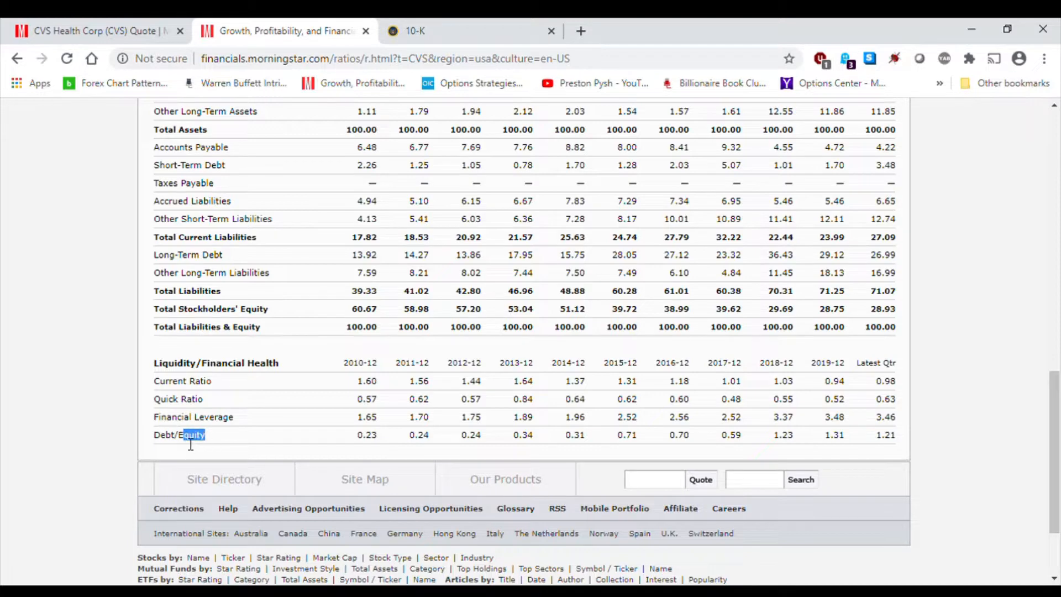
pyautogui.moveTo(197, 444)
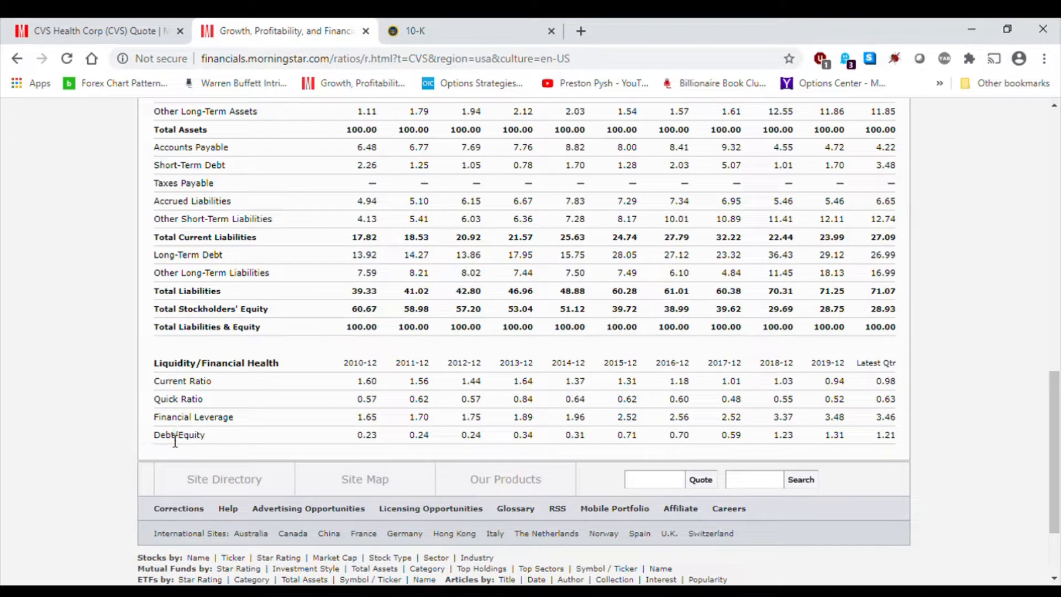
pyautogui.moveTo(382, 451)
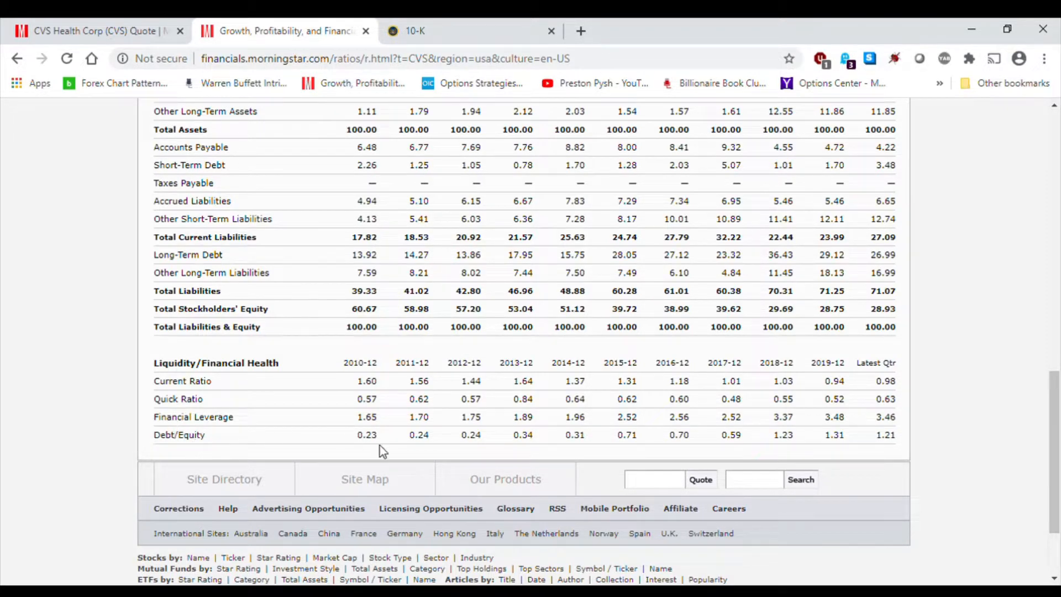
pyautogui.moveTo(889, 445)
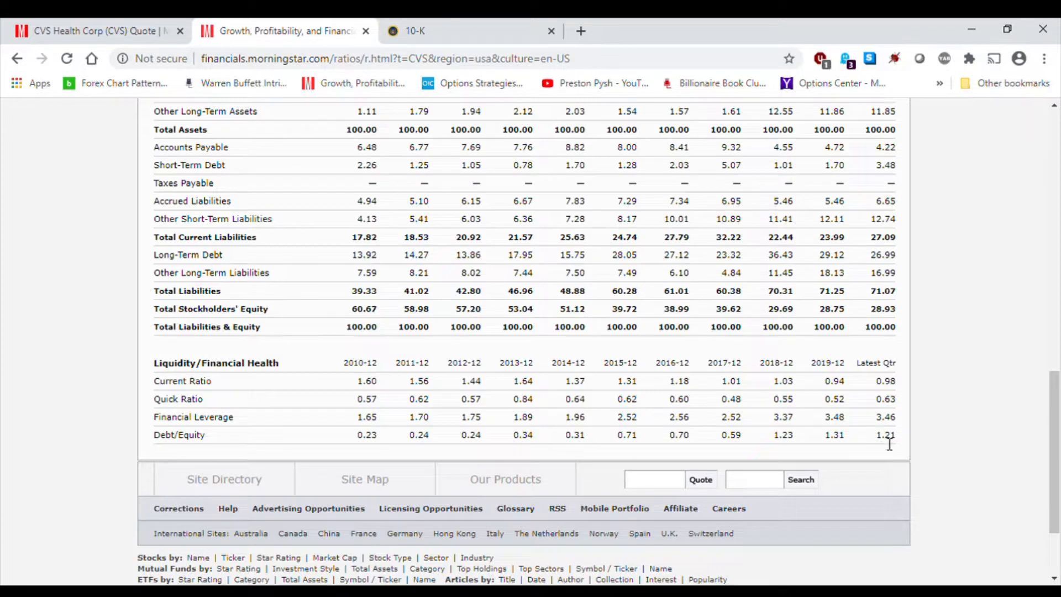
pyautogui.doubleClick(886, 434)
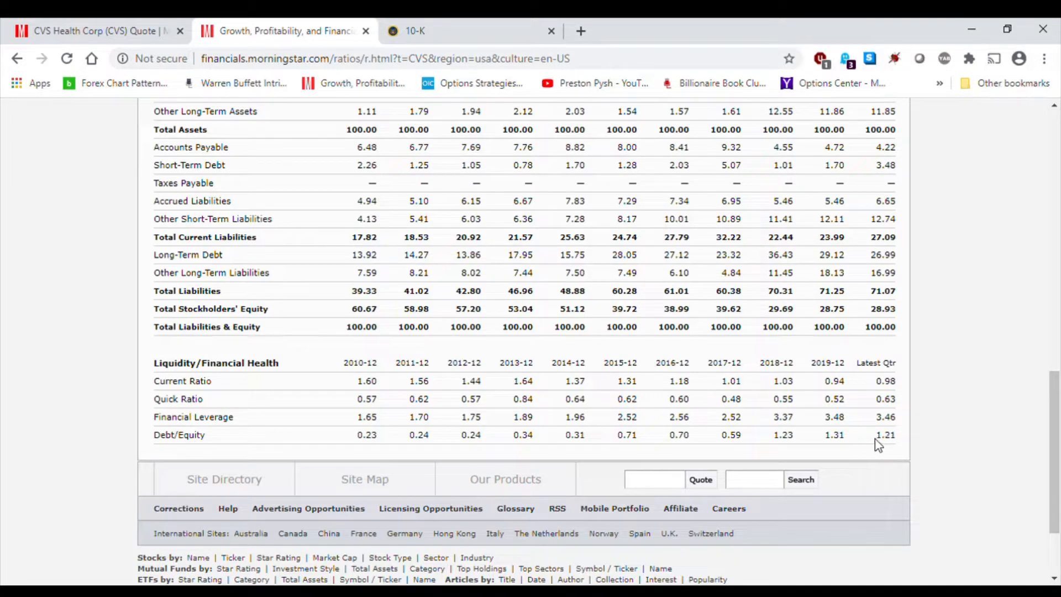
pyautogui.moveTo(899, 444)
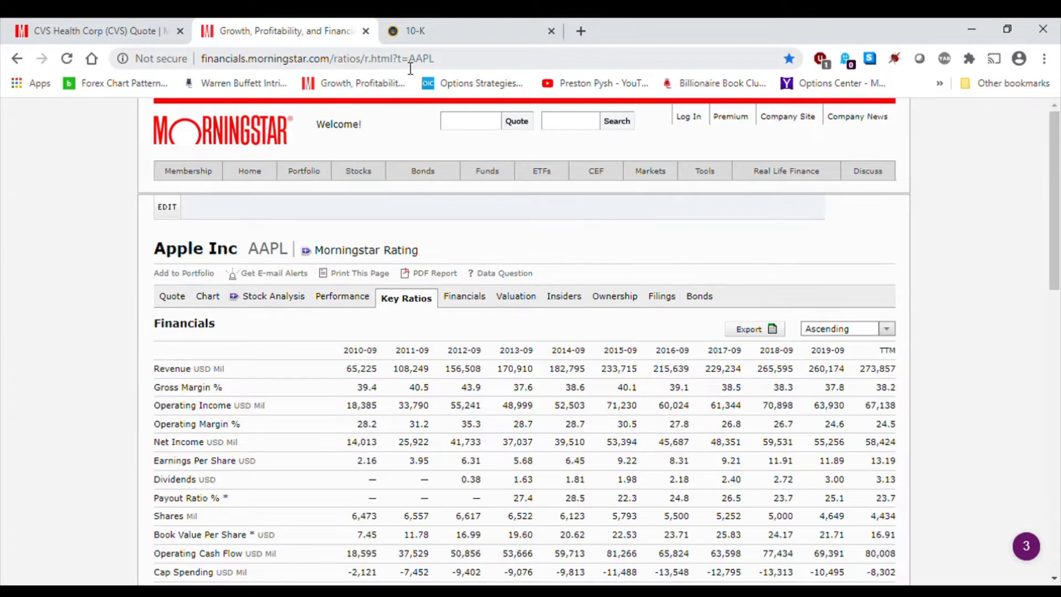
pyautogui.write('wba')
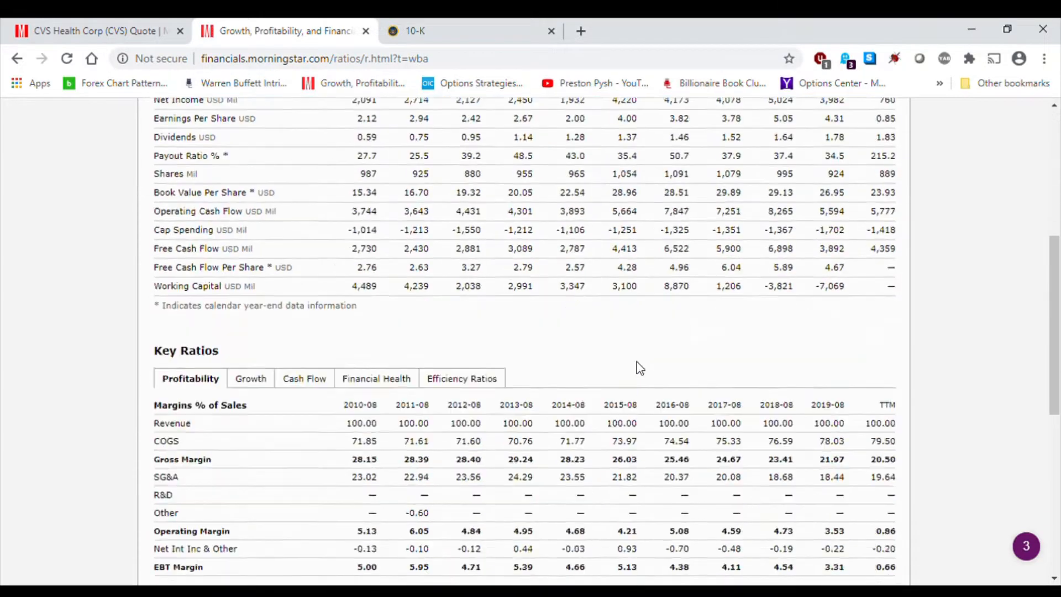
pyautogui.scroll(-3)
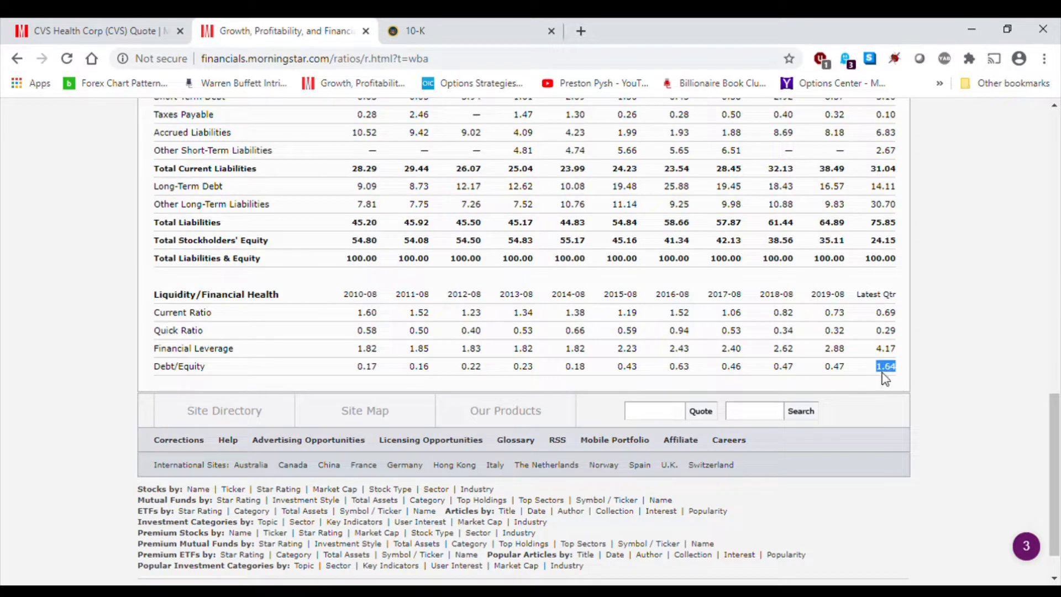
pyautogui.moveTo(873, 321)
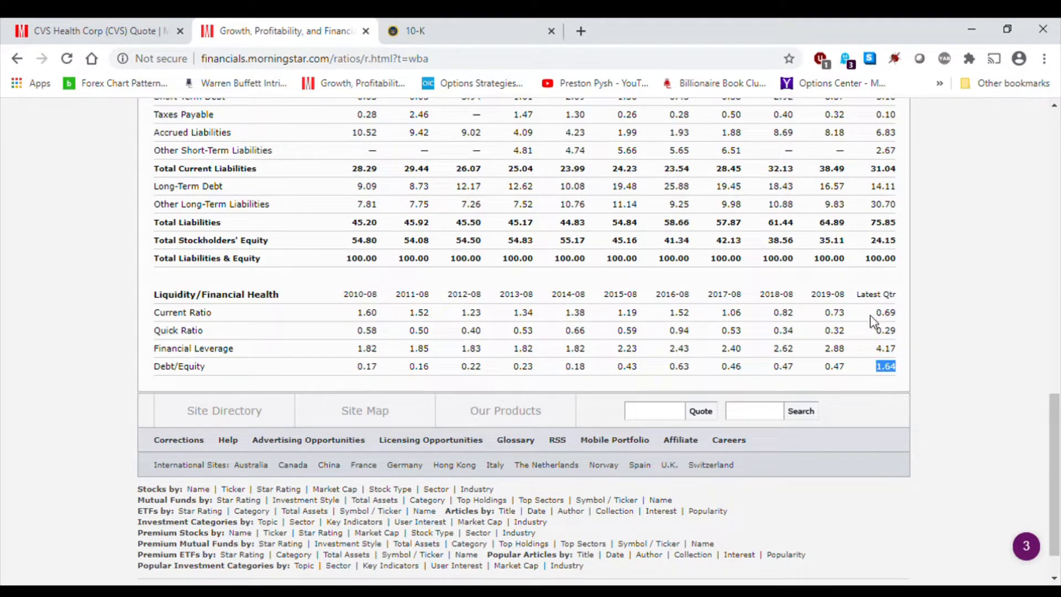
pyautogui.moveTo(864, 400)
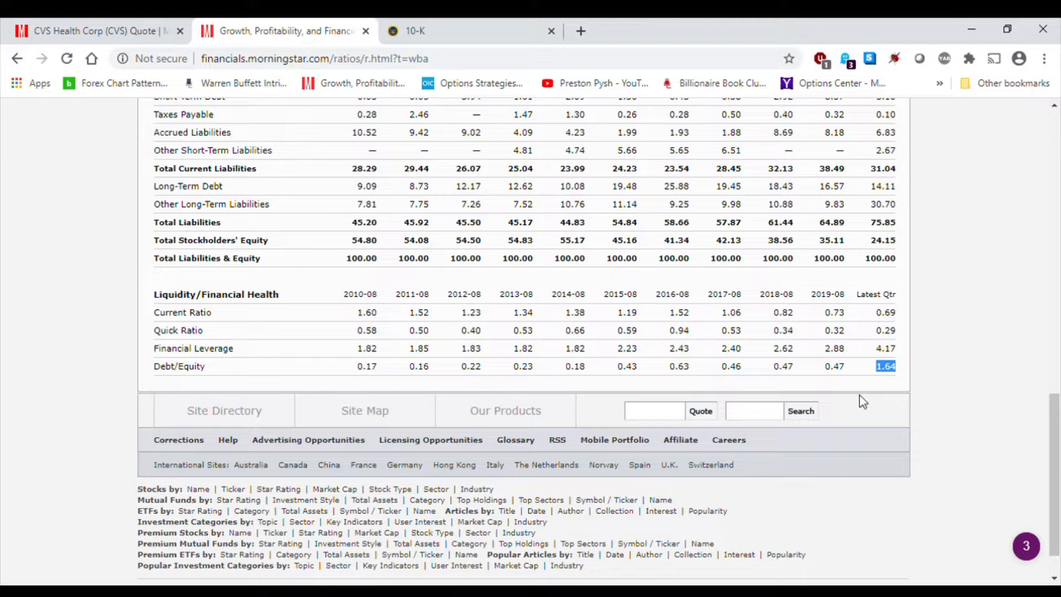
pyautogui.moveTo(819, 380)
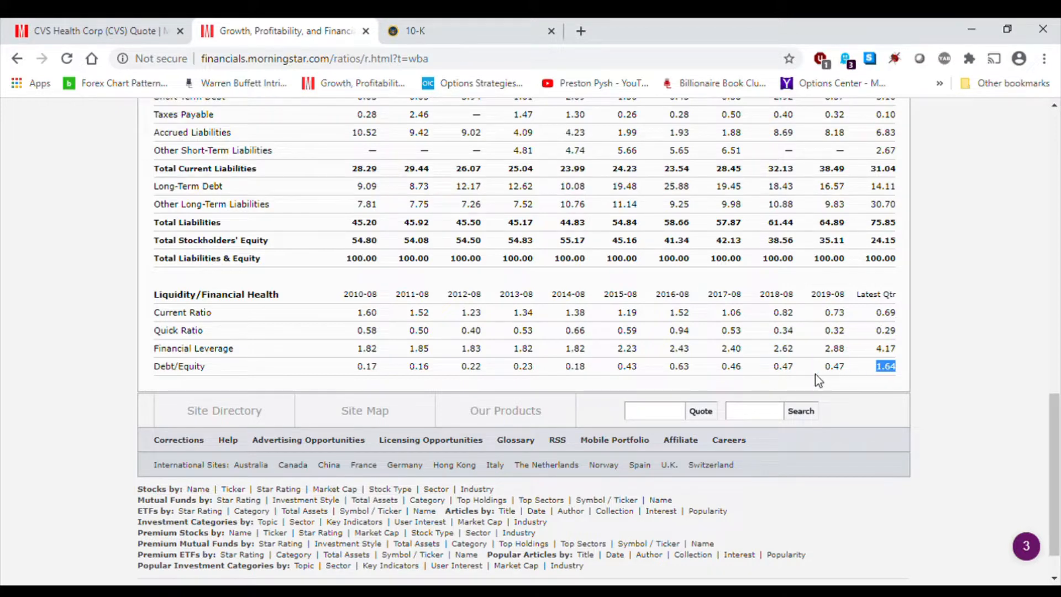
pyautogui.moveTo(886, 352)
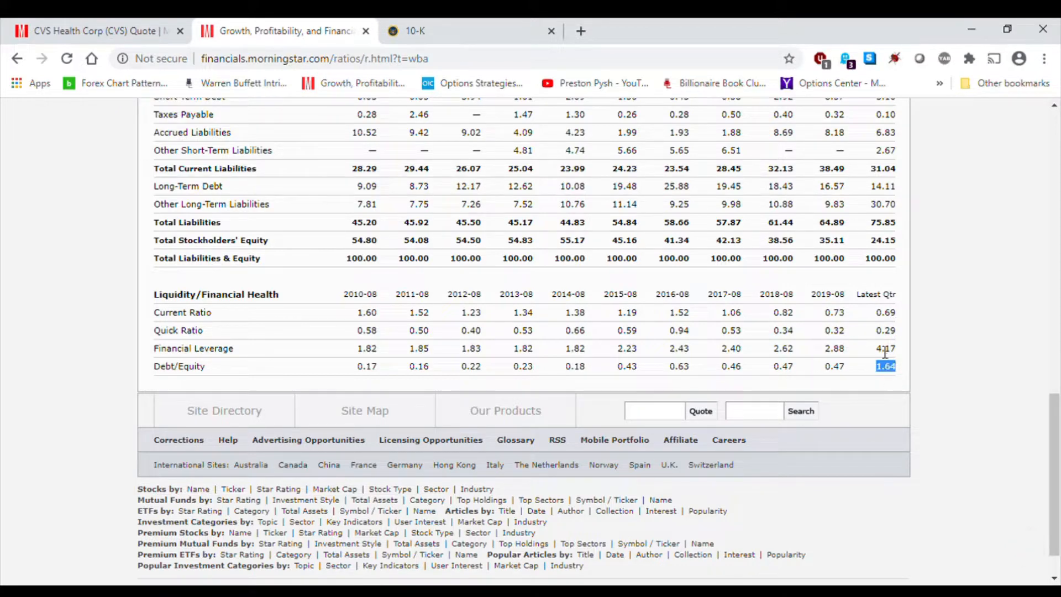
pyautogui.scroll(3)
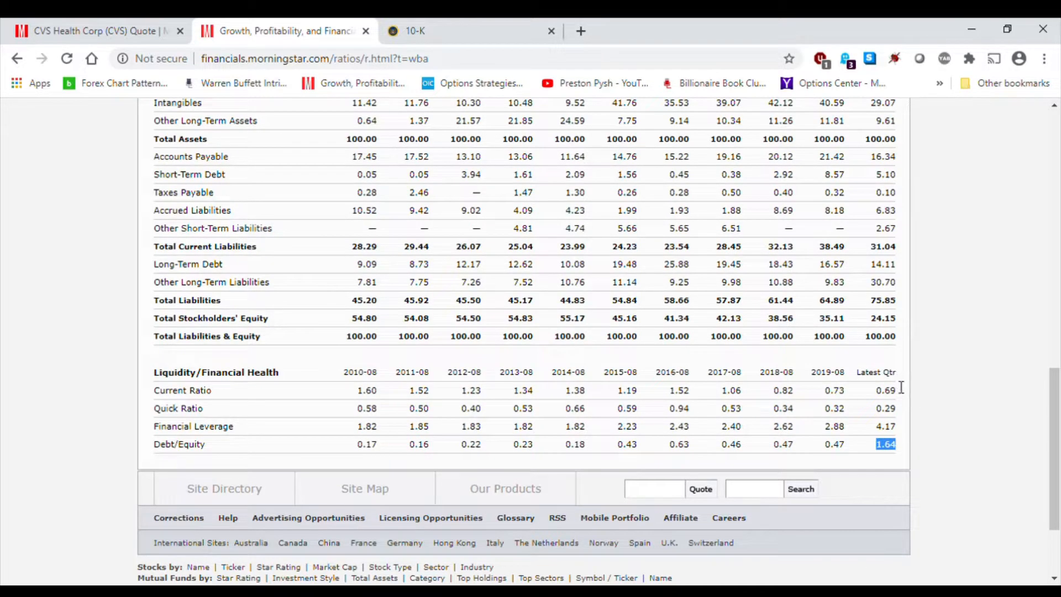
pyautogui.moveTo(493, 421)
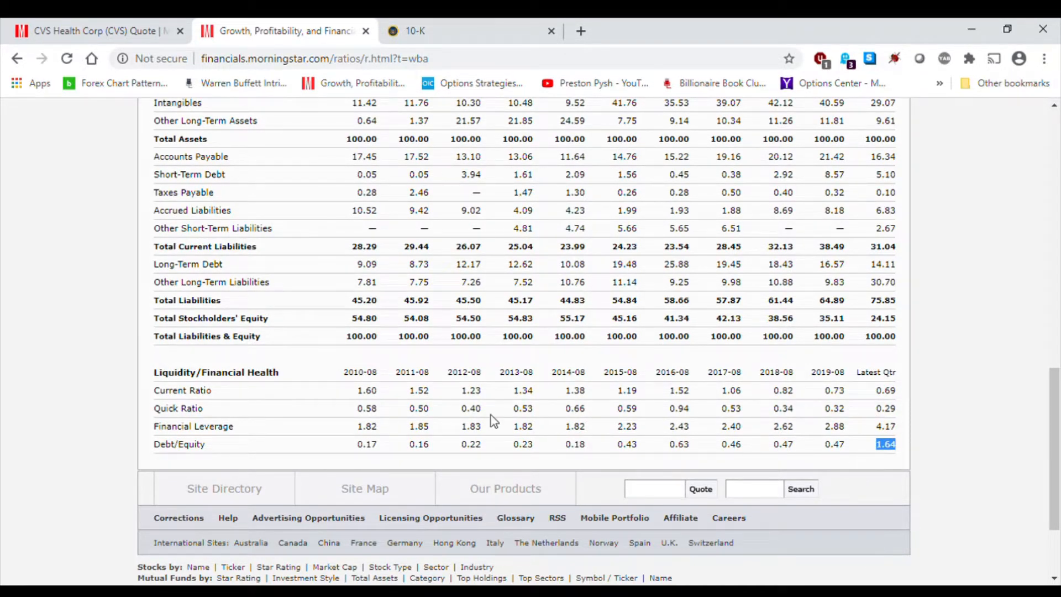
pyautogui.scroll(3)
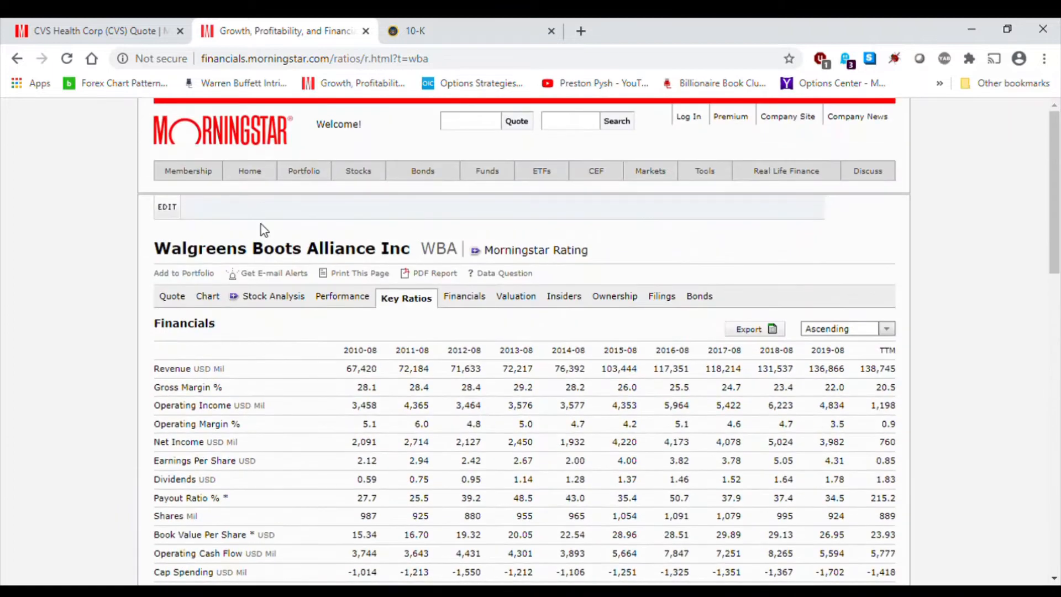
pyautogui.scroll(-3)
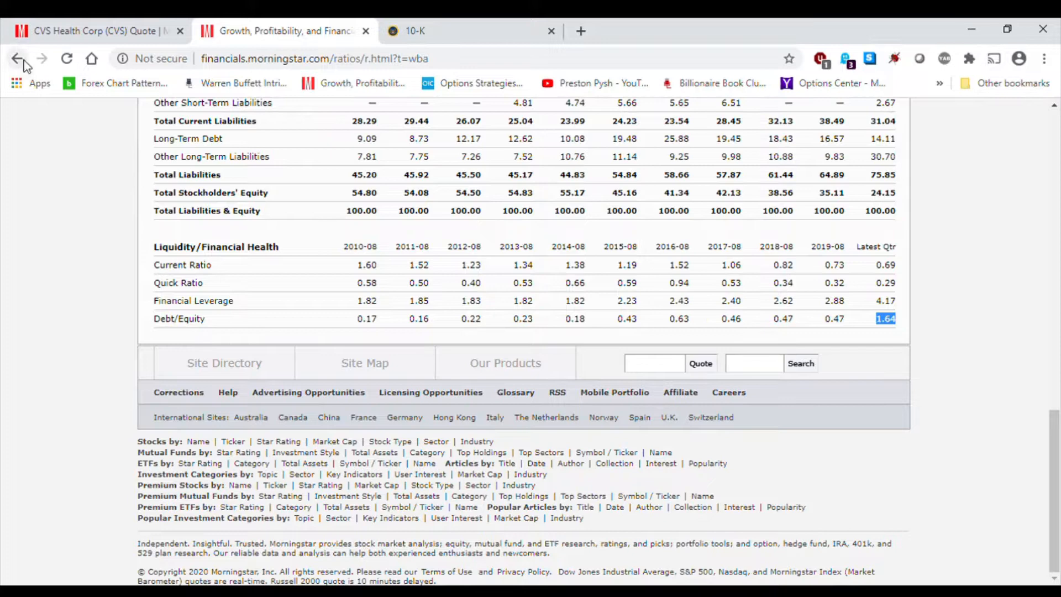
pyautogui.click(17, 58)
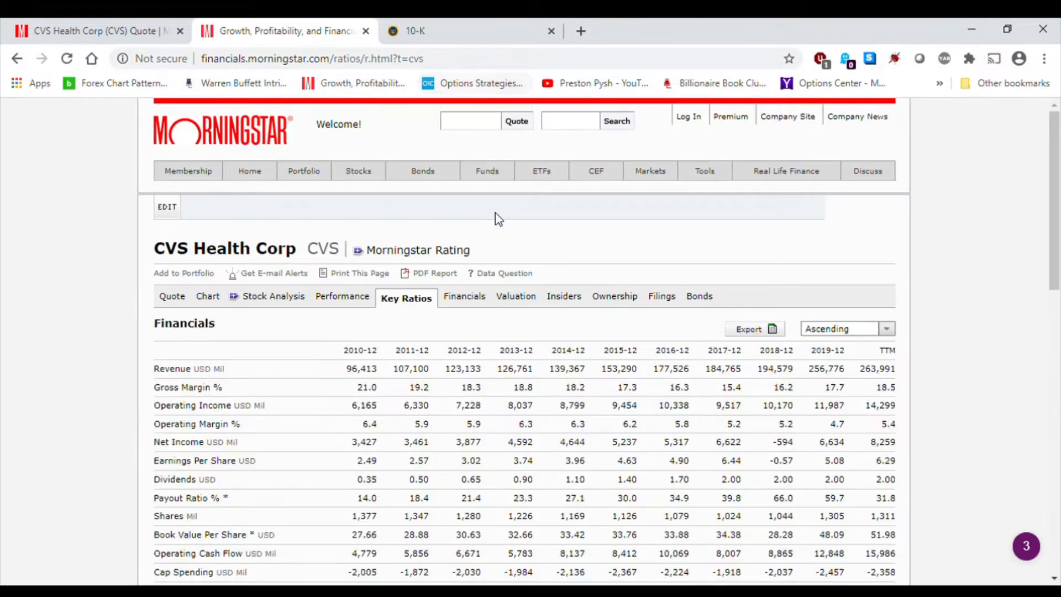
# - Go from the income statement to CVS Health's annual balance sheet
pyautogui.click(463, 296)
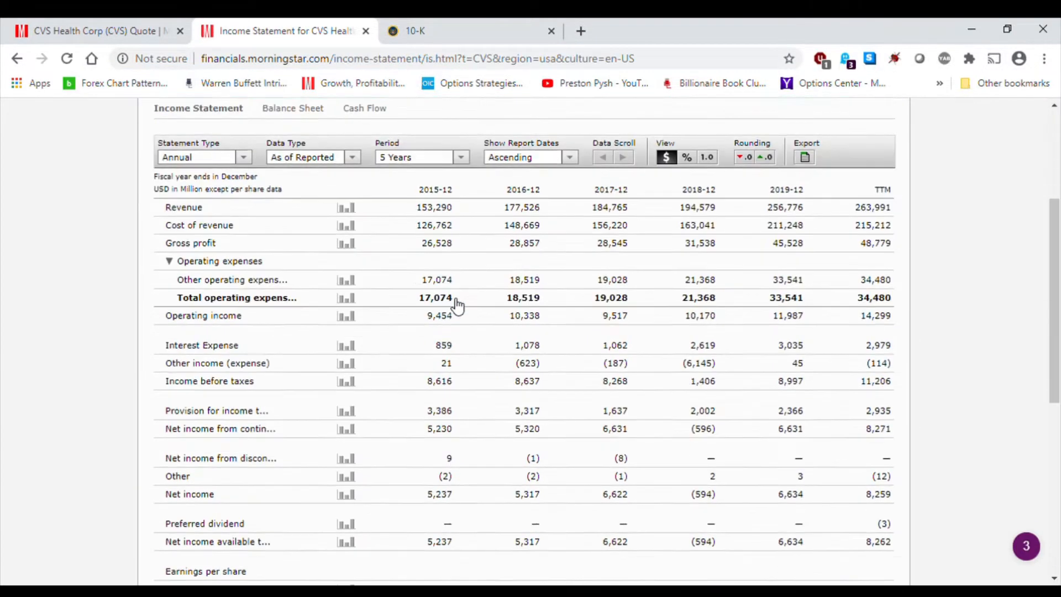
pyautogui.scroll(3)
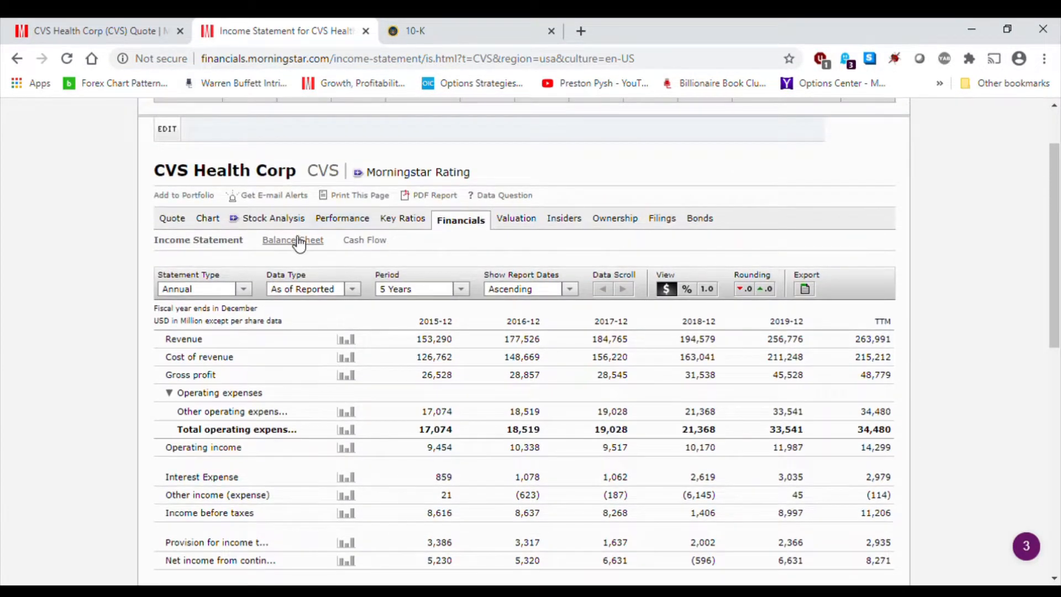
pyautogui.click(292, 239)
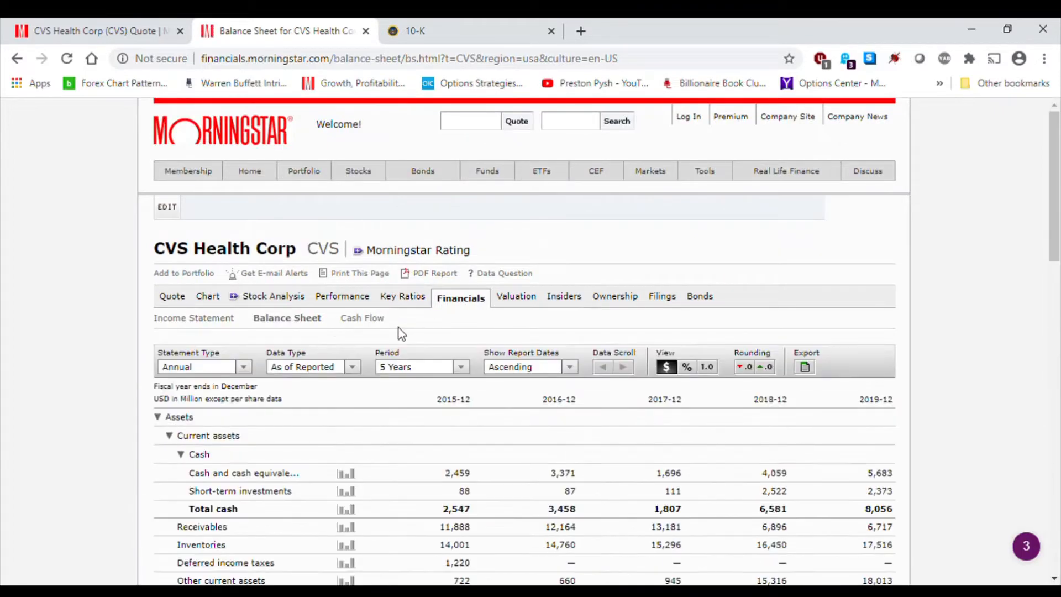
pyautogui.scroll(-3)
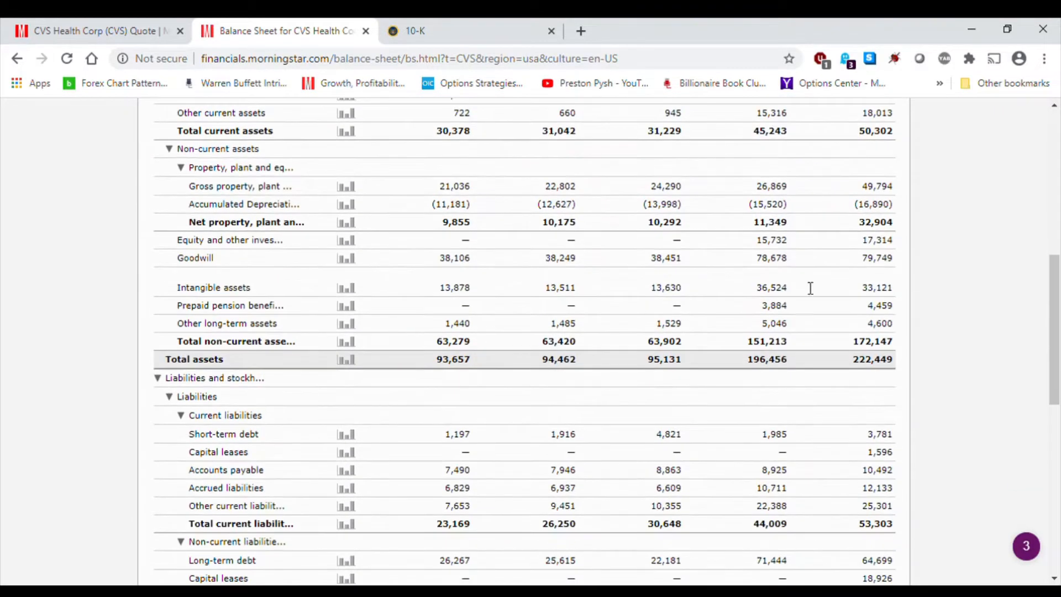
# - Scan the liabilities and equity figures, then move to the Valuation page with 10.3 P/E and 1.2 P/B
pyautogui.scroll(3)
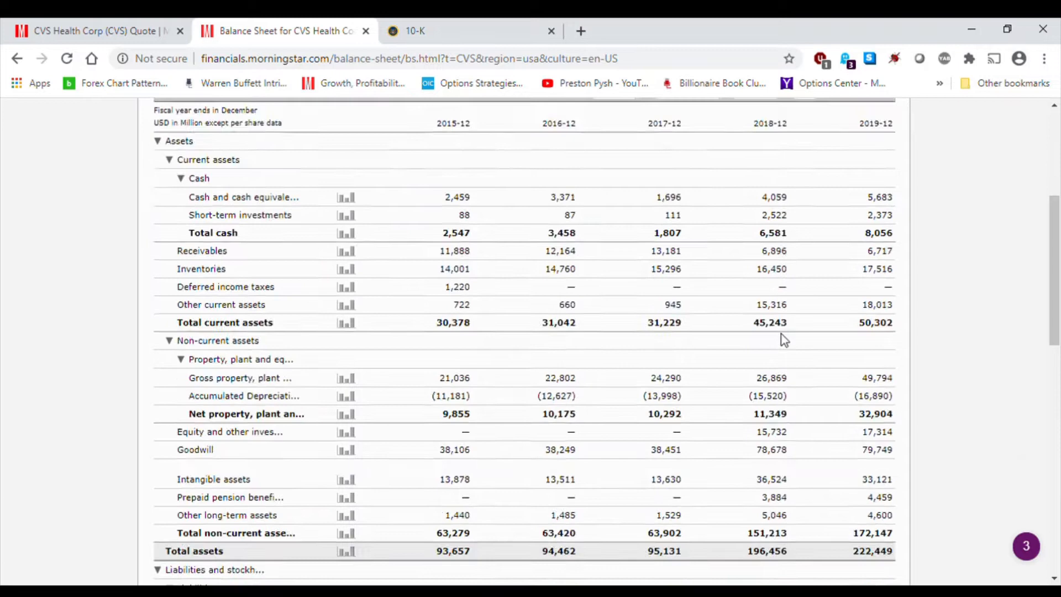
pyautogui.scroll(-3)
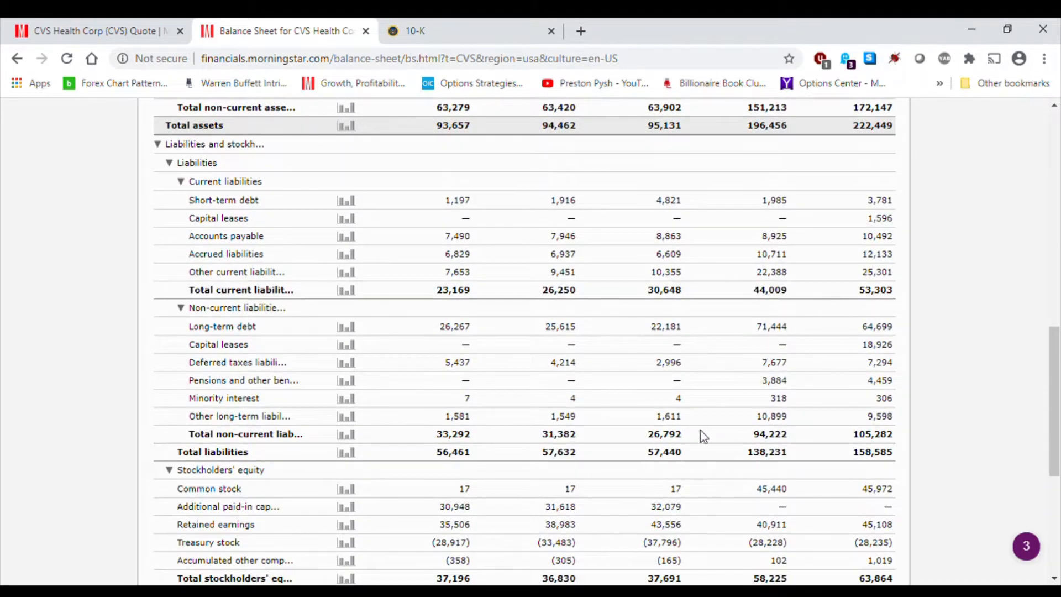
pyautogui.moveTo(709, 408)
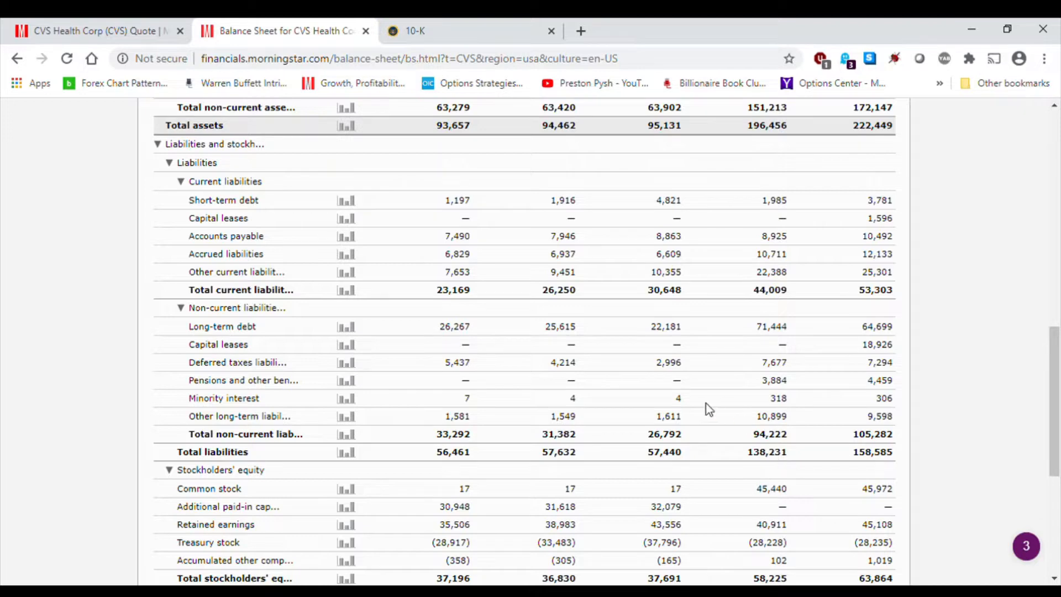
pyautogui.moveTo(678, 320)
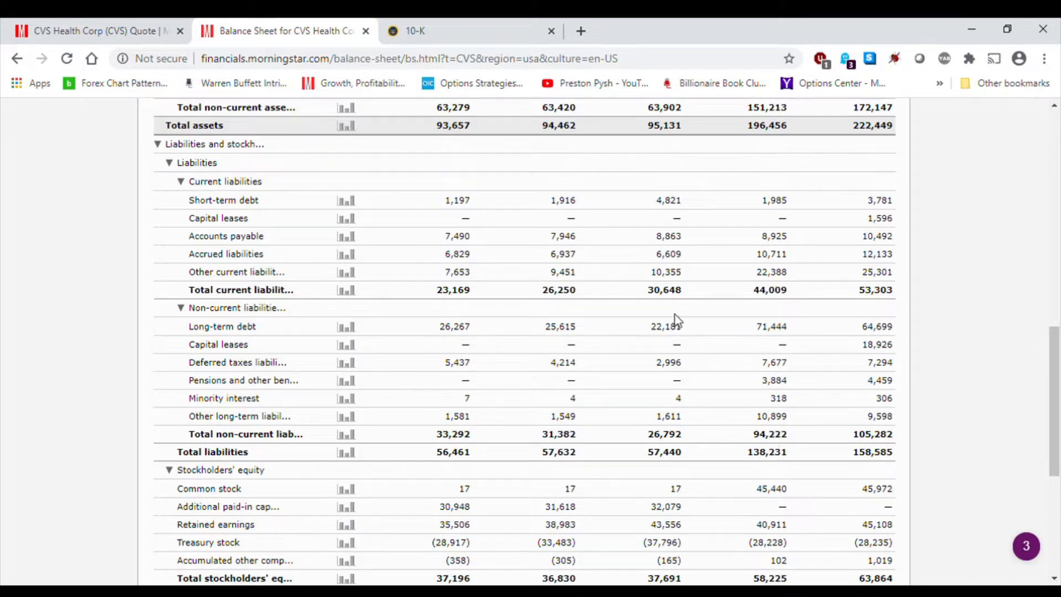
pyautogui.moveTo(772, 447)
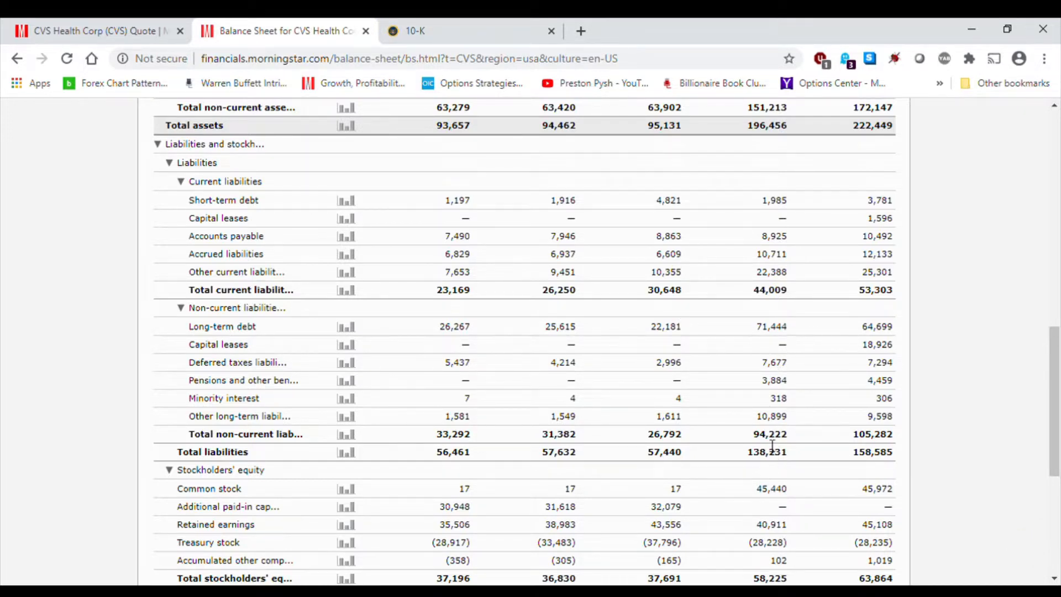
pyautogui.scroll(3)
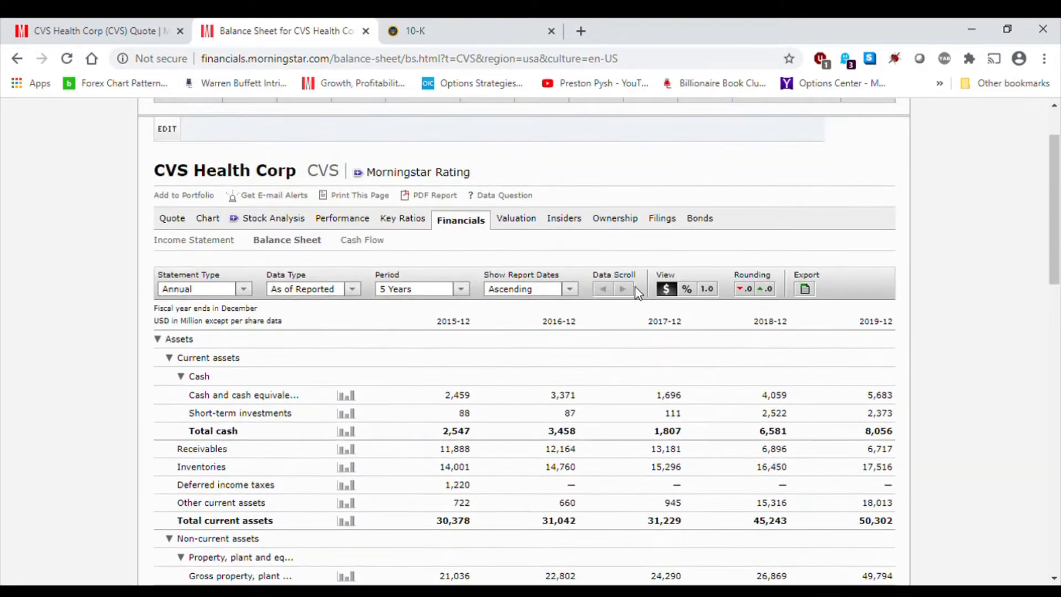
pyautogui.moveTo(338, 227)
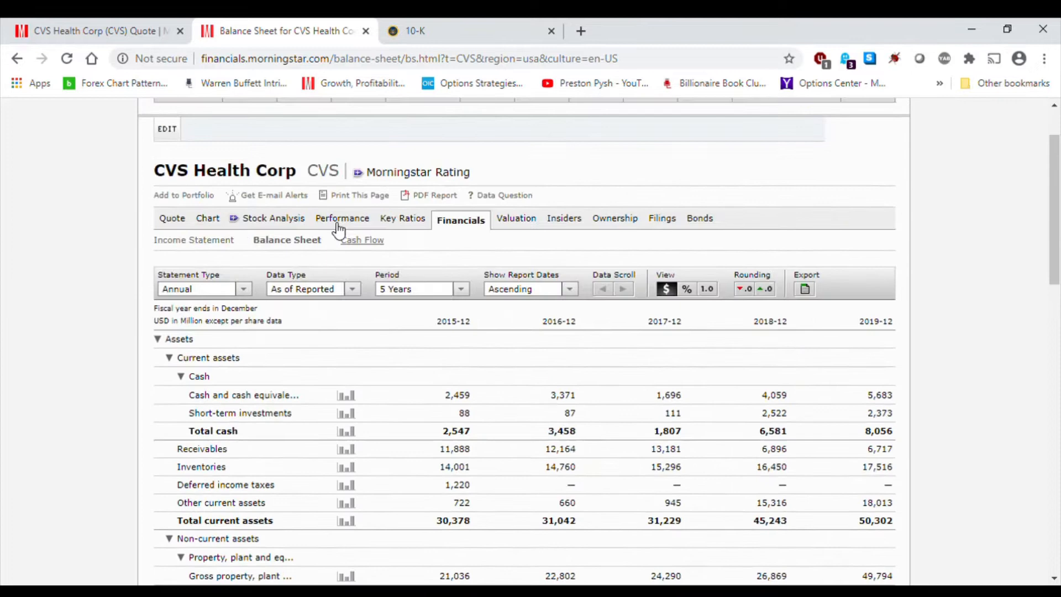
pyautogui.click(516, 217)
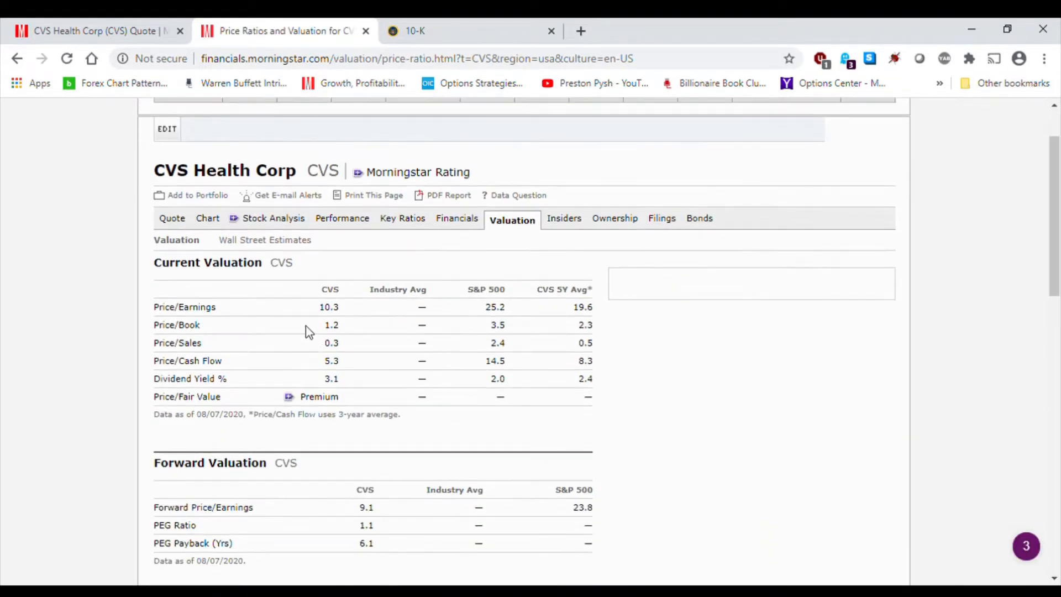
pyautogui.moveTo(349, 327)
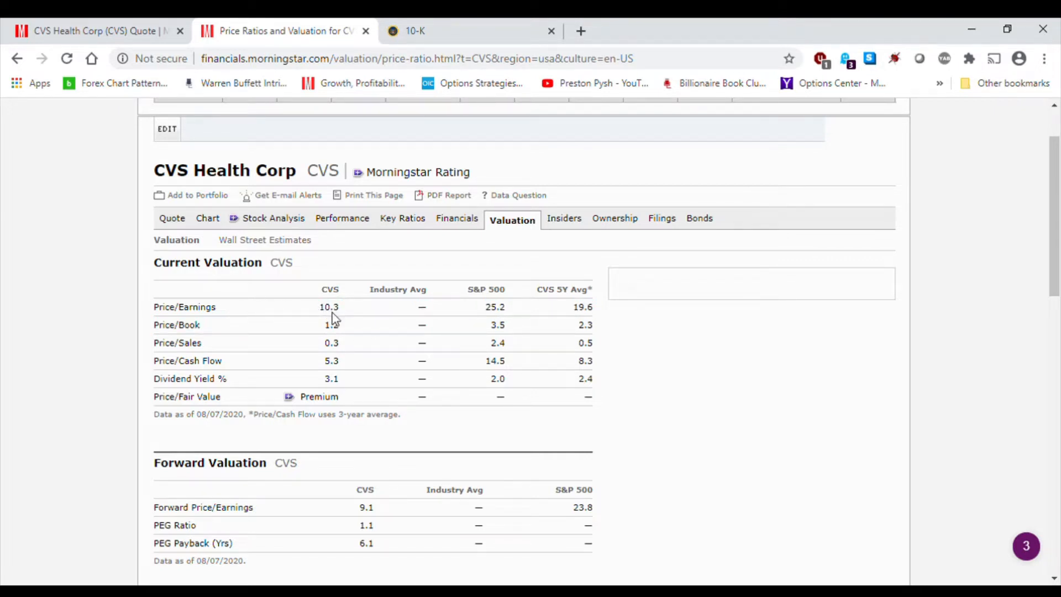
pyautogui.doubleClick(491, 307)
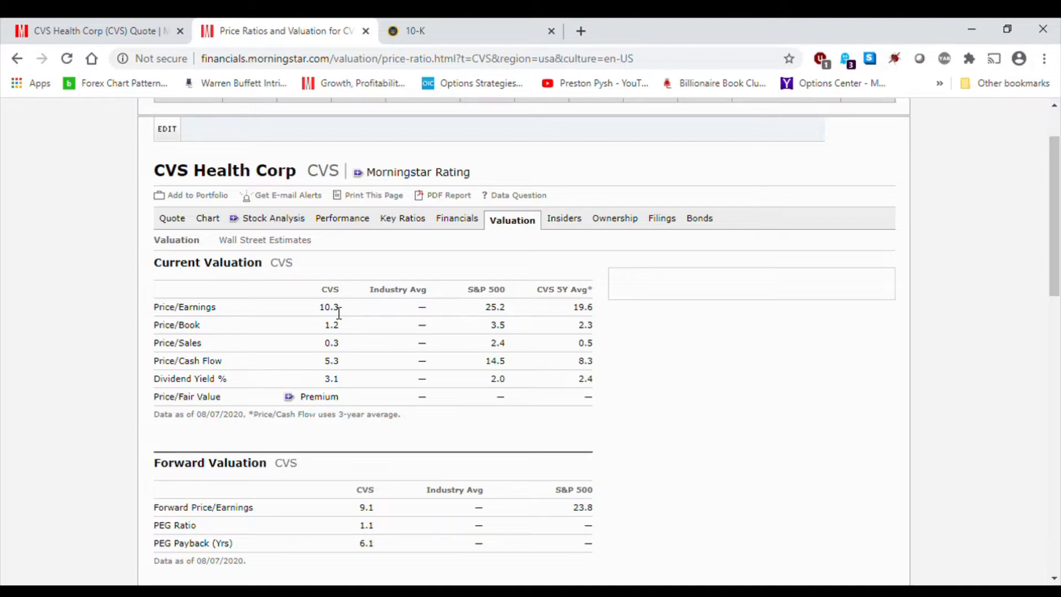
pyautogui.moveTo(475, 373)
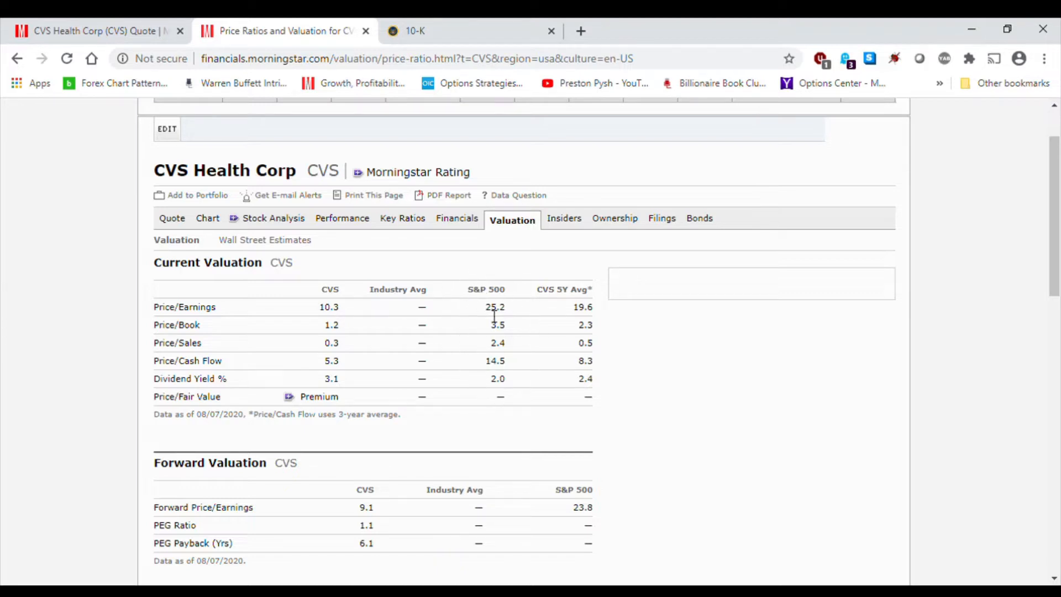
pyautogui.moveTo(331, 320)
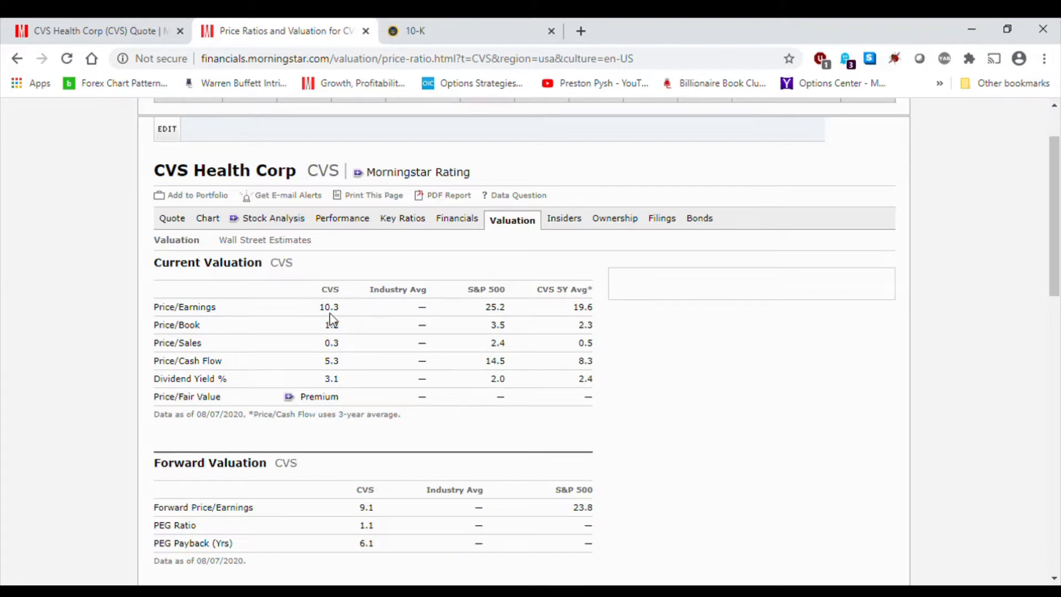
pyautogui.moveTo(336, 327)
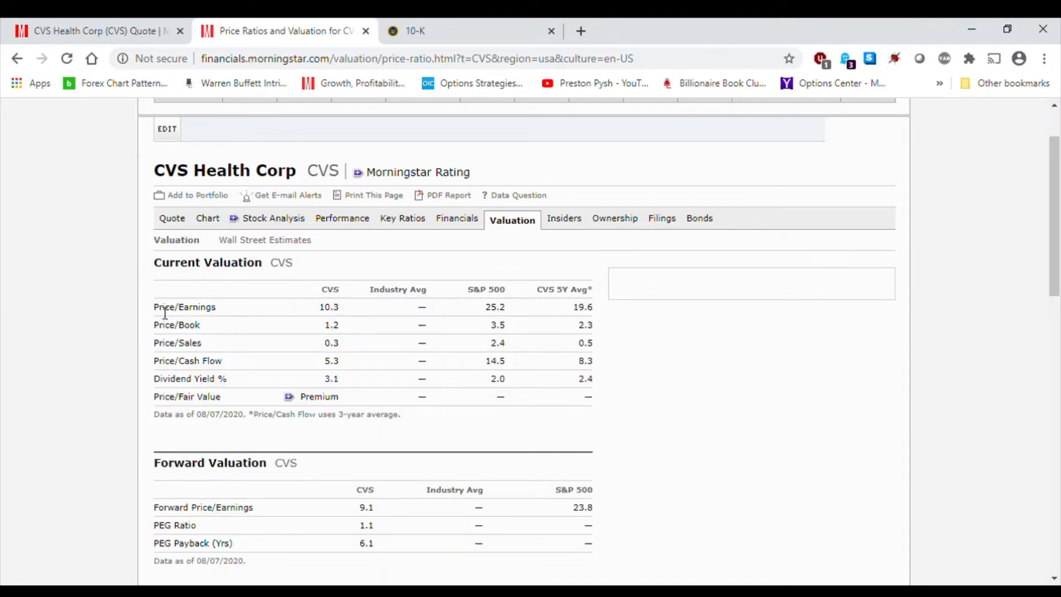
pyautogui.moveTo(305, 331)
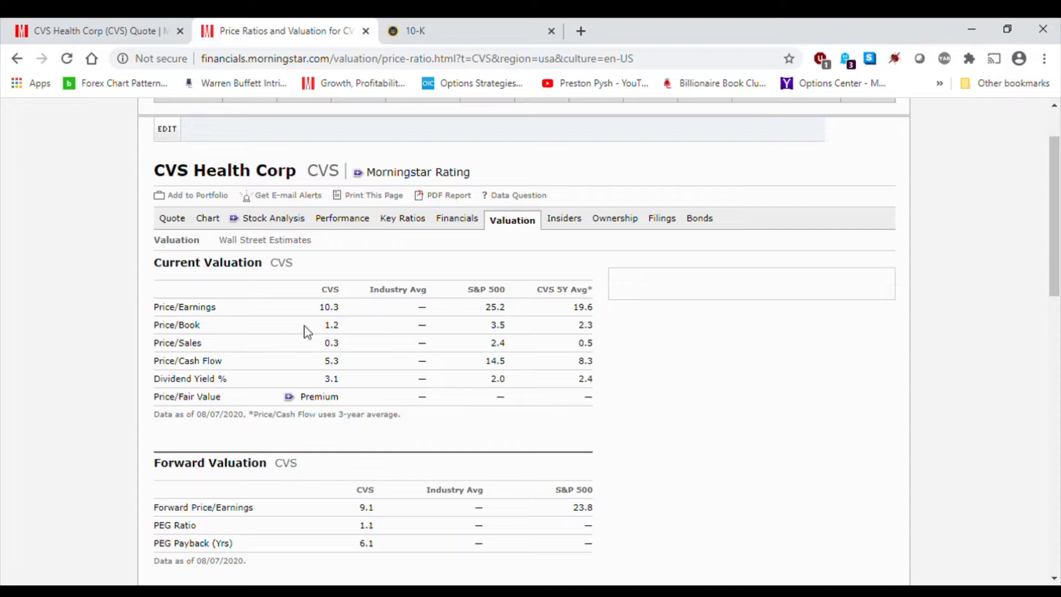
pyautogui.moveTo(357, 336)
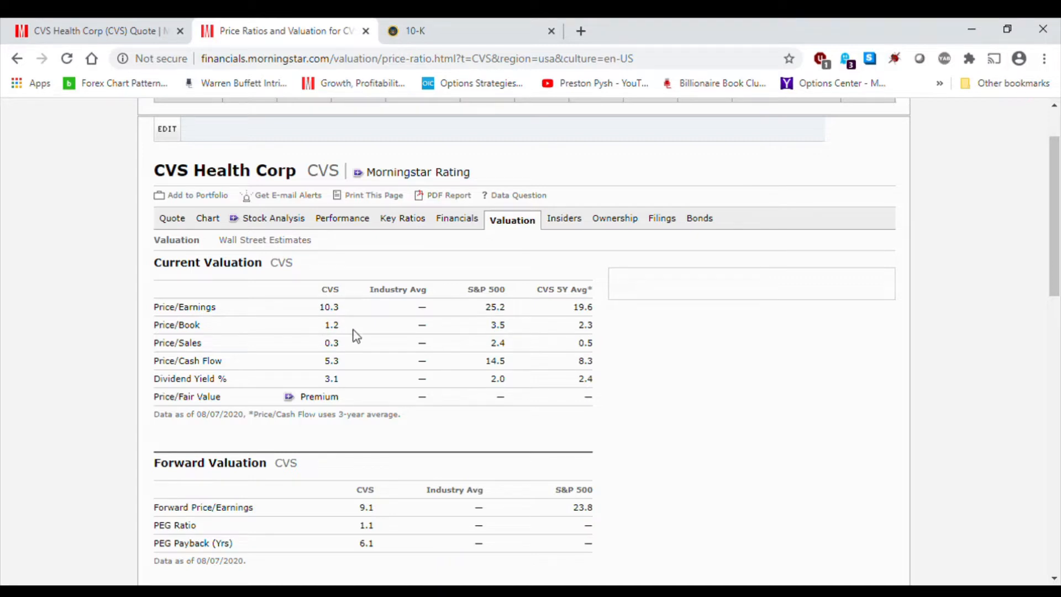
pyautogui.moveTo(494, 330)
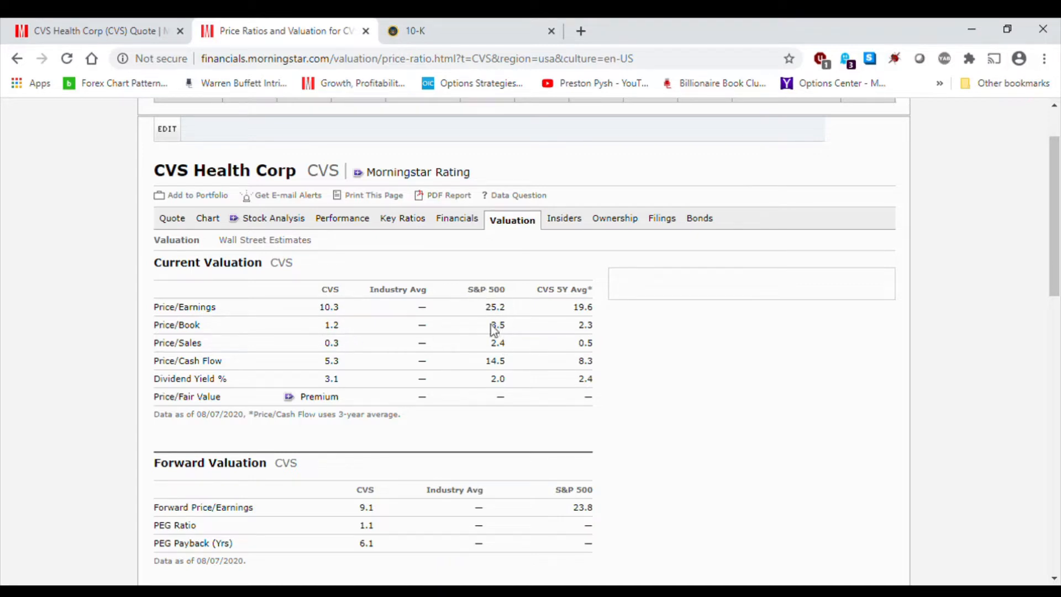
pyautogui.moveTo(484, 347)
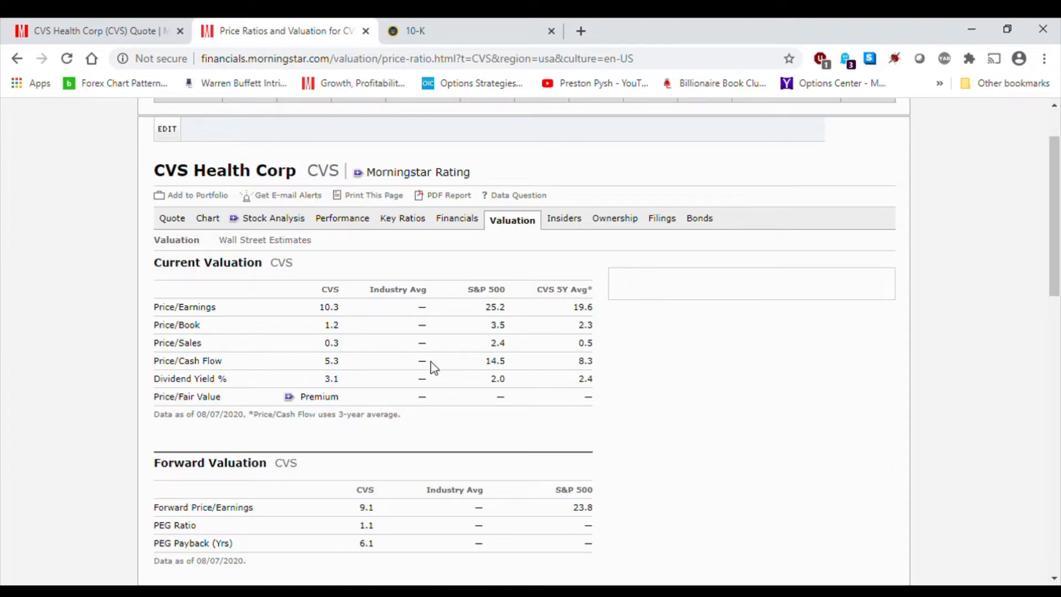
pyautogui.click(414, 31)
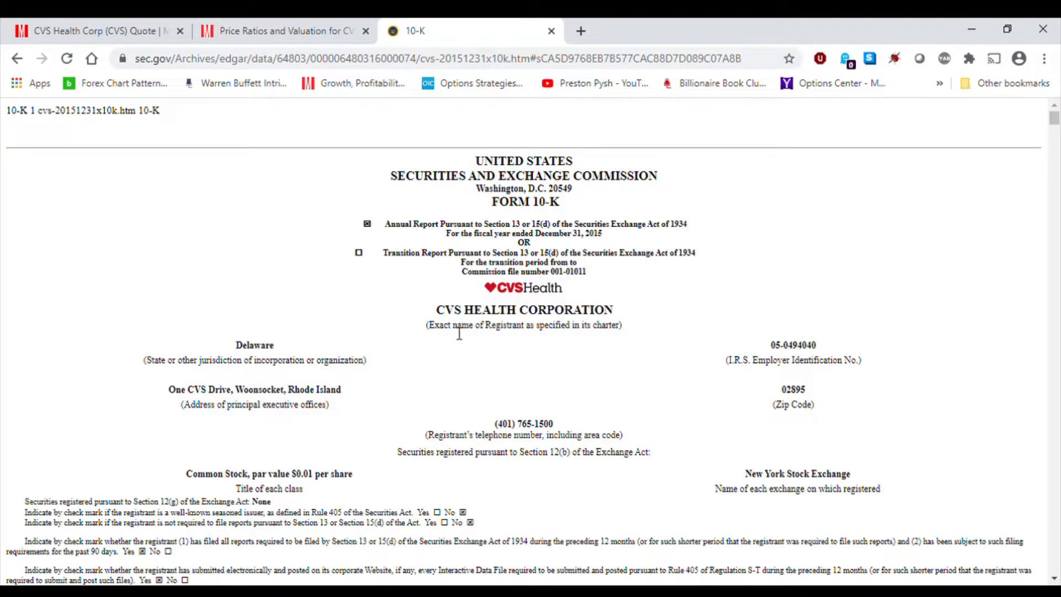
pyautogui.moveTo(431, 134)
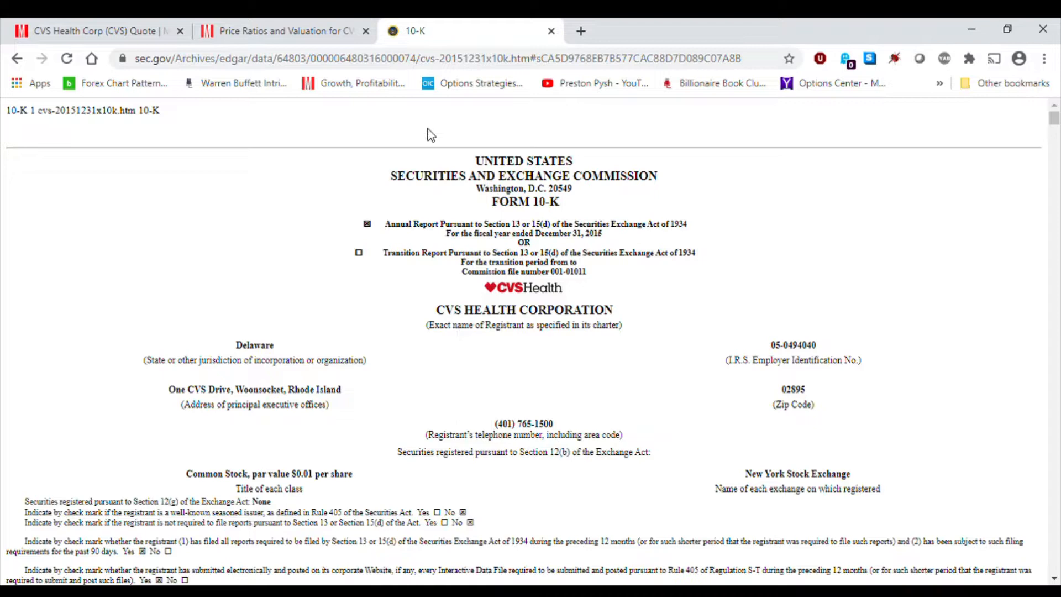
pyautogui.click(285, 31)
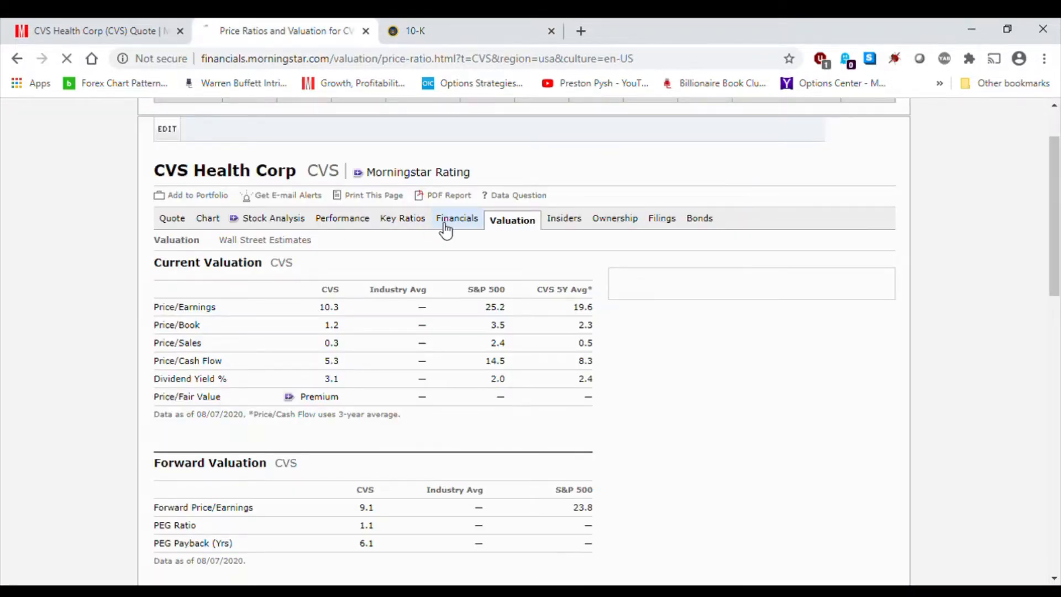
# - Bring up CVS's Key Ratios profitability table with the yearly return on equity row
pyautogui.click(457, 218)
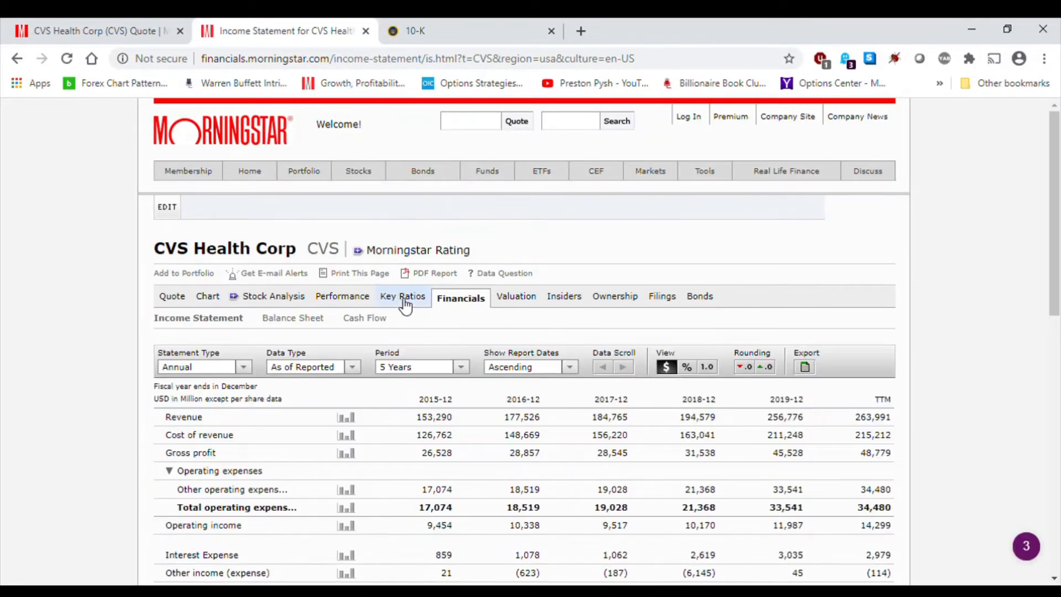
pyautogui.click(403, 296)
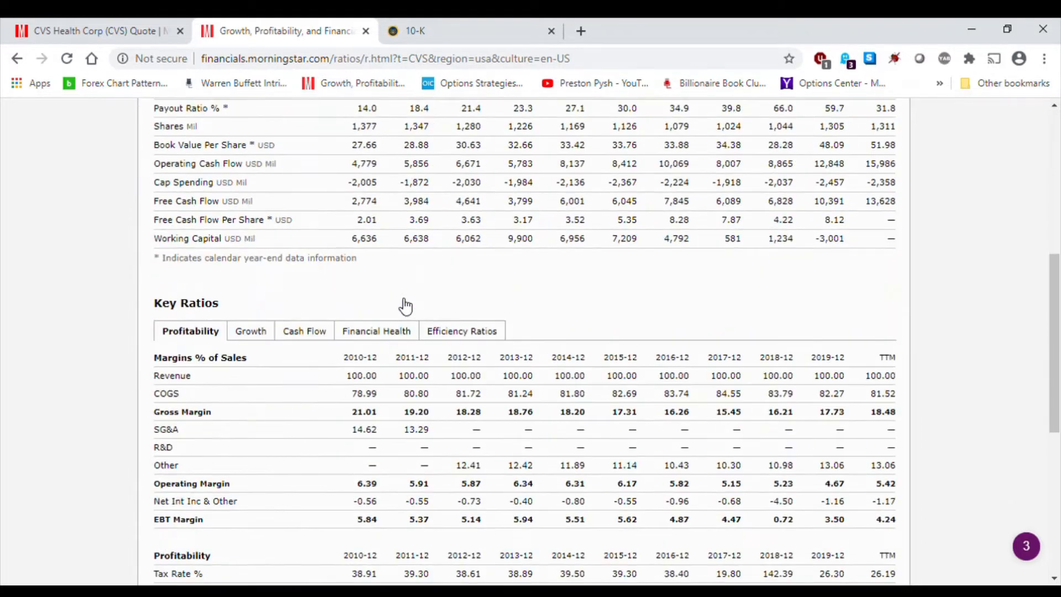
pyautogui.scroll(-3)
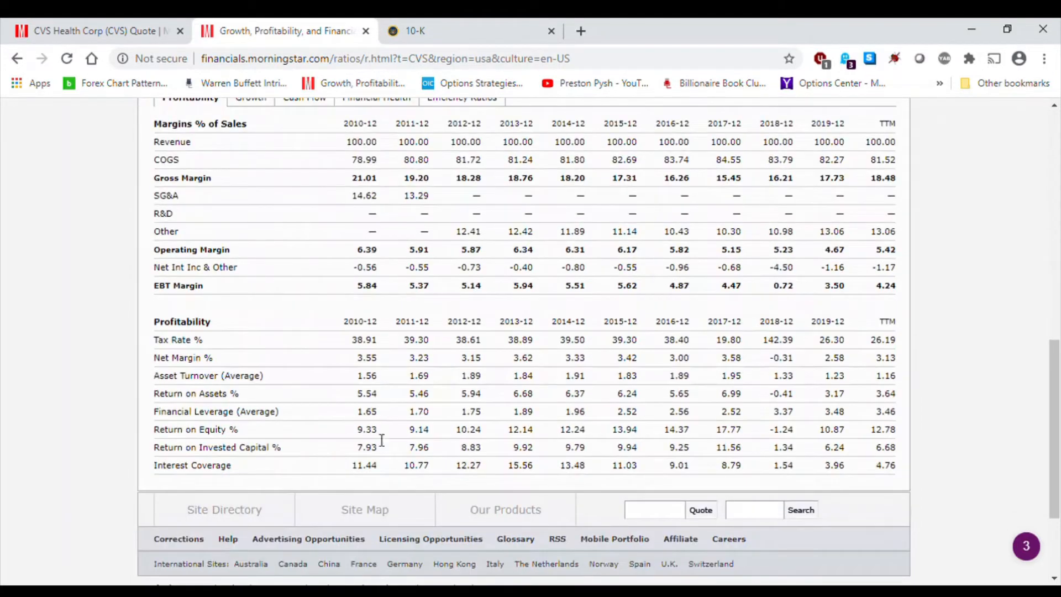
pyautogui.moveTo(154, 436)
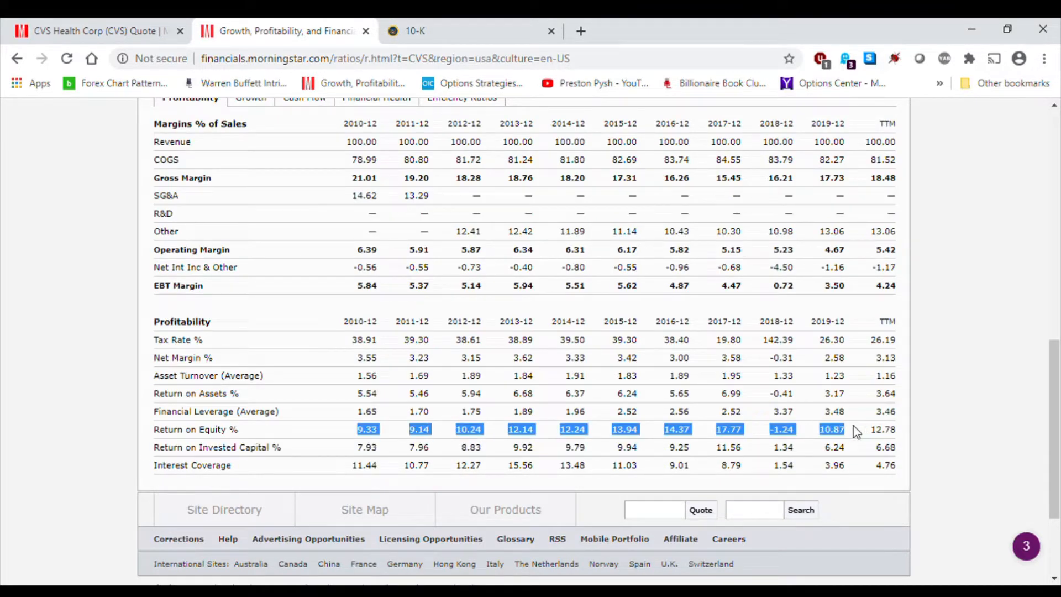
pyautogui.moveTo(736, 454)
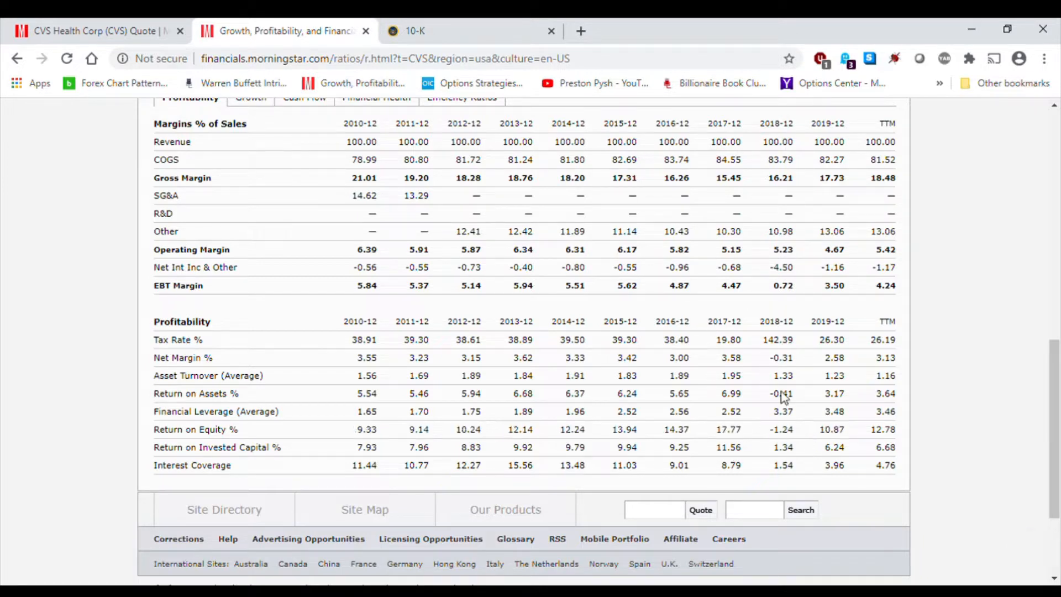
pyautogui.moveTo(764, 319)
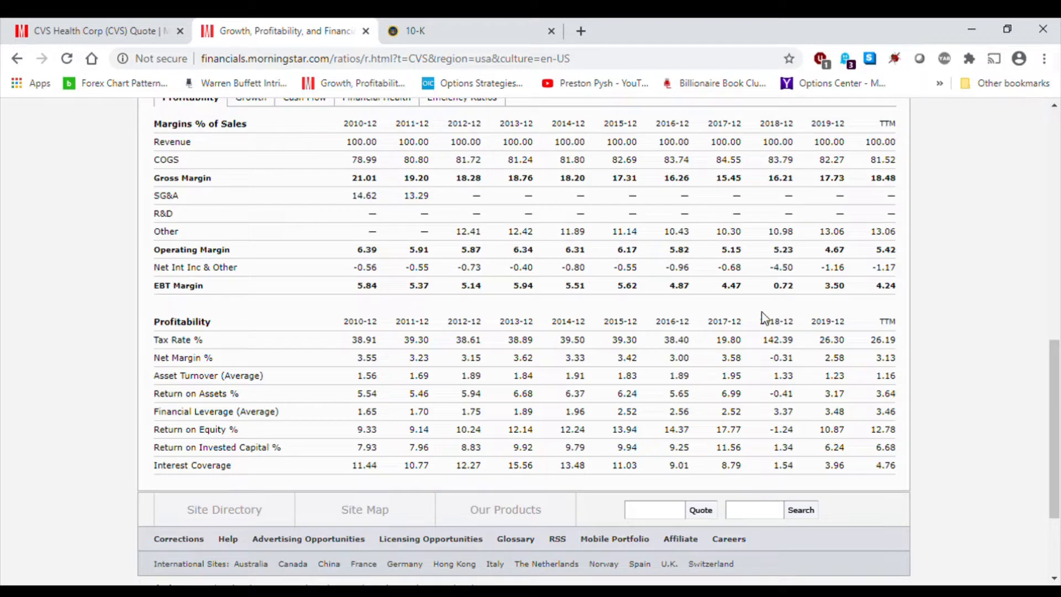
pyautogui.moveTo(512, 424)
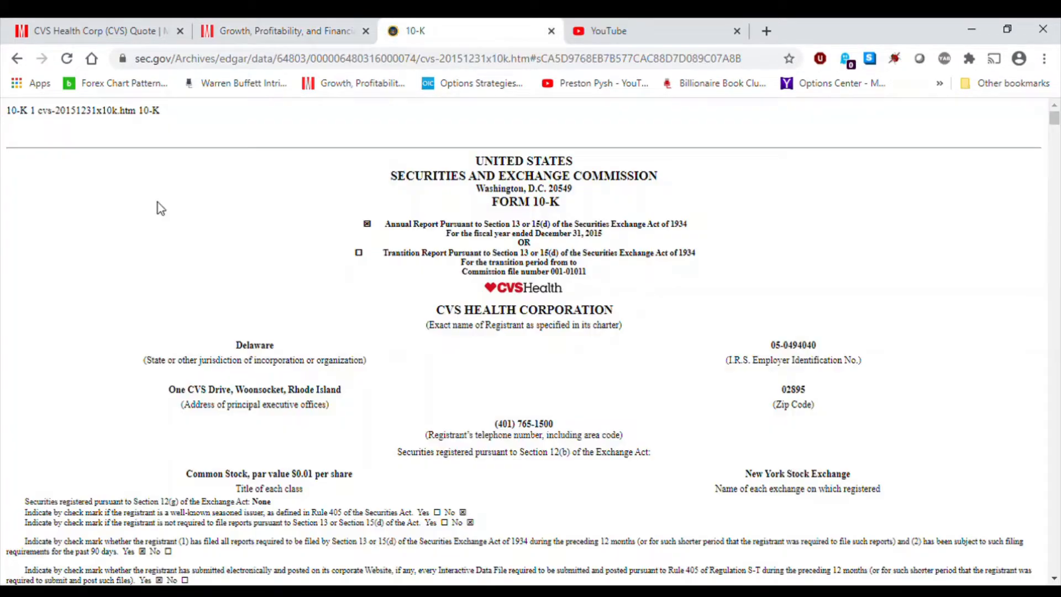
pyautogui.moveTo(150, 223)
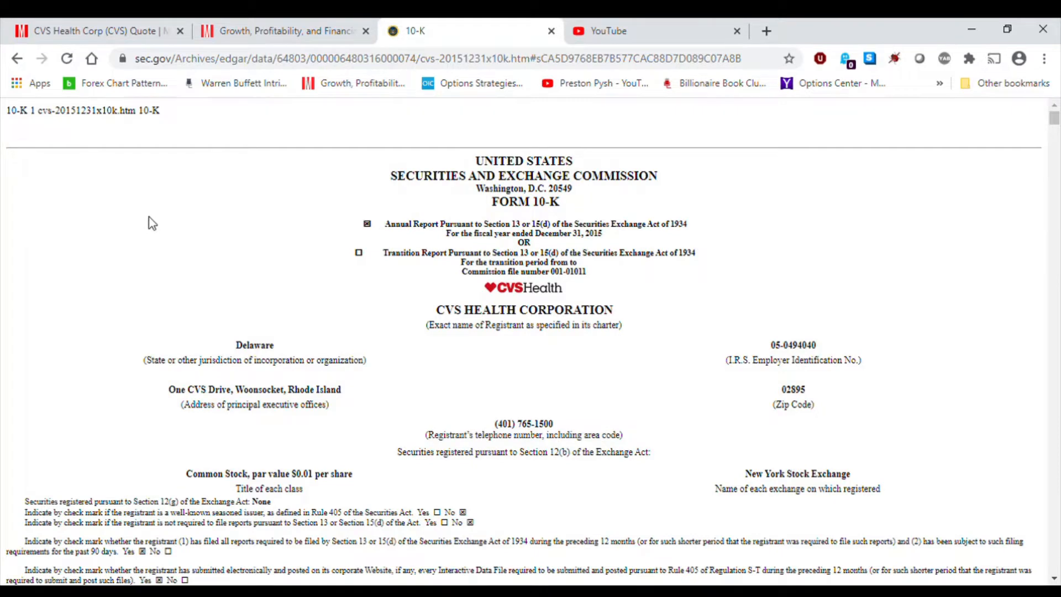
pyautogui.moveTo(379, 217)
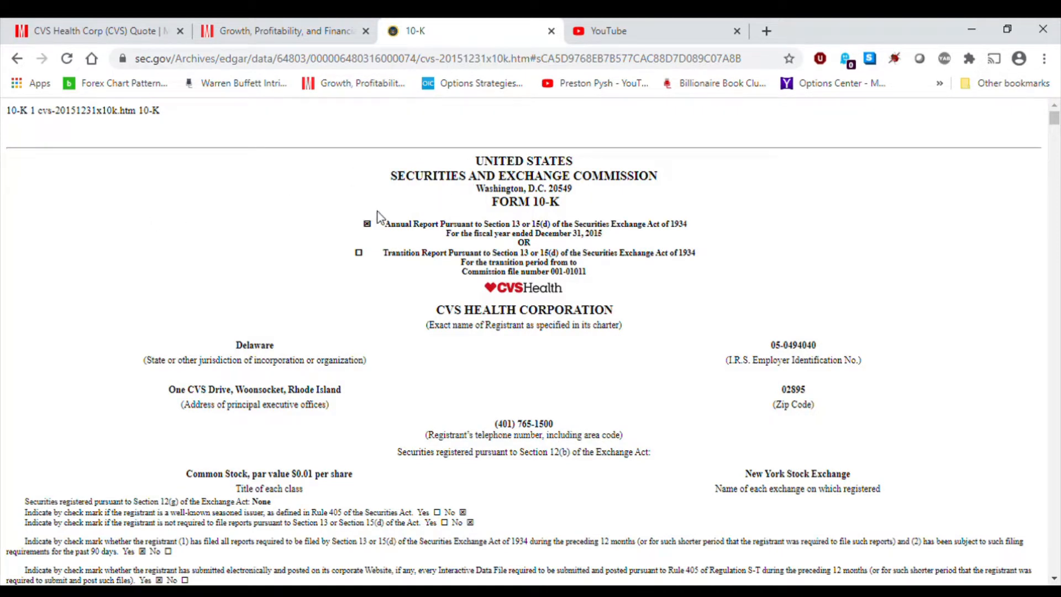
# - Reach the 10-K table of contents and jump to Item 1A: Risk Factors
pyautogui.scroll(-3)
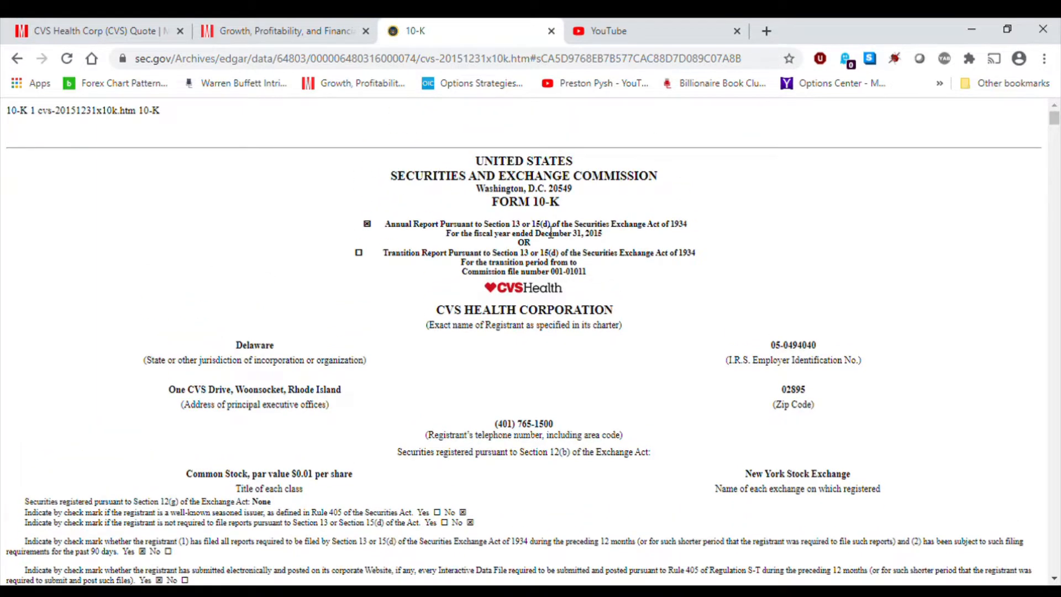
pyautogui.moveTo(168, 102)
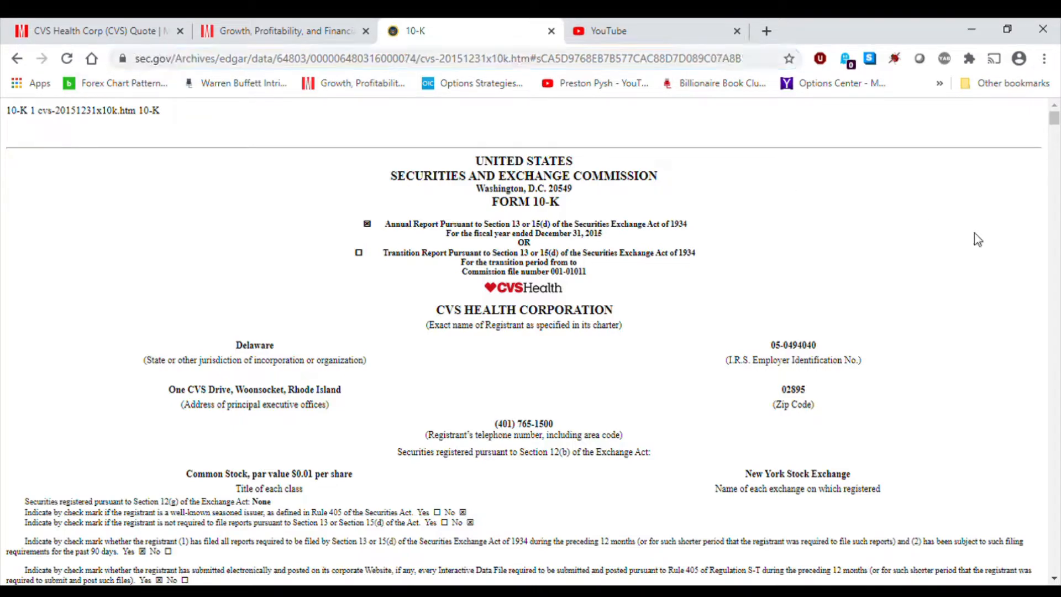
pyautogui.scroll(-3)
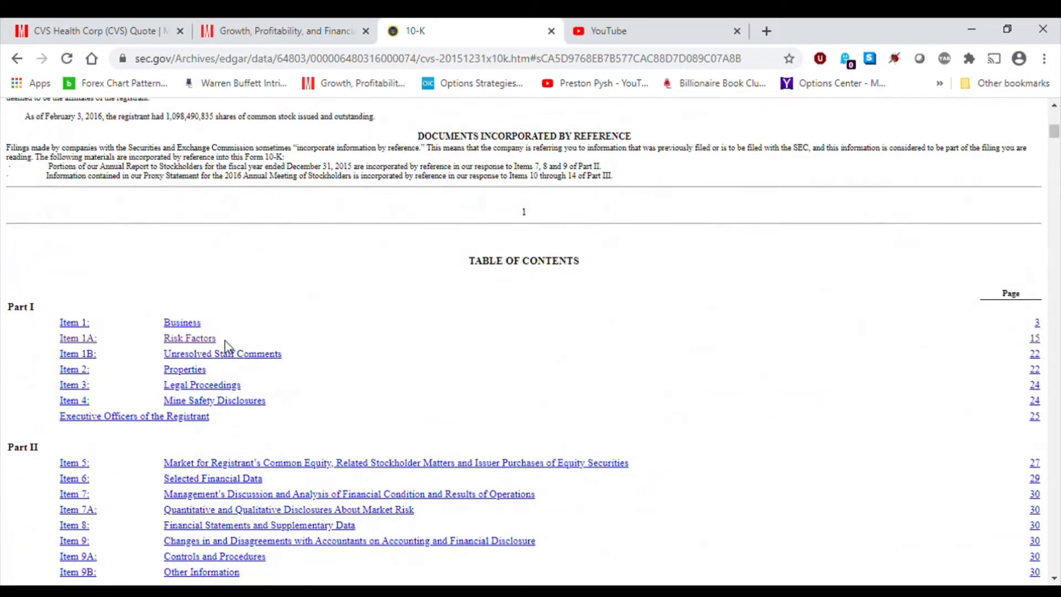
pyautogui.click(189, 339)
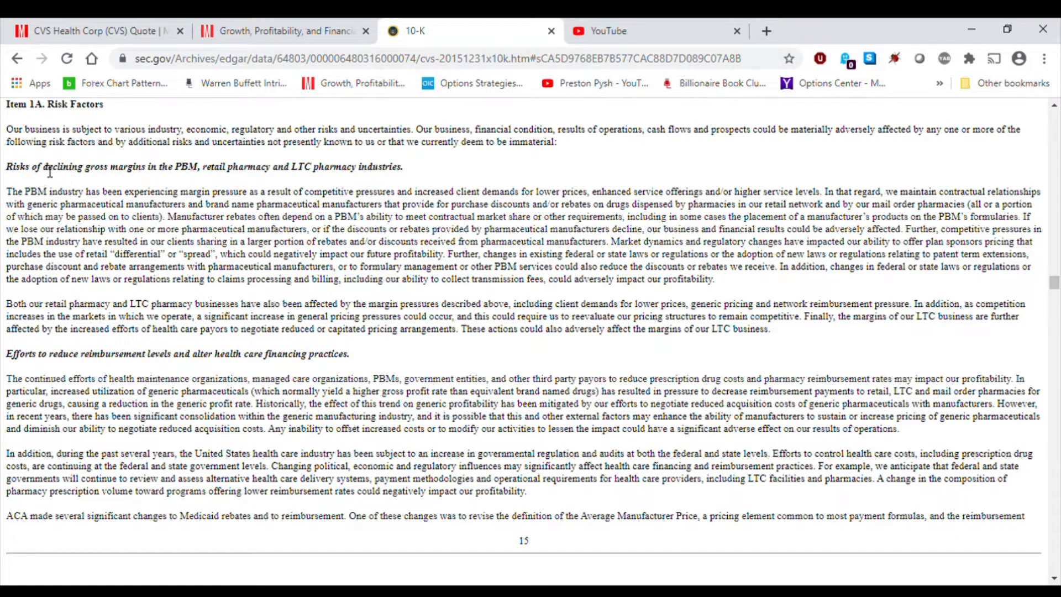
pyautogui.moveTo(155, 187)
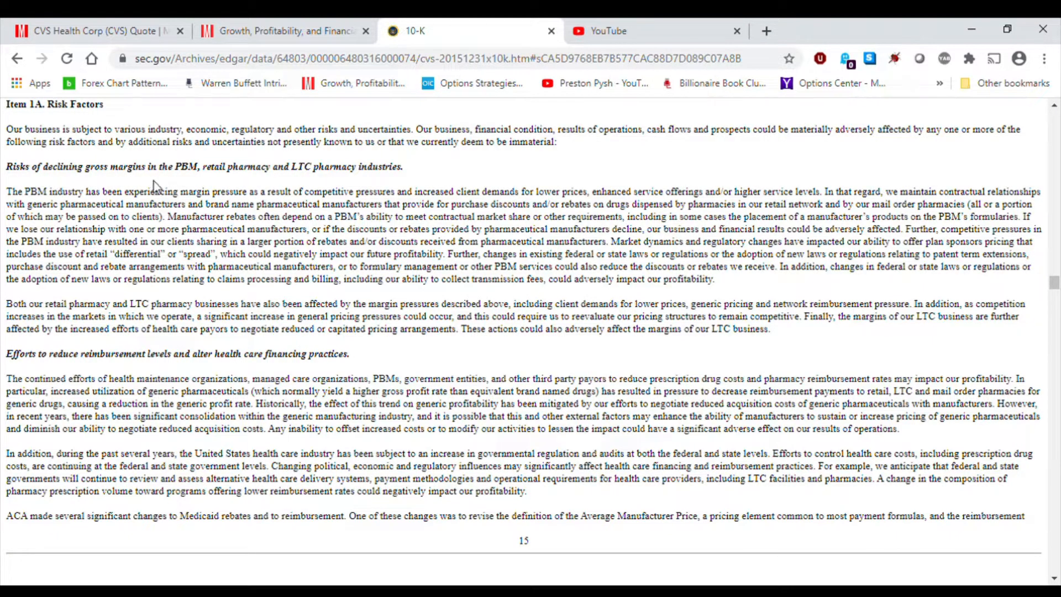
# - Read the risk factors on regulation, client losses and generic drugs on pages 16-17
pyautogui.scroll(-3)
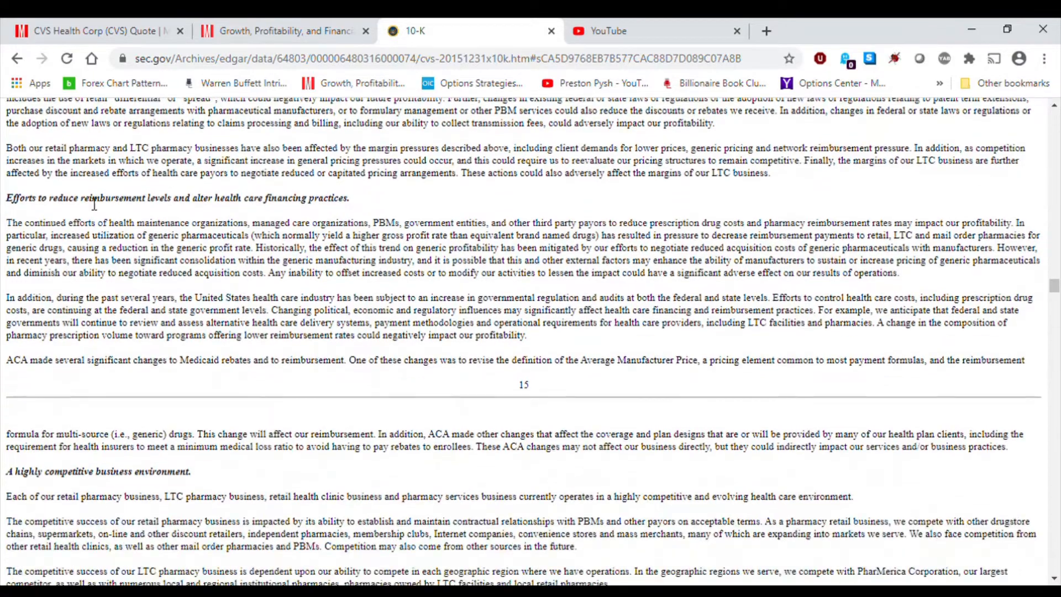
pyautogui.scroll(3)
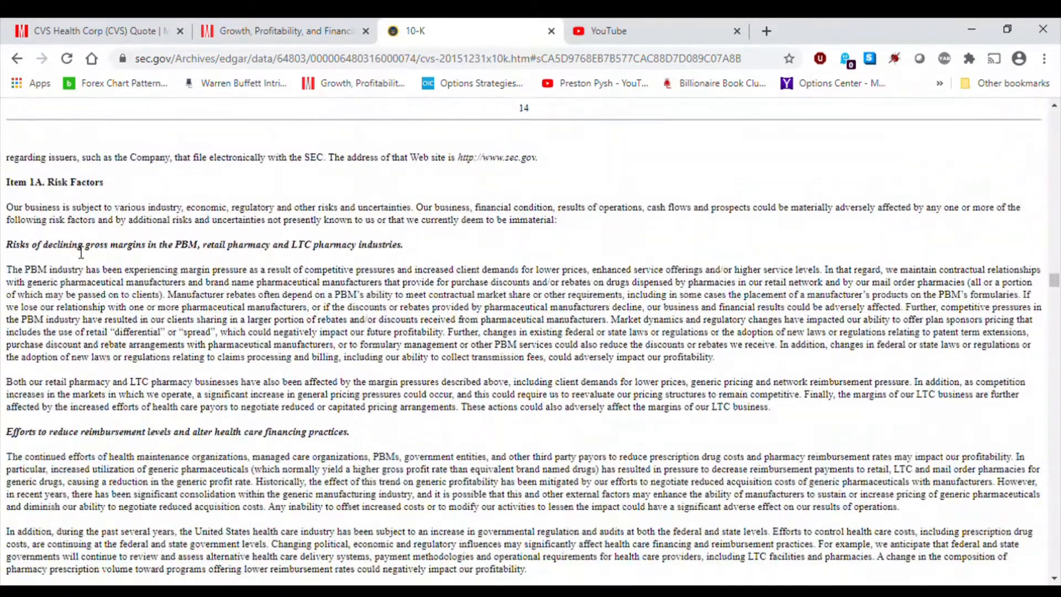
pyautogui.scroll(-3)
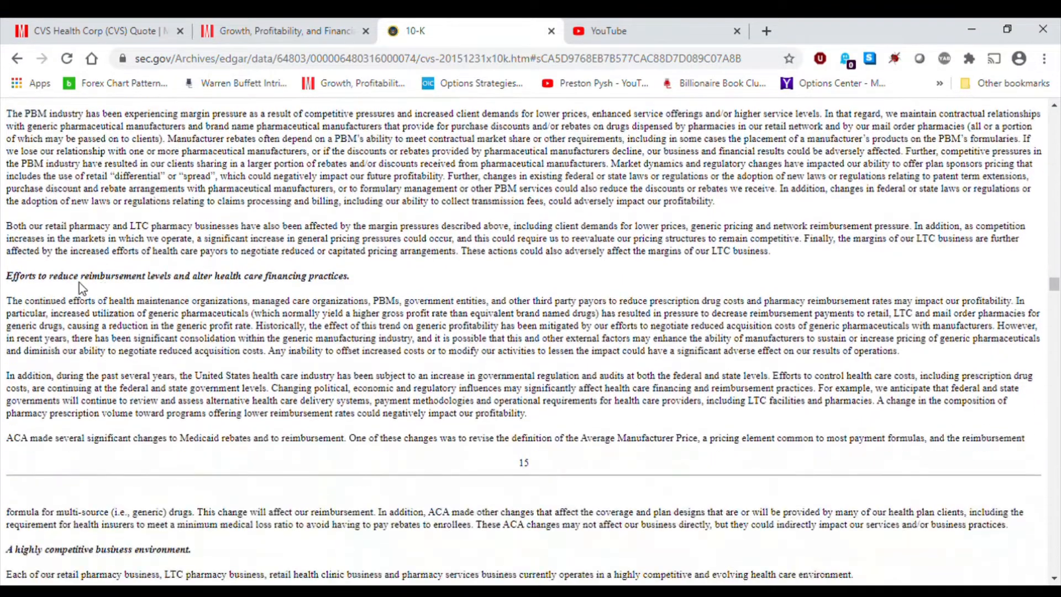
pyautogui.moveTo(191, 299)
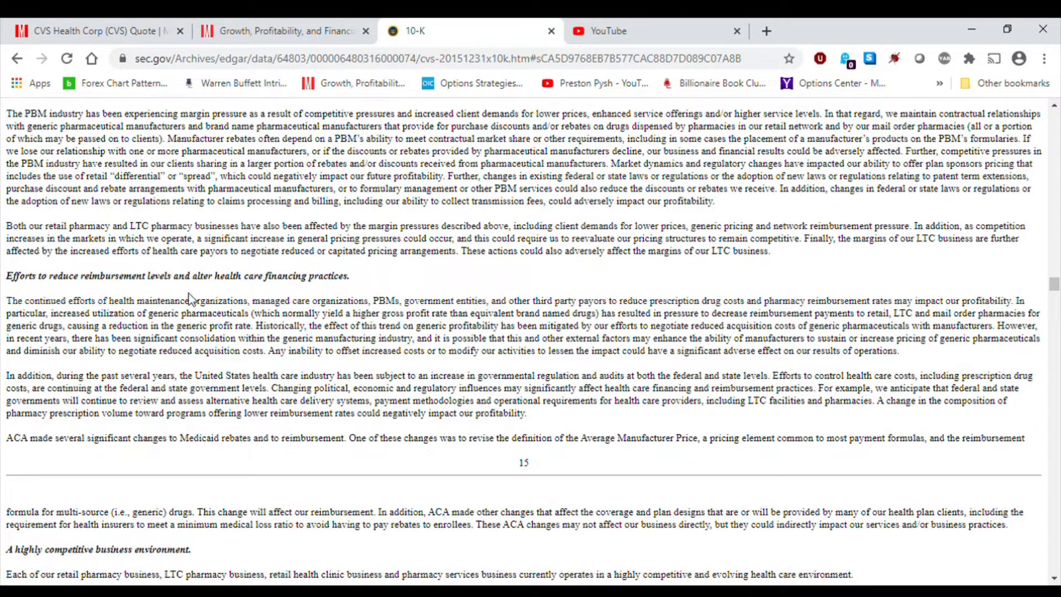
pyautogui.moveTo(284, 305)
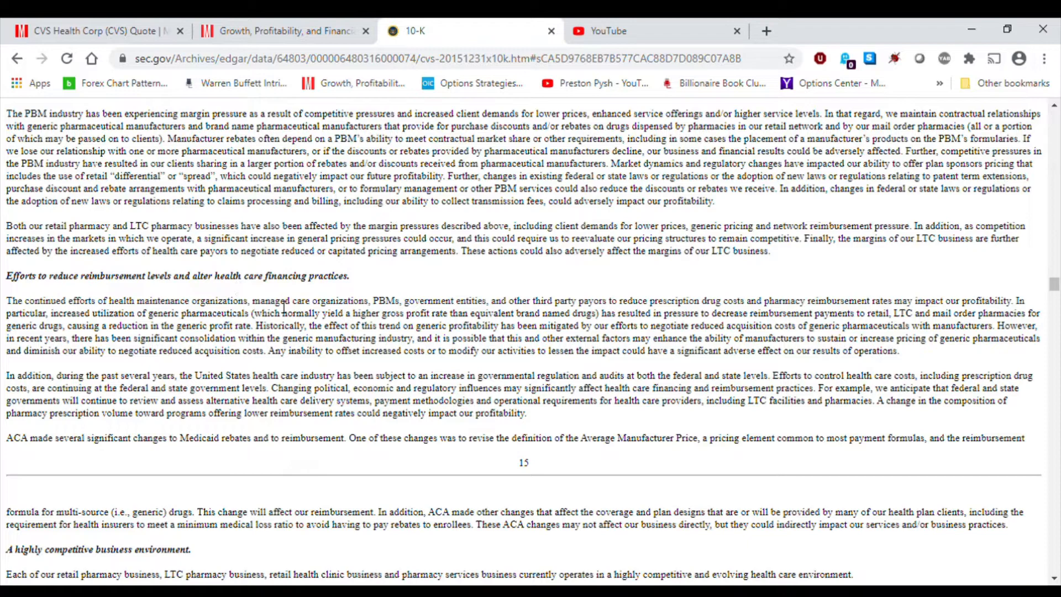
pyautogui.scroll(-3)
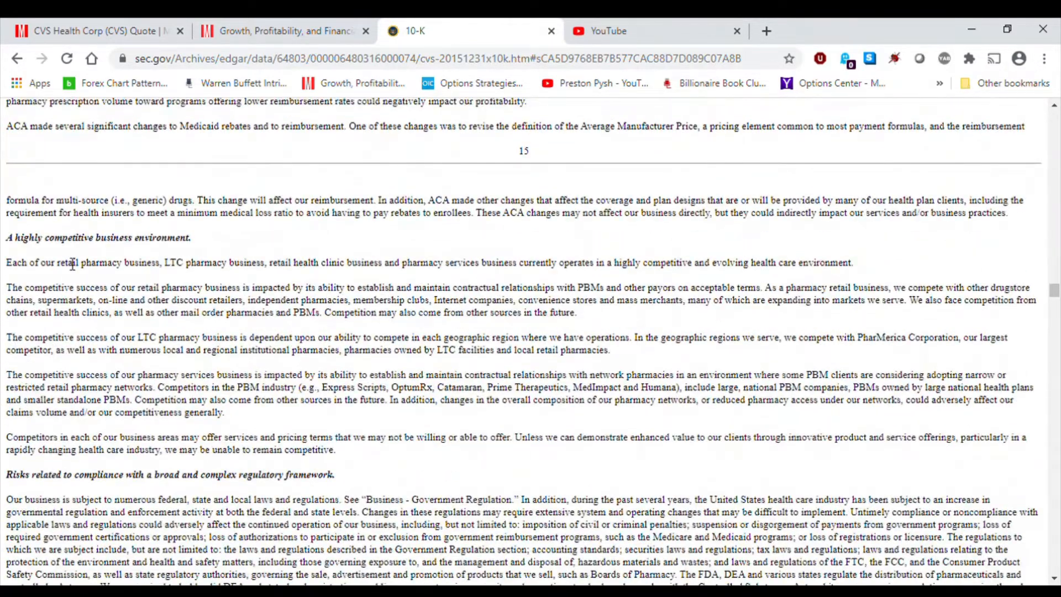
pyautogui.scroll(-3)
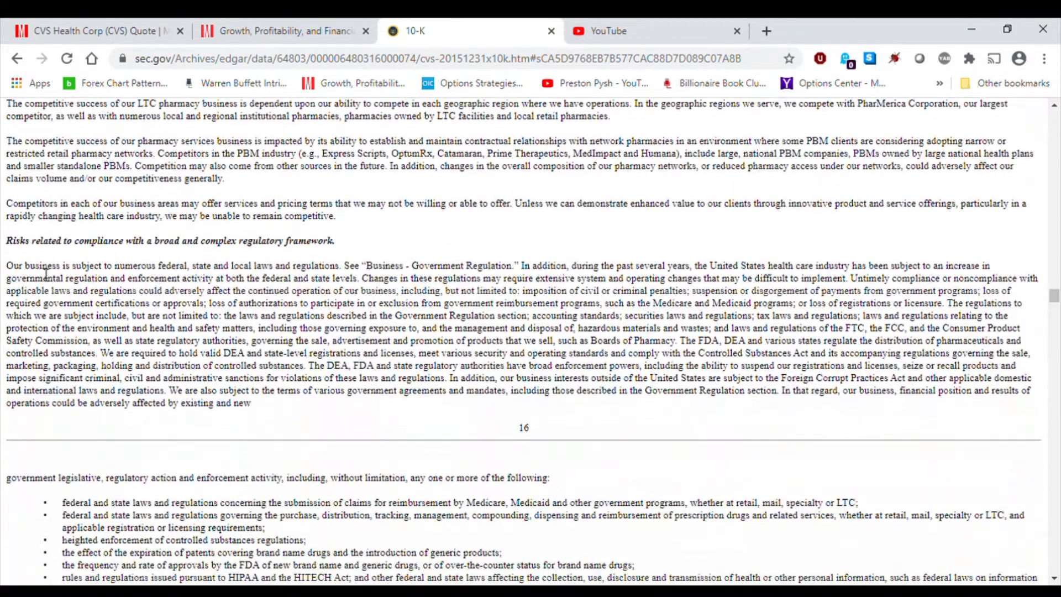
pyautogui.moveTo(131, 263)
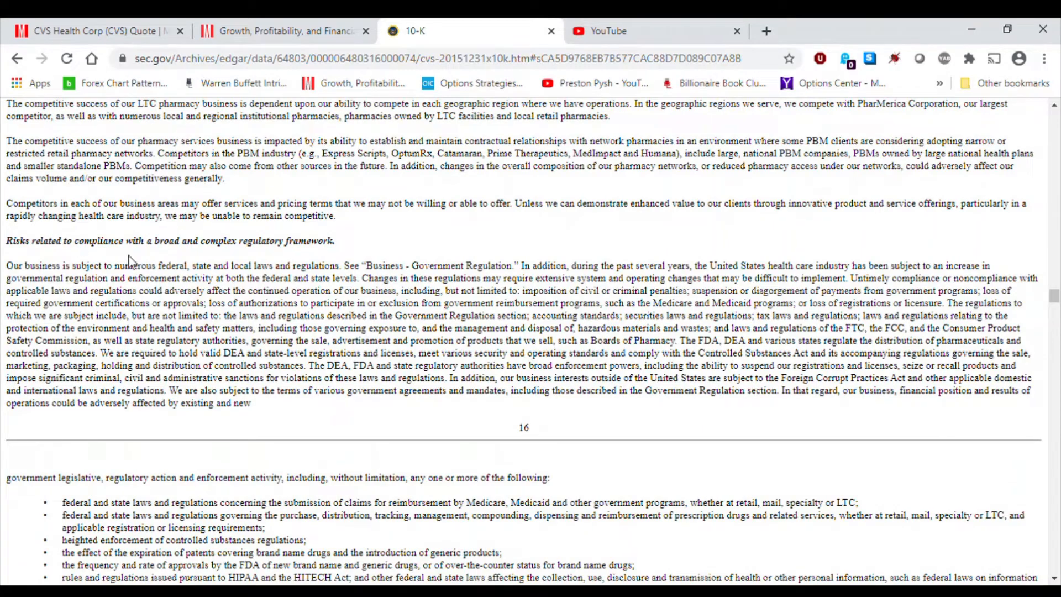
pyautogui.moveTo(139, 264)
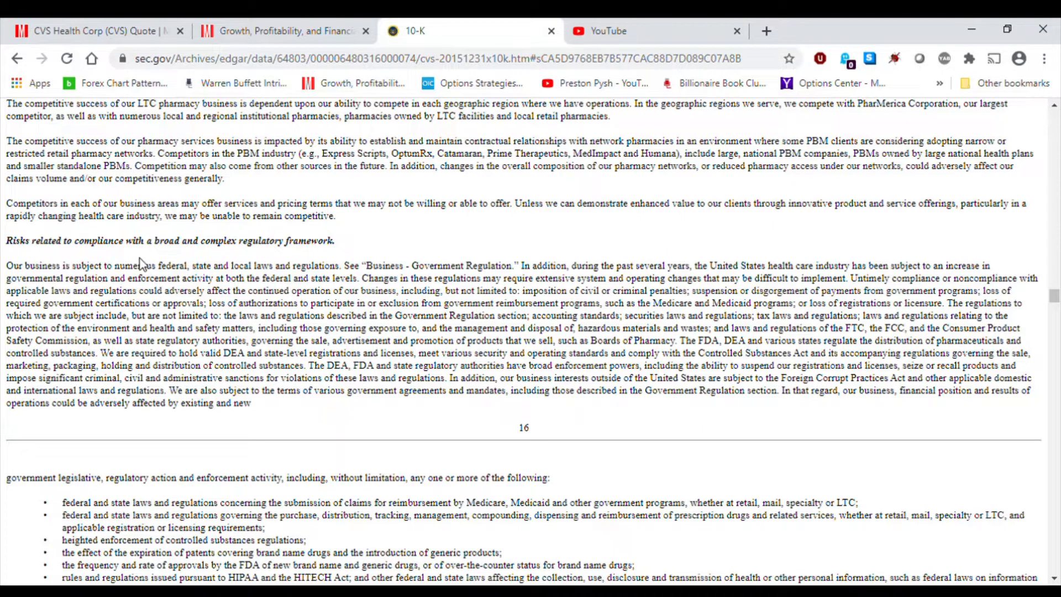
pyautogui.scroll(-3)
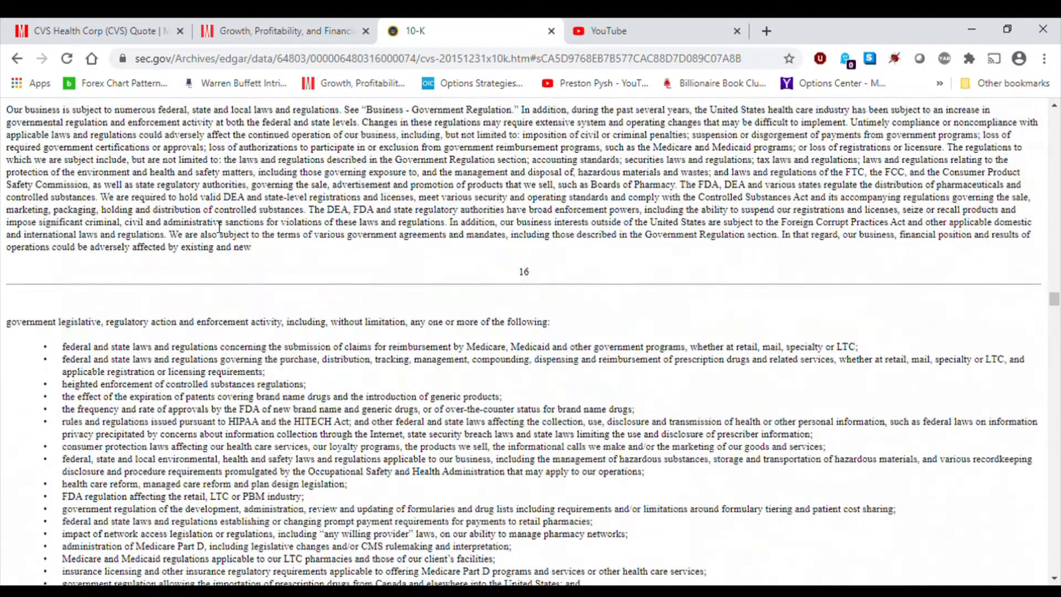
pyautogui.scroll(3)
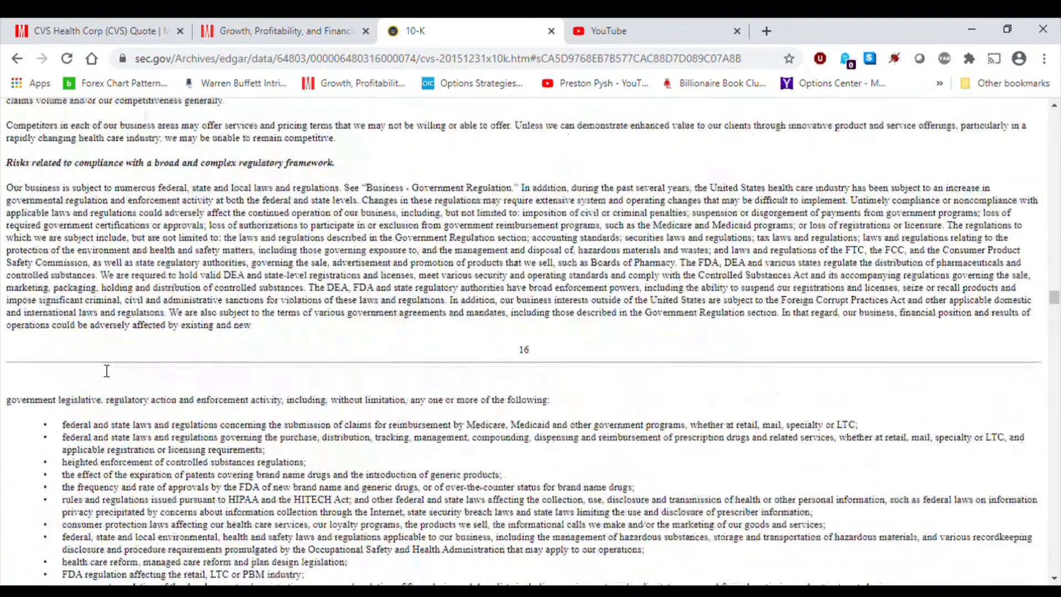
pyautogui.scroll(-3)
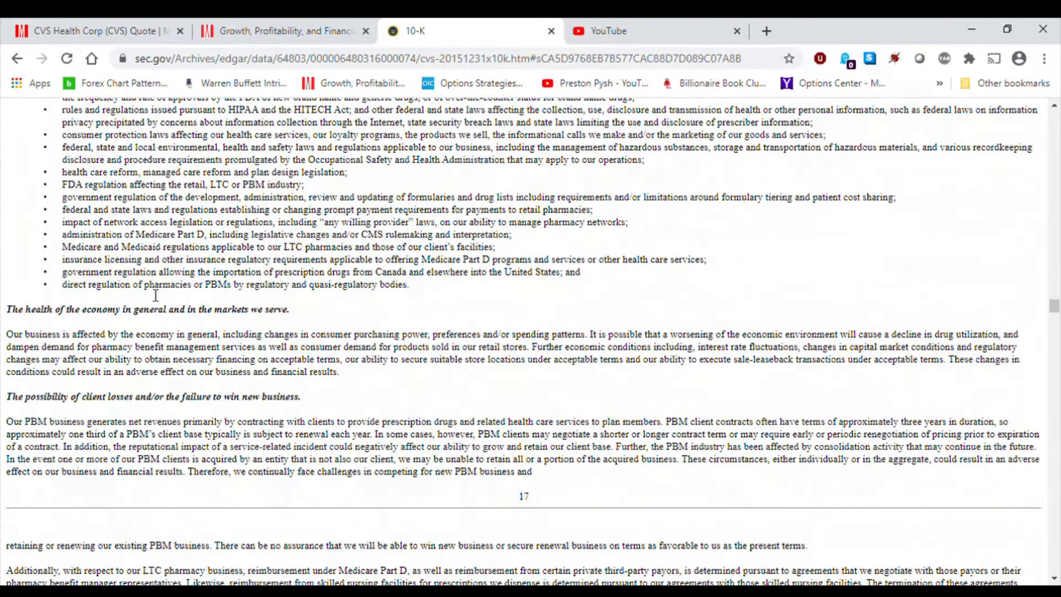
# - Continue through the information security and prescription drug supply risks toward page 18
pyautogui.scroll(-3)
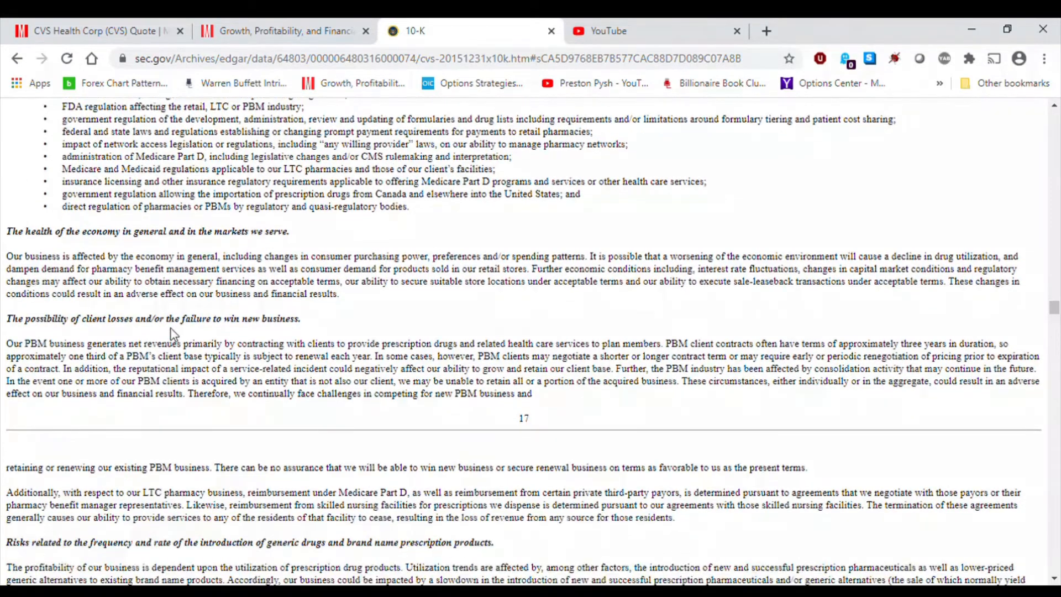
pyautogui.scroll(3)
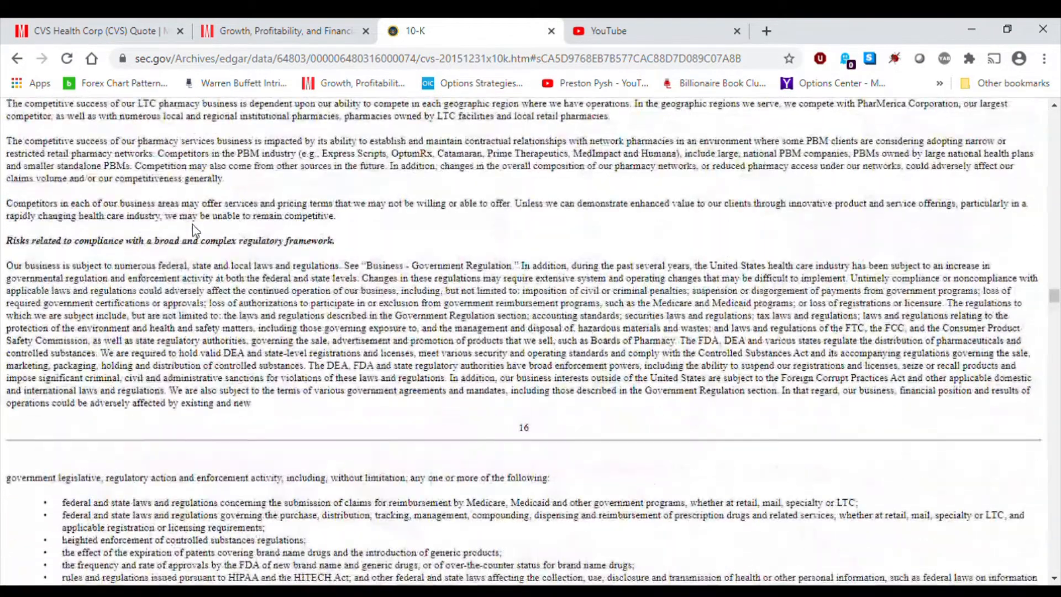
pyautogui.scroll(-3)
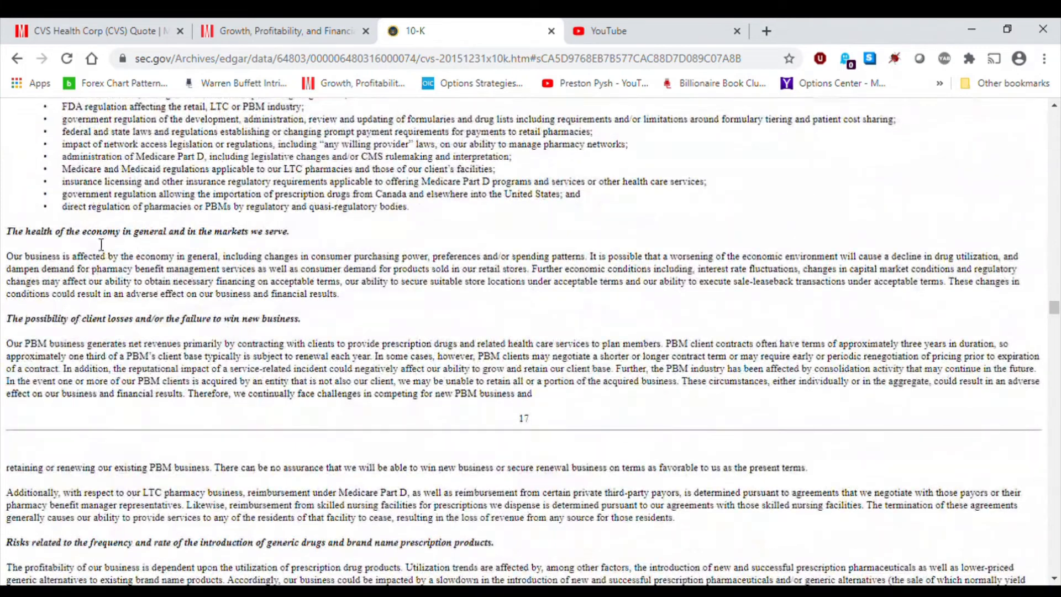
pyautogui.moveTo(198, 255)
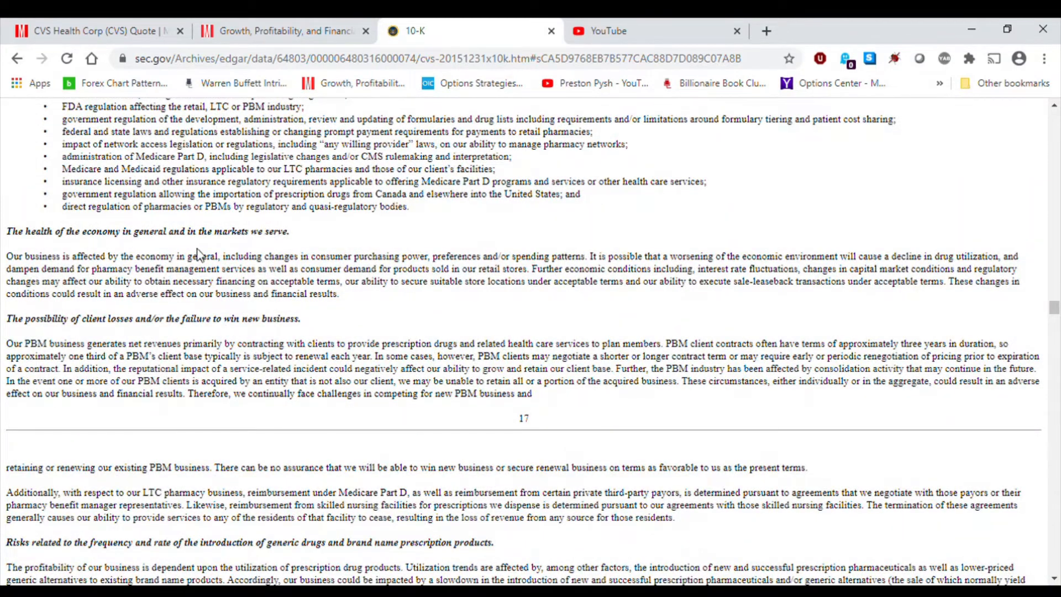
pyautogui.moveTo(284, 251)
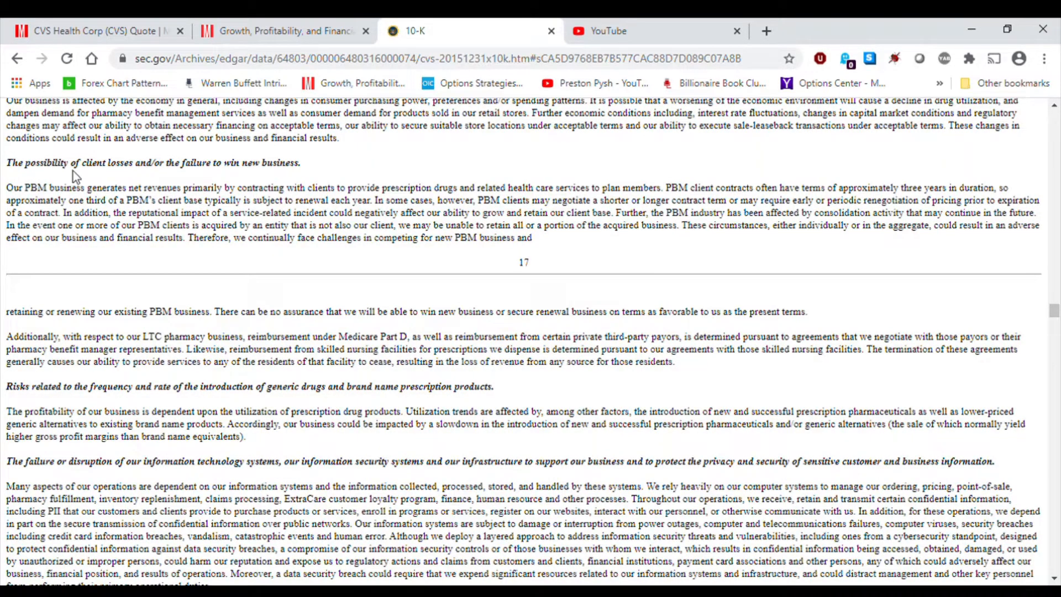
pyautogui.scroll(3)
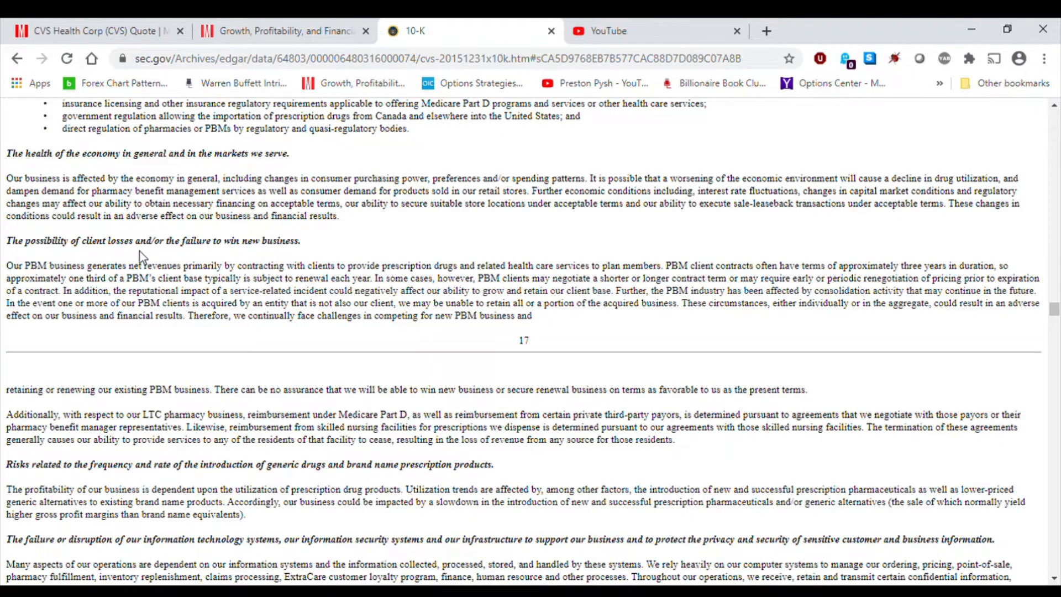
pyautogui.moveTo(249, 252)
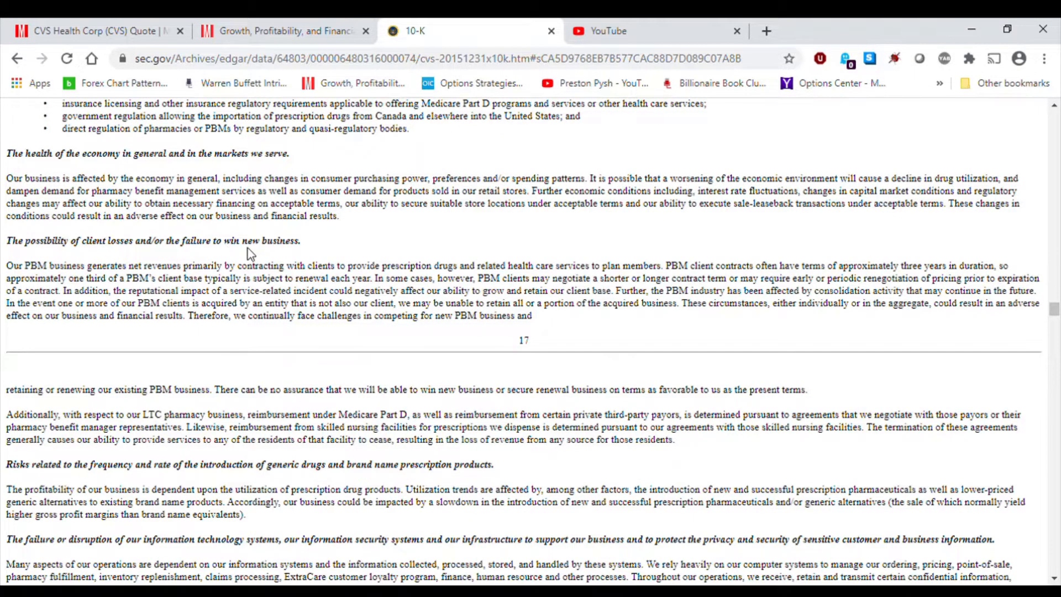
pyautogui.scroll(-3)
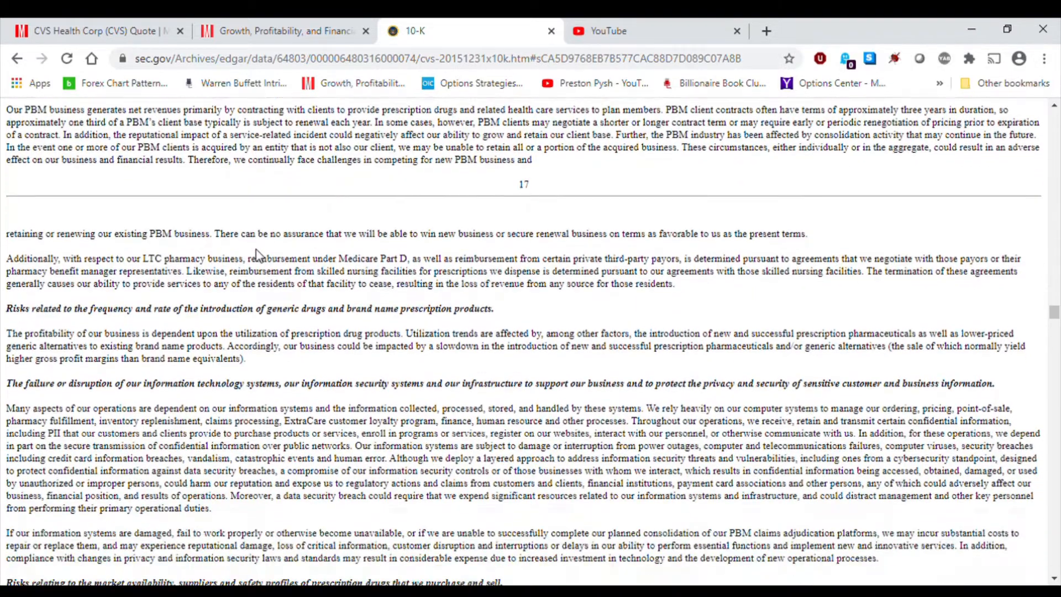
pyautogui.scroll(3)
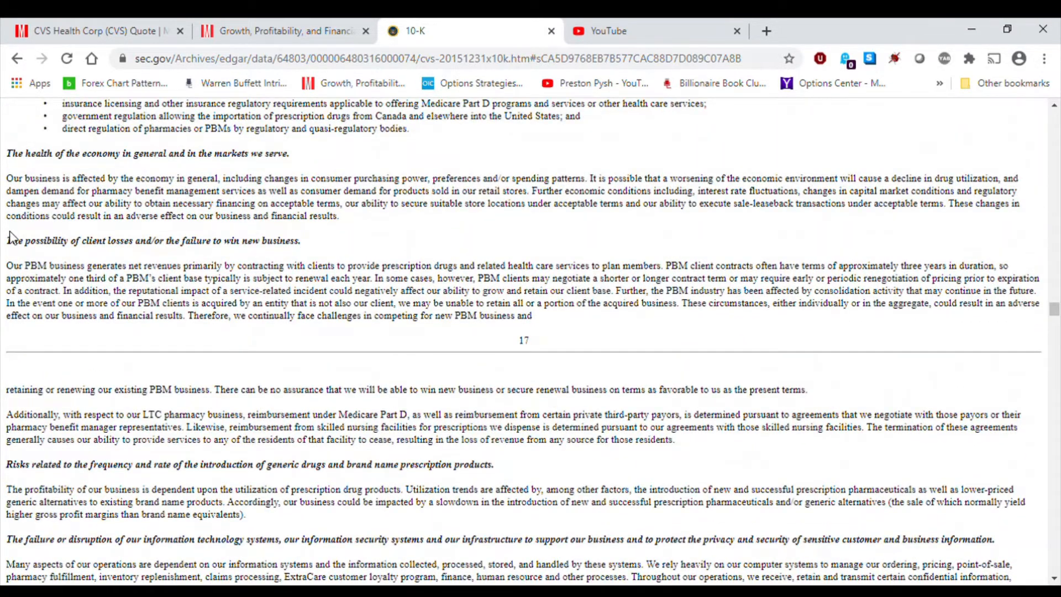
pyautogui.scroll(-3)
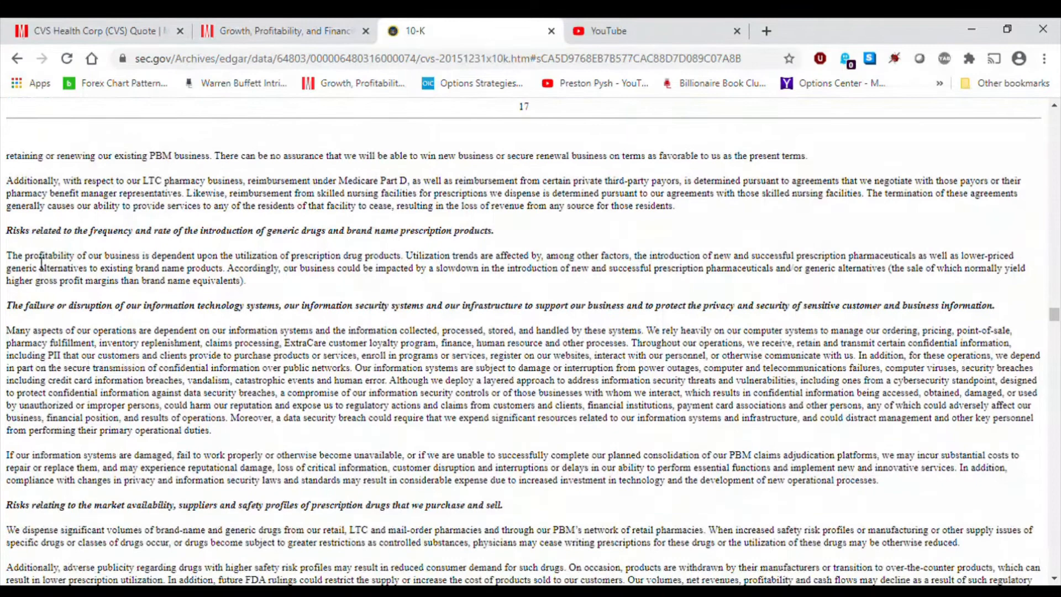
pyautogui.moveTo(102, 244)
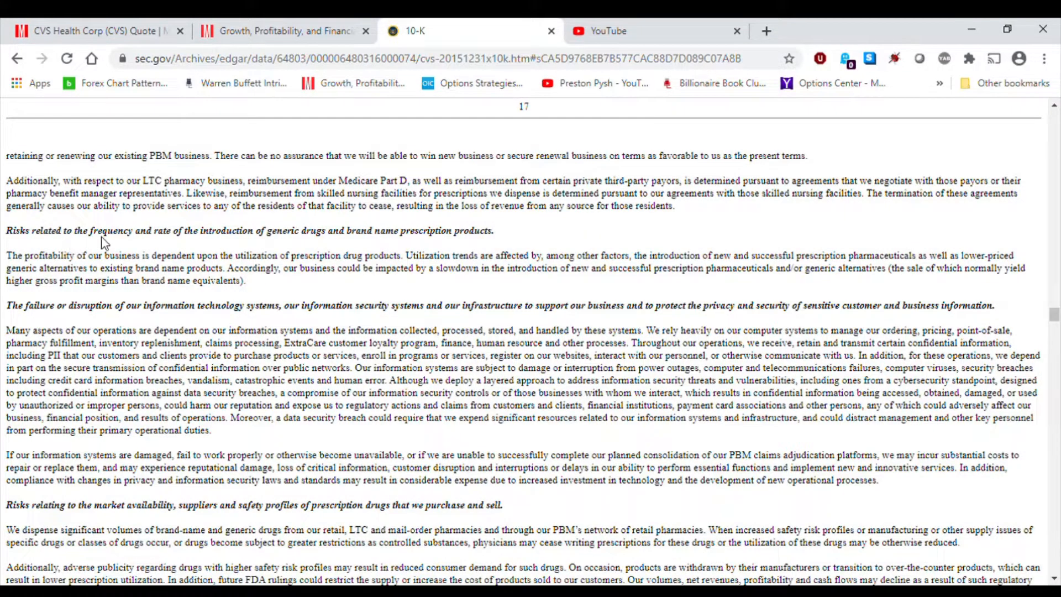
pyautogui.moveTo(301, 243)
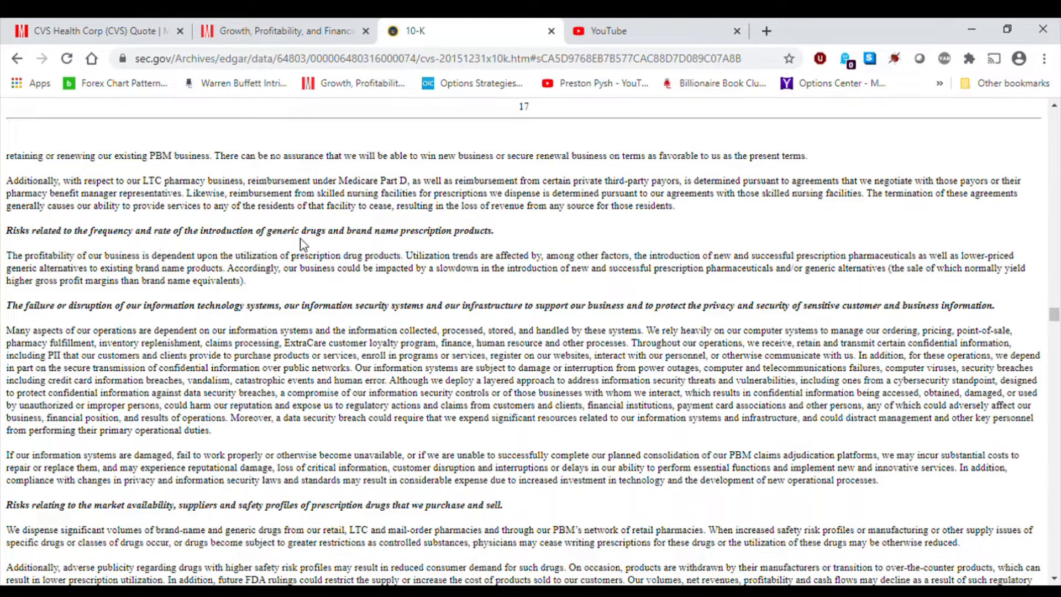
pyautogui.moveTo(401, 249)
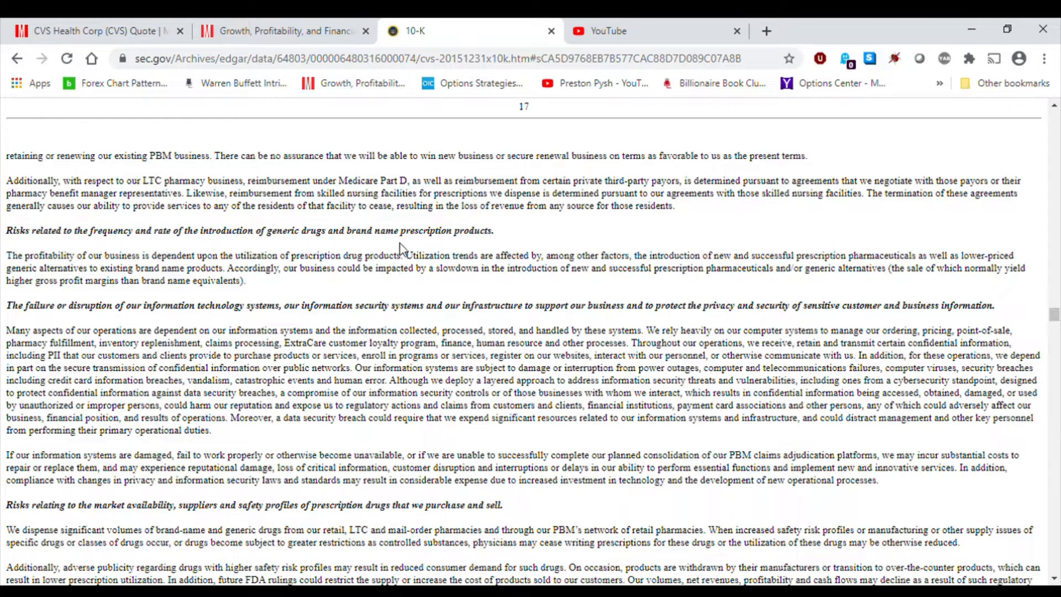
pyautogui.scroll(-3)
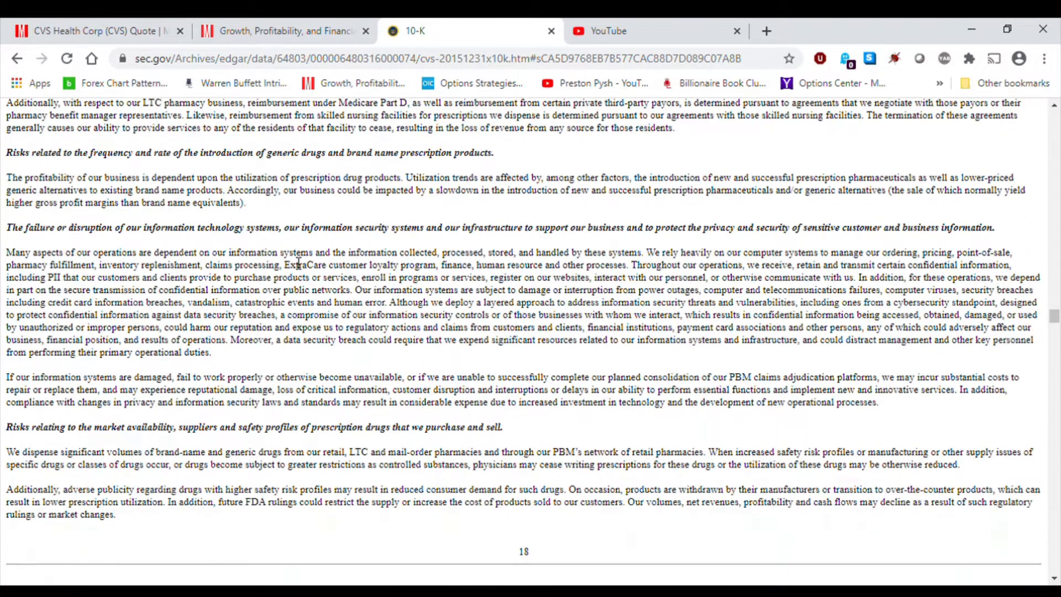
pyautogui.moveTo(176, 242)
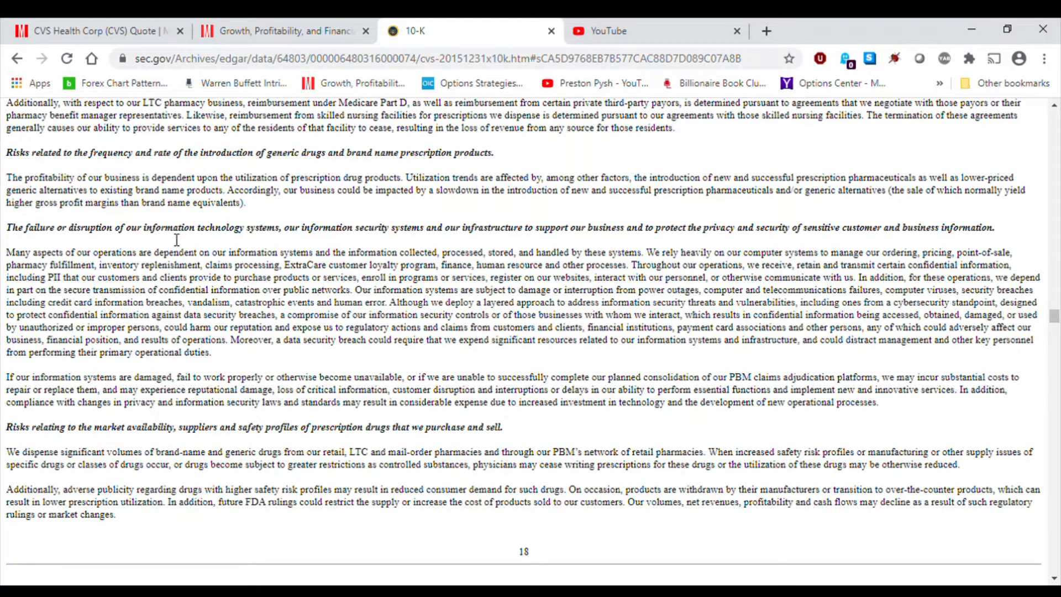
pyautogui.moveTo(267, 243)
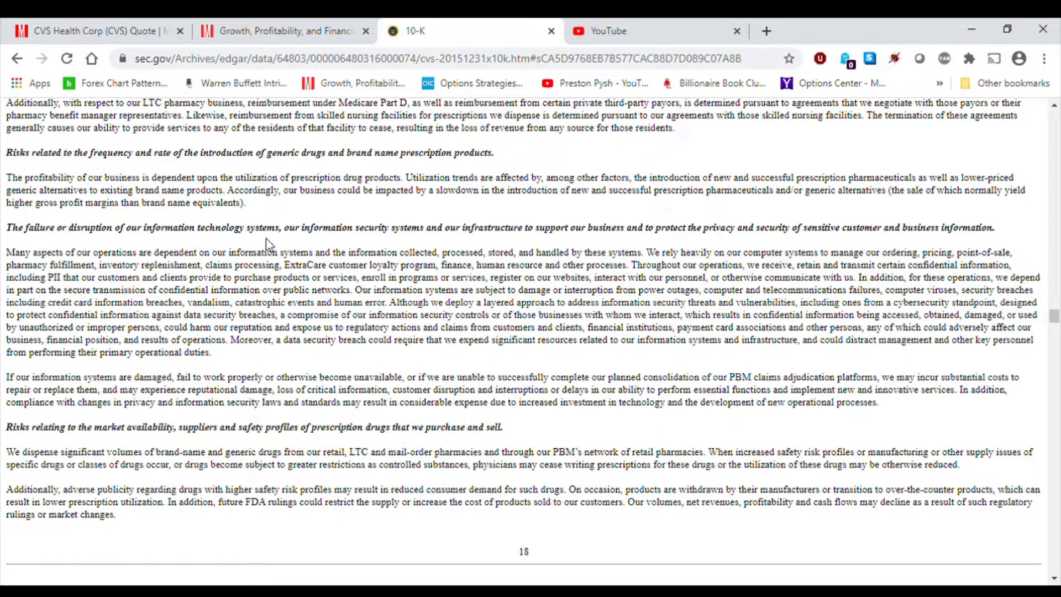
pyautogui.moveTo(153, 248)
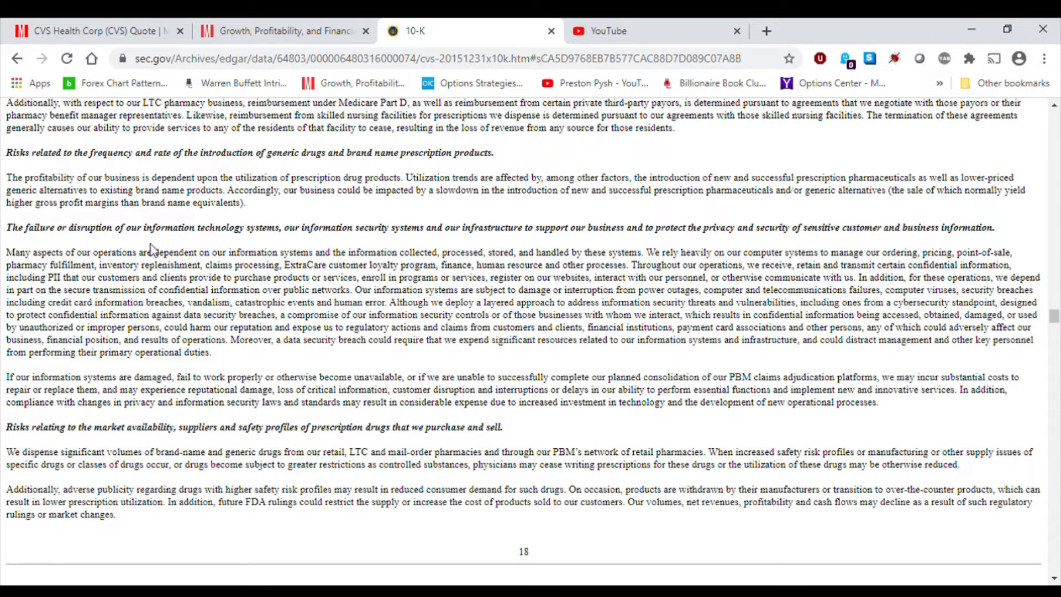
pyautogui.moveTo(170, 294)
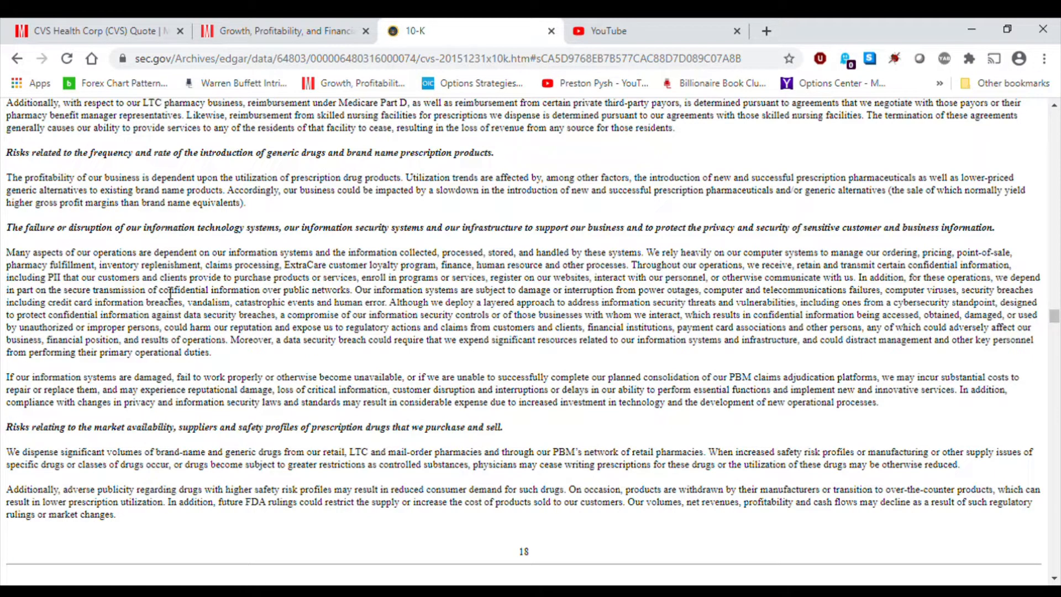
pyautogui.moveTo(169, 371)
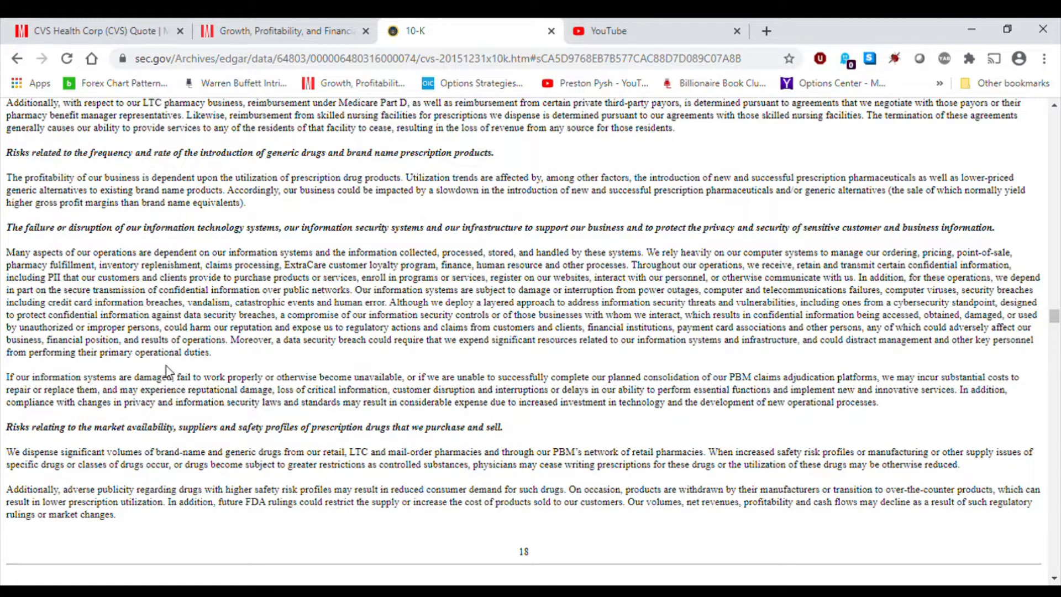
pyautogui.moveTo(129, 355)
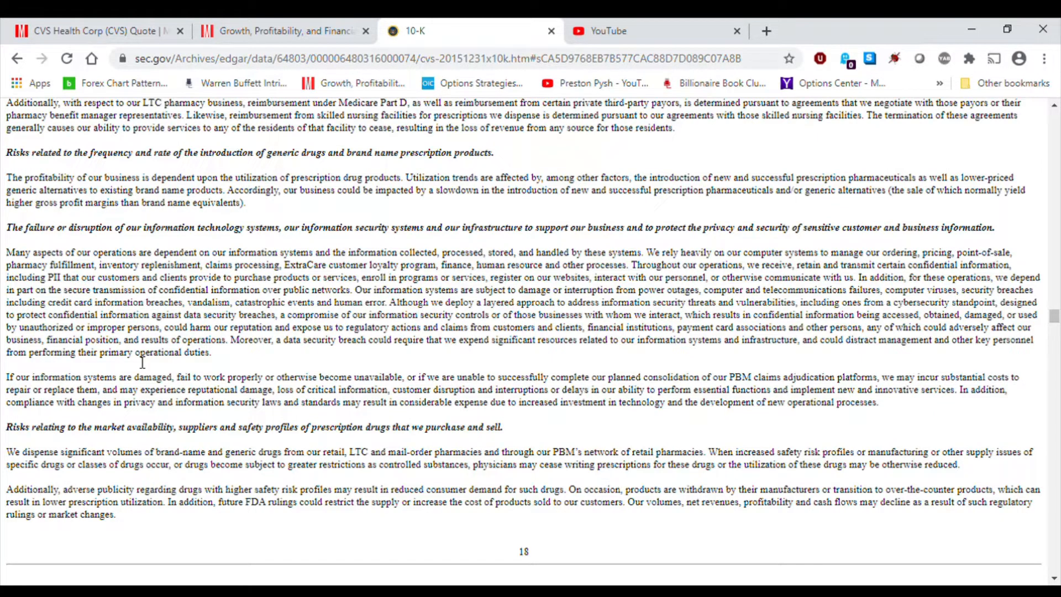
pyautogui.moveTo(102, 306)
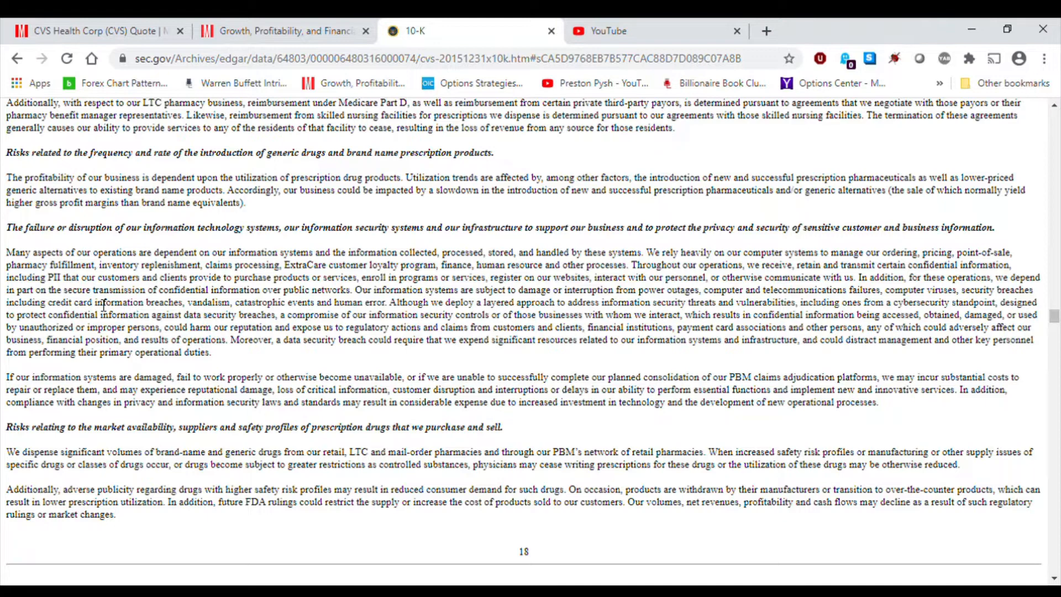
pyautogui.moveTo(76, 224)
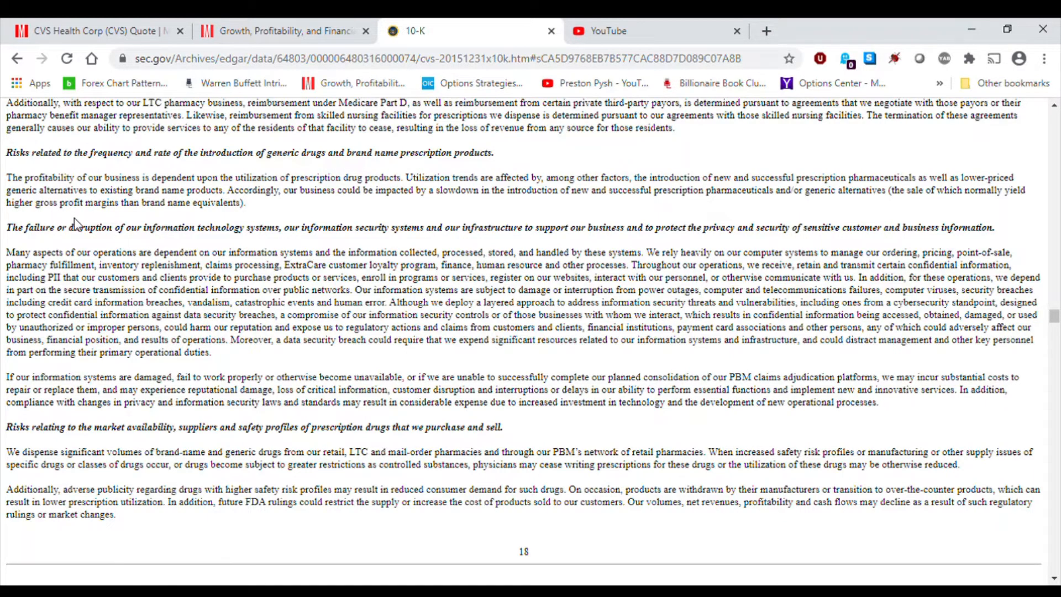
pyautogui.scroll(-3)
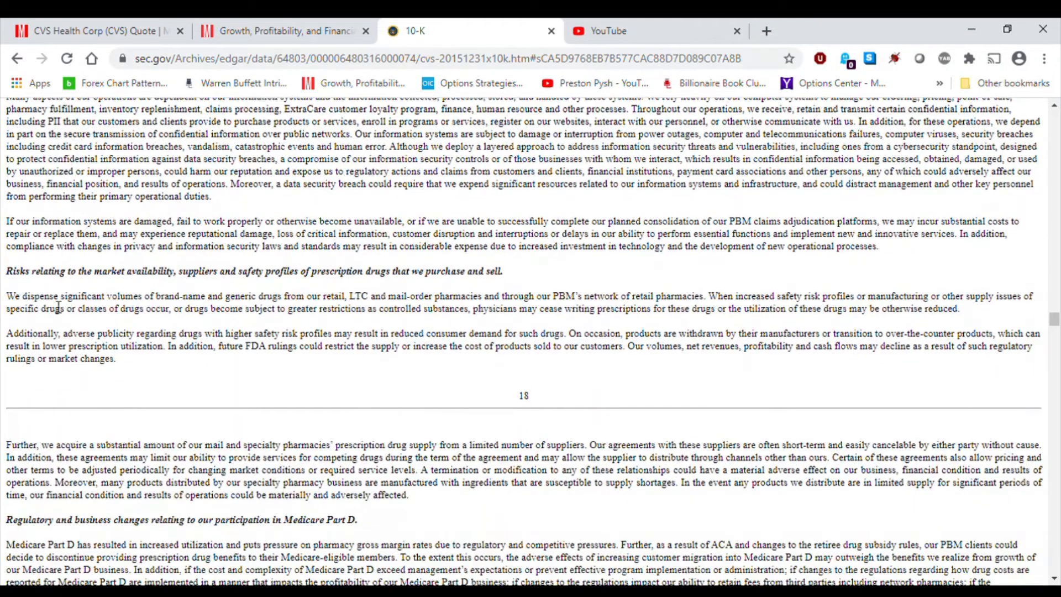
pyautogui.moveTo(142, 284)
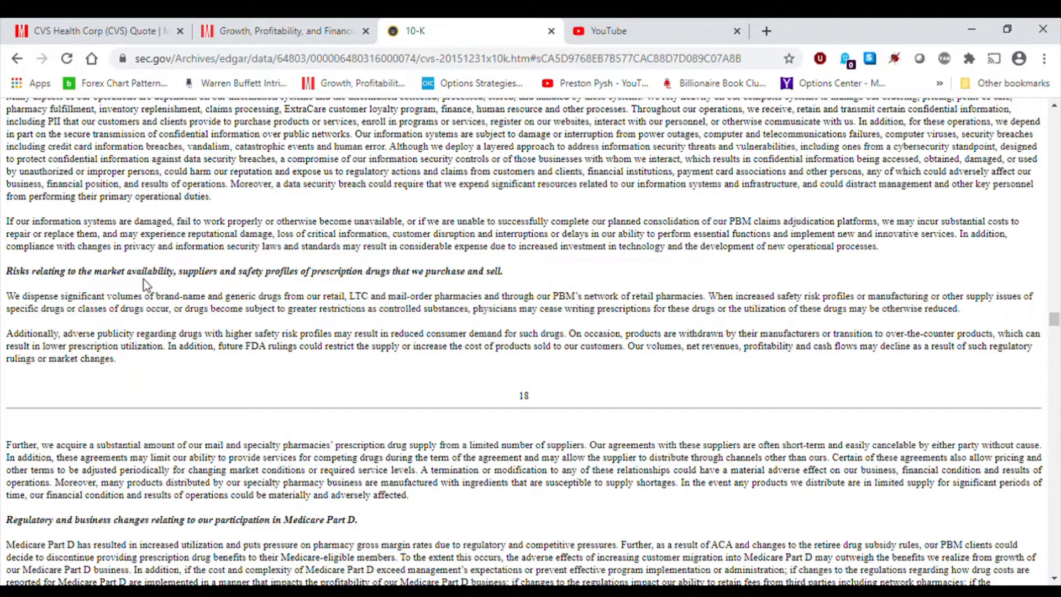
pyautogui.moveTo(243, 285)
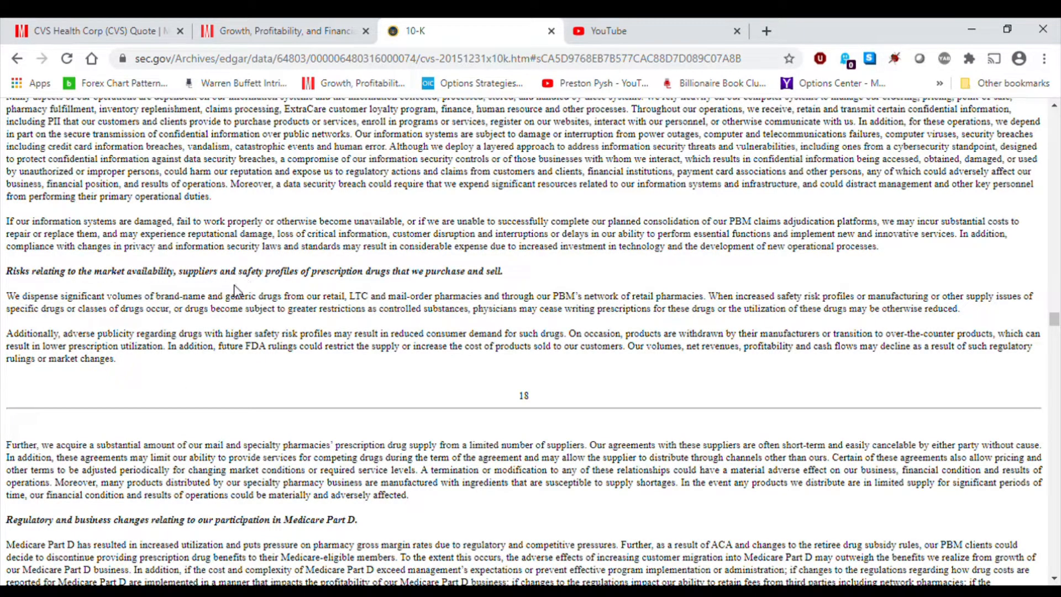
pyautogui.moveTo(303, 284)
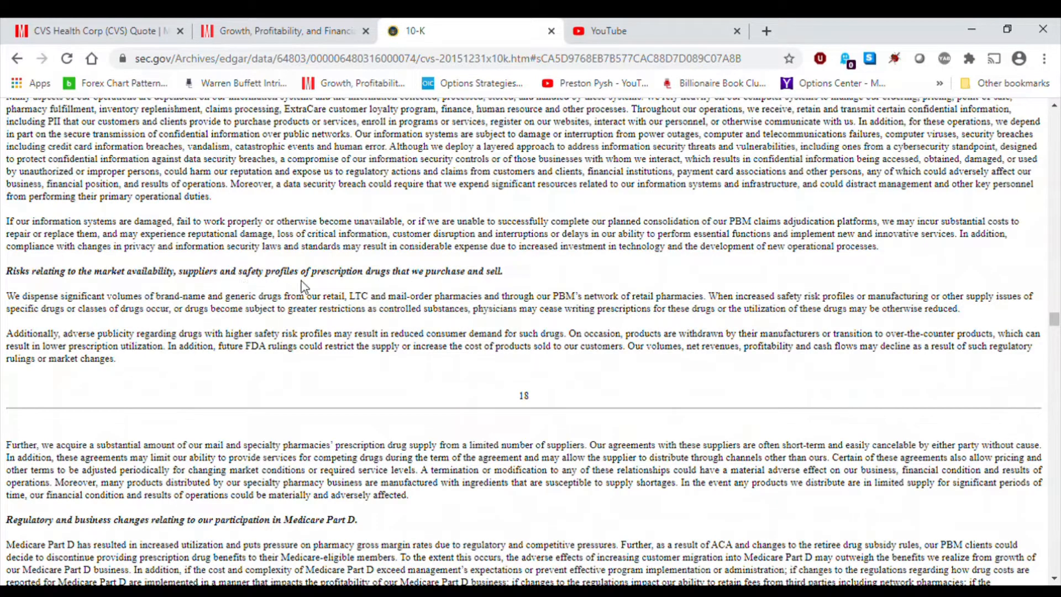
pyautogui.moveTo(384, 289)
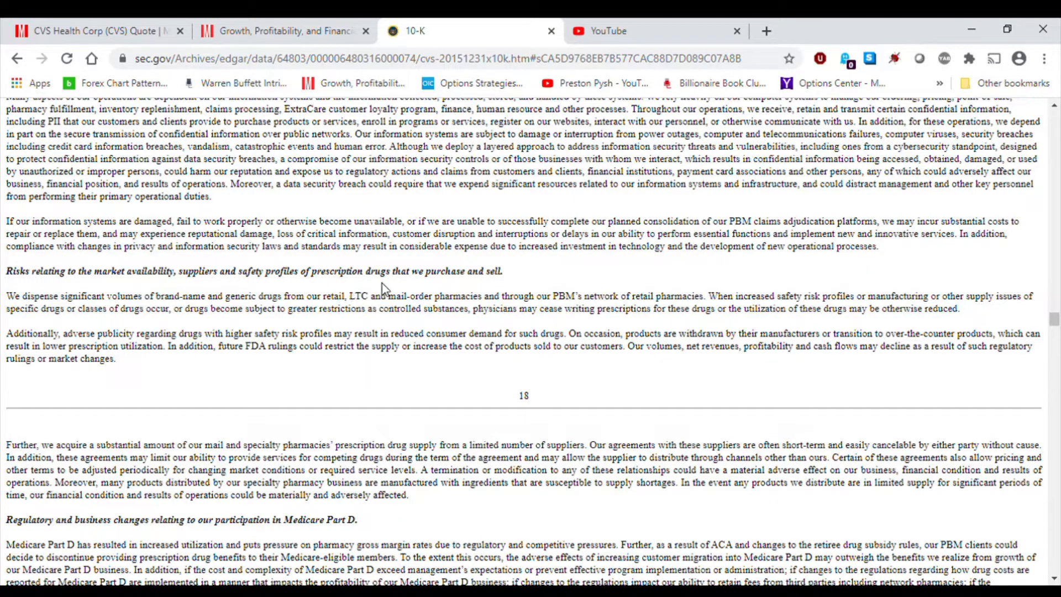
# - Read the drug supply, Medicare Part D and health care reform risks down to product liability
pyautogui.scroll(-3)
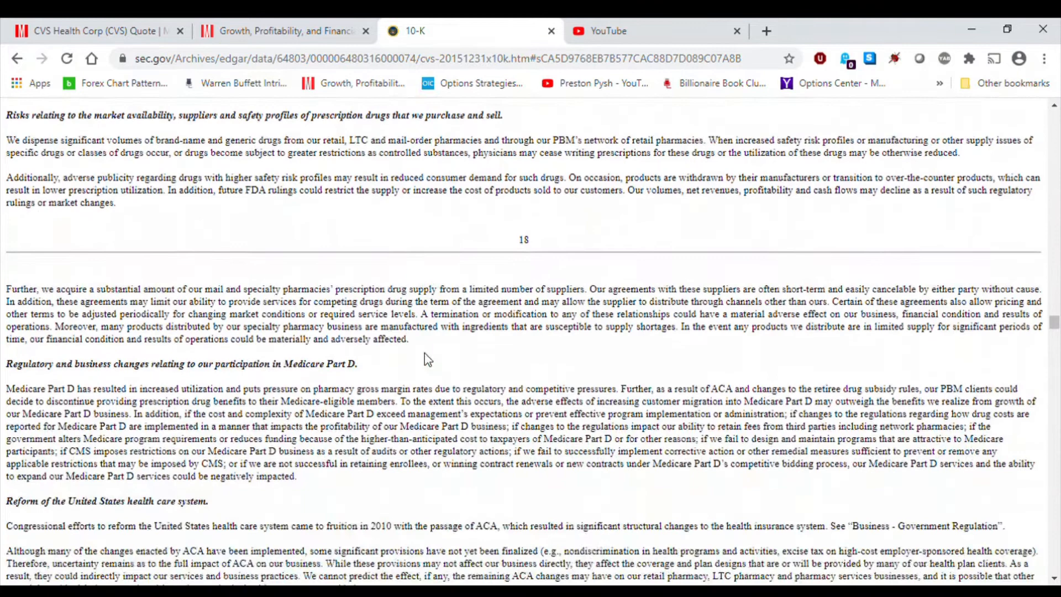
pyautogui.scroll(3)
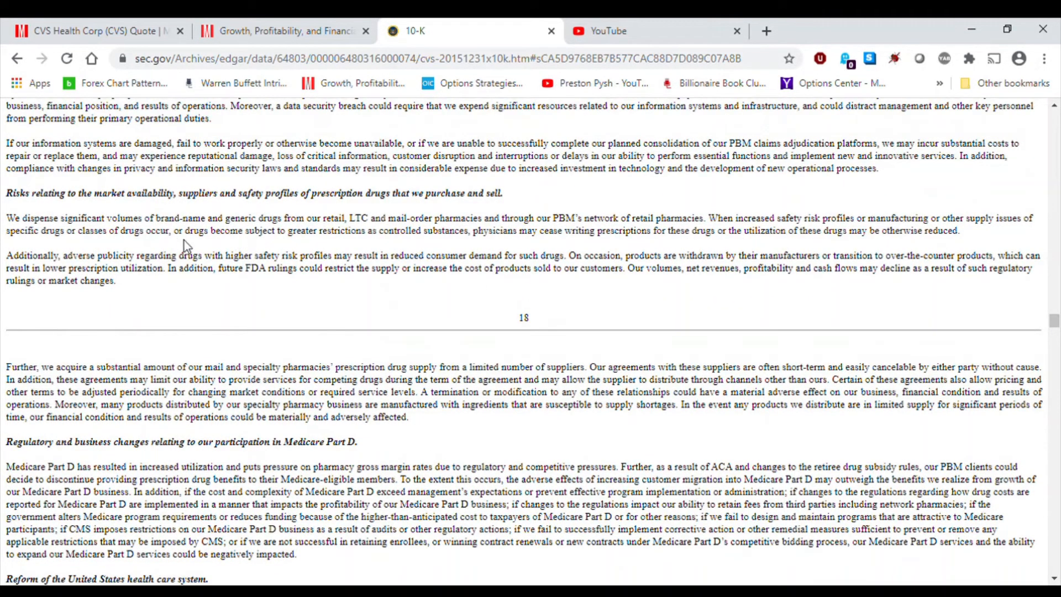
pyautogui.scroll(-3)
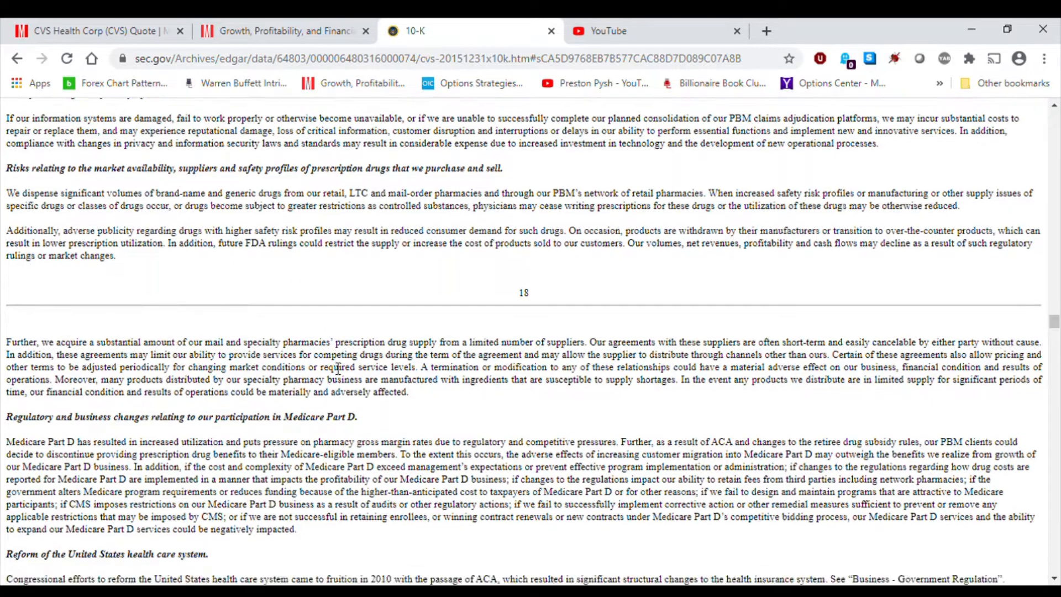
pyautogui.scroll(-3)
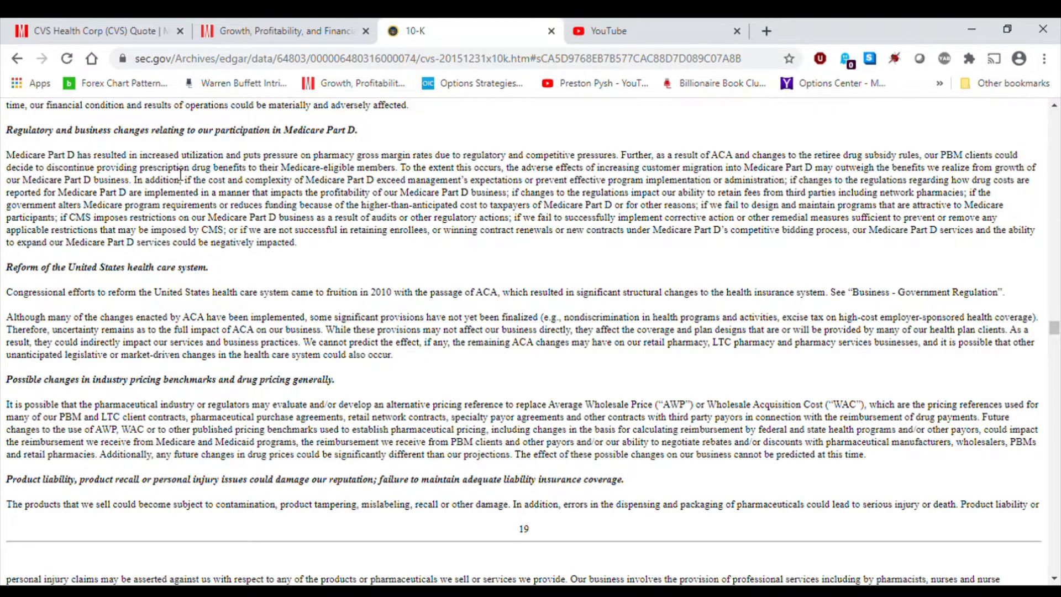
pyautogui.moveTo(213, 263)
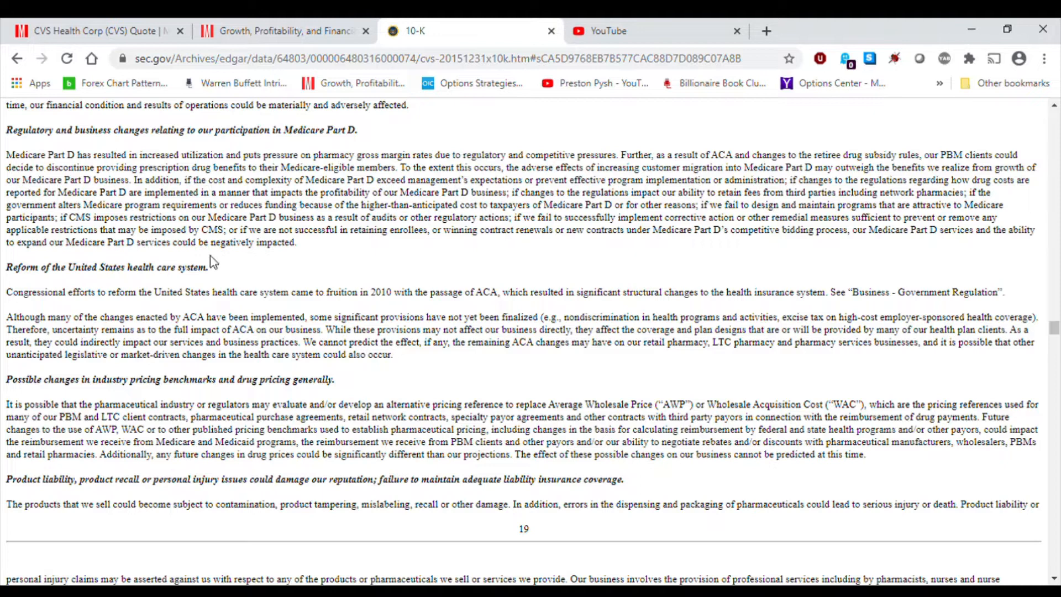
pyautogui.moveTo(243, 242)
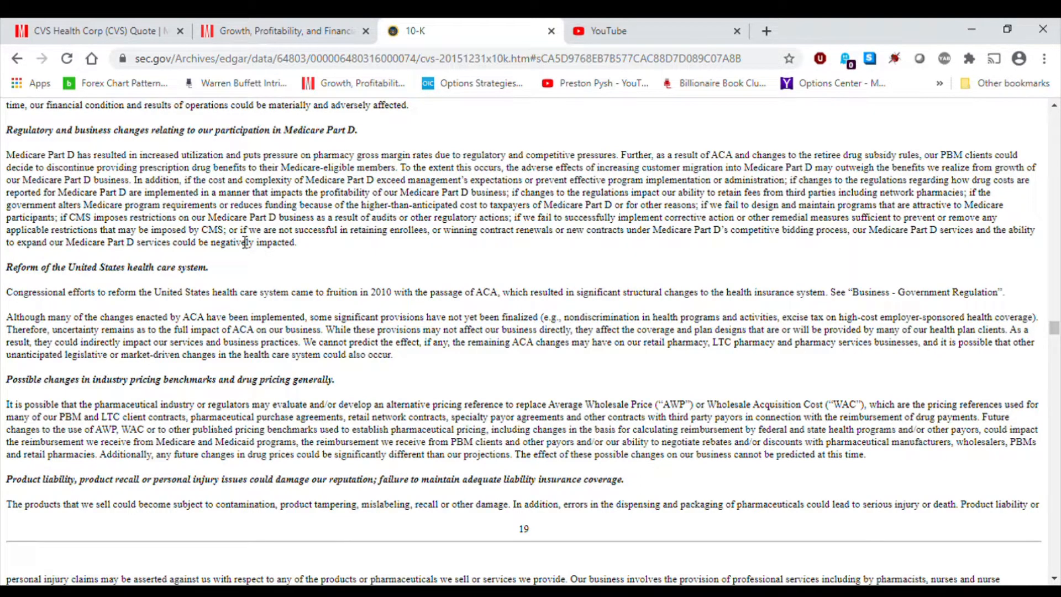
pyautogui.doubleClick(320, 166)
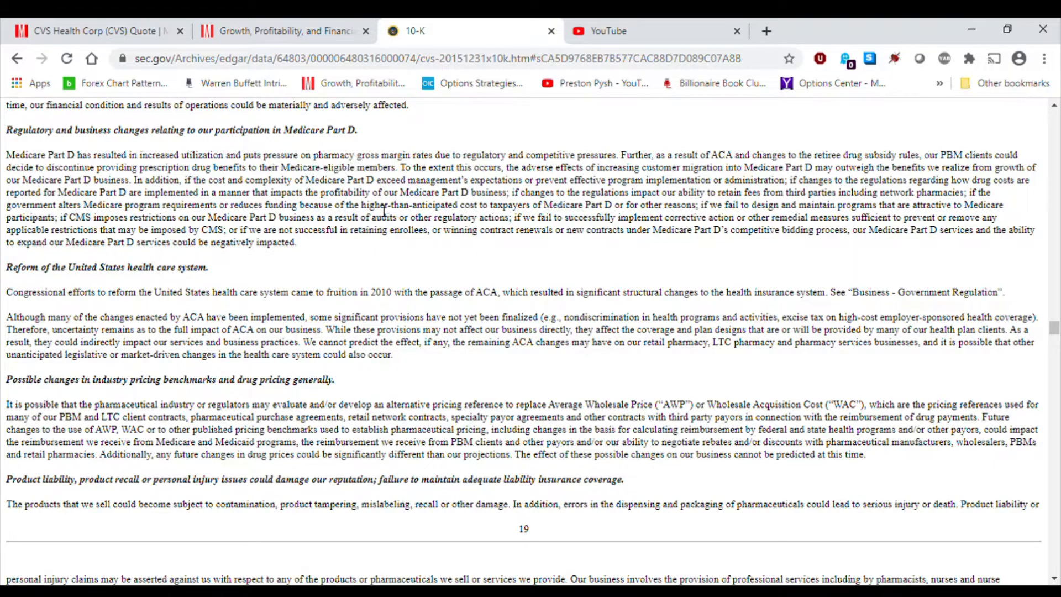
pyautogui.scroll(-3)
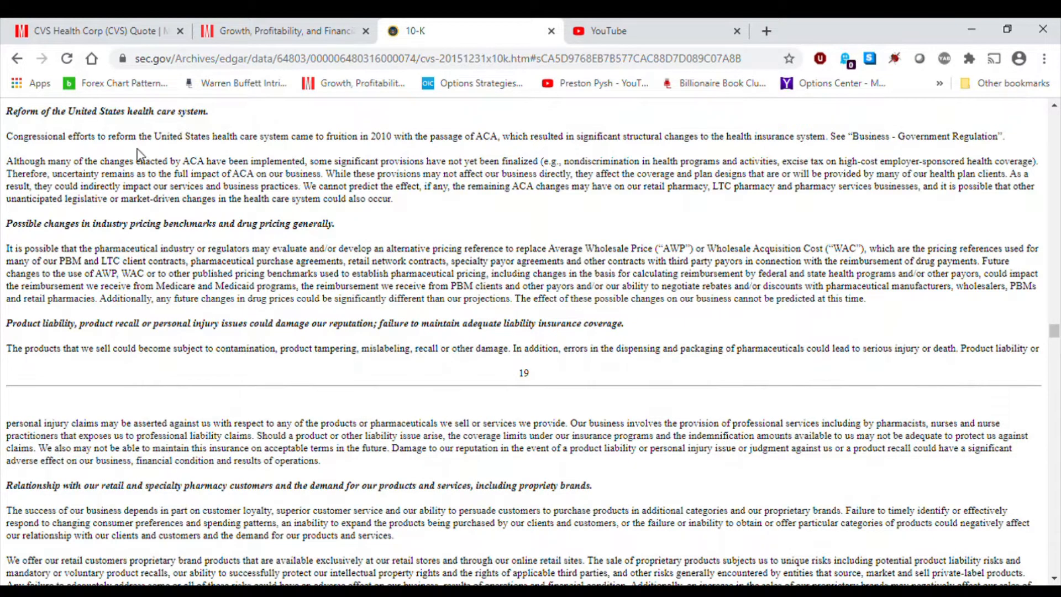
pyautogui.scroll(-3)
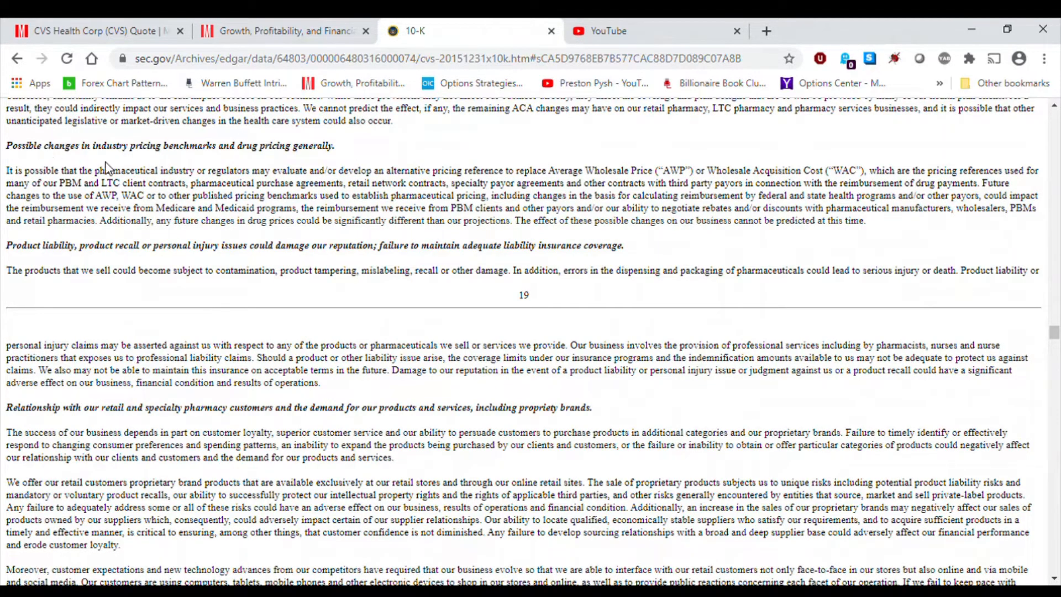
pyautogui.moveTo(192, 153)
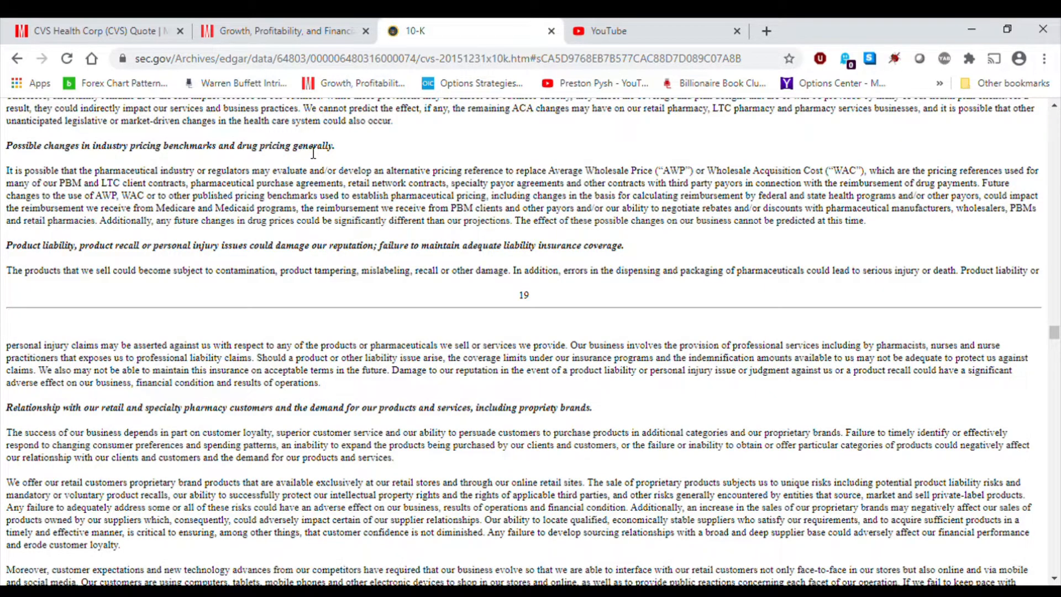
pyautogui.moveTo(332, 227)
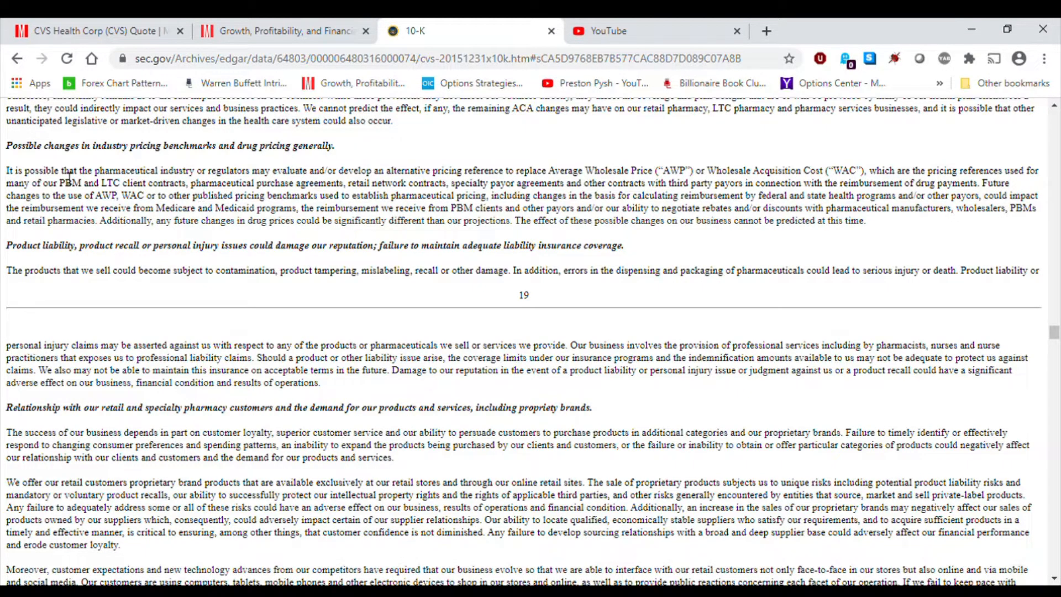
pyautogui.moveTo(92, 160)
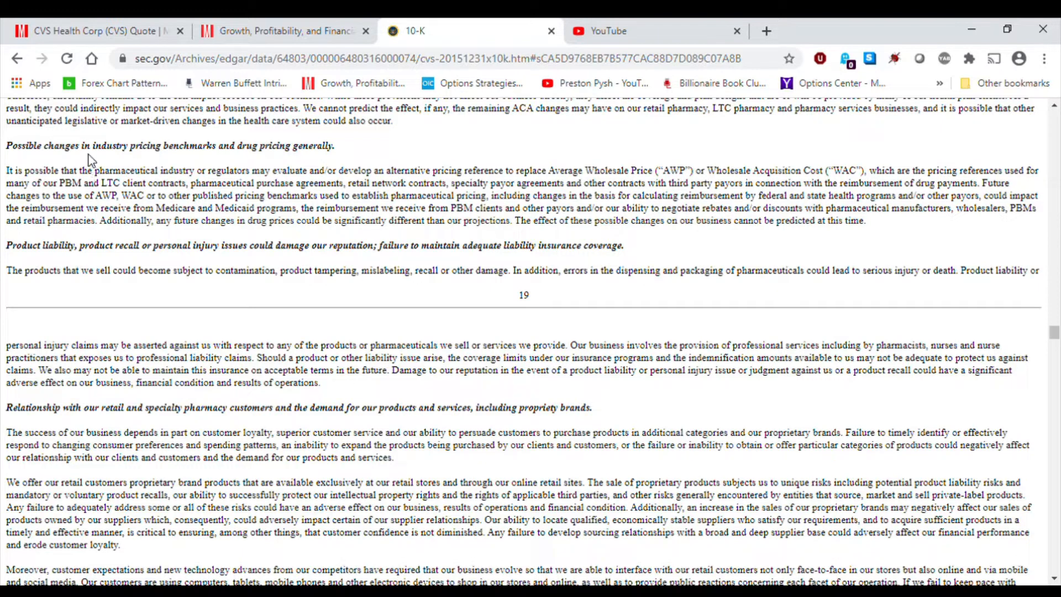
pyautogui.moveTo(41, 163)
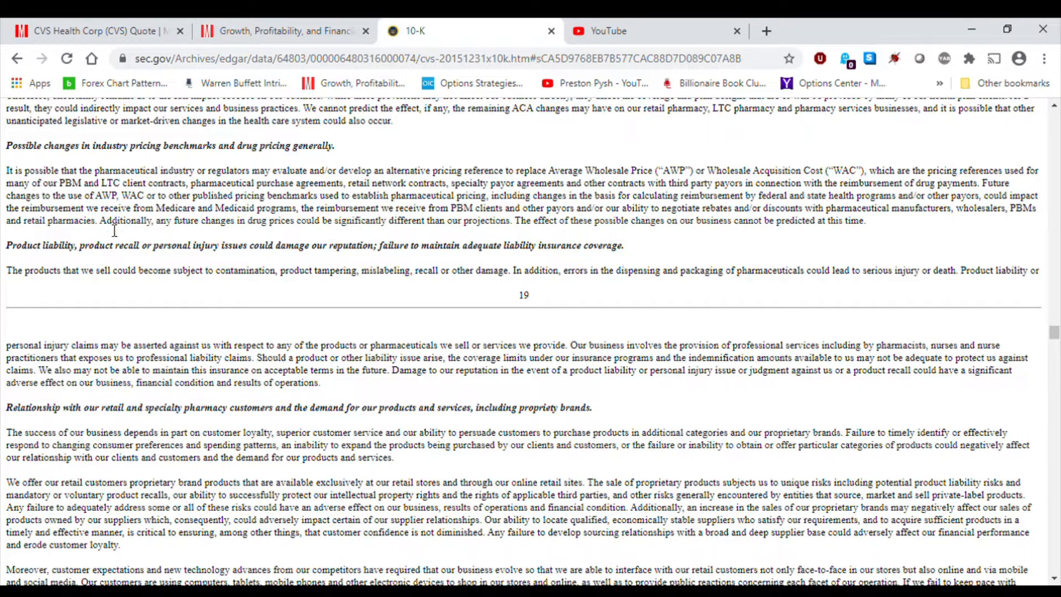
pyautogui.moveTo(171, 283)
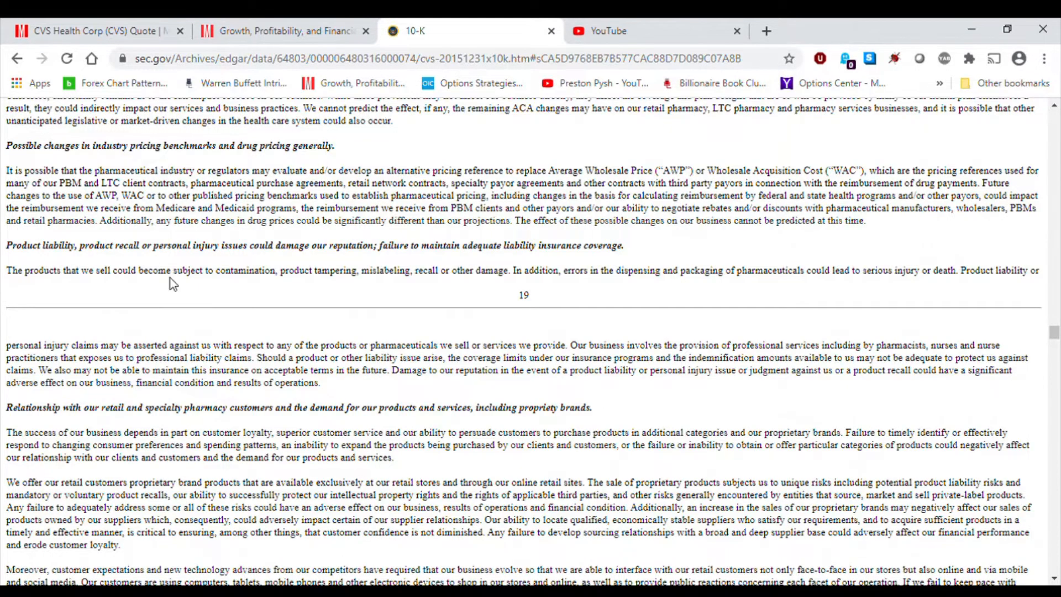
pyautogui.scroll(-3)
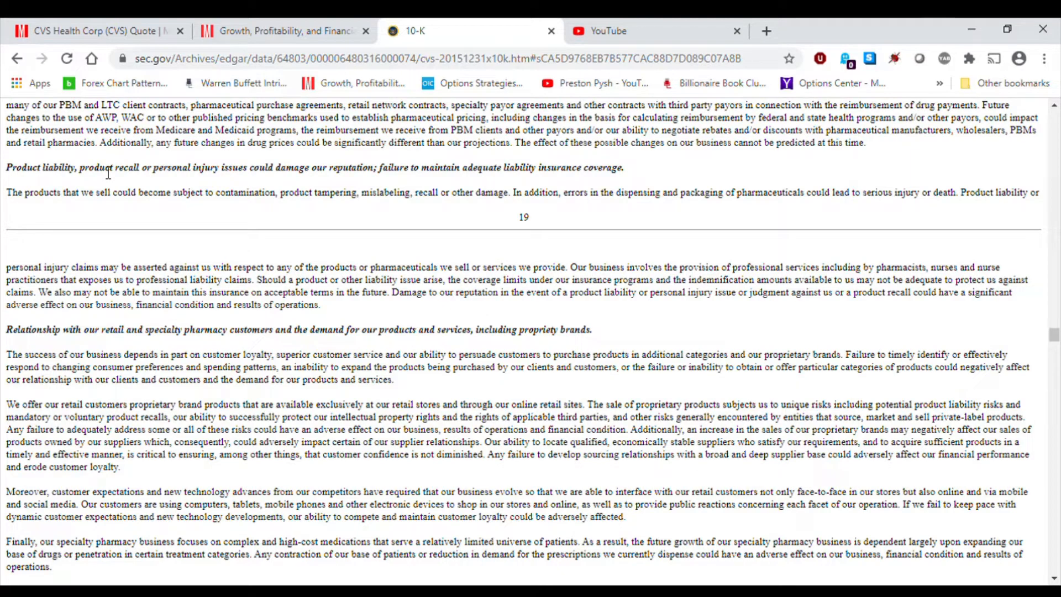
pyautogui.moveTo(210, 177)
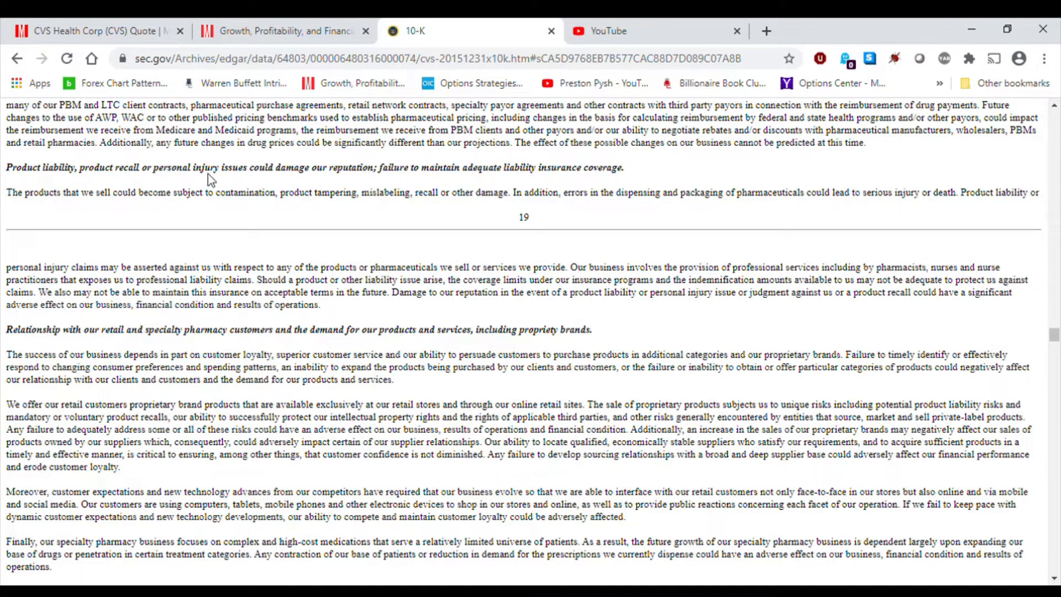
pyautogui.moveTo(278, 182)
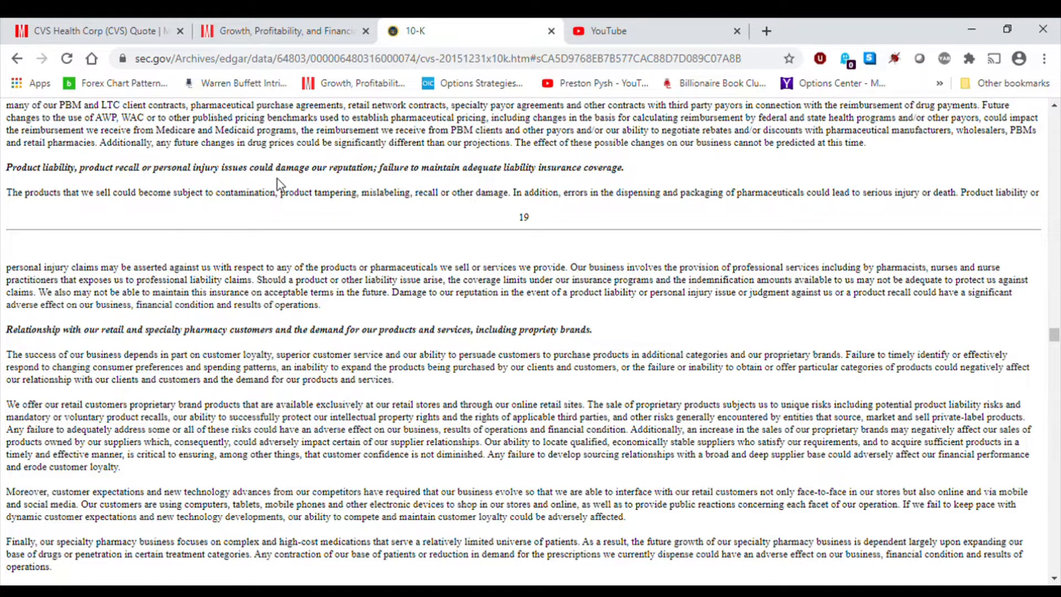
pyautogui.moveTo(405, 184)
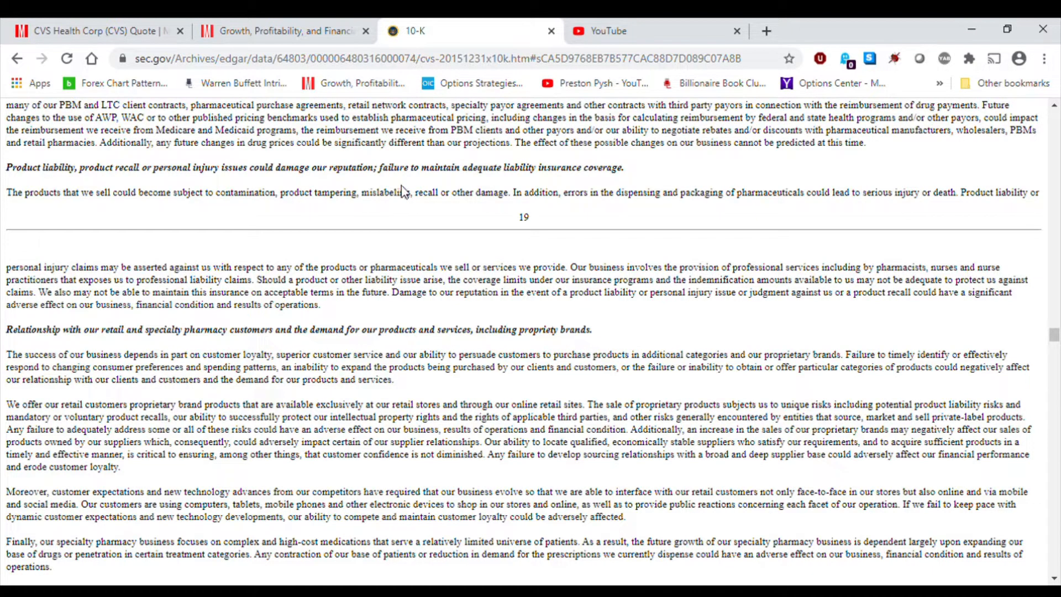
pyautogui.moveTo(343, 237)
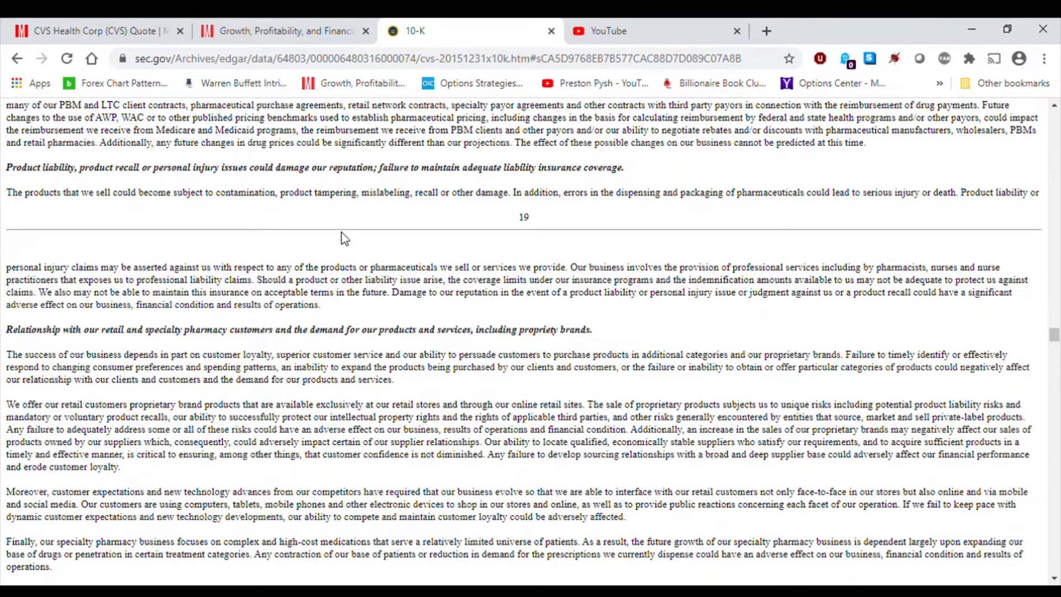
pyautogui.scroll(-3)
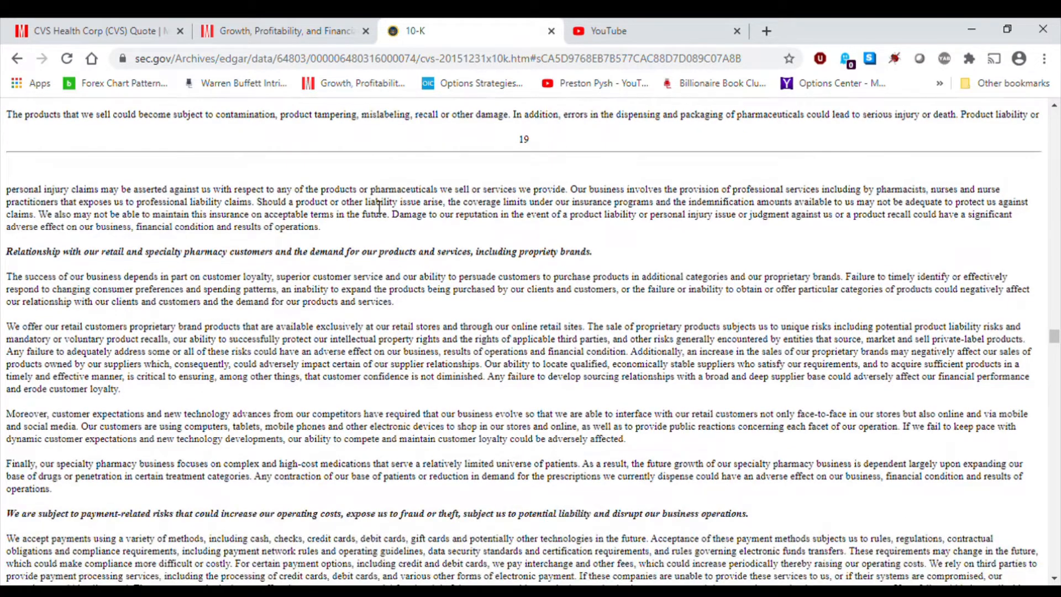
pyautogui.moveTo(259, 257)
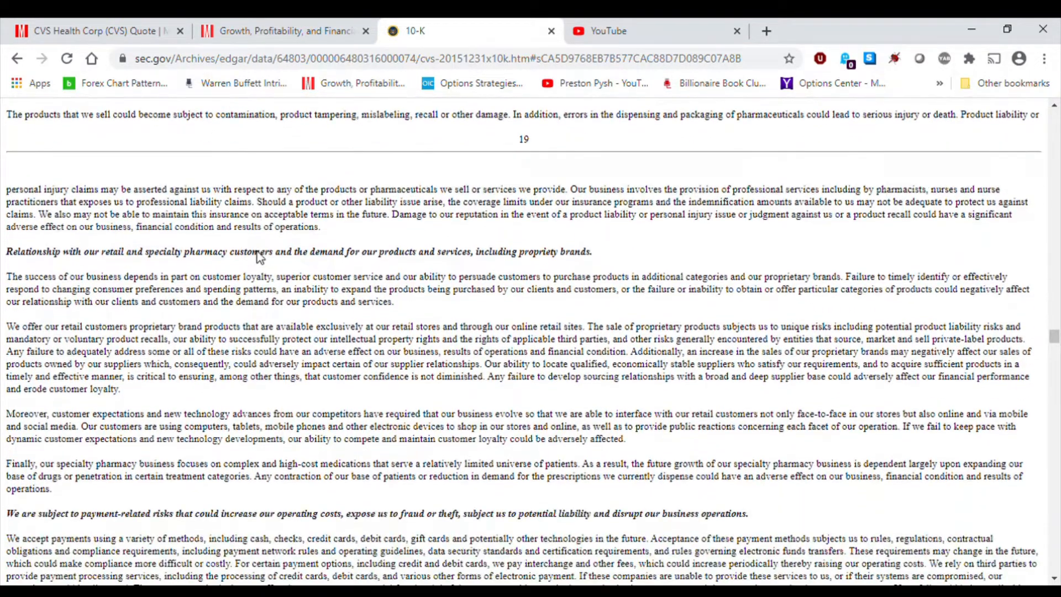
pyautogui.scroll(3)
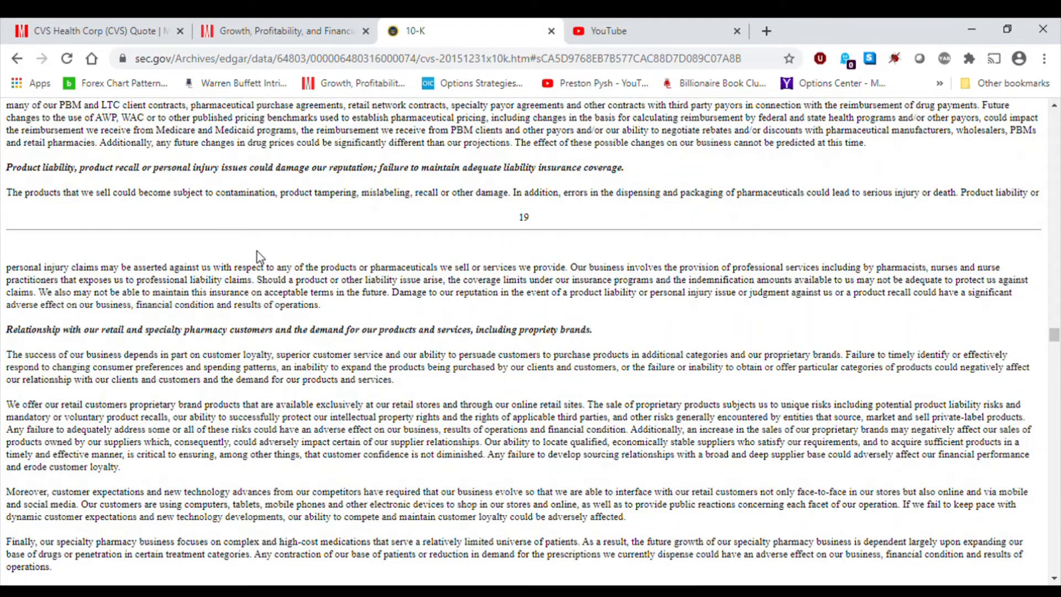
pyautogui.scroll(-3)
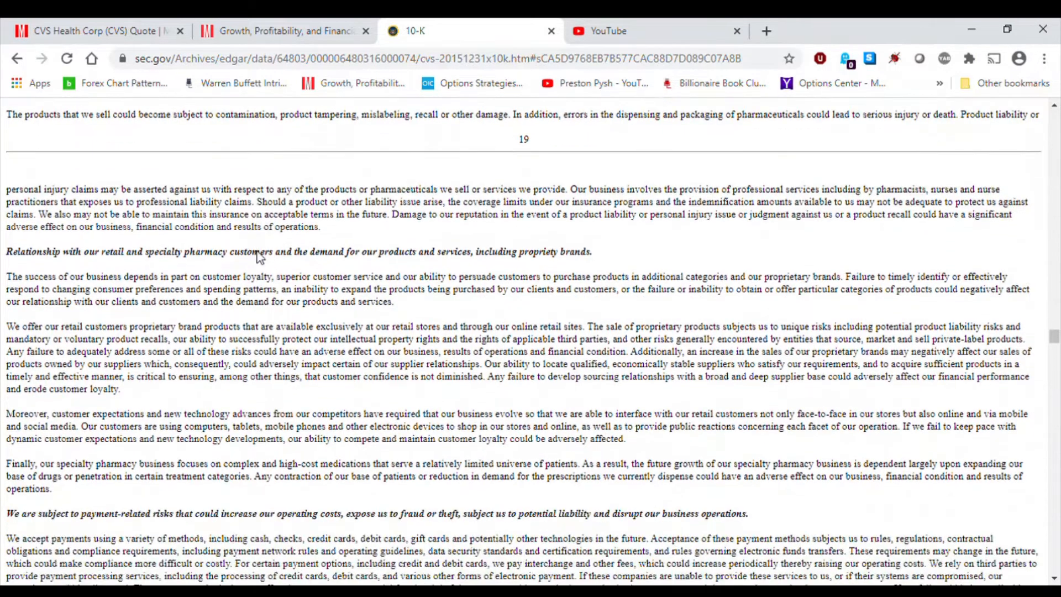
pyautogui.moveTo(345, 242)
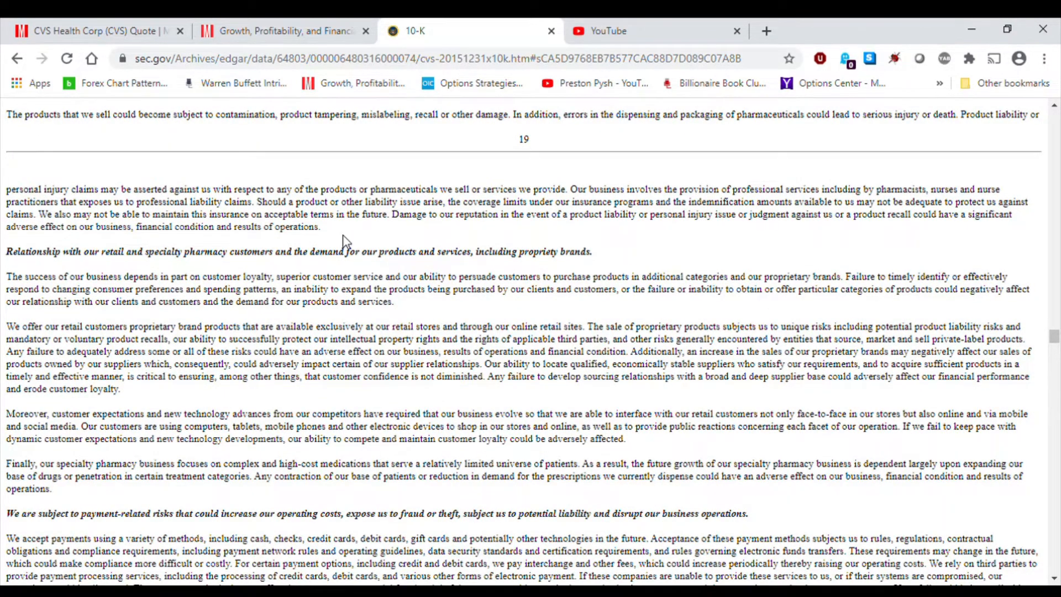
pyautogui.scroll(-3)
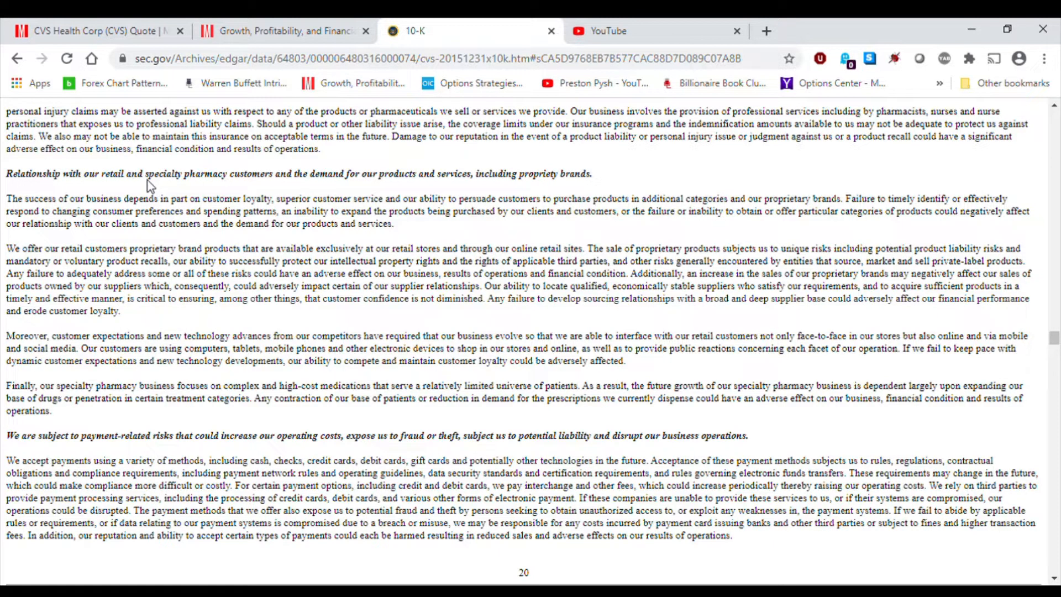
pyautogui.scroll(-3)
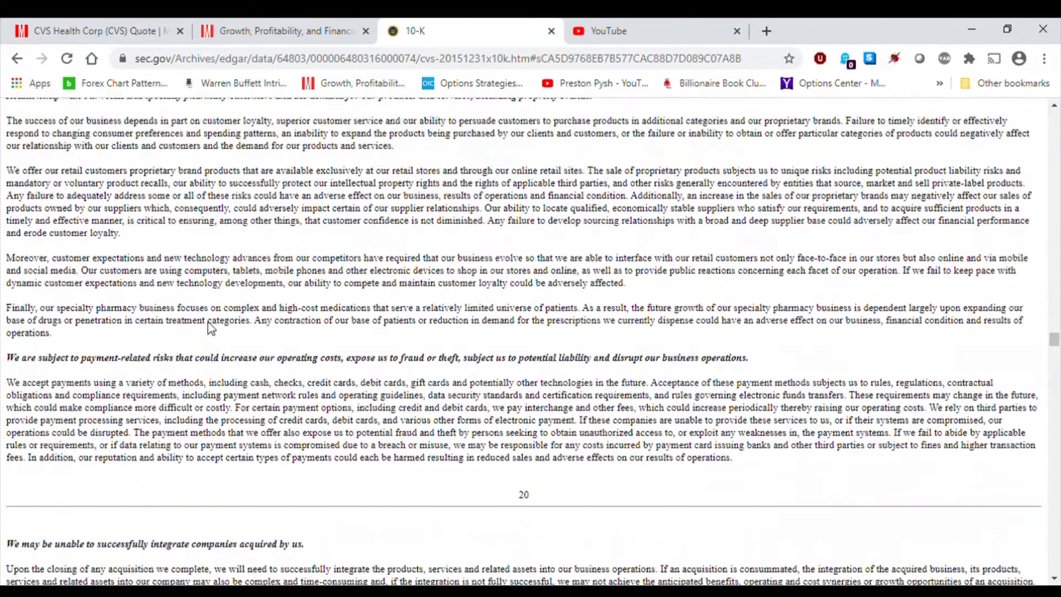
pyautogui.scroll(-3)
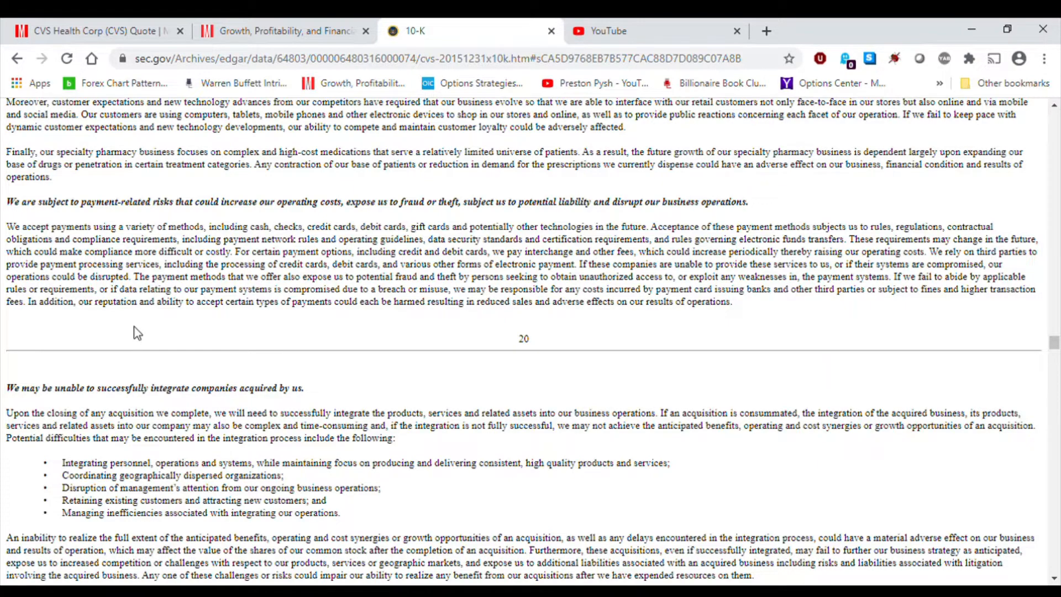
pyautogui.scroll(-3)
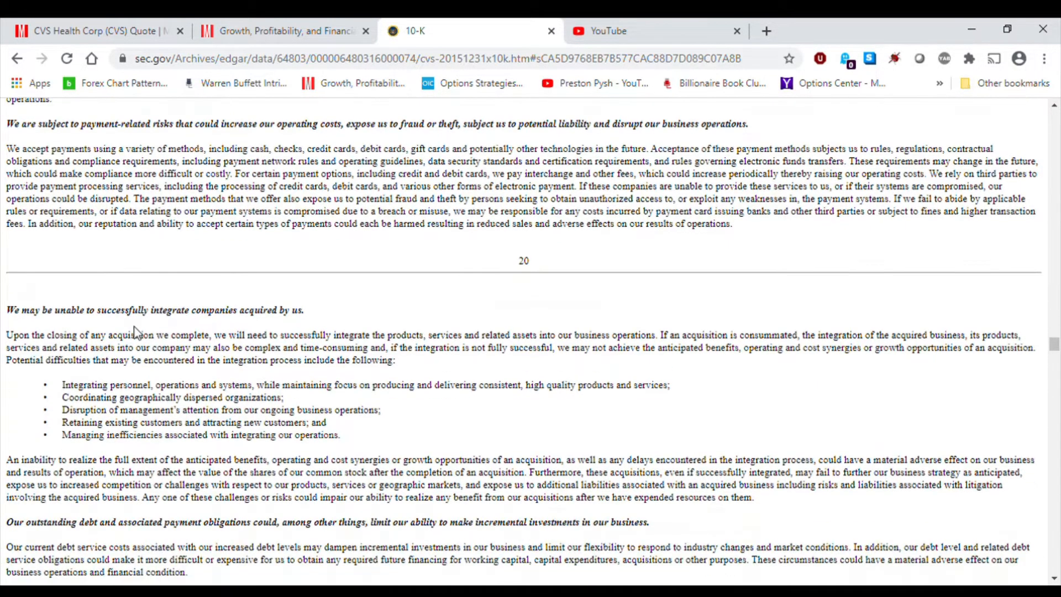
pyautogui.scroll(-3)
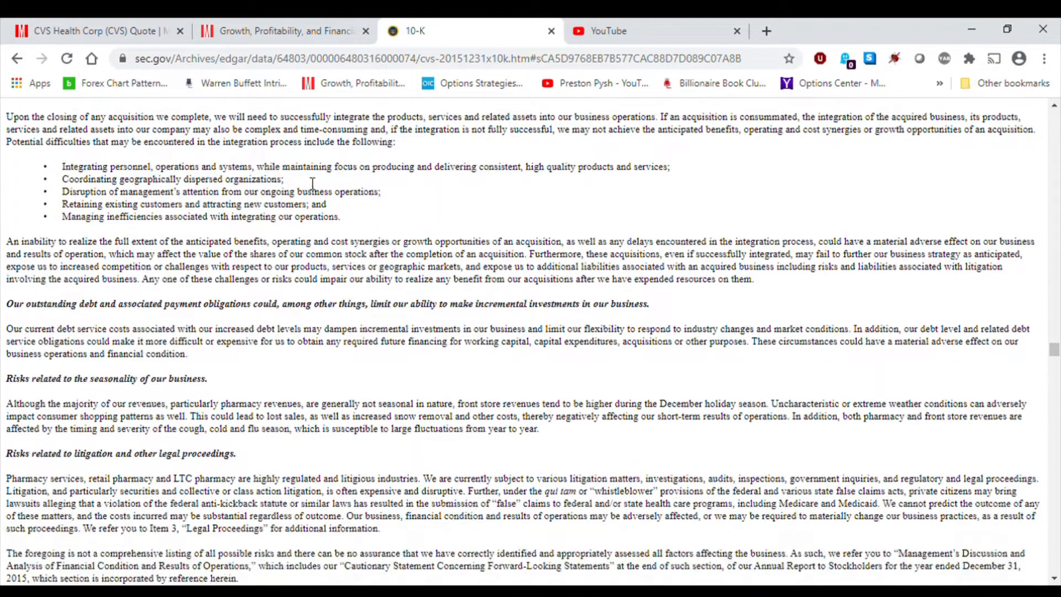
pyautogui.scroll(3)
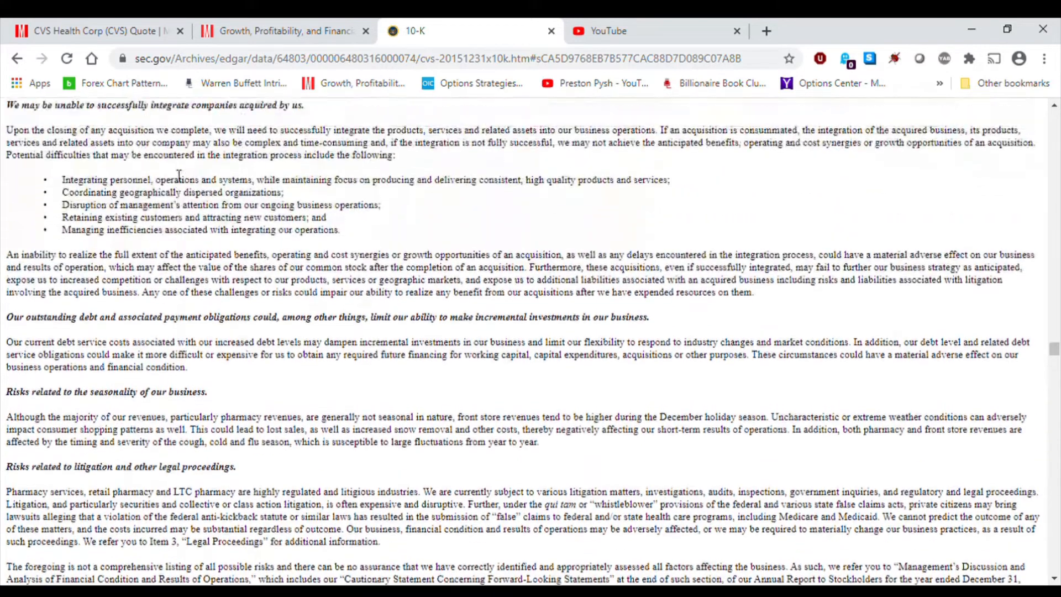
pyautogui.scroll(3)
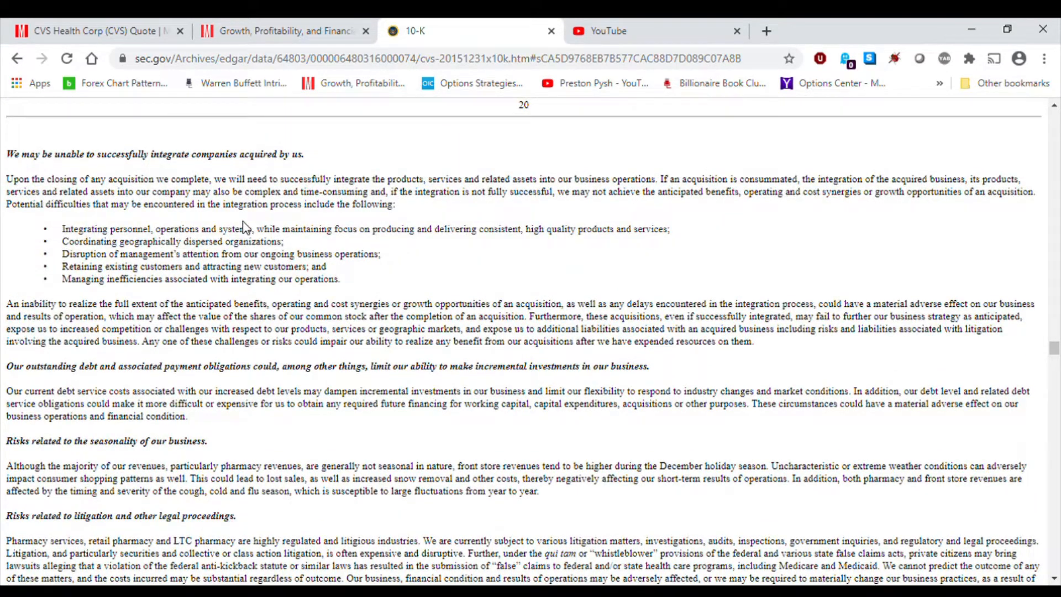
pyautogui.moveTo(439, 259)
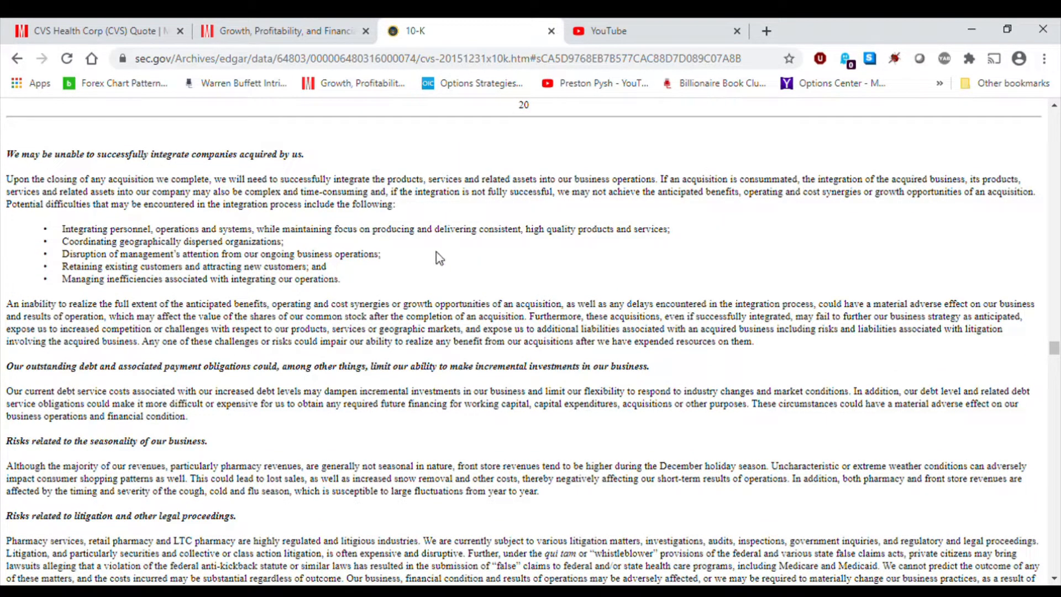
pyautogui.scroll(-3)
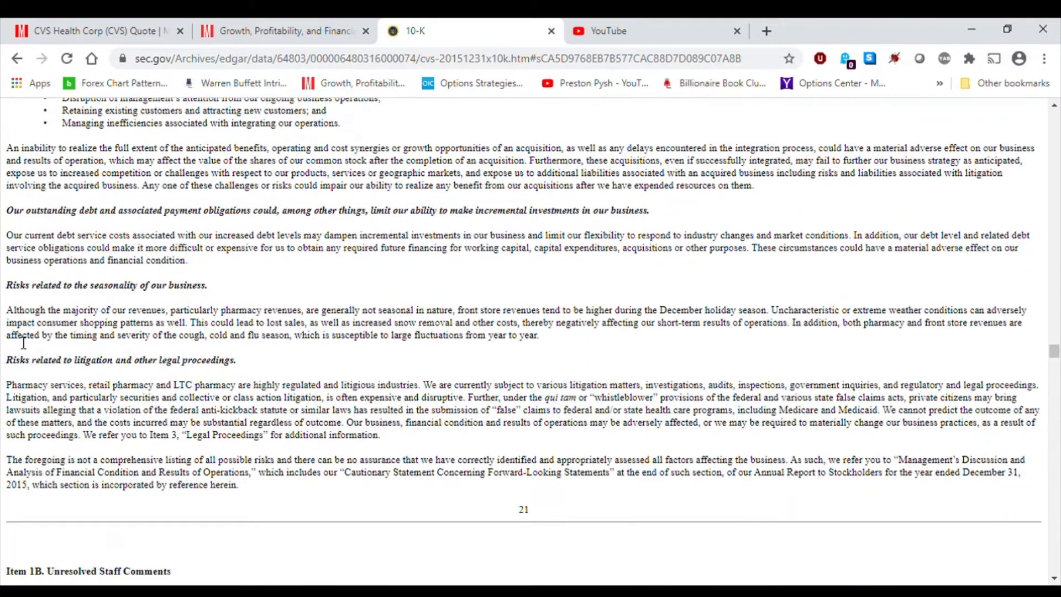
pyautogui.scroll(-3)
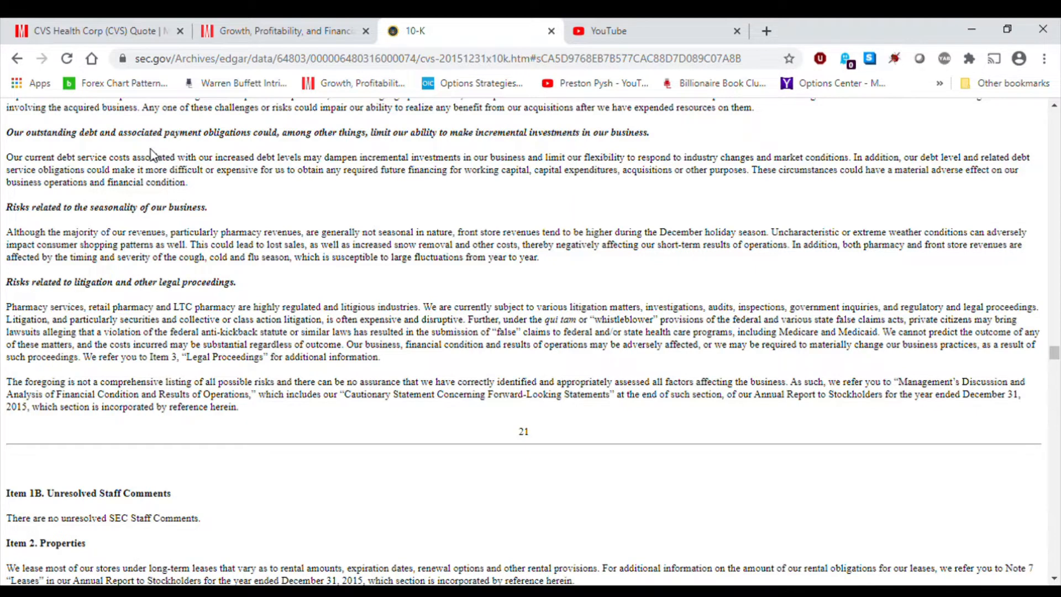
pyautogui.moveTo(296, 144)
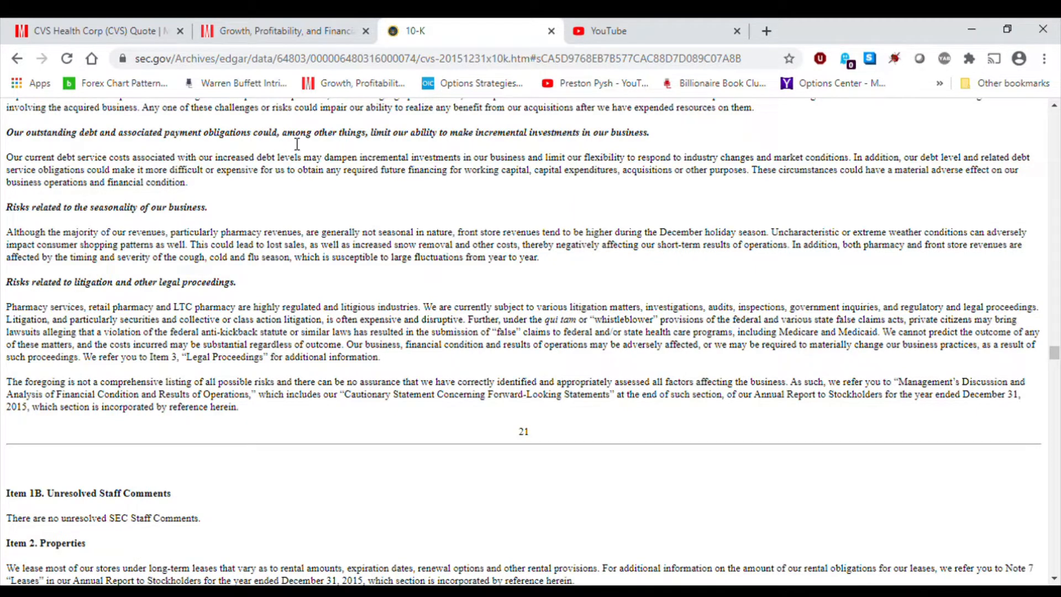
pyautogui.moveTo(341, 151)
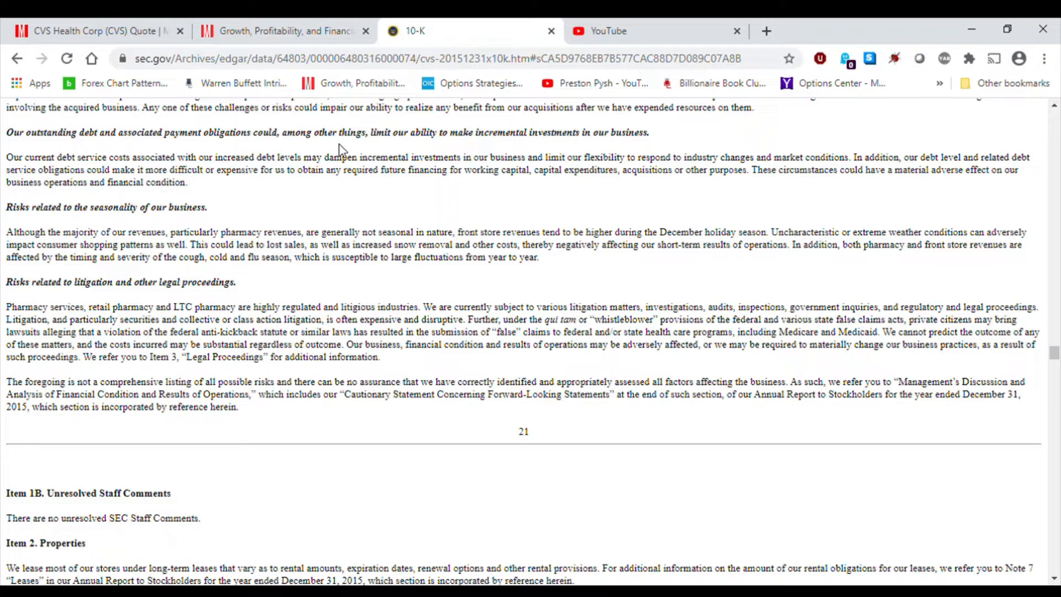
pyautogui.moveTo(60, 243)
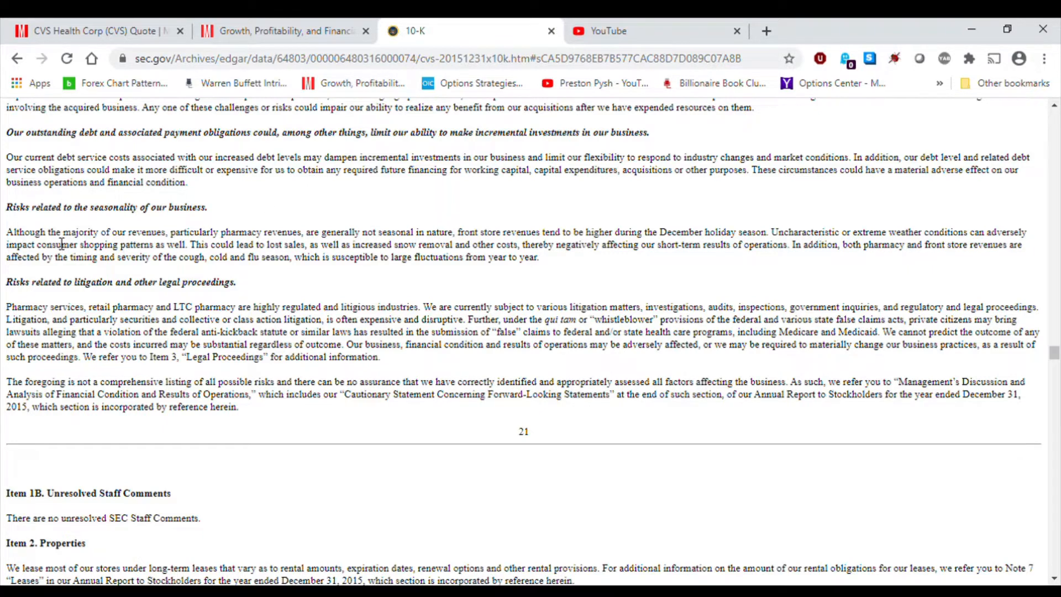
pyautogui.moveTo(3, 230)
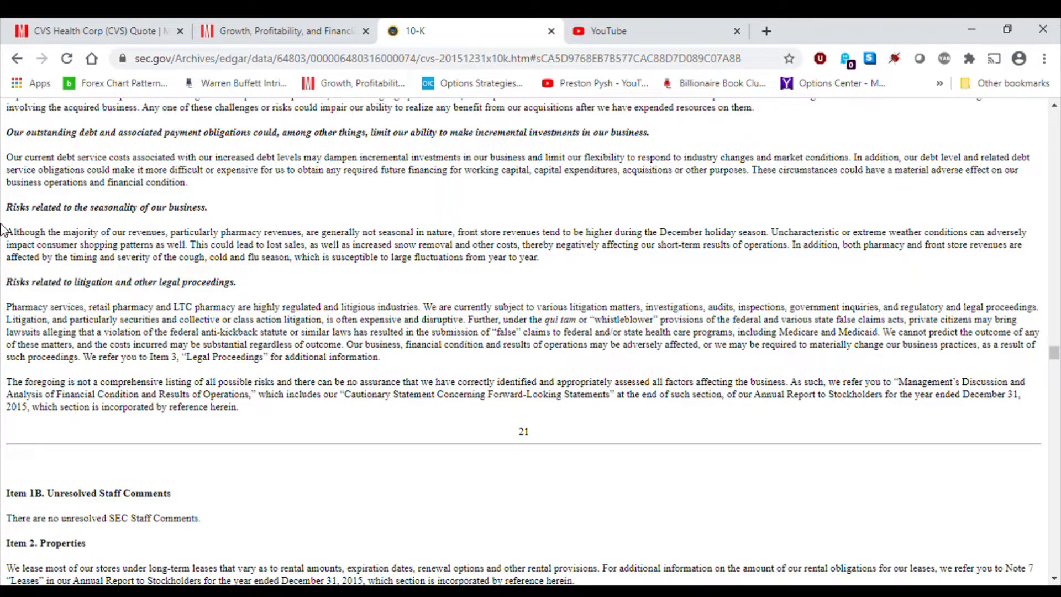
pyautogui.moveTo(47, 294)
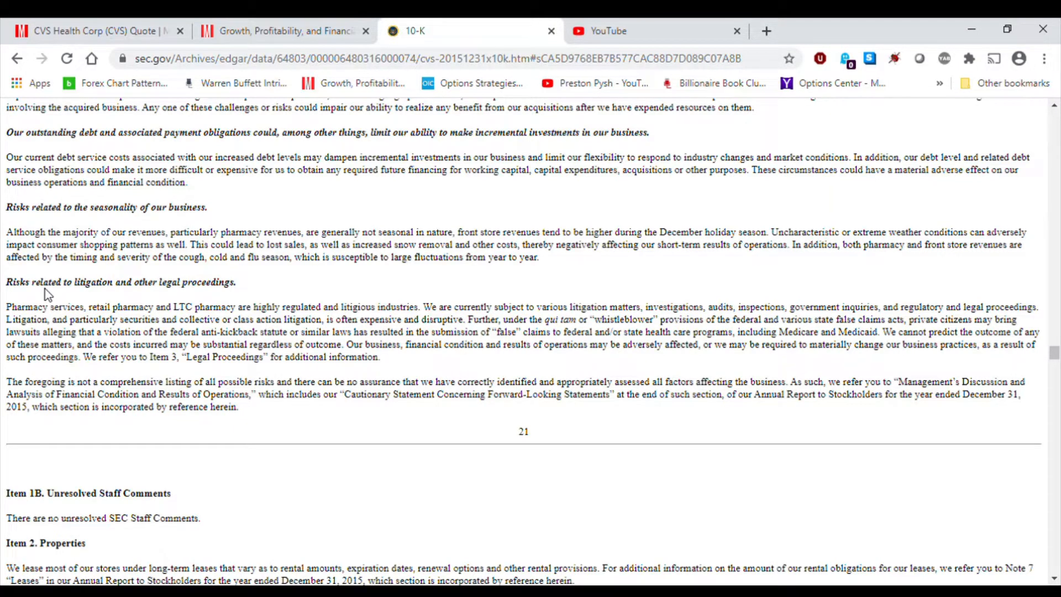
pyautogui.moveTo(77, 299)
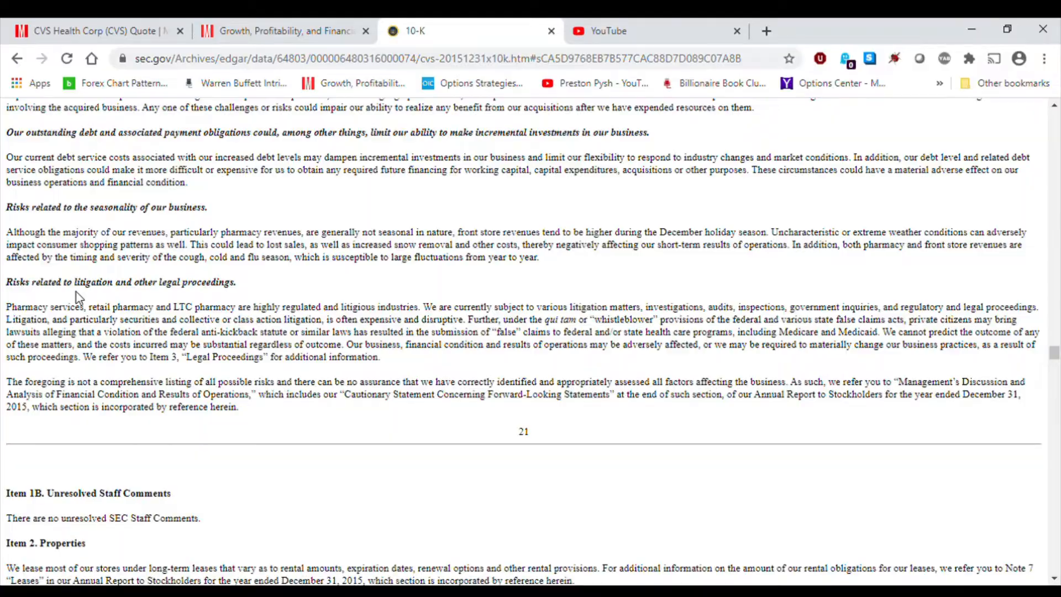
# - Return to the table of contents and jump back into the Risk Factors section
pyautogui.scroll(3)
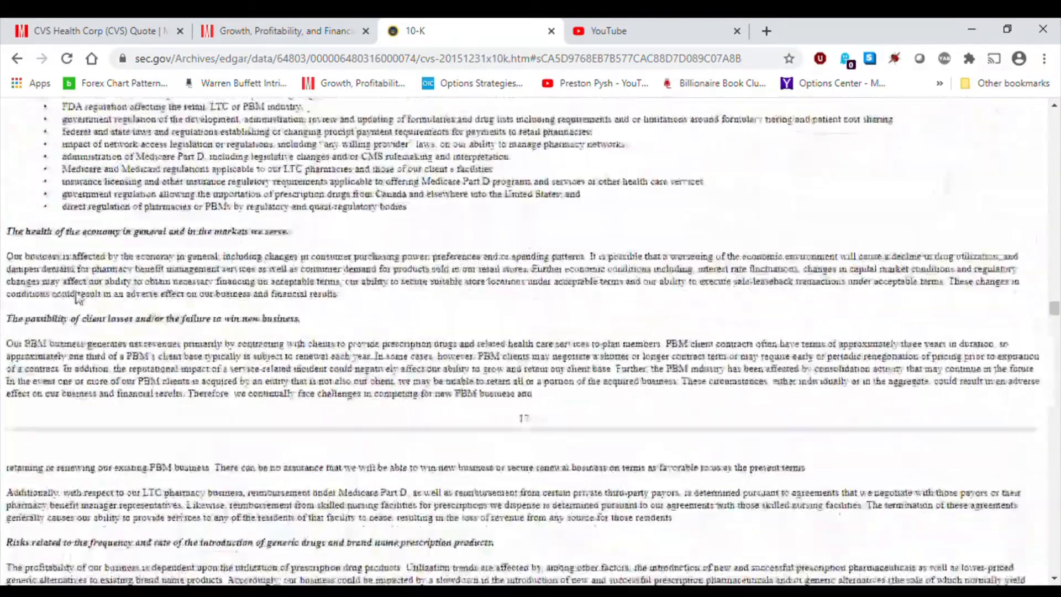
pyautogui.scroll(3)
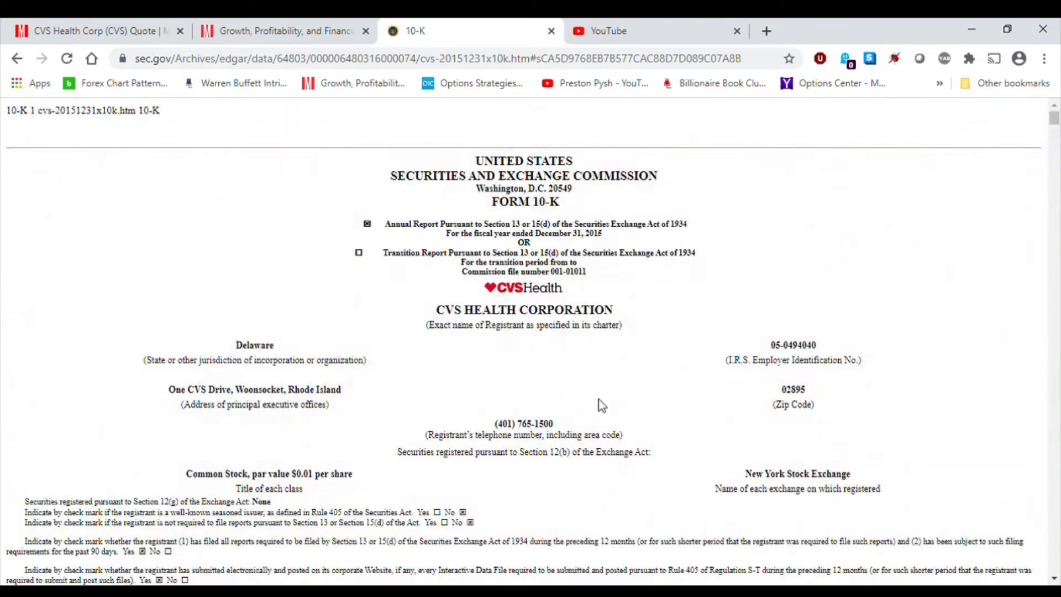
pyautogui.moveTo(601, 234)
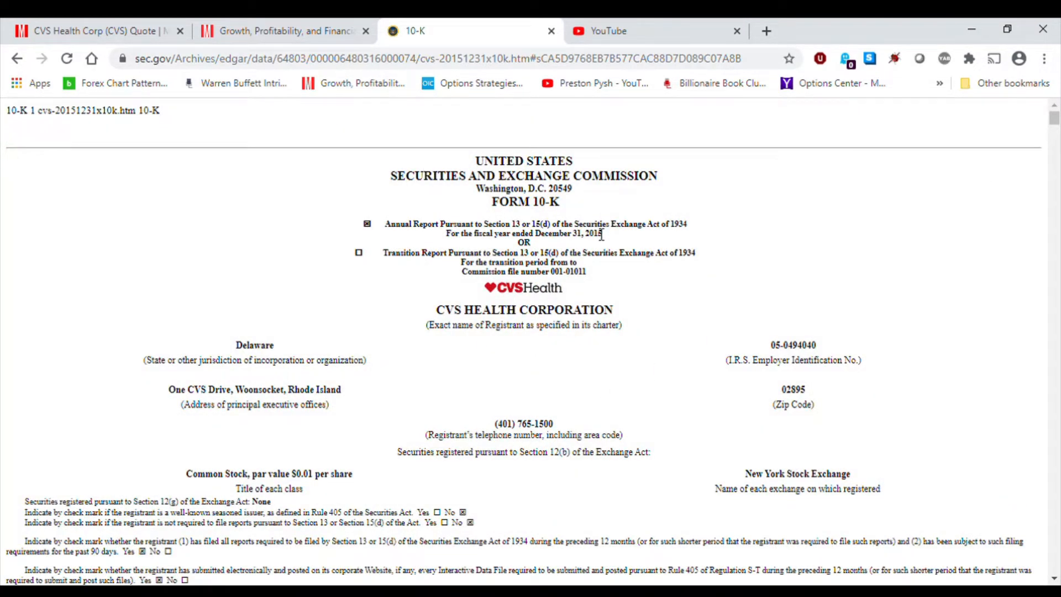
pyautogui.scroll(-3)
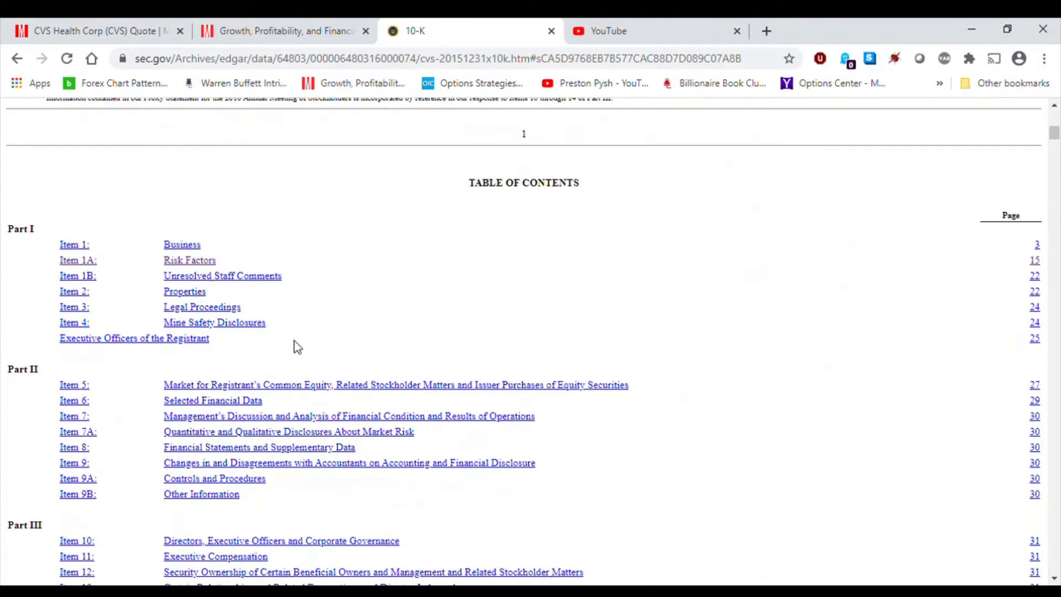
pyautogui.click(189, 260)
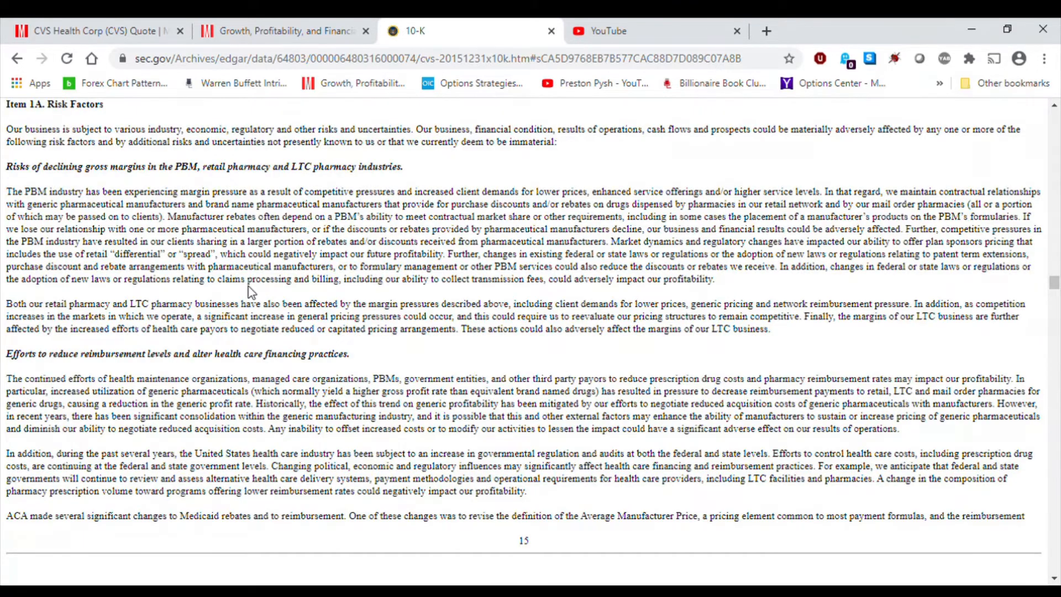
pyautogui.scroll(-3)
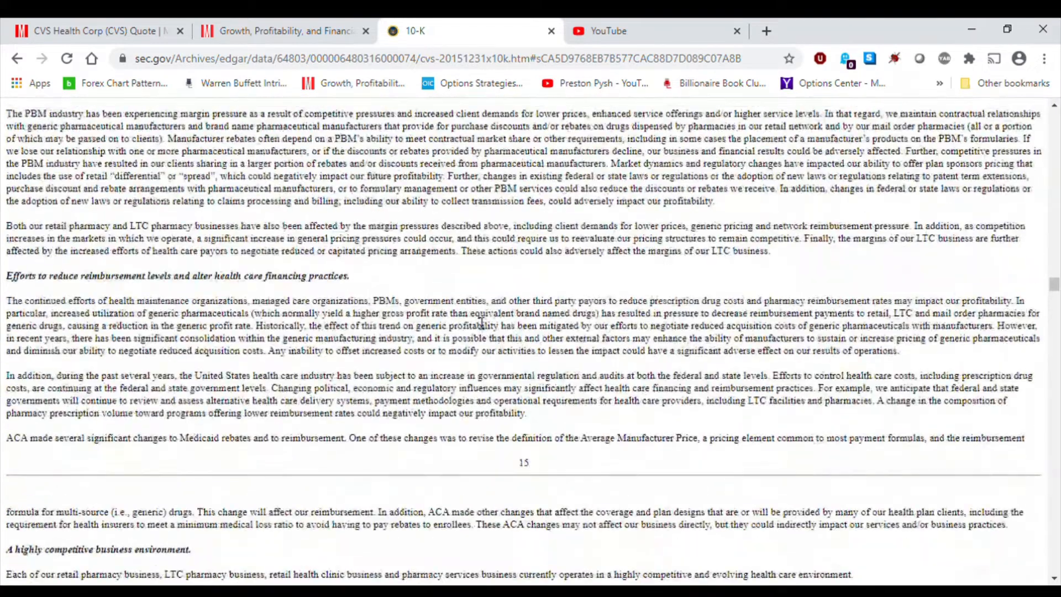
# - Scroll back up to the CVS Health 2015 Form 10-K cover page
pyautogui.scroll(3)
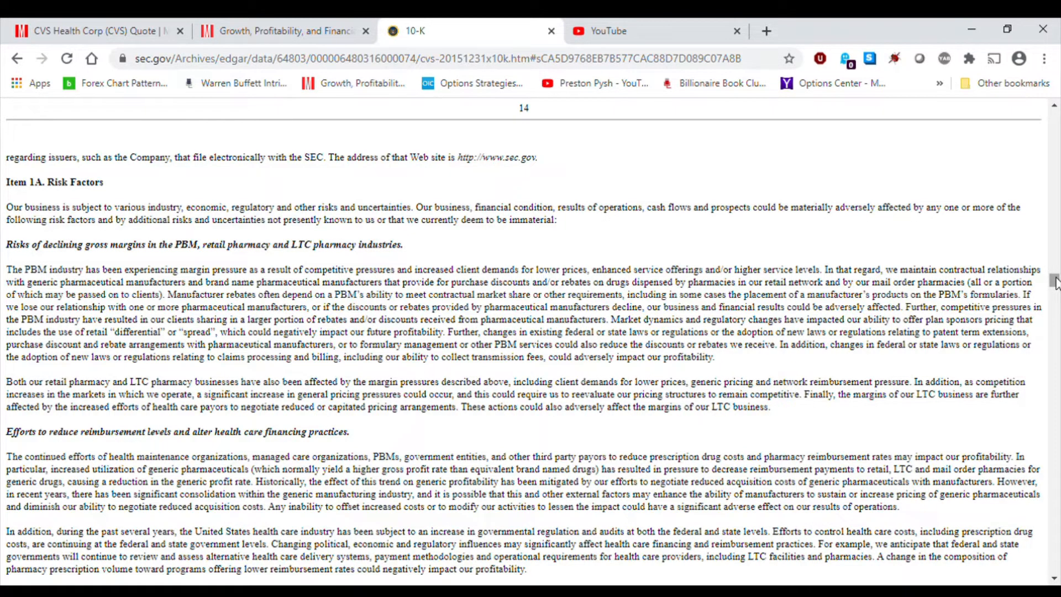
pyautogui.scroll(3)
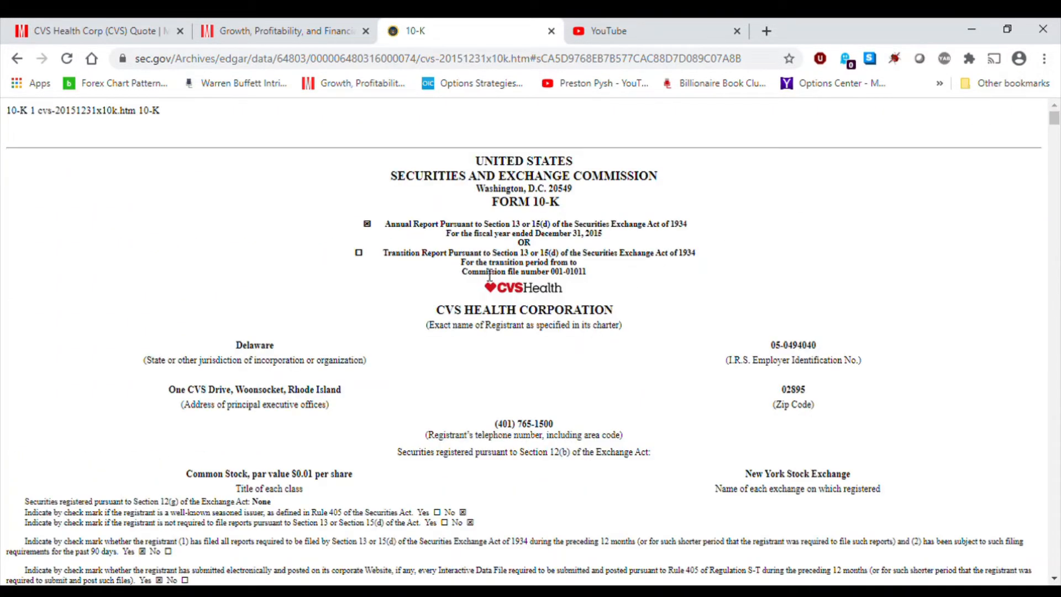
pyautogui.moveTo(465, 288)
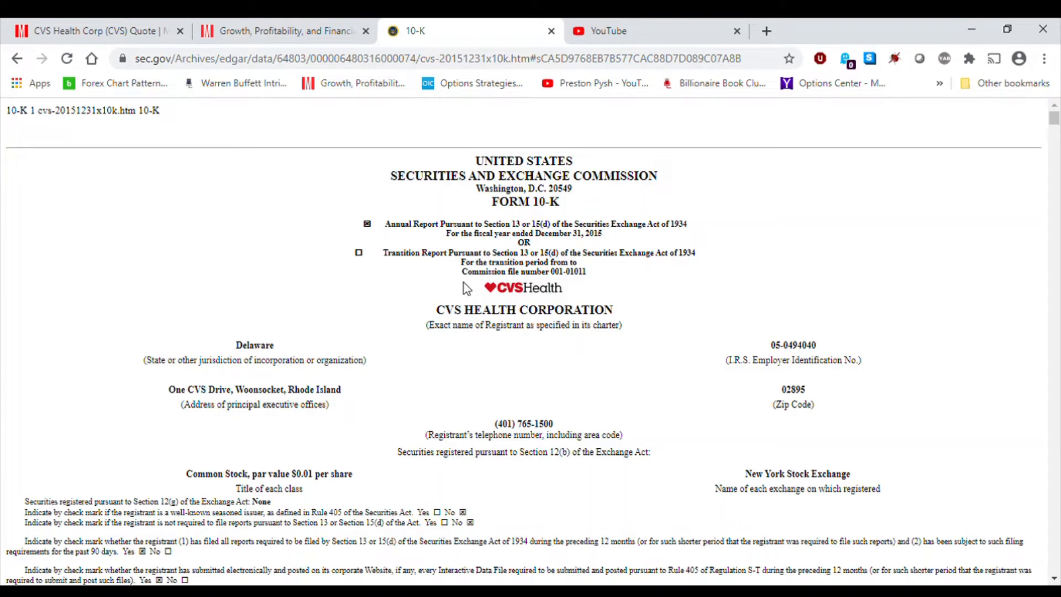
pyautogui.scroll(-3)
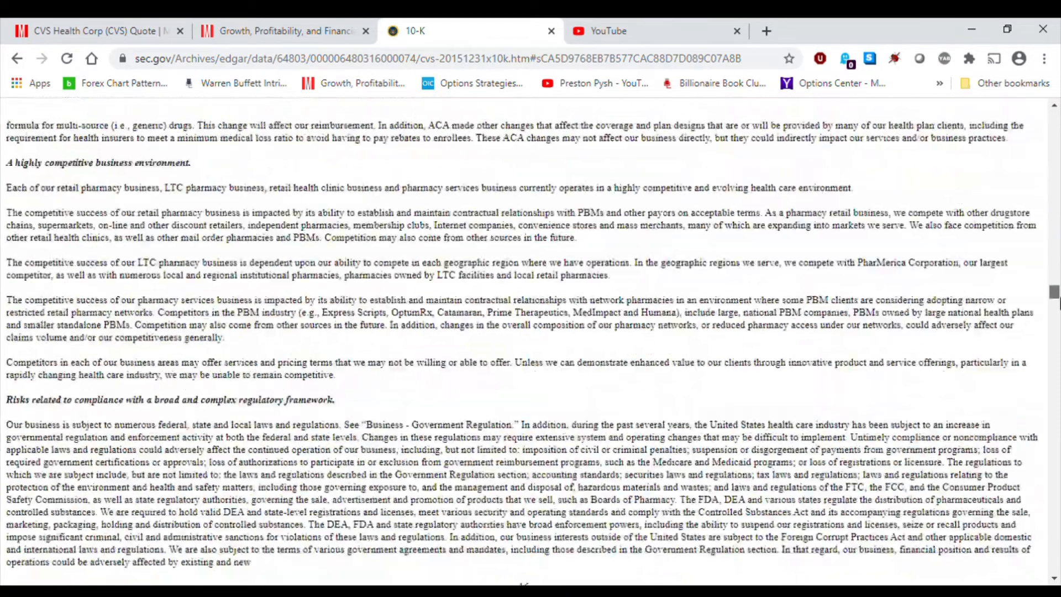
pyautogui.scroll(3)
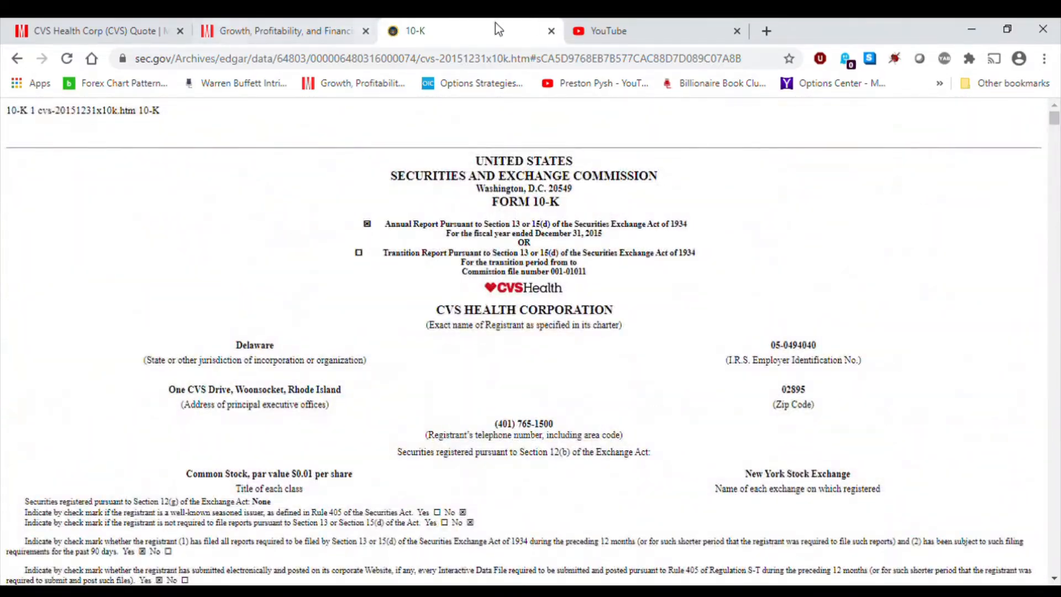
pyautogui.moveTo(528, 471)
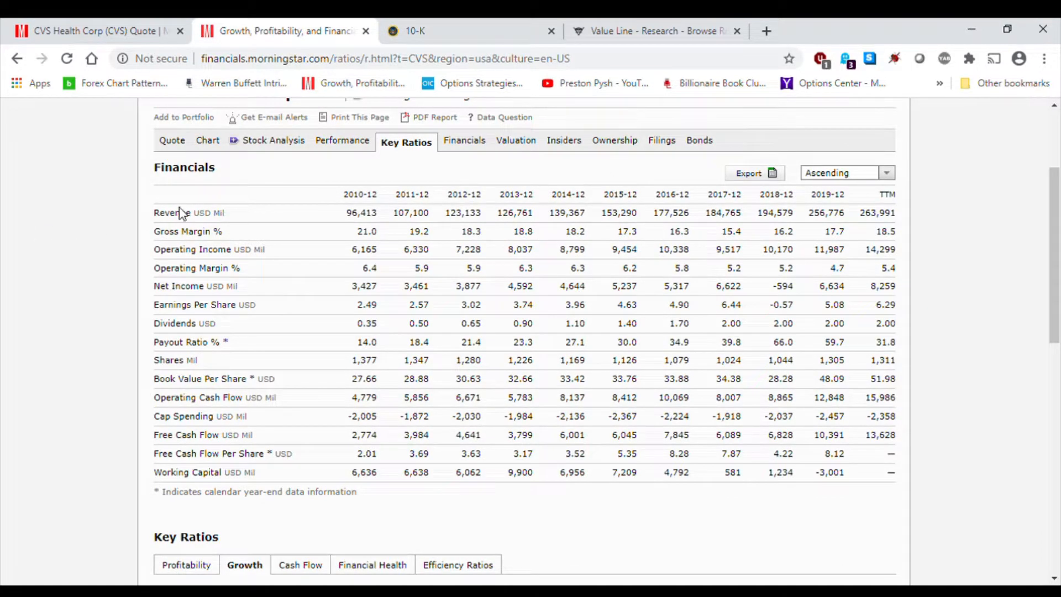
pyautogui.moveTo(186, 452)
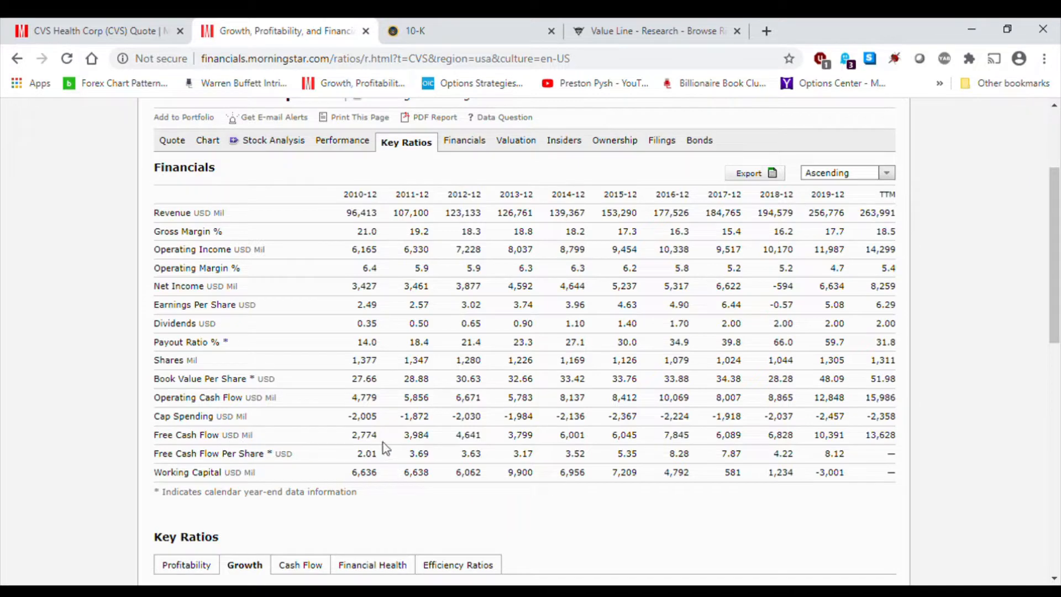
# - Locate the Free Cash Flow row and highlight the TTM value 13,628
pyautogui.scroll(3)
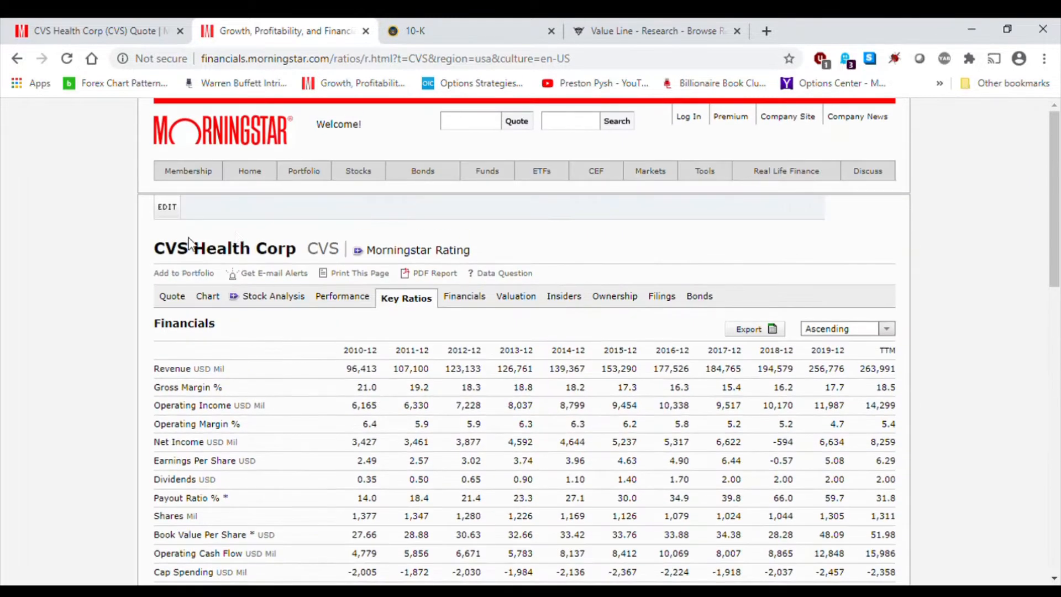
pyautogui.moveTo(417, 278)
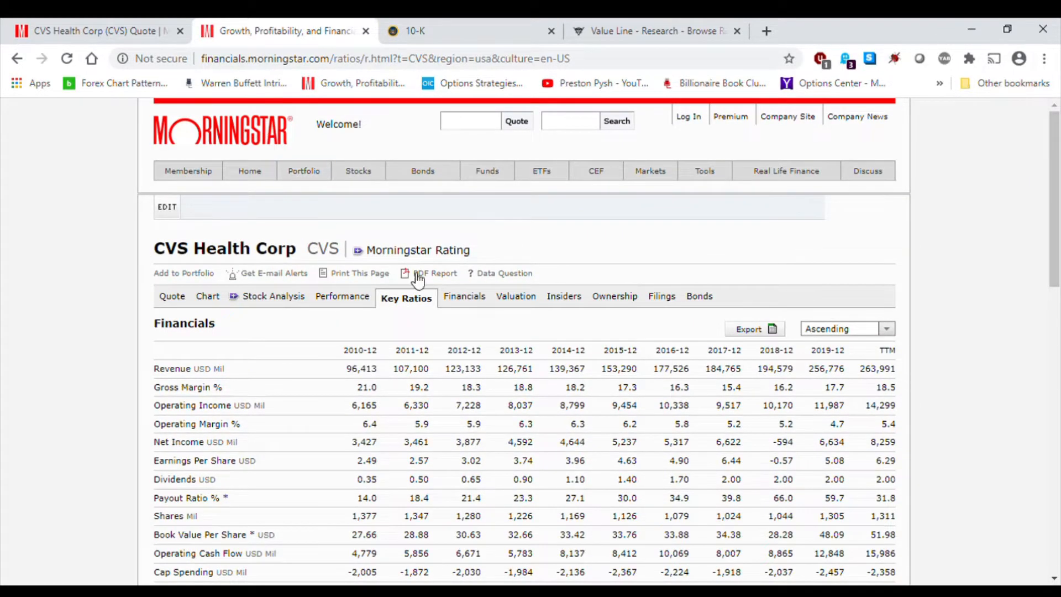
pyautogui.scroll(-3)
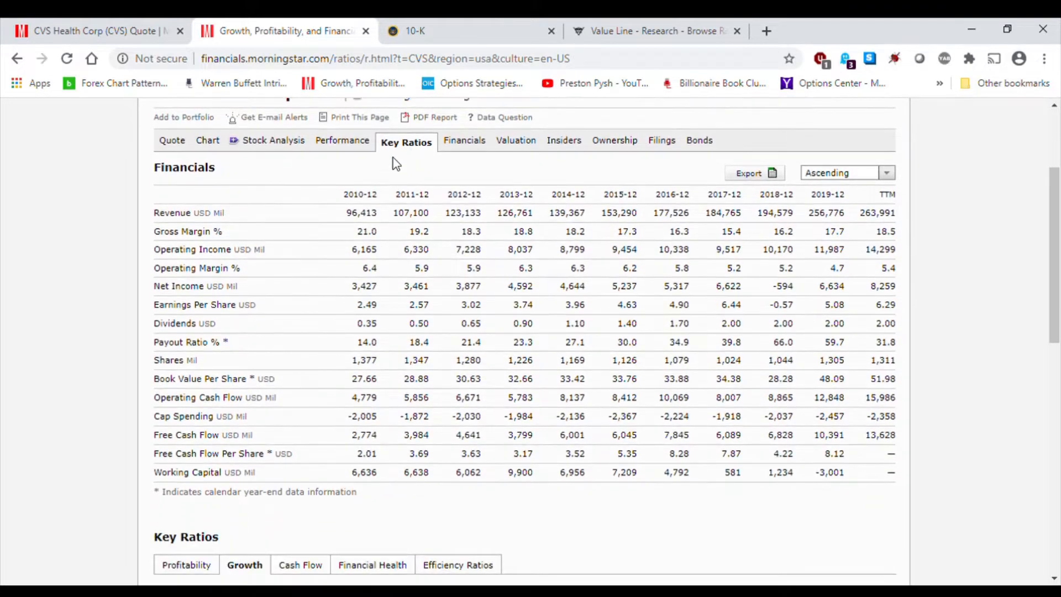
pyautogui.moveTo(169, 444)
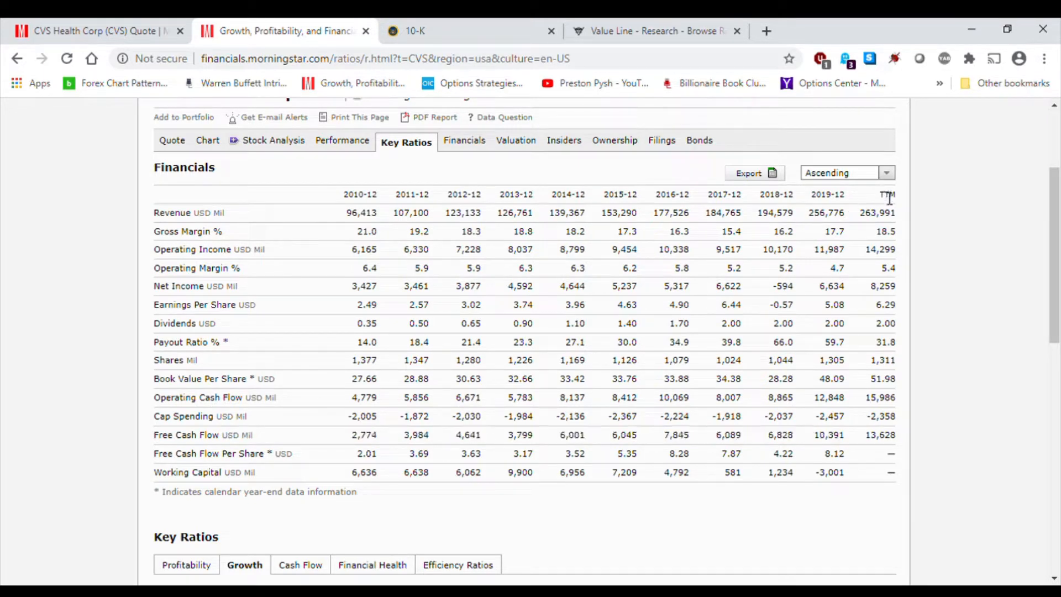
pyautogui.moveTo(876, 447)
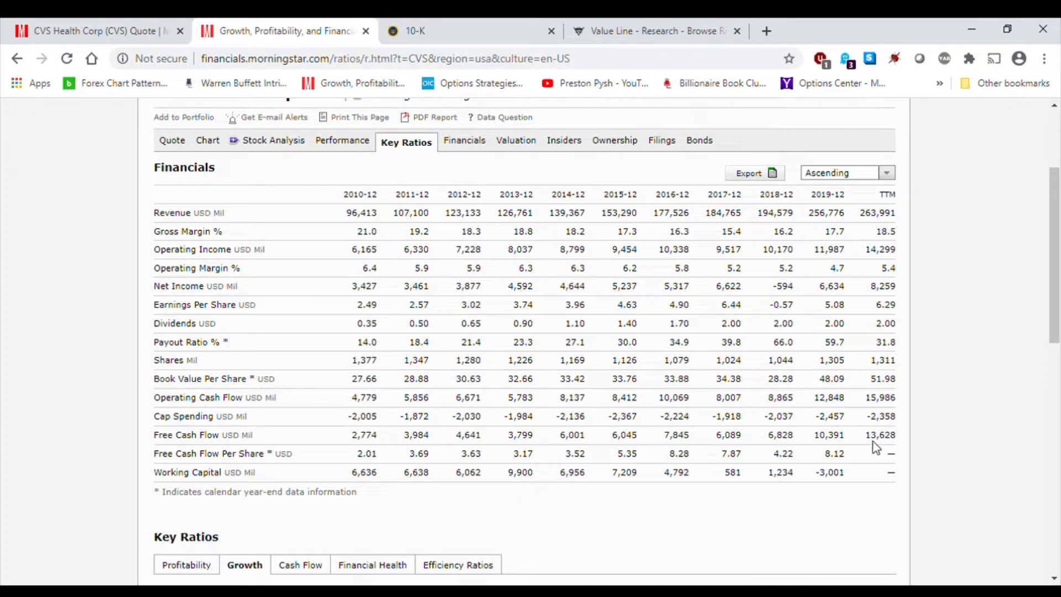
pyautogui.doubleClick(881, 434)
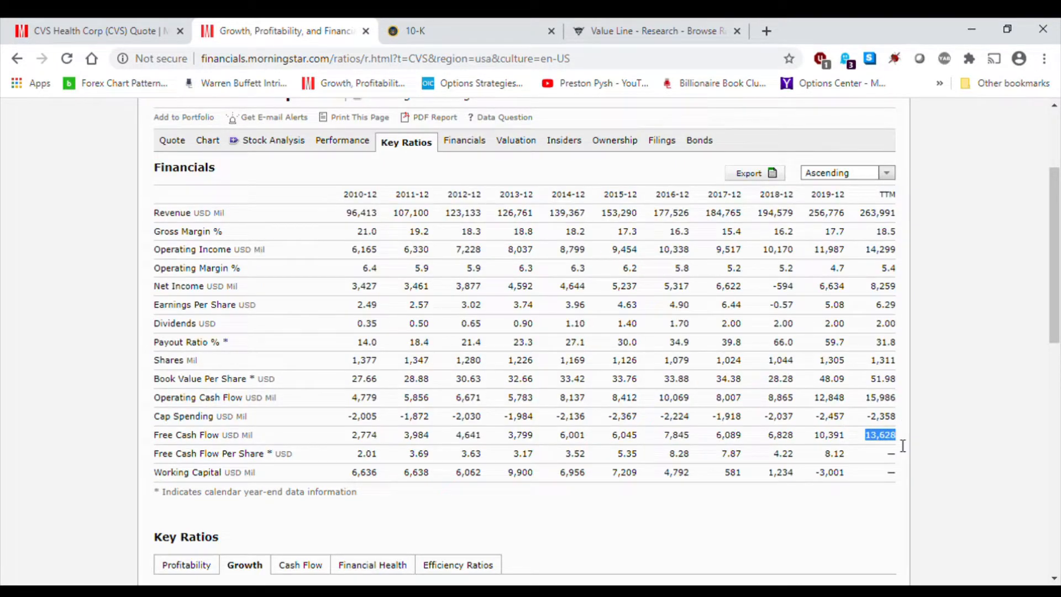
pyautogui.moveTo(246, 445)
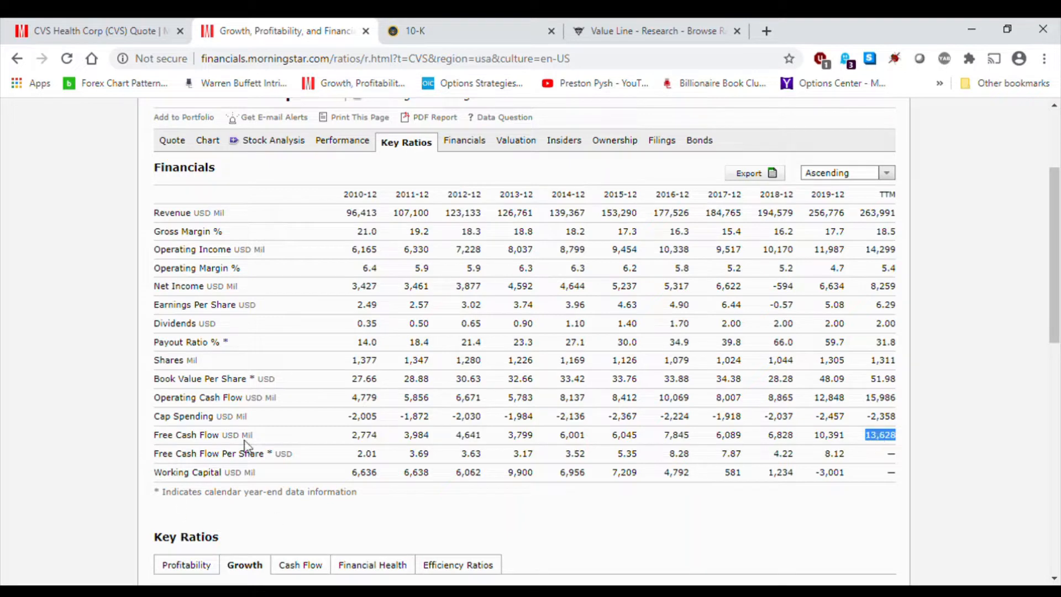
pyautogui.moveTo(873, 472)
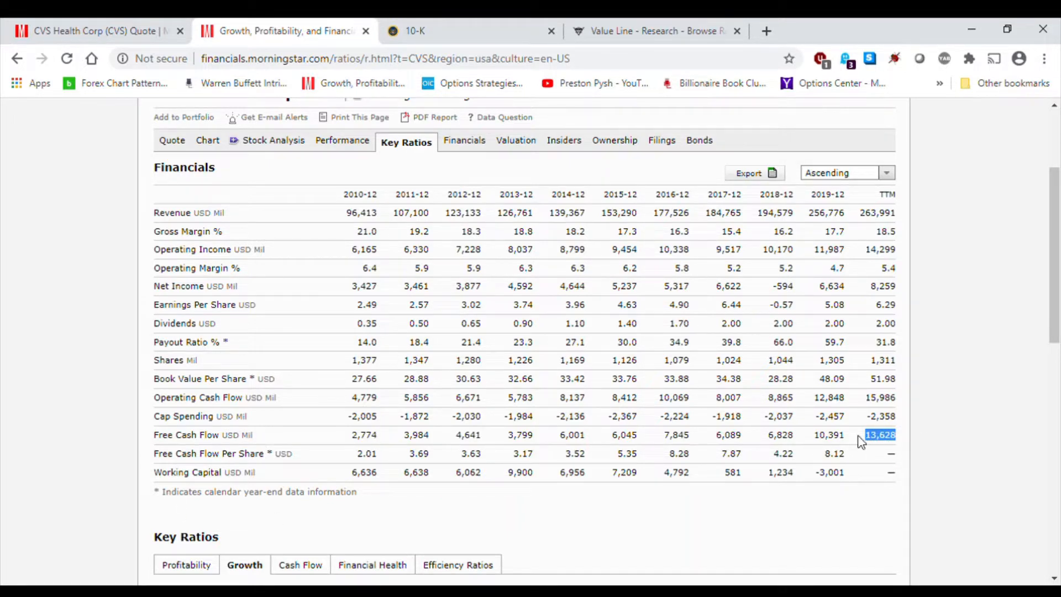
pyautogui.moveTo(251, 449)
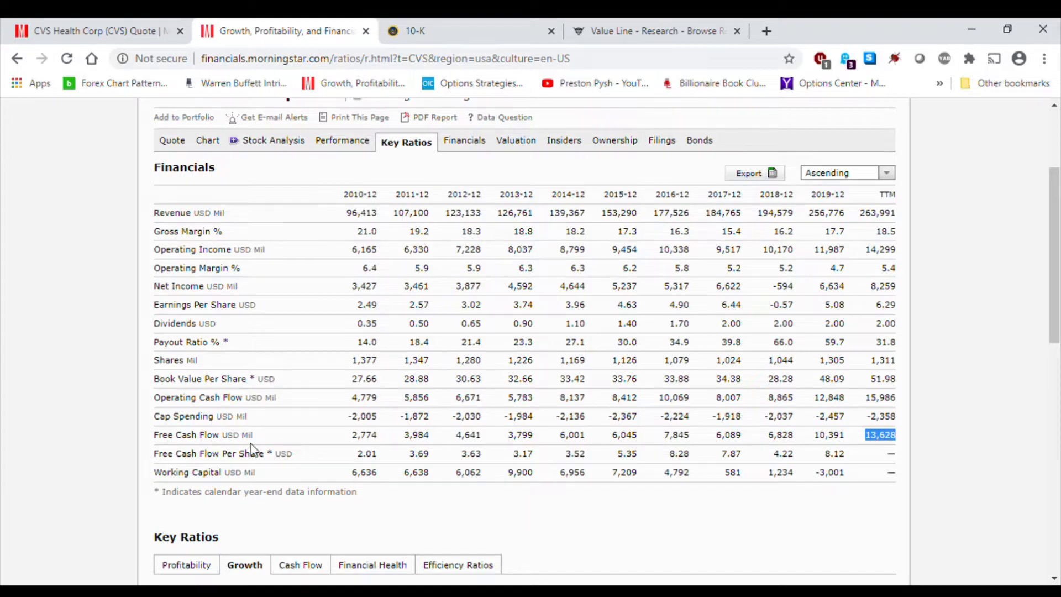
# - Switch the key ratios section to Cash Flow ratios, then return to the top of the page
pyautogui.scroll(-3)
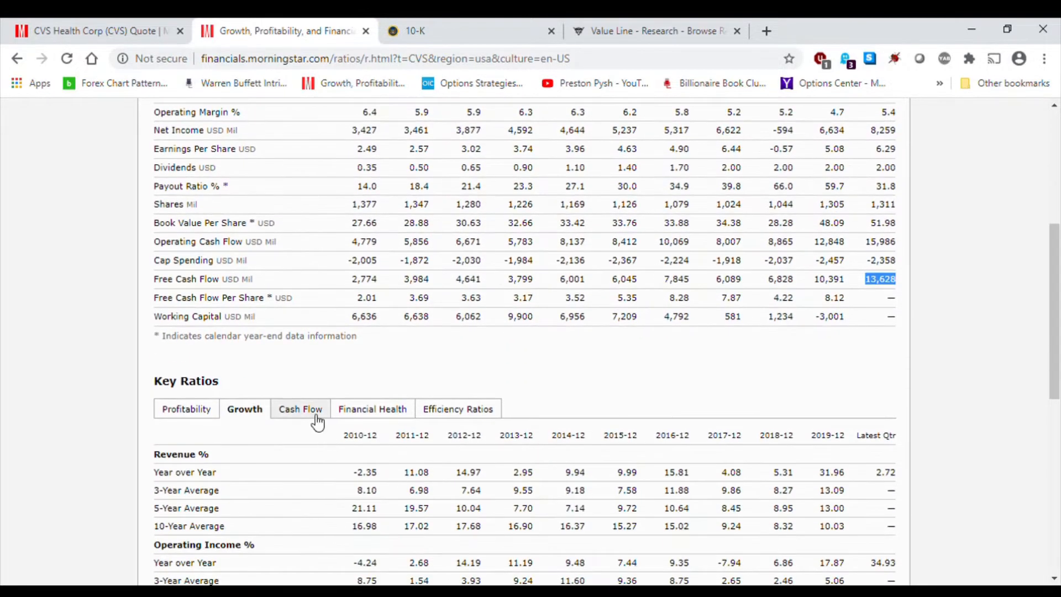
pyautogui.scroll(-3)
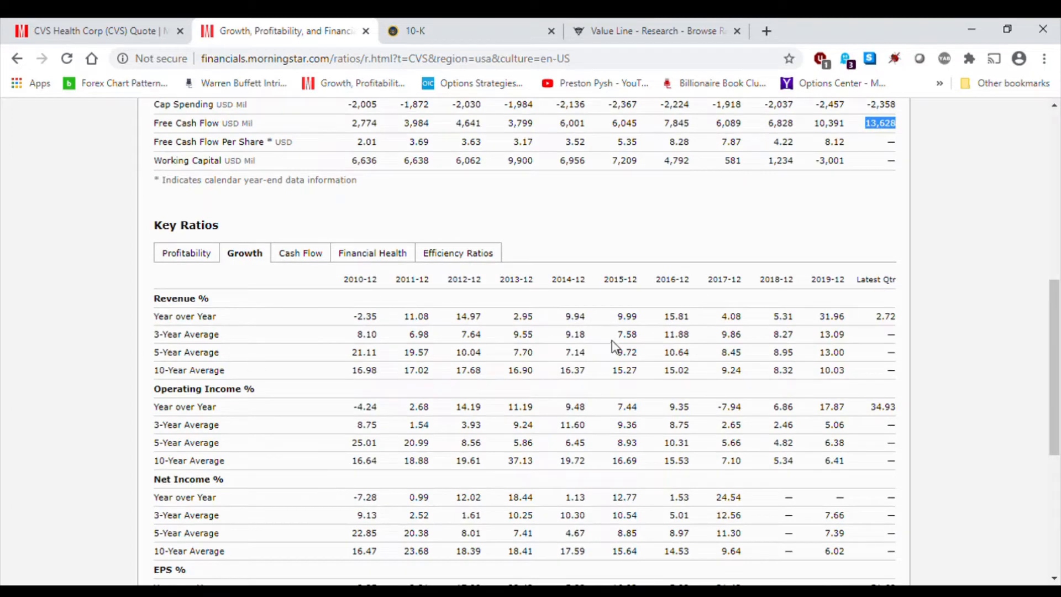
pyautogui.moveTo(717, 372)
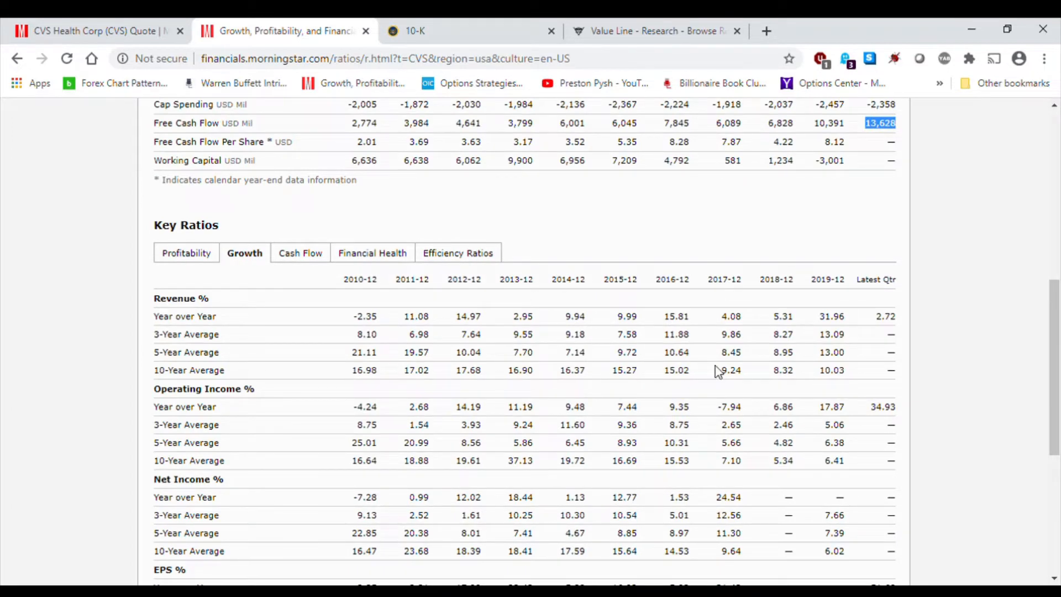
pyautogui.moveTo(514, 362)
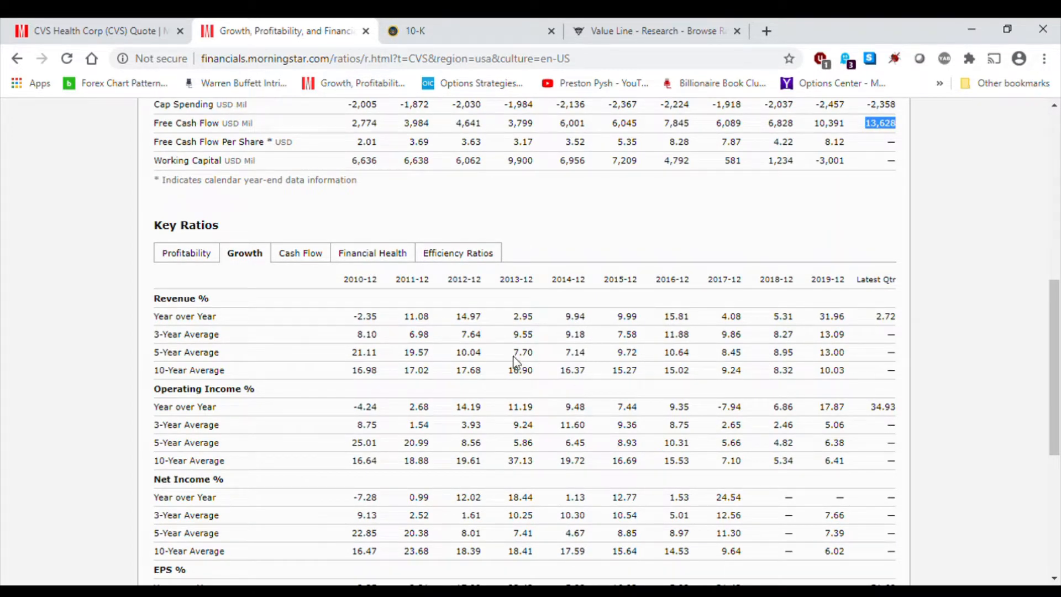
pyautogui.moveTo(300, 252)
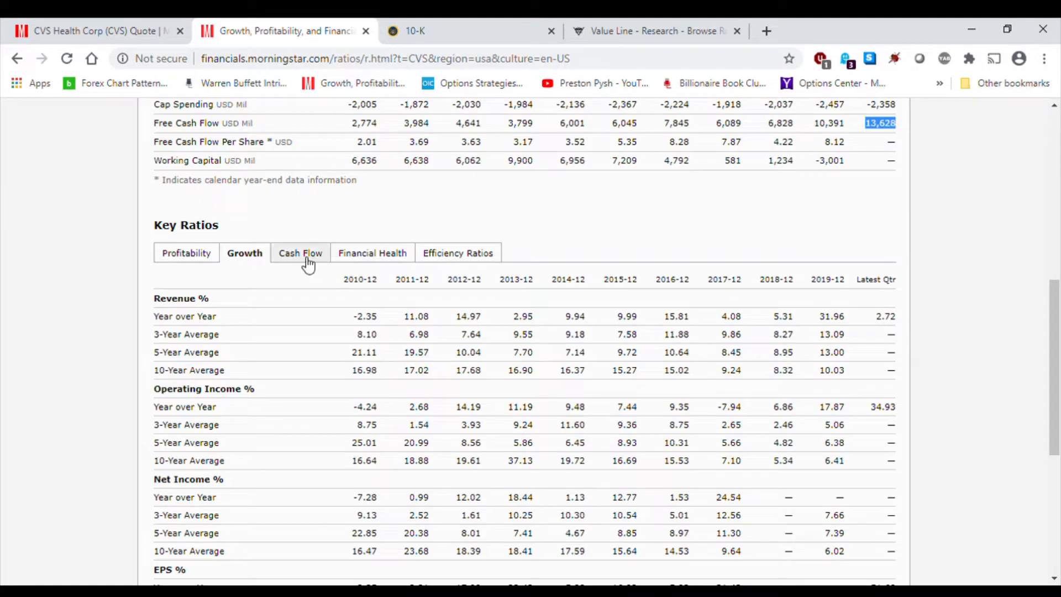
pyautogui.click(300, 252)
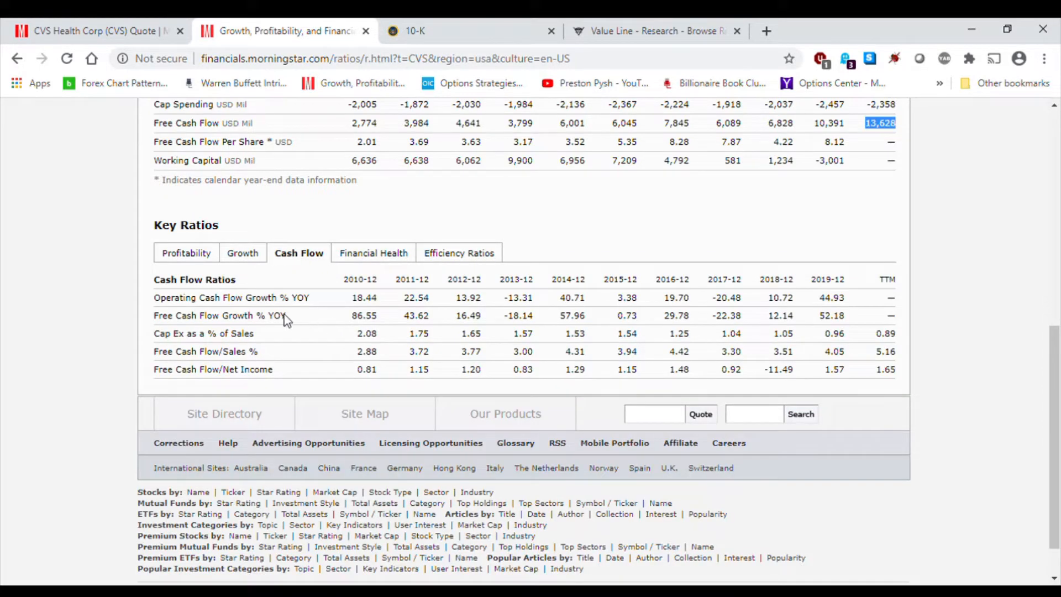
pyautogui.moveTo(669, 322)
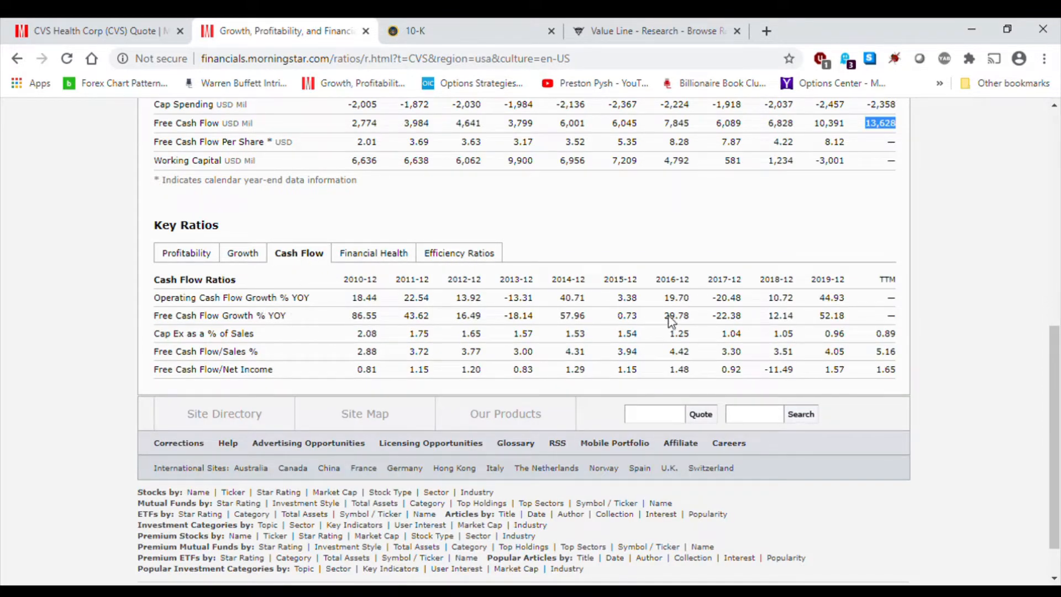
pyautogui.scroll(3)
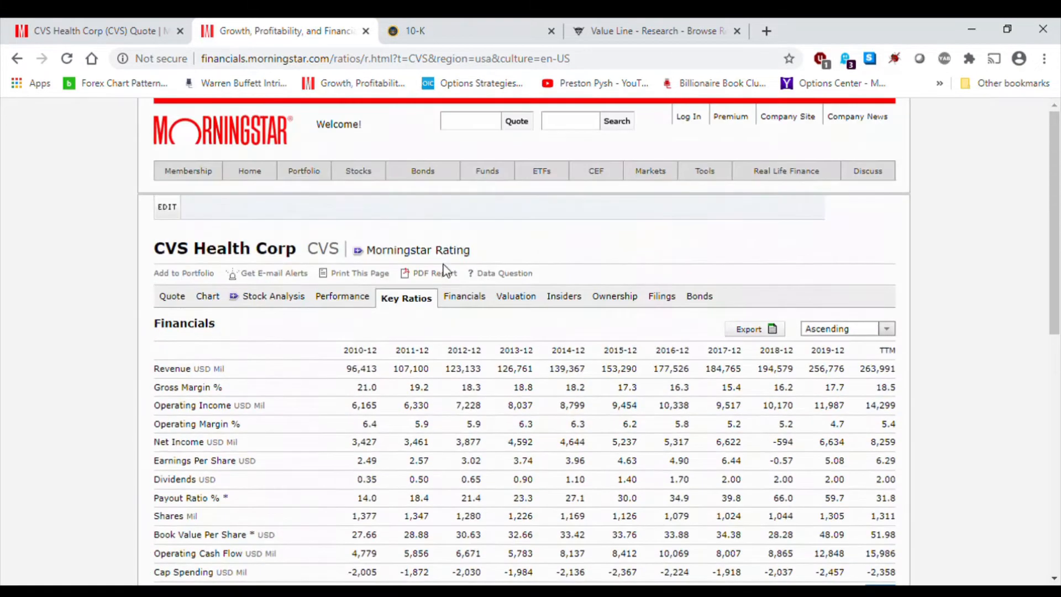
pyautogui.moveTo(538, 520)
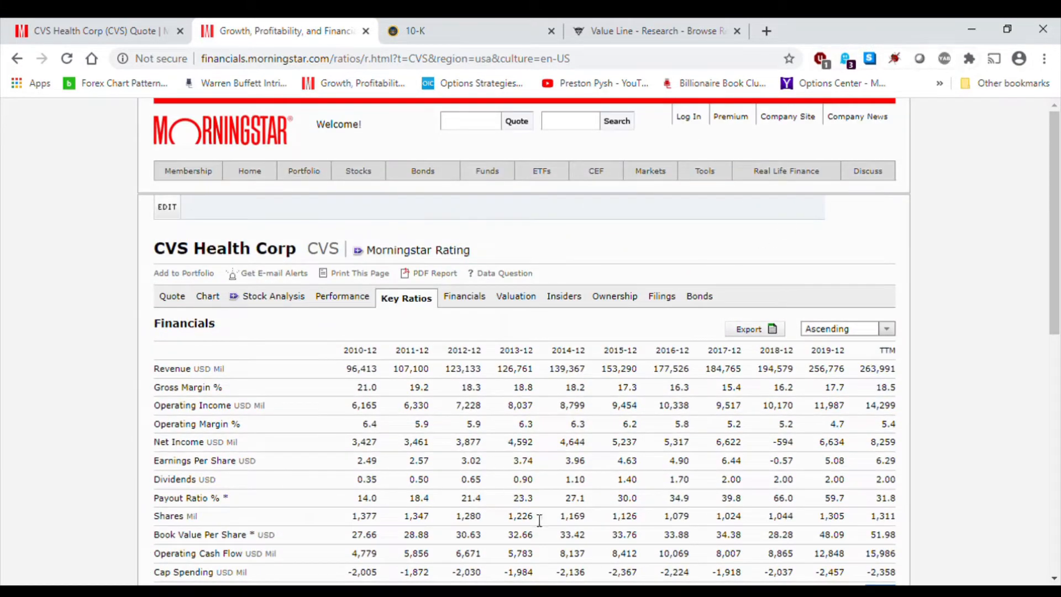
pyautogui.moveTo(517, 580)
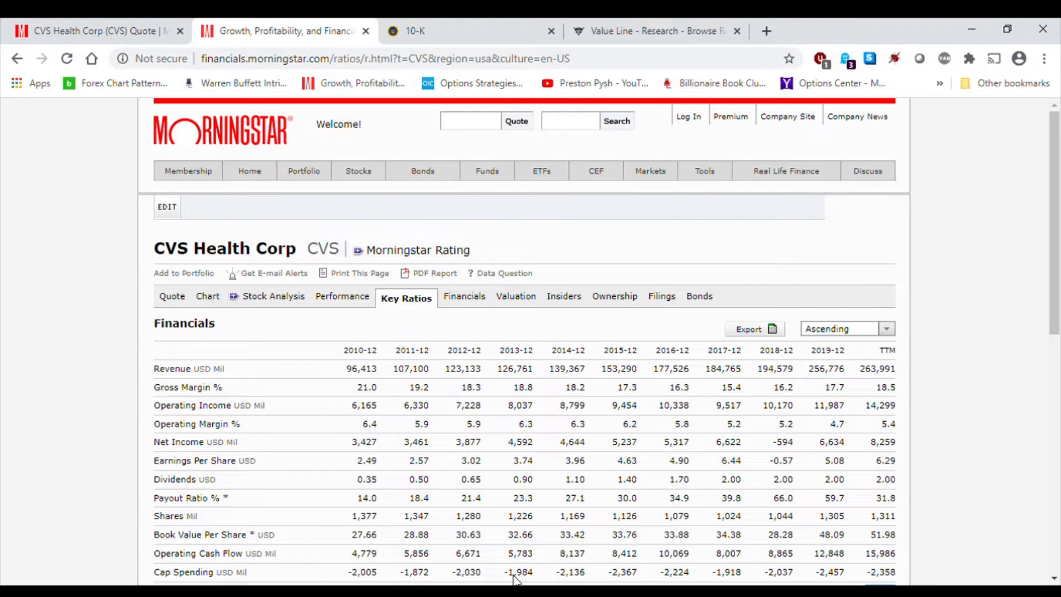
pyautogui.moveTo(1002, 38)
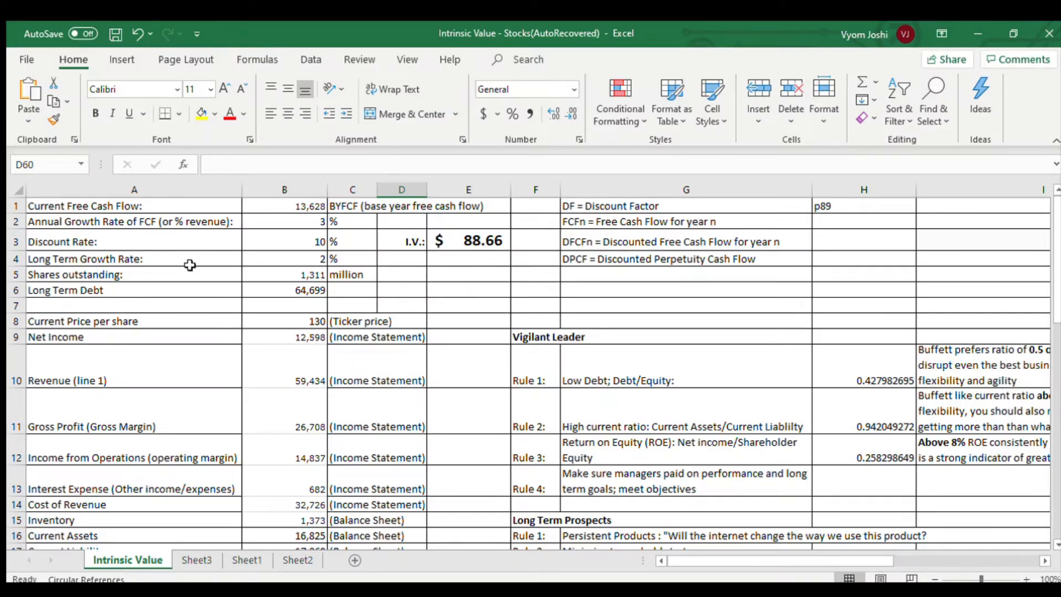
# - Review the inputs: free cash flow 13,628, growth 3, long term growth 2, shares 1,311 million
pyautogui.click(284, 205)
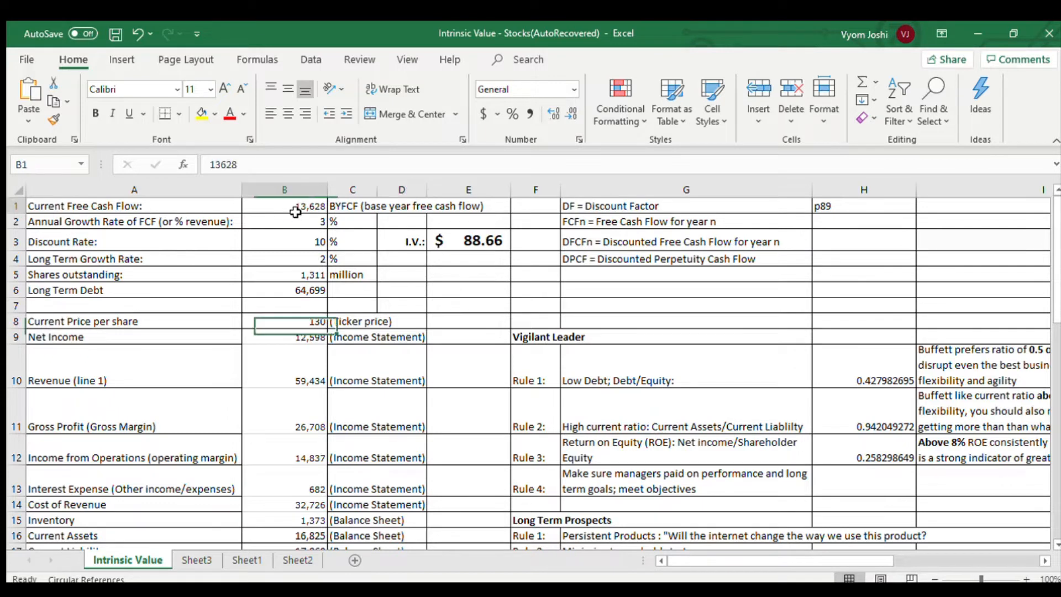
pyautogui.click(284, 205)
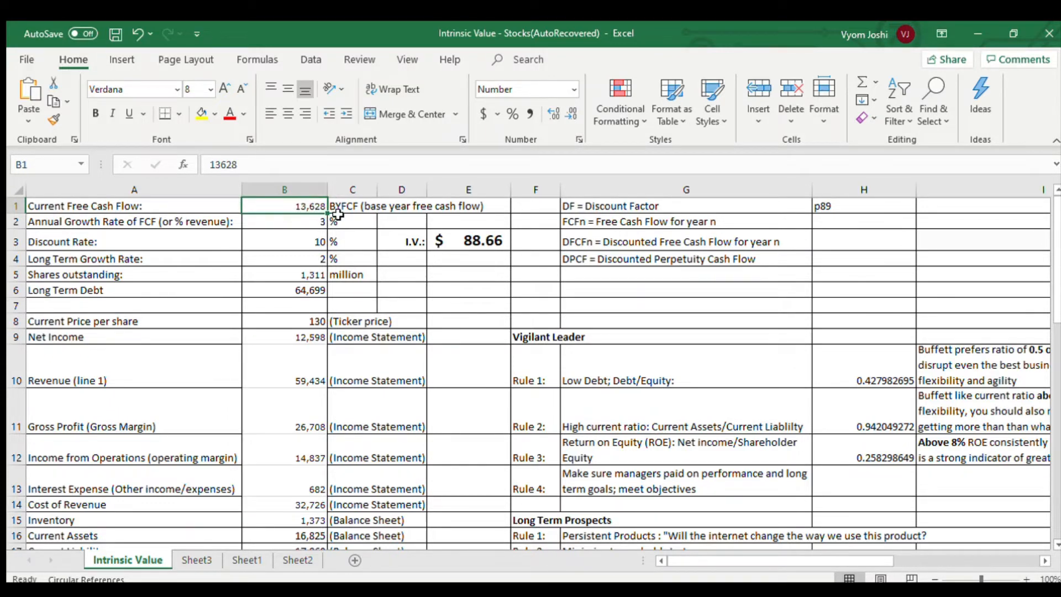
pyautogui.moveTo(292, 224)
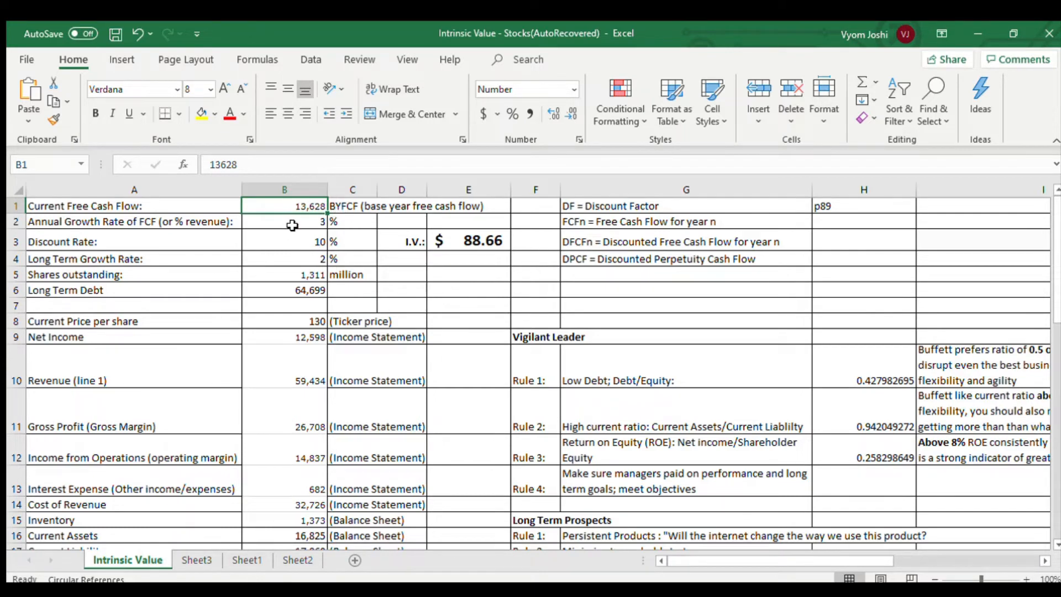
pyautogui.click(285, 221)
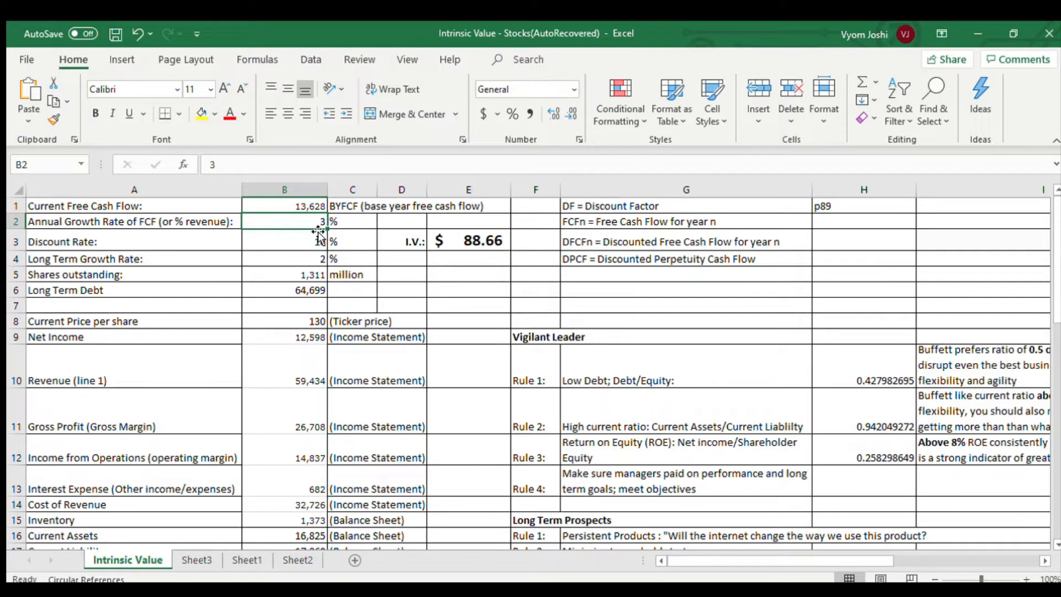
pyautogui.click(284, 259)
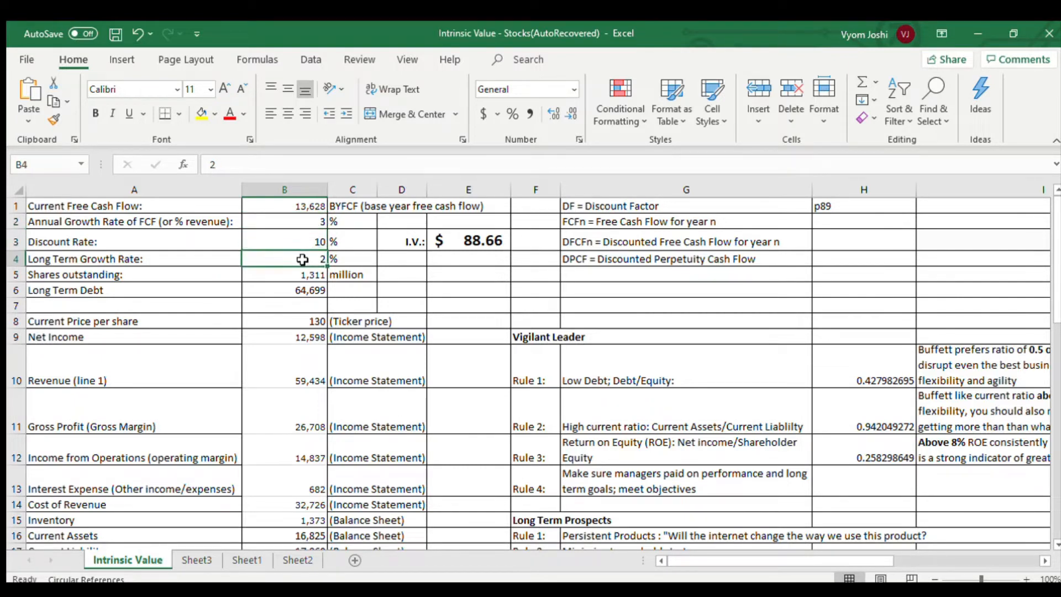
pyautogui.moveTo(306, 279)
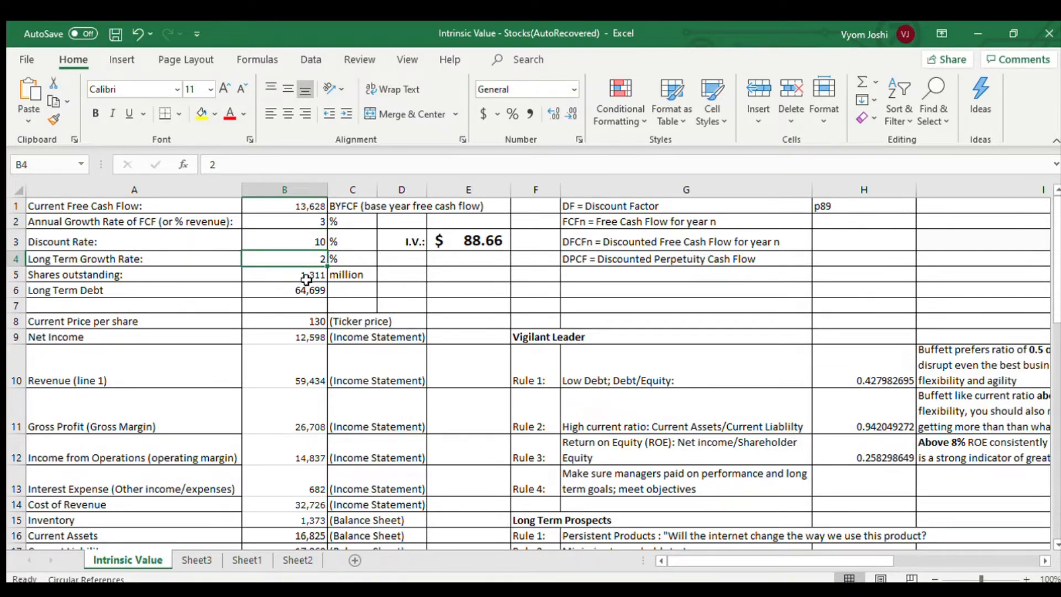
pyautogui.click(284, 274)
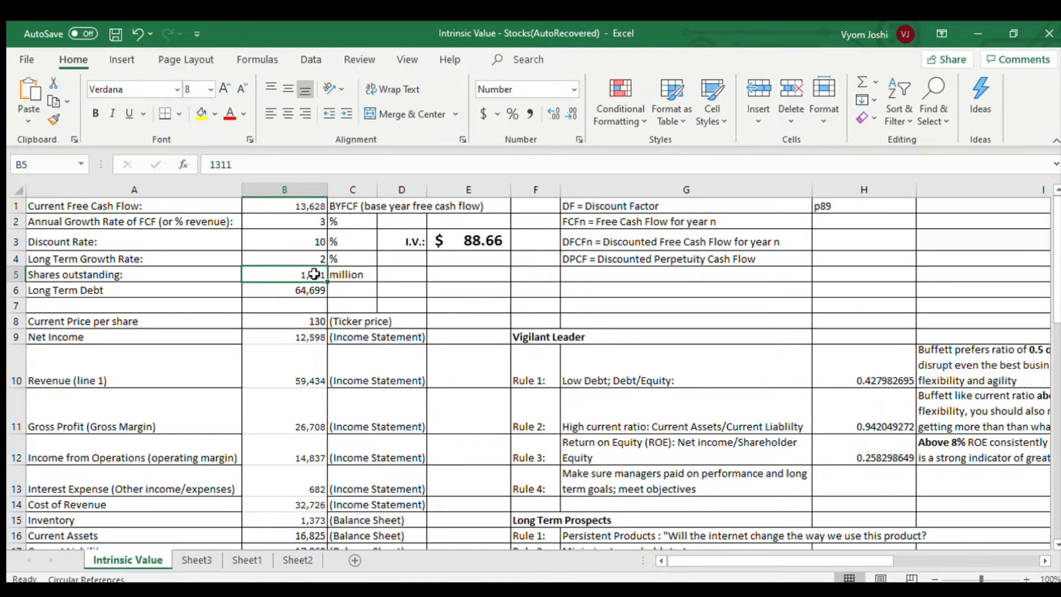
pyautogui.click(352, 274)
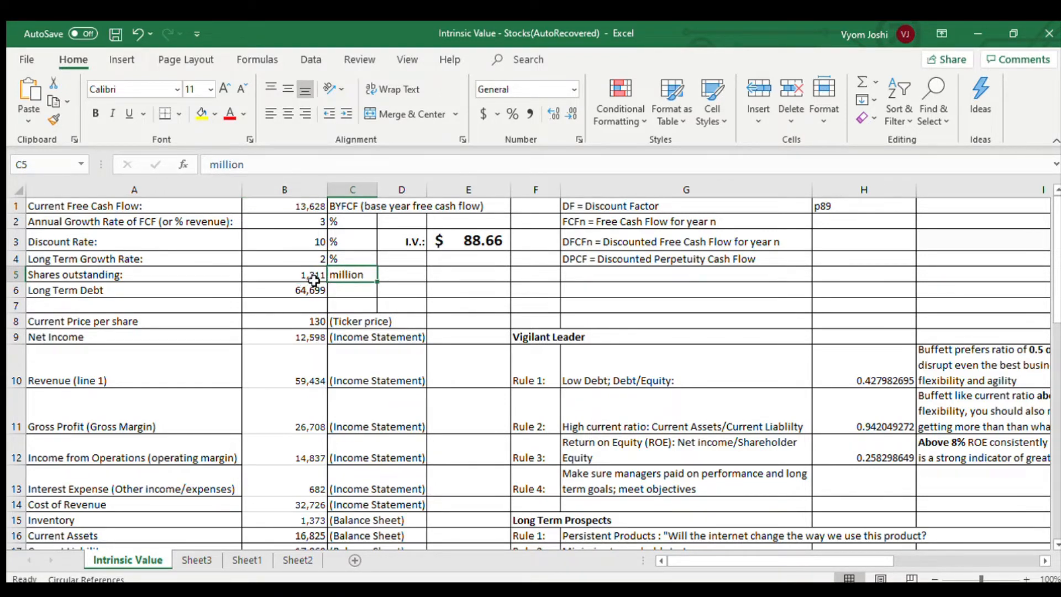
pyautogui.click(284, 274)
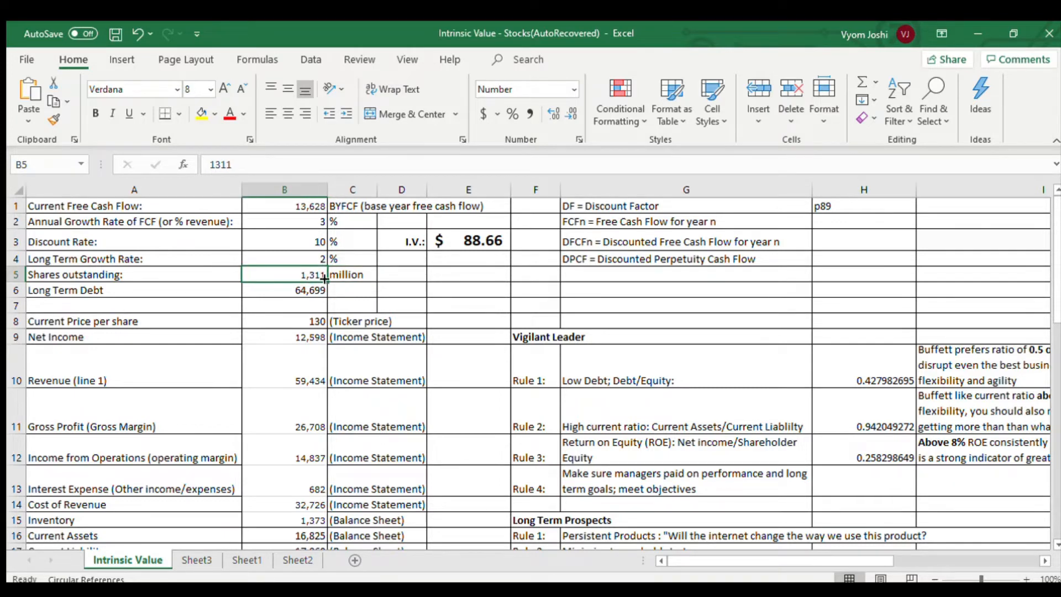
pyautogui.moveTo(330, 284)
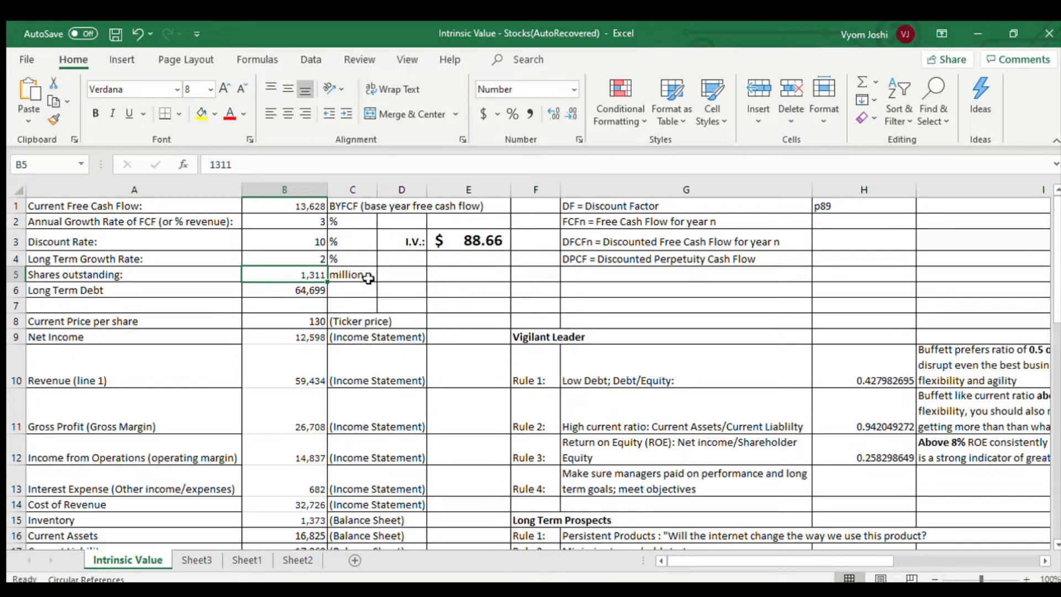
# - Label the long term debt of 64,699 as being in millions, matching shares outstanding
pyautogui.click(285, 305)
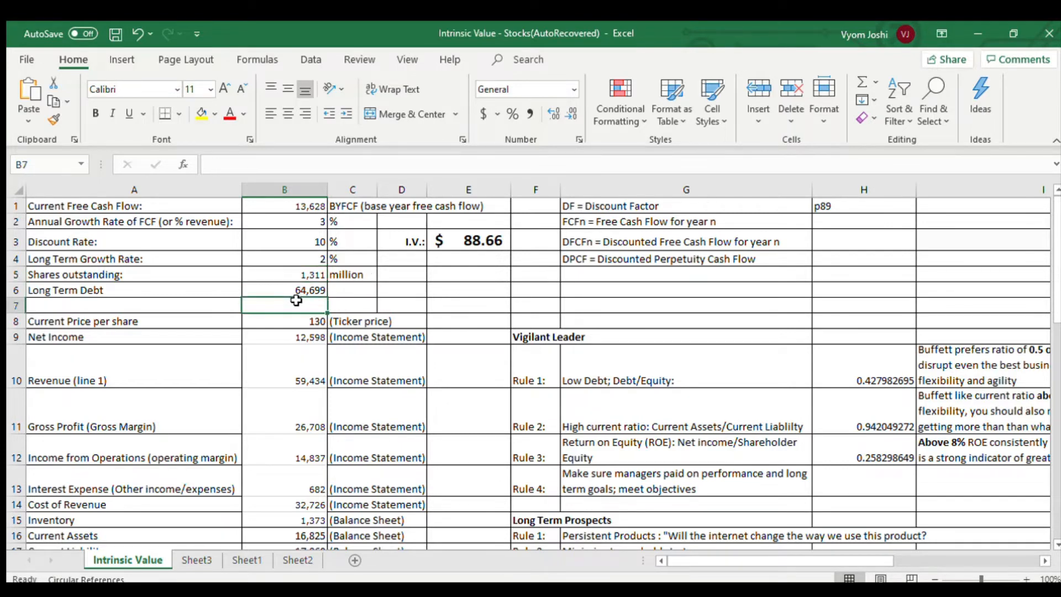
pyautogui.click(284, 290)
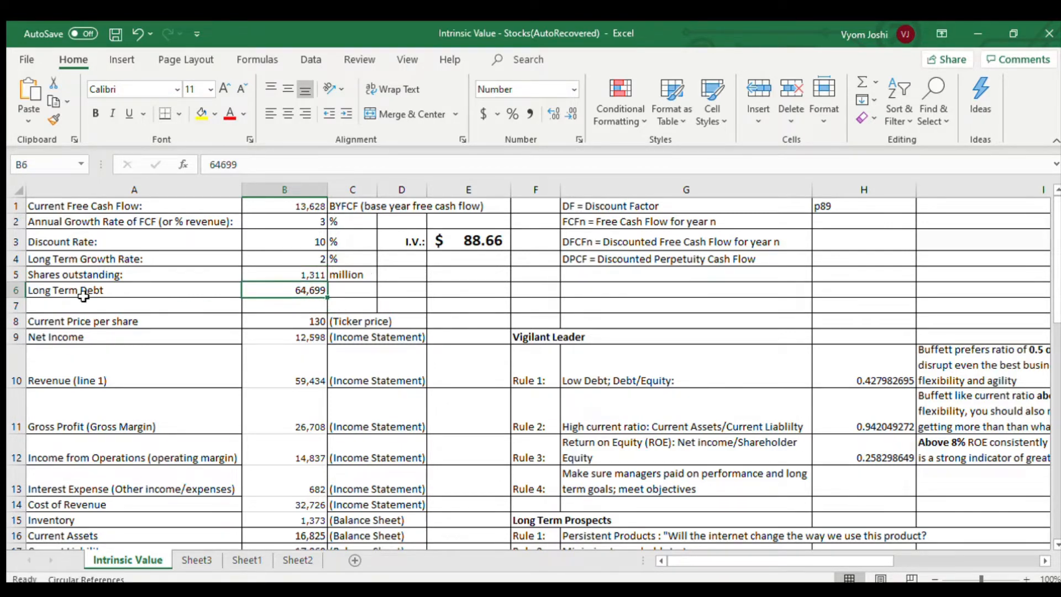
pyautogui.moveTo(308, 301)
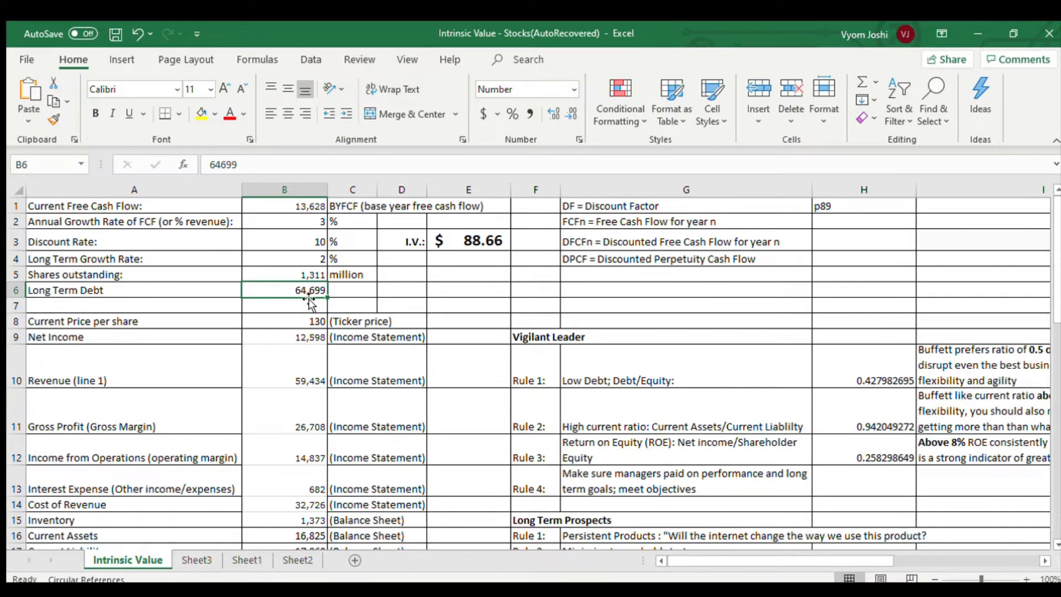
pyautogui.moveTo(348, 299)
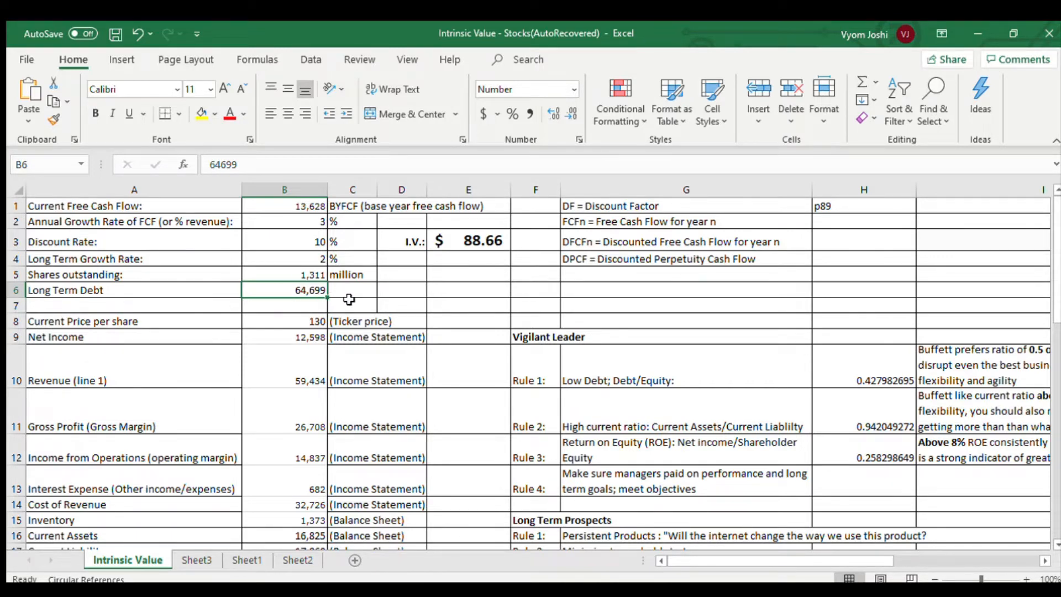
pyautogui.click(351, 274)
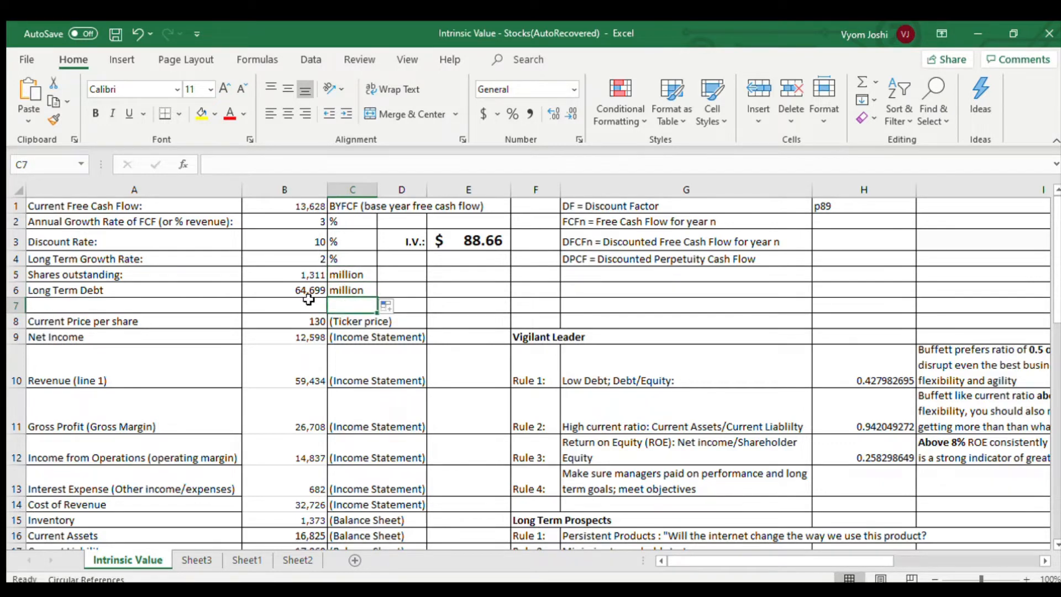
pyautogui.moveTo(313, 305)
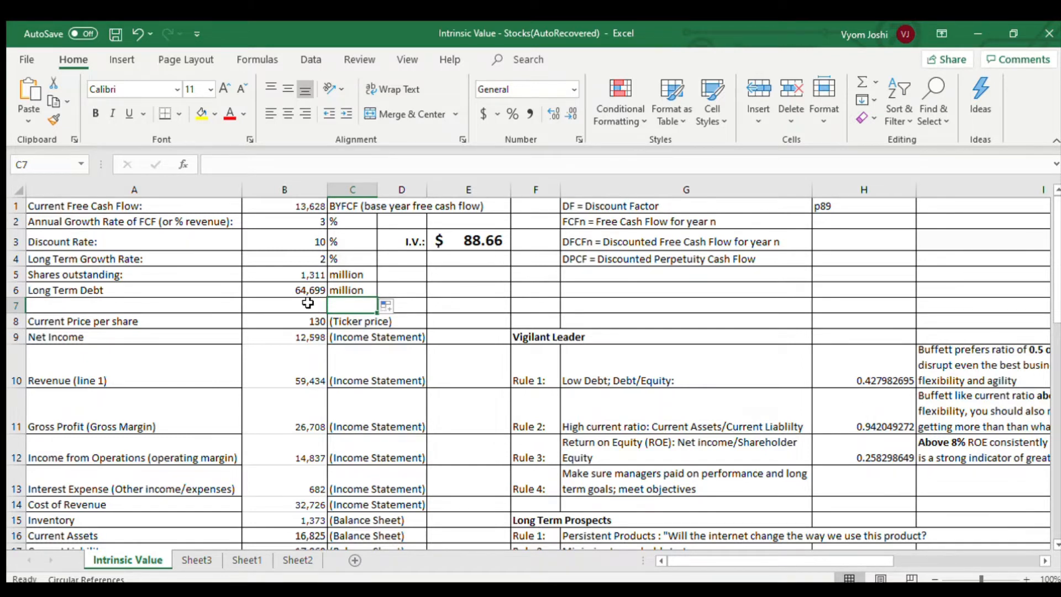
pyautogui.moveTo(312, 223)
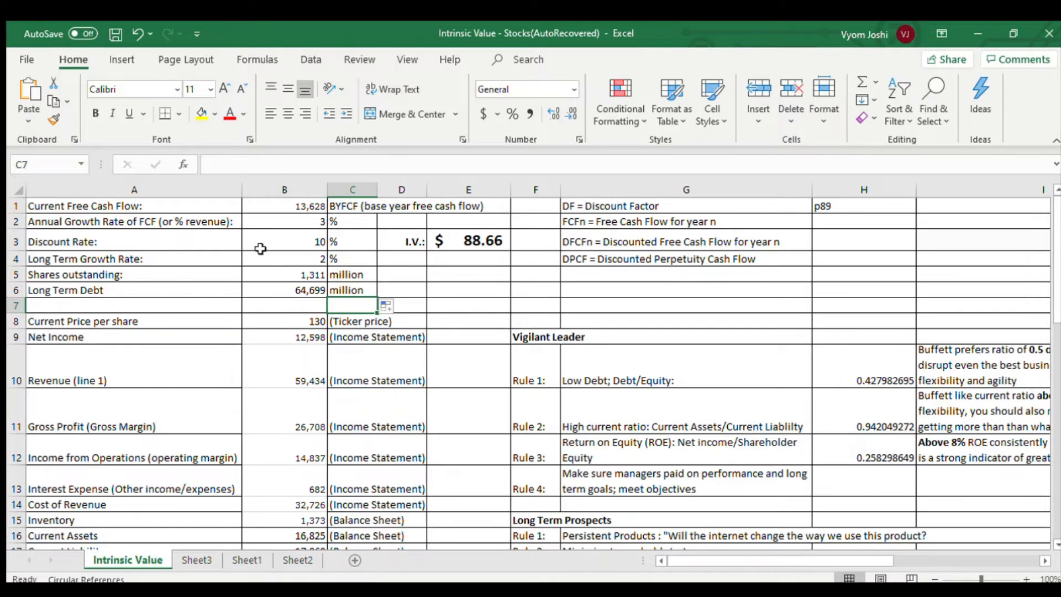
pyautogui.scroll(-3)
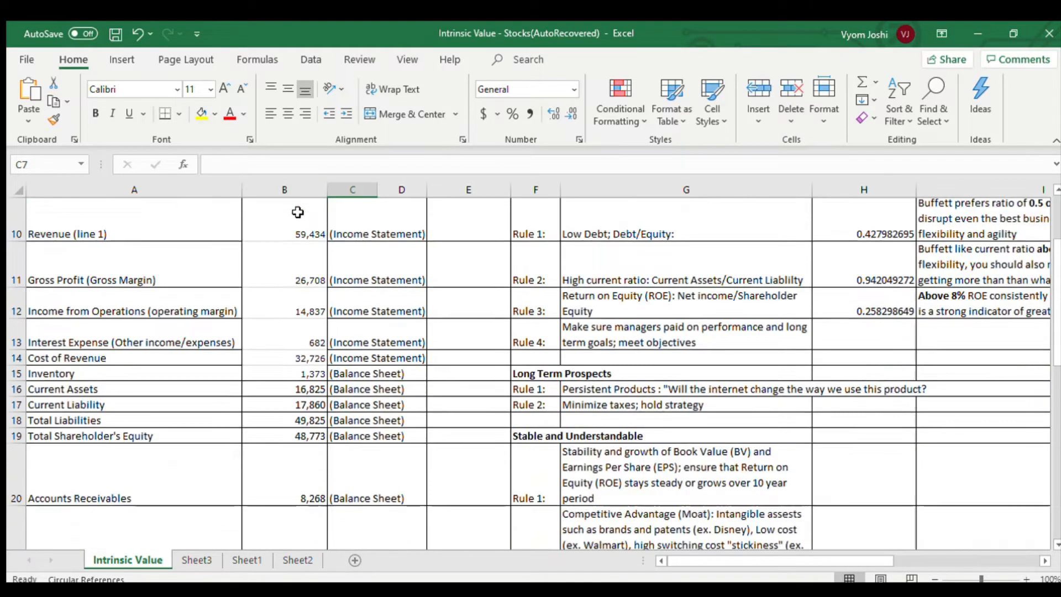
pyautogui.scroll(-3)
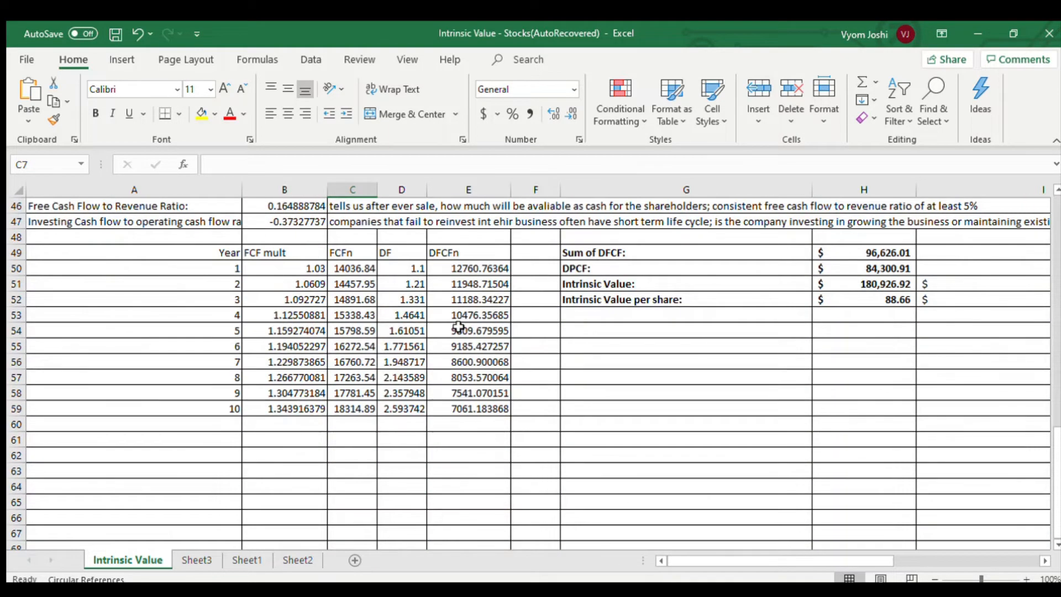
pyautogui.moveTo(685, 250)
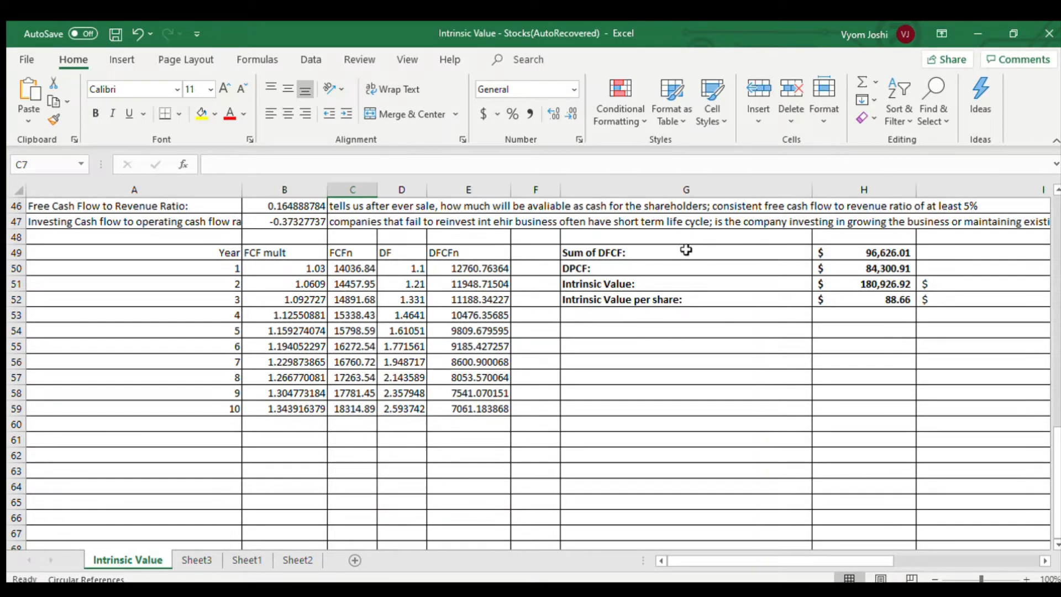
pyautogui.click(863, 252)
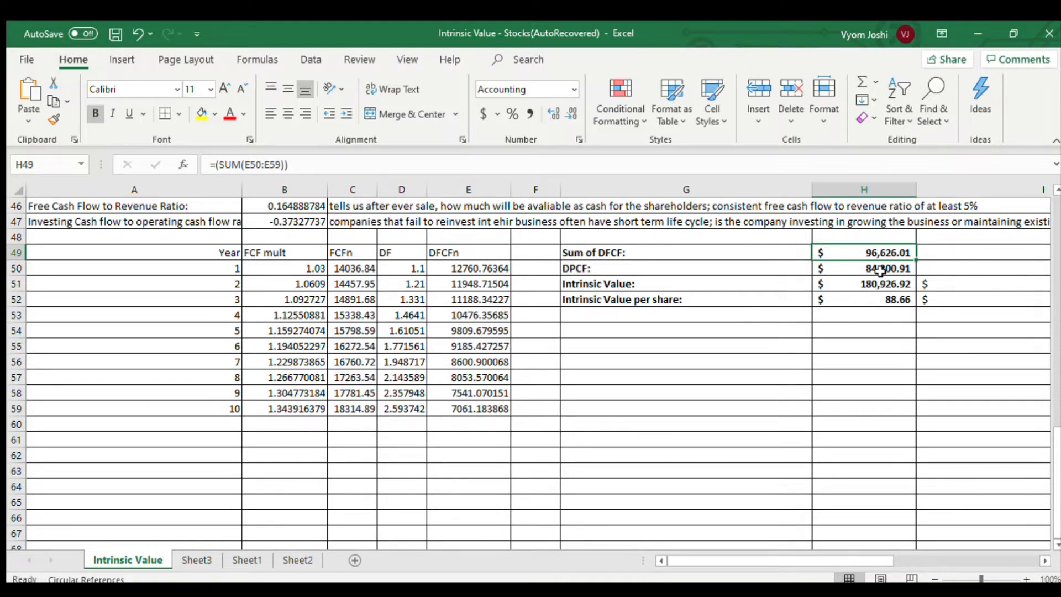
pyautogui.click(864, 268)
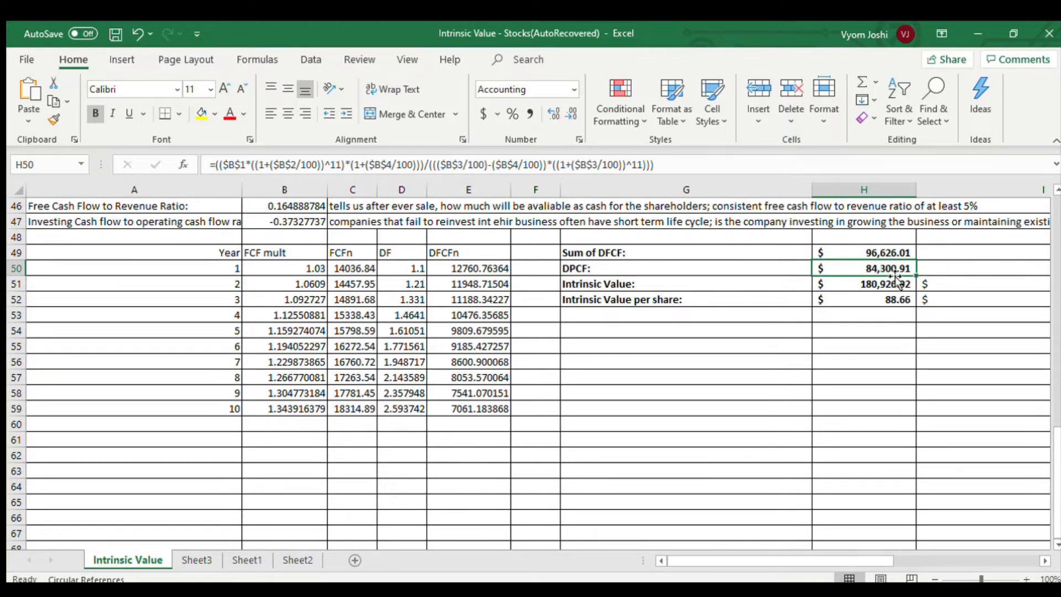
pyautogui.moveTo(924, 271)
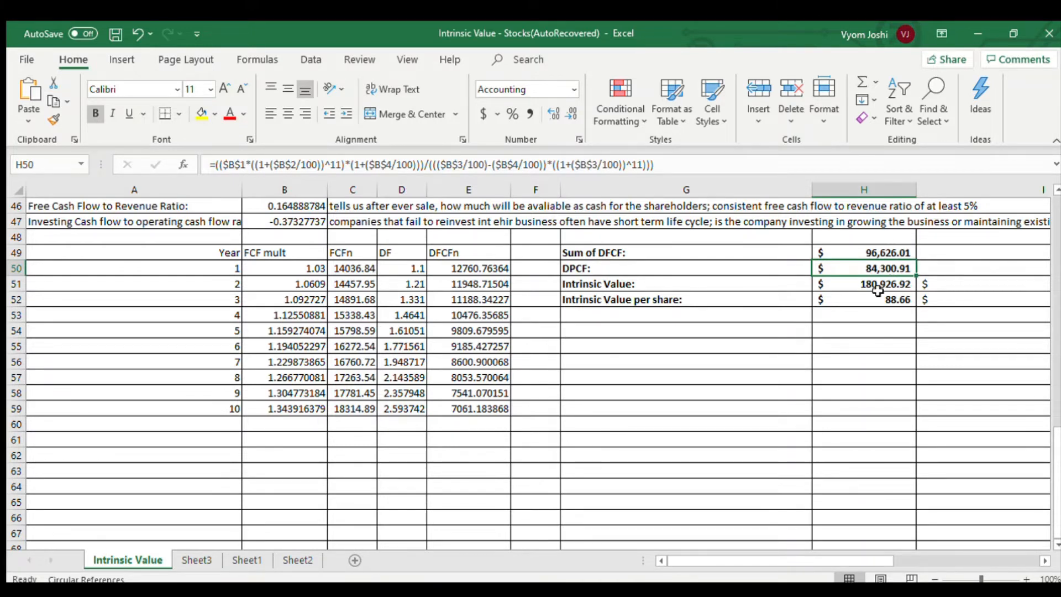
pyautogui.click(864, 284)
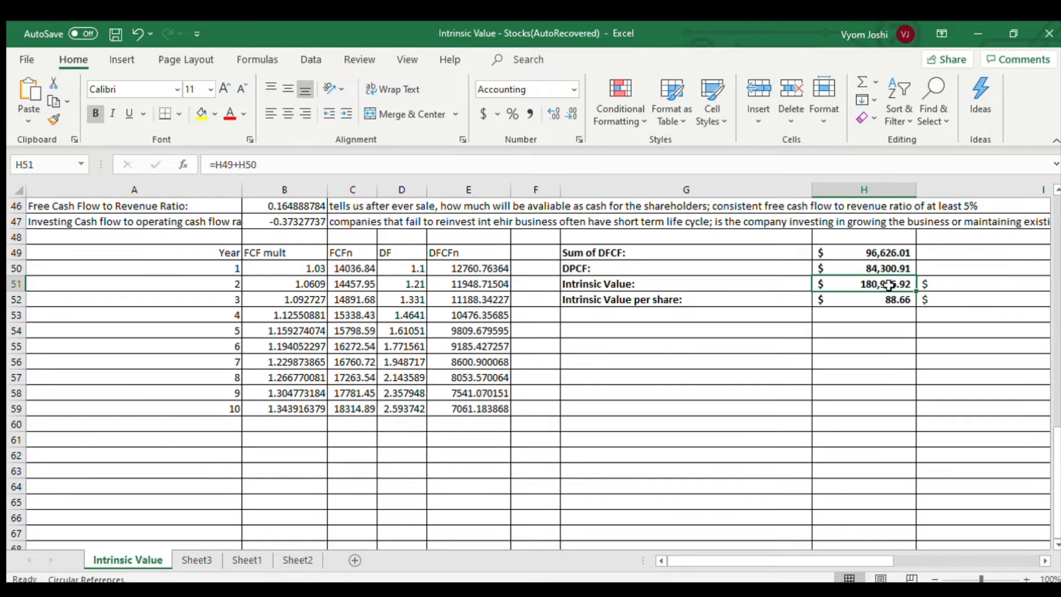
pyautogui.scroll(3)
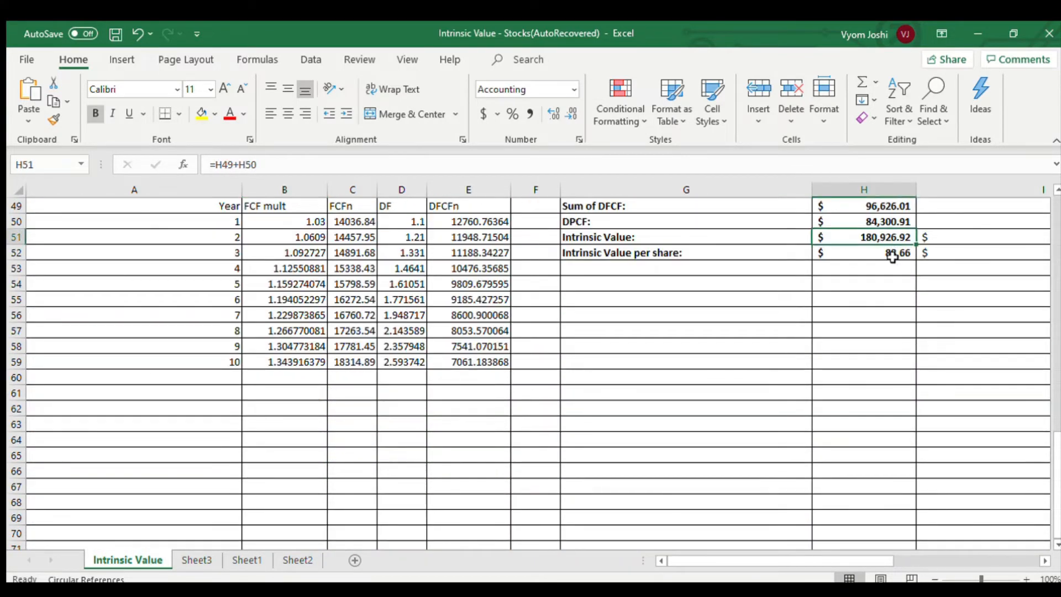
pyautogui.click(863, 252)
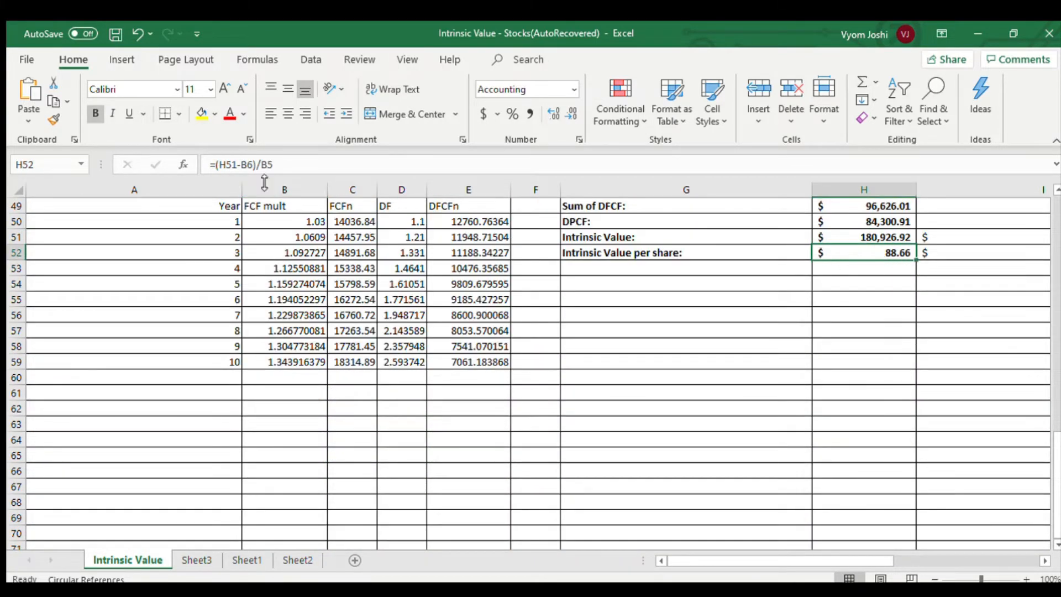
pyautogui.moveTo(725, 315)
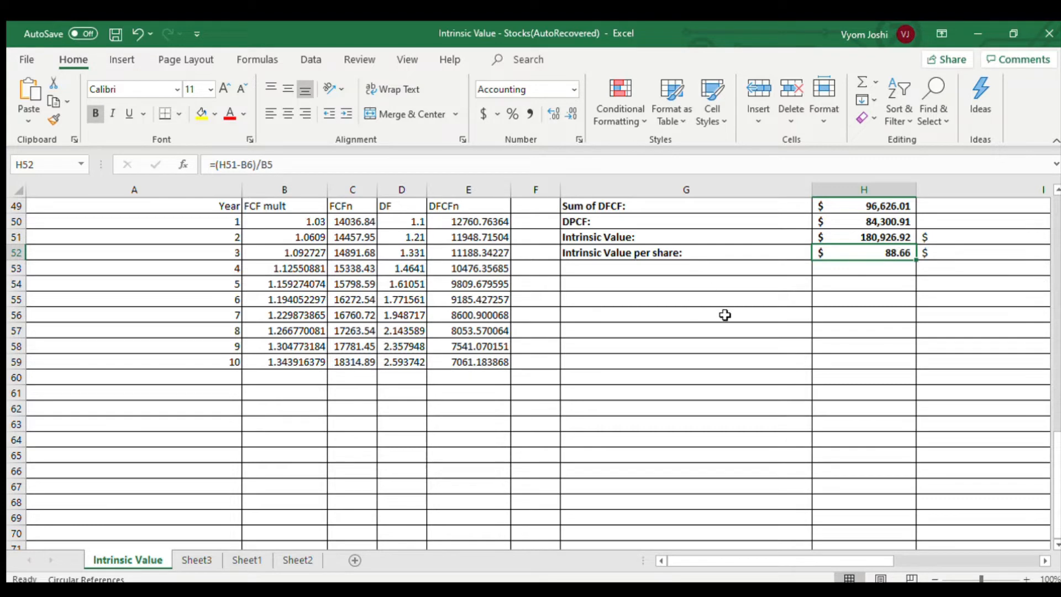
pyautogui.moveTo(641, 252)
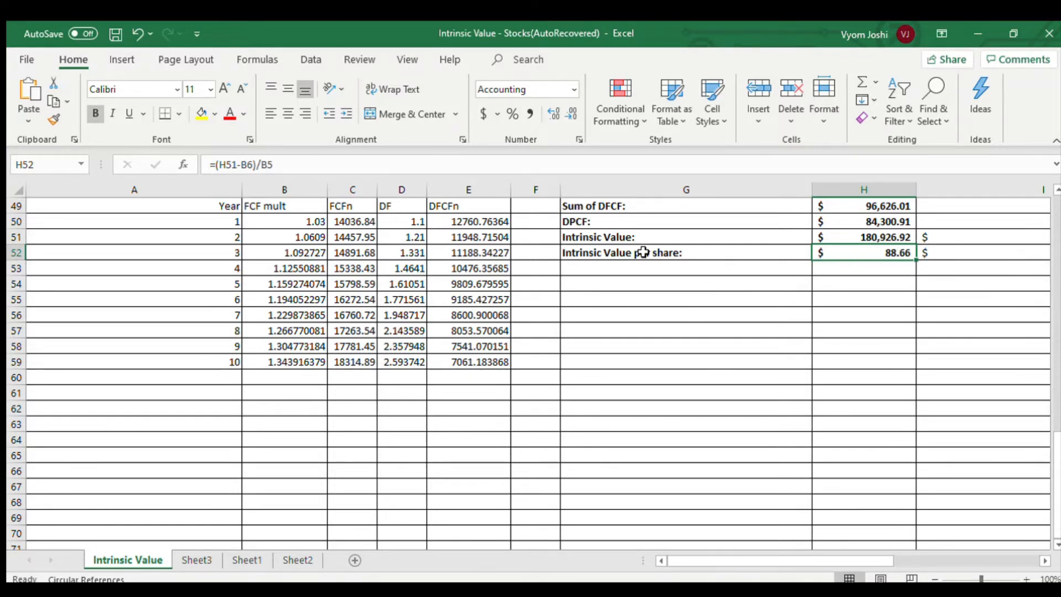
pyautogui.scroll(3)
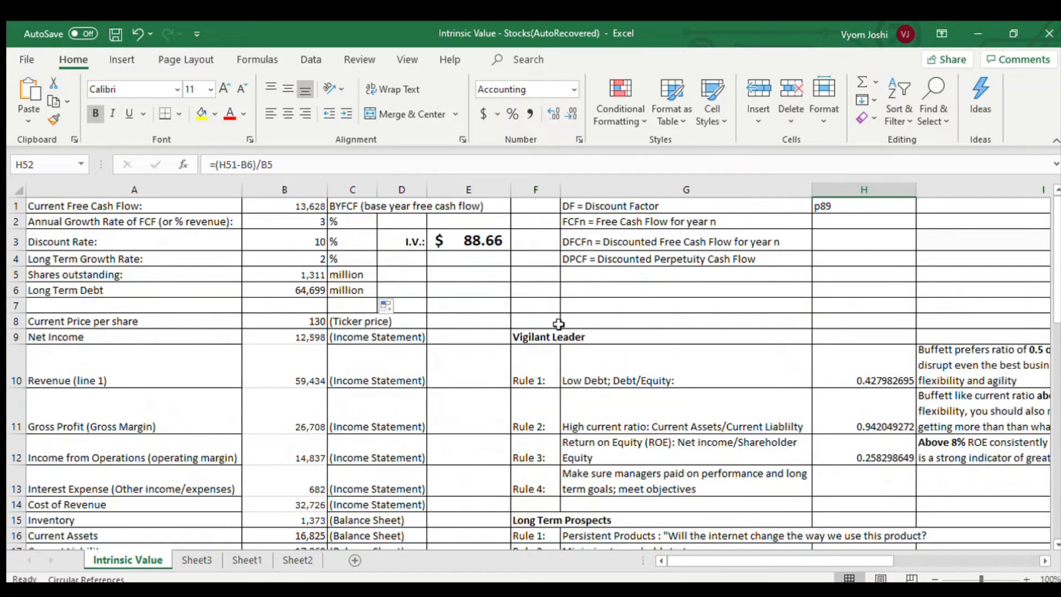
pyautogui.click(469, 239)
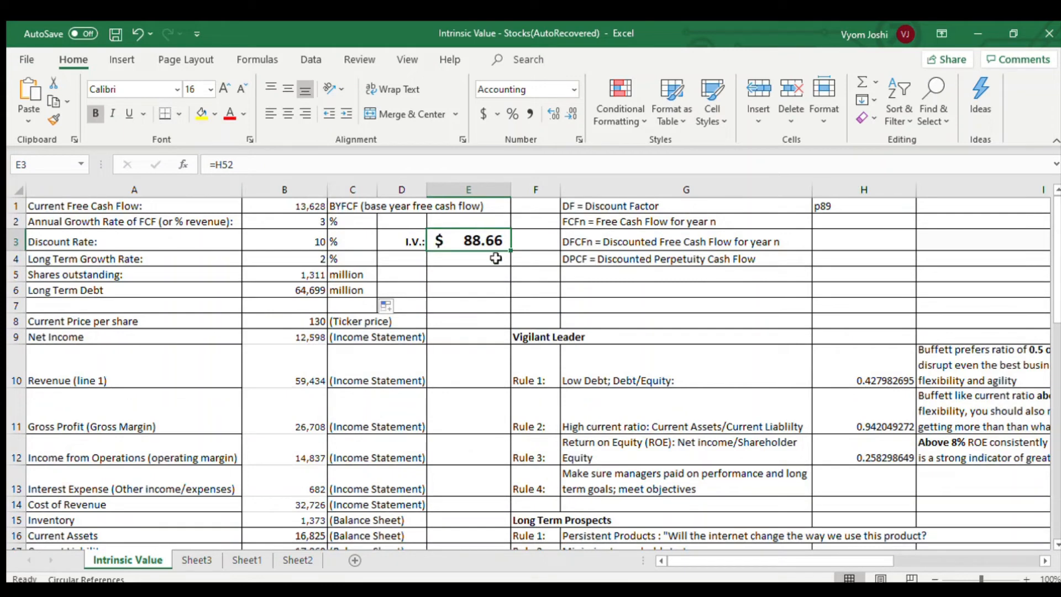
pyautogui.click(467, 259)
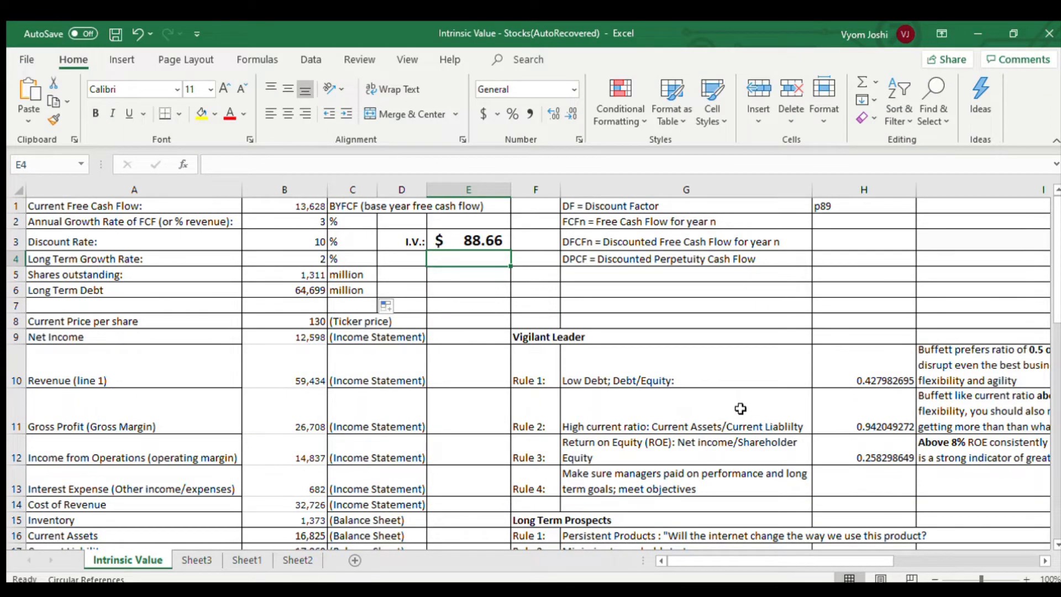
pyautogui.moveTo(472, 284)
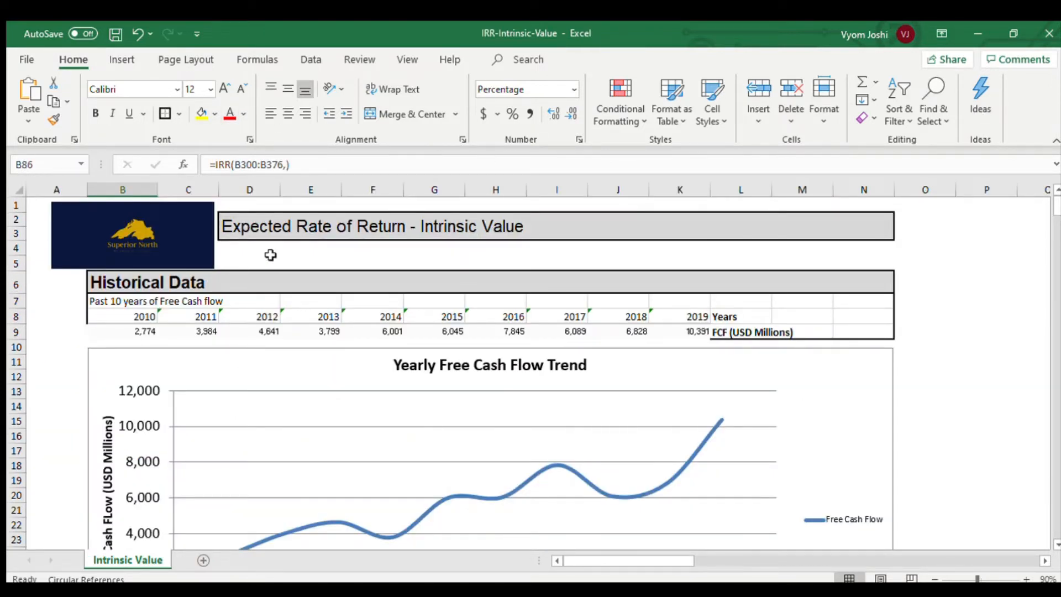
pyautogui.moveTo(130, 325)
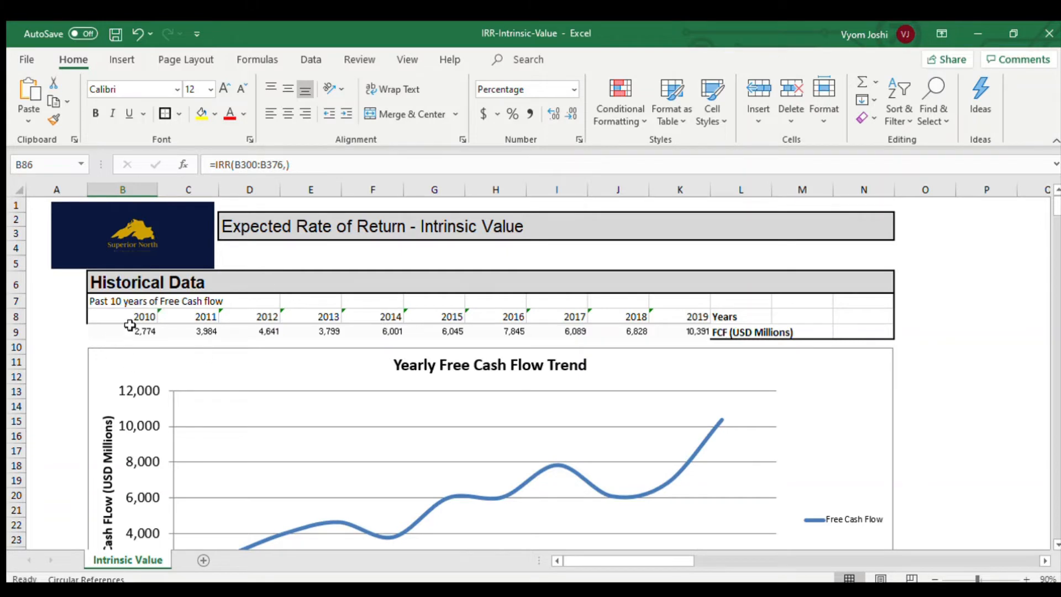
# - Review the 2010–2019 free cash flow row and the Yearly Free Cash Flow Trend chart below it
pyautogui.click(142, 331)
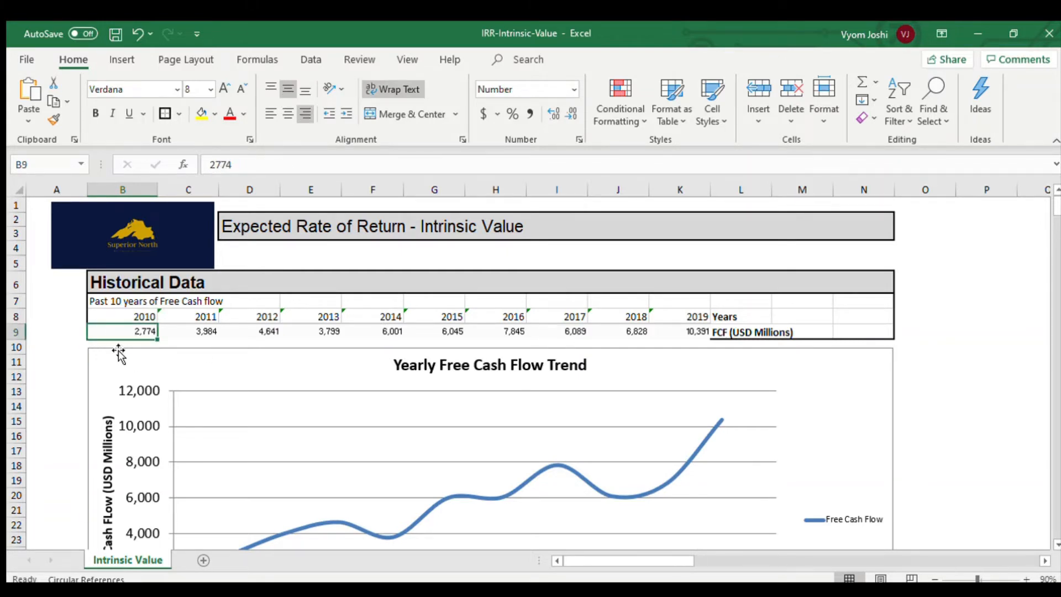
pyautogui.moveTo(146, 332)
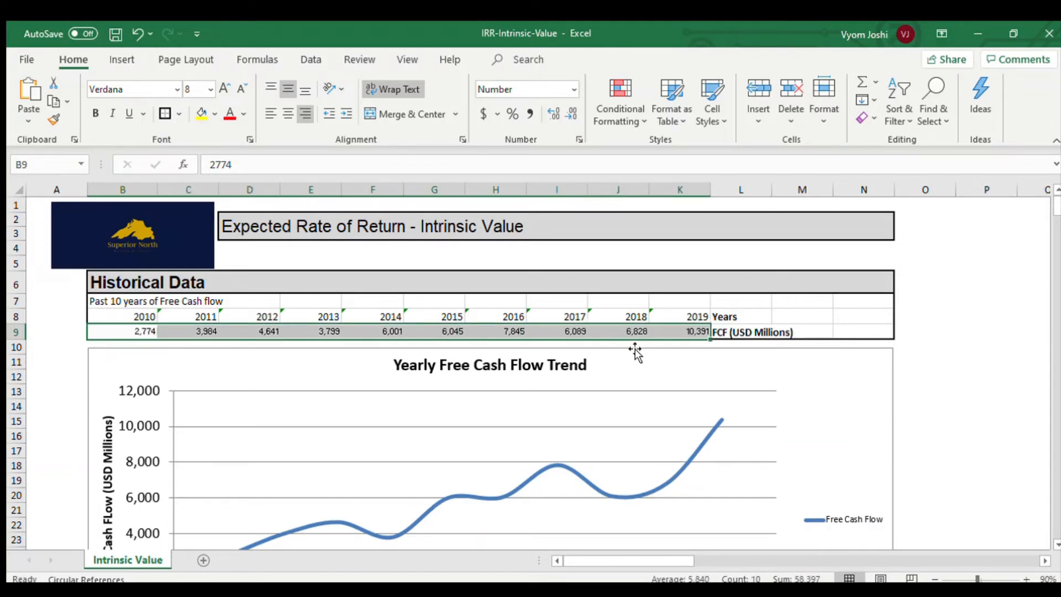
pyautogui.moveTo(868, 337)
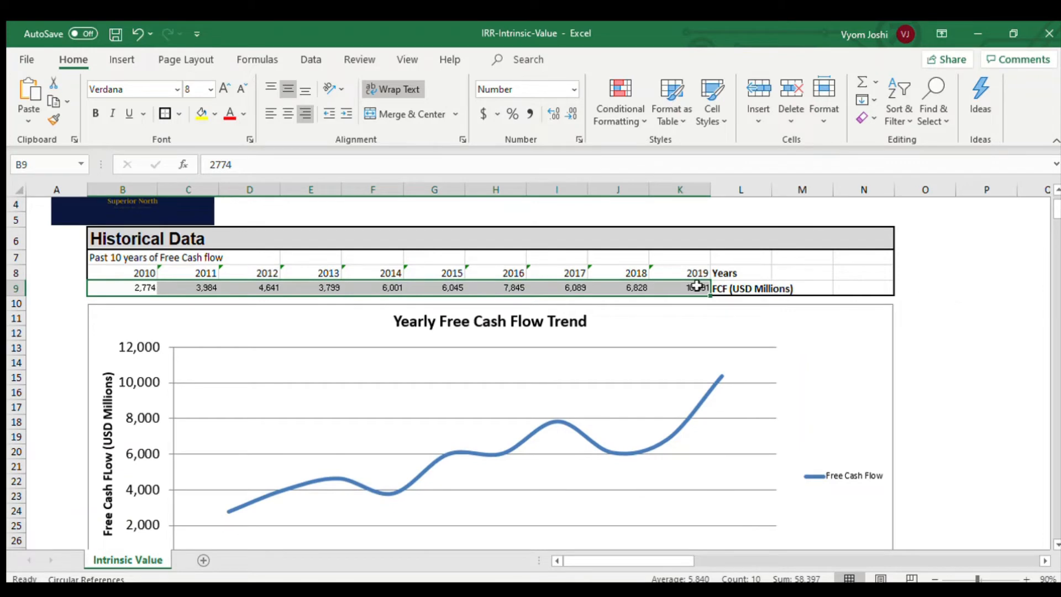
pyautogui.scroll(-3)
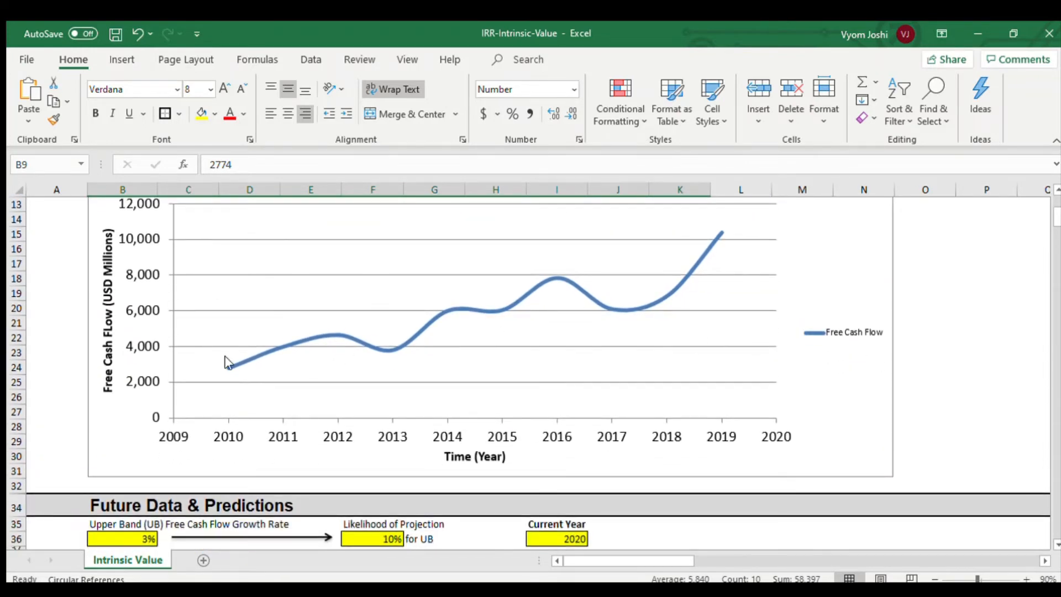
pyautogui.scroll(-3)
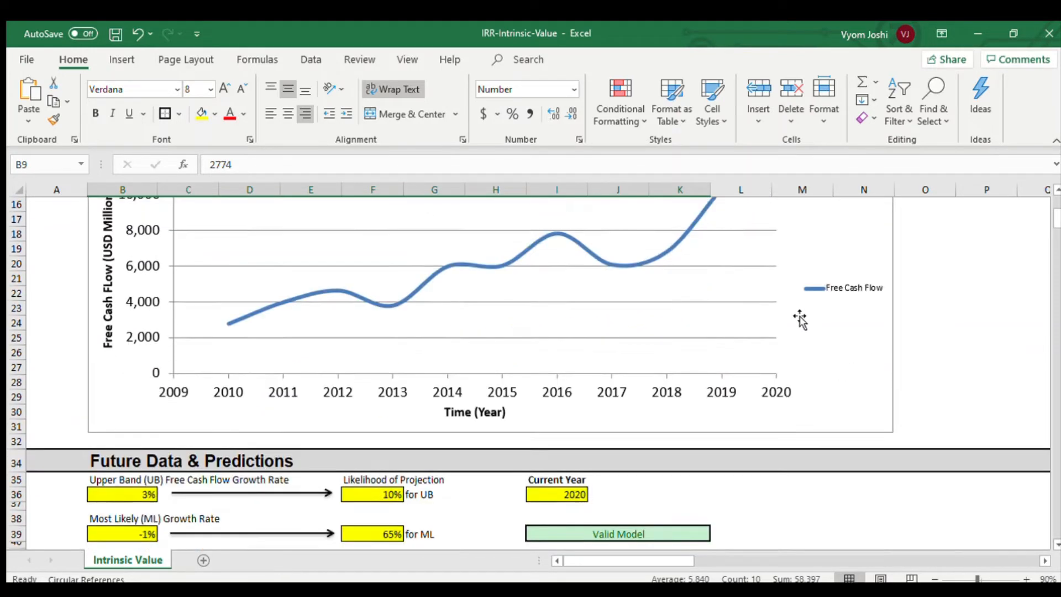
pyautogui.scroll(-3)
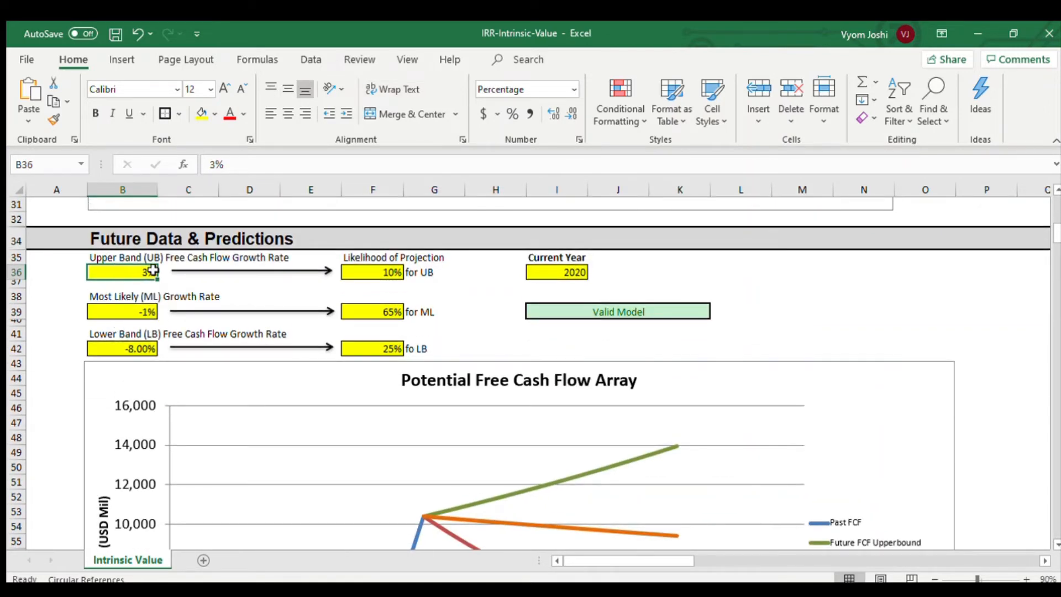
pyautogui.moveTo(163, 270)
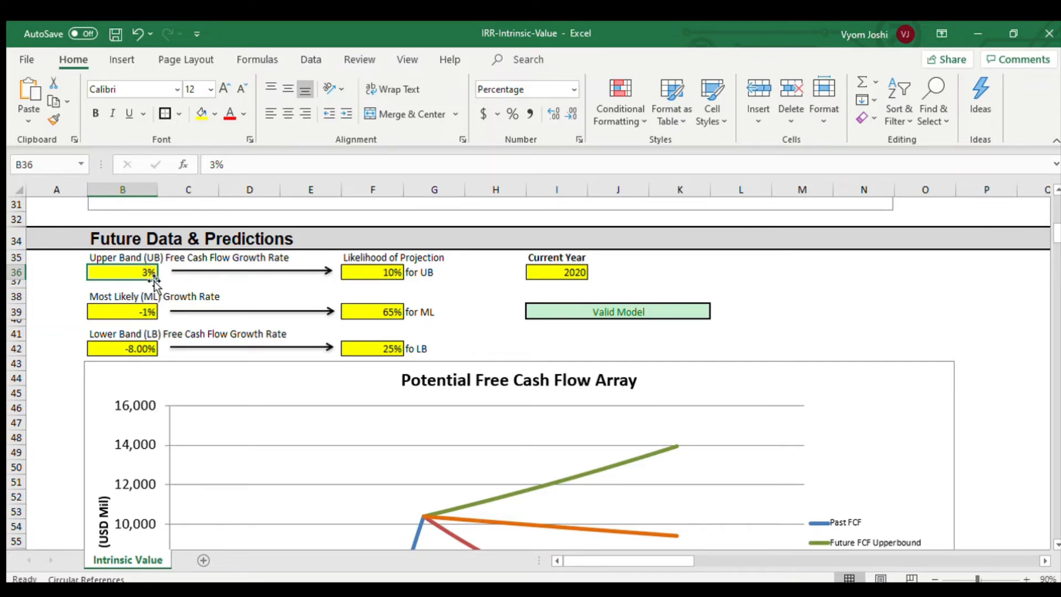
pyautogui.moveTo(531, 297)
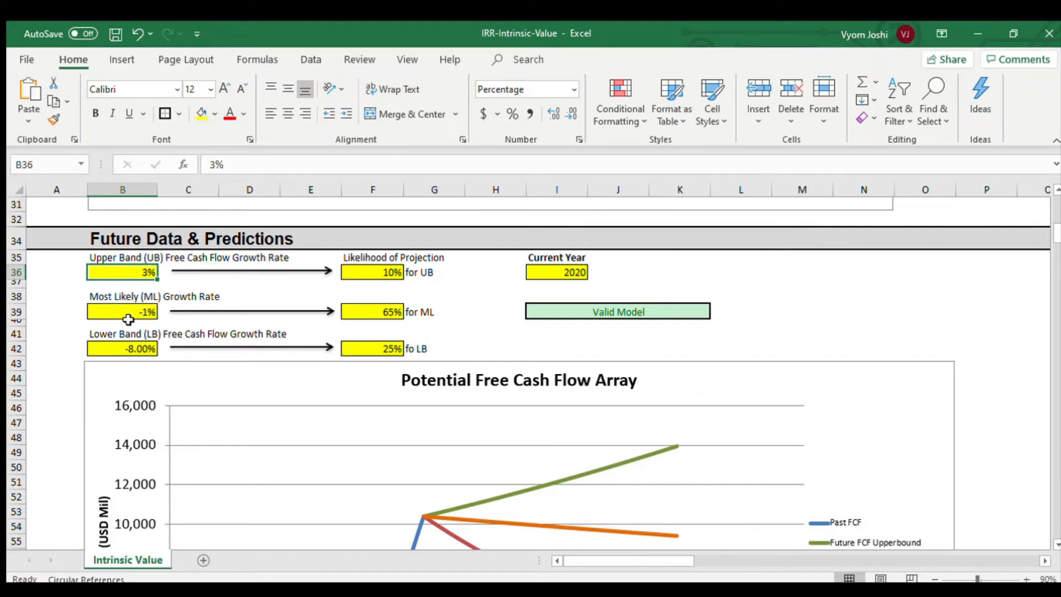
pyautogui.click(122, 311)
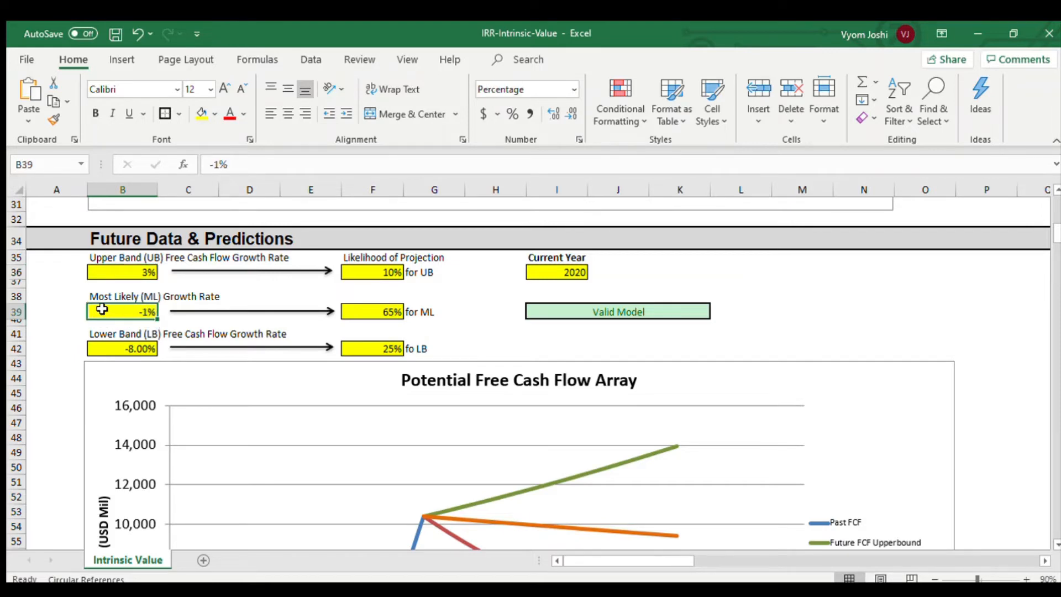
pyautogui.moveTo(175, 319)
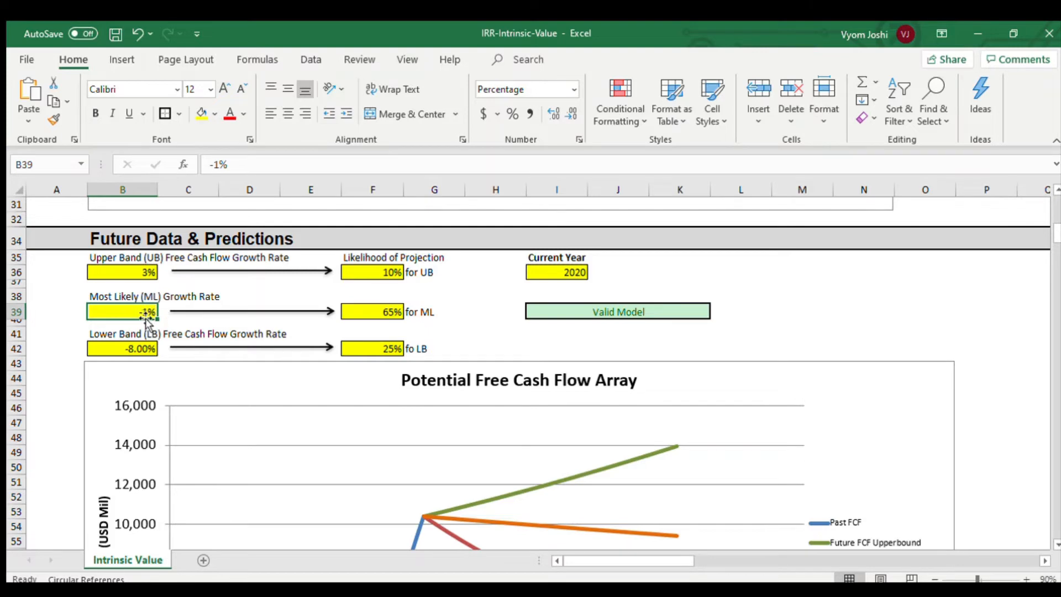
pyautogui.moveTo(382, 324)
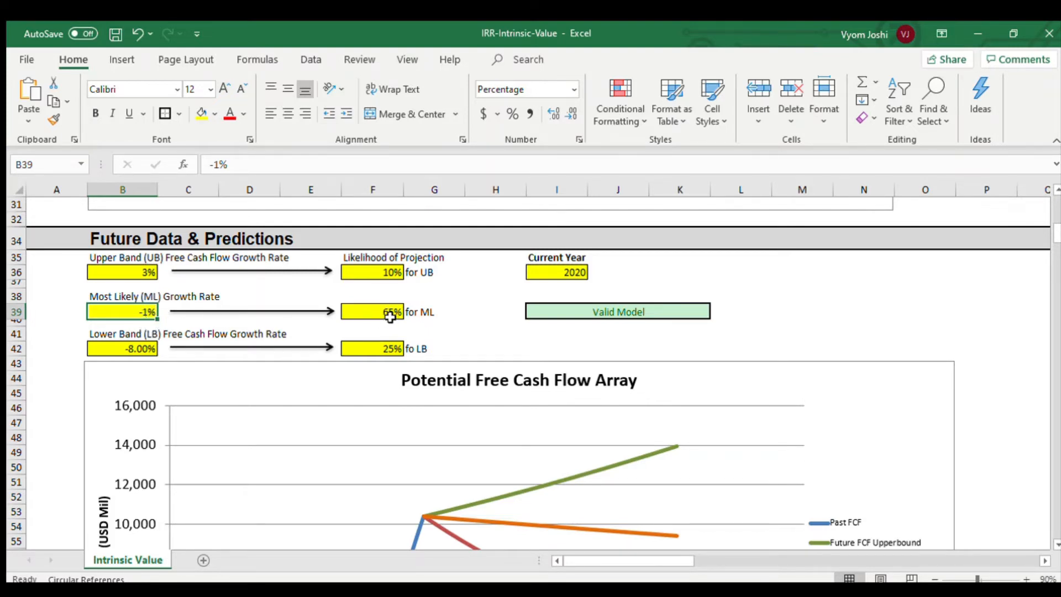
pyautogui.click(121, 349)
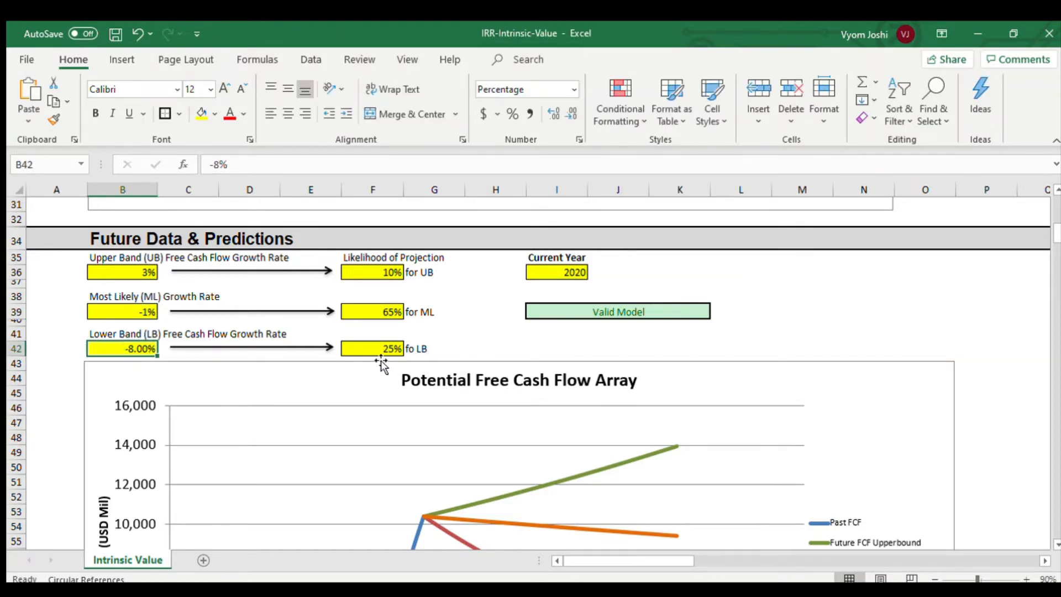
pyautogui.click(373, 348)
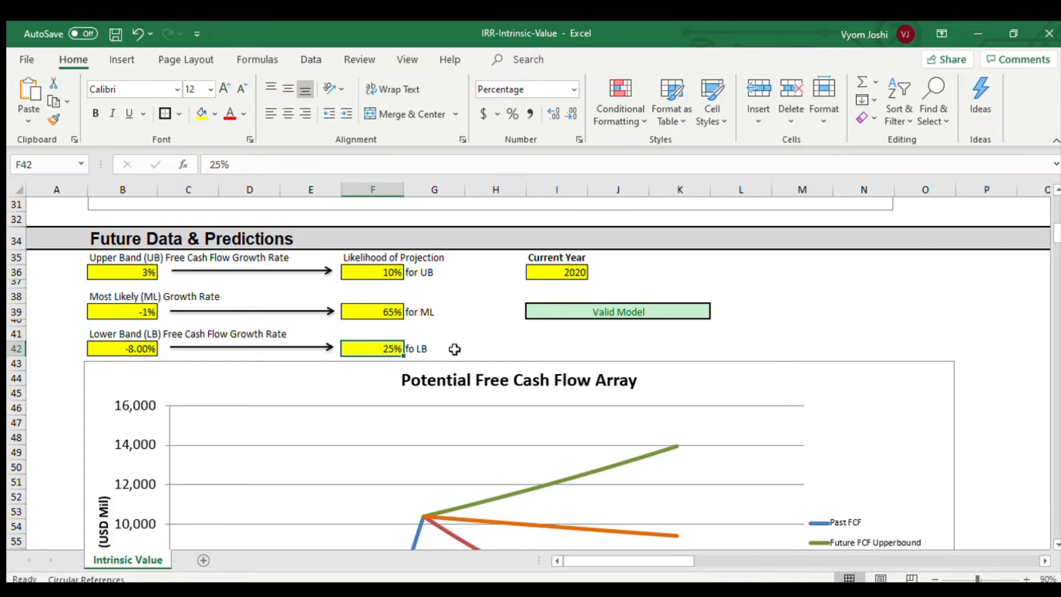
pyautogui.scroll(-3)
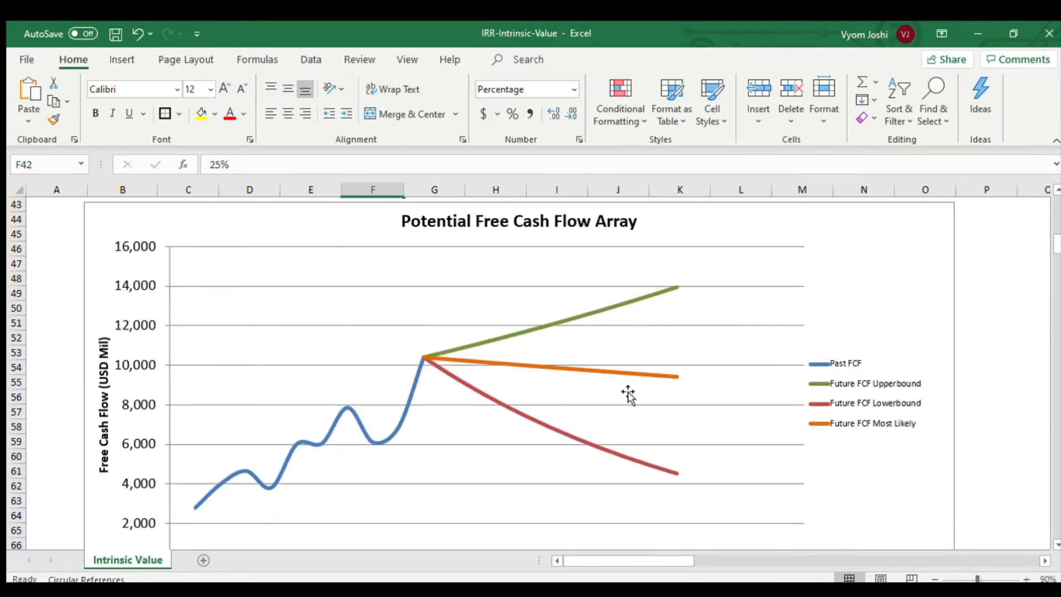
pyautogui.moveTo(456, 324)
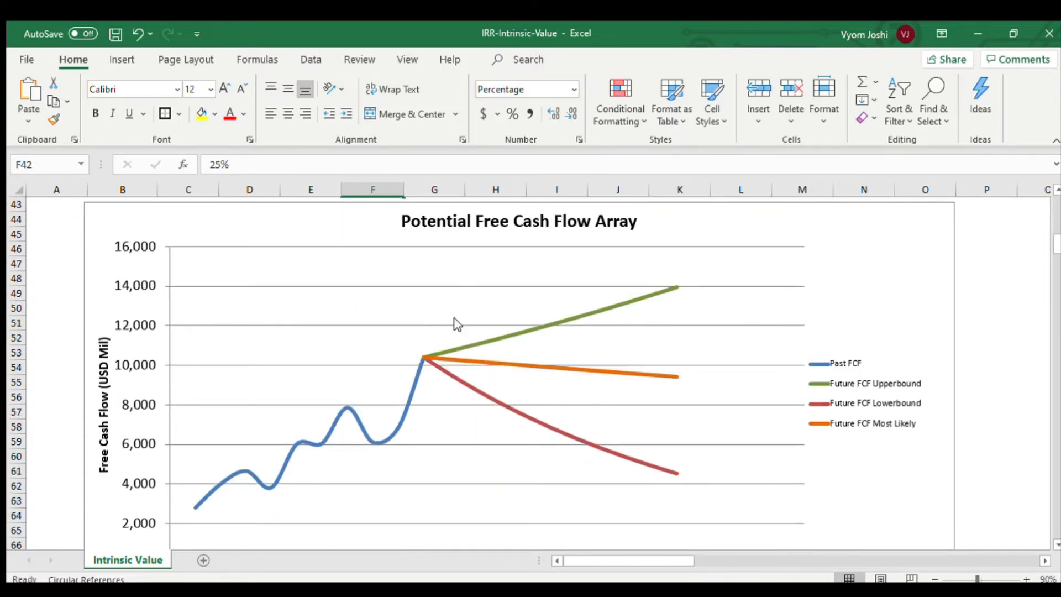
pyautogui.scroll(-3)
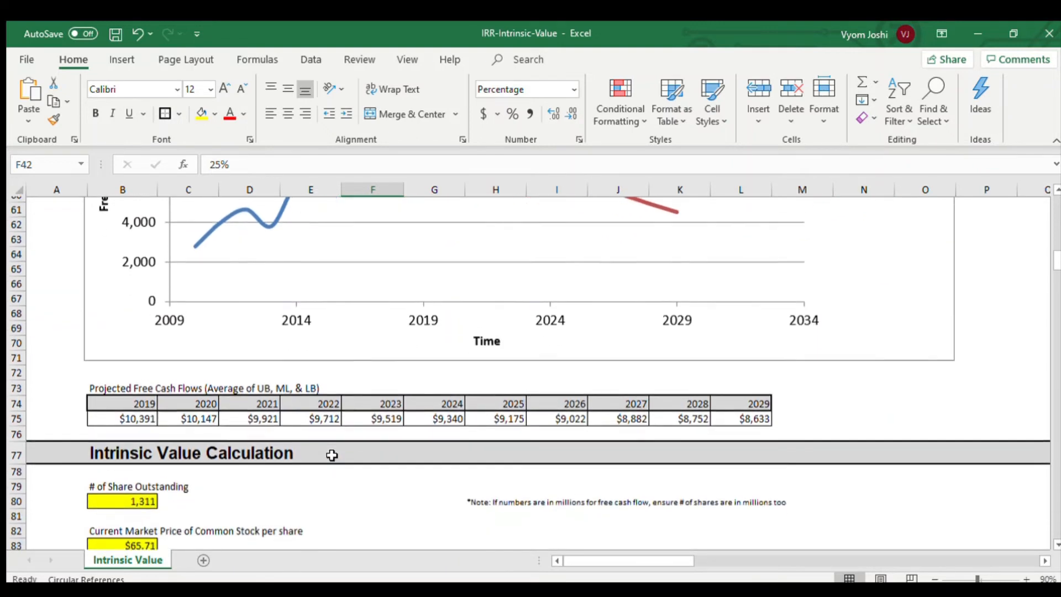
pyautogui.scroll(3)
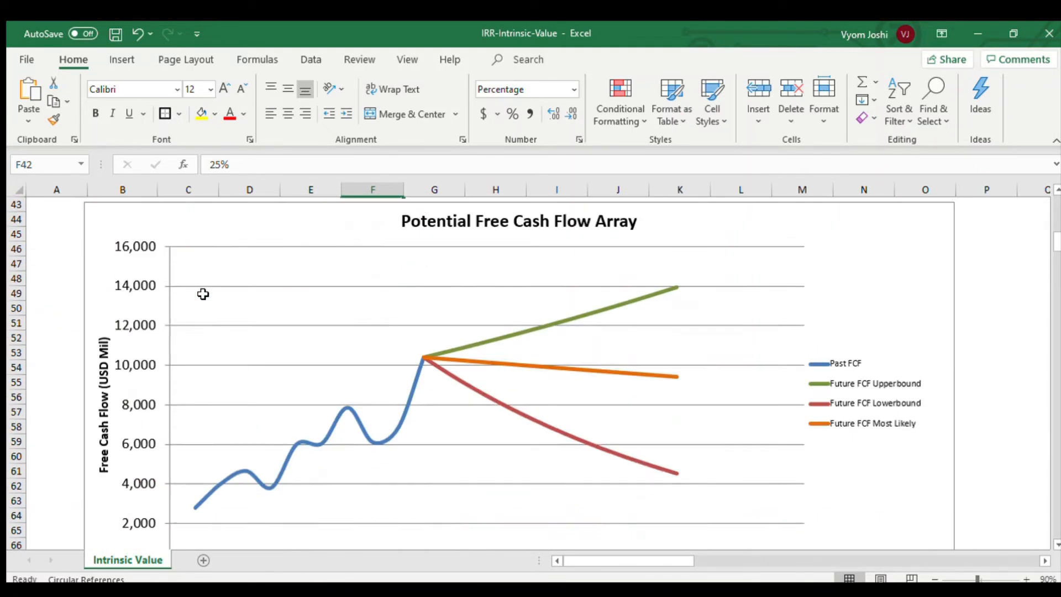
pyautogui.scroll(-3)
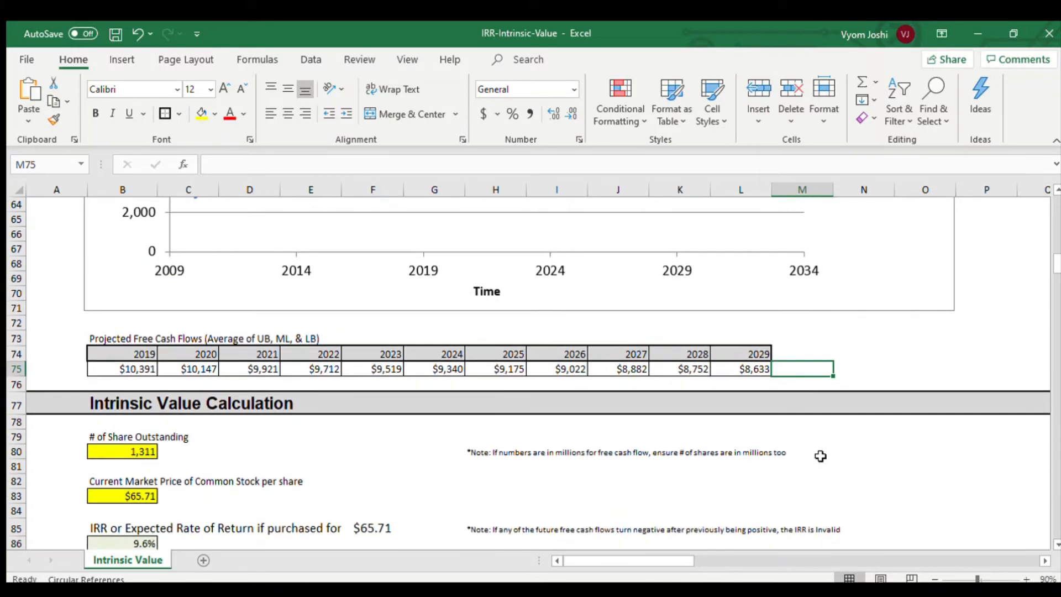
pyautogui.scroll(3)
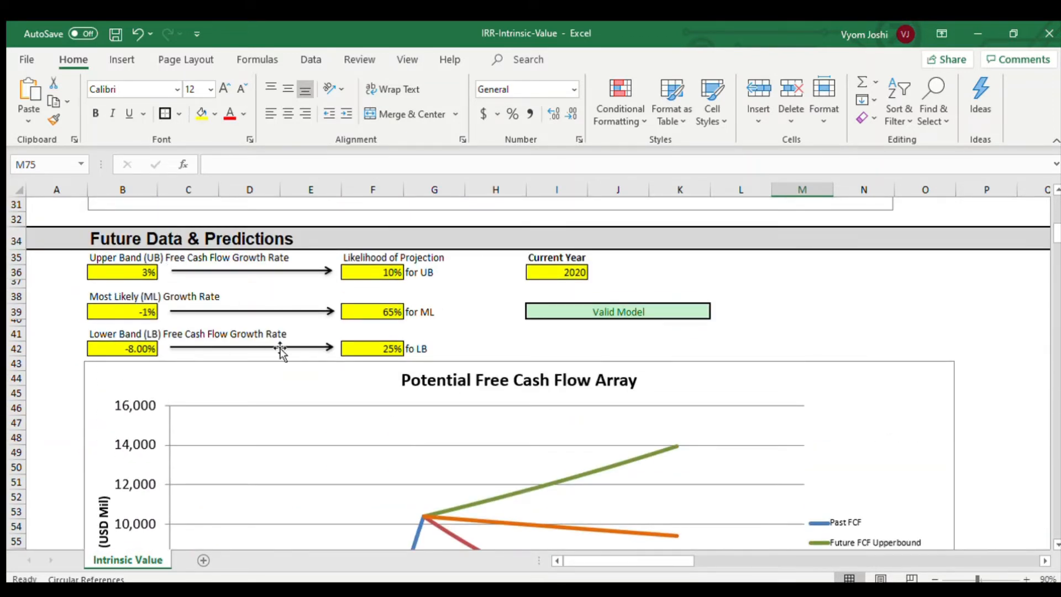
pyautogui.scroll(-3)
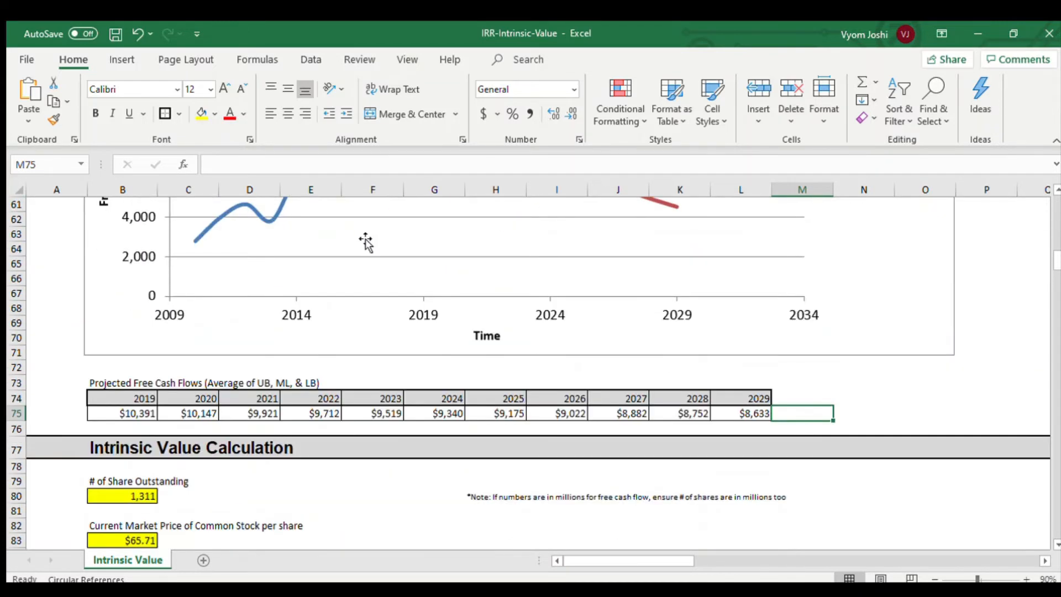
pyautogui.moveTo(634, 431)
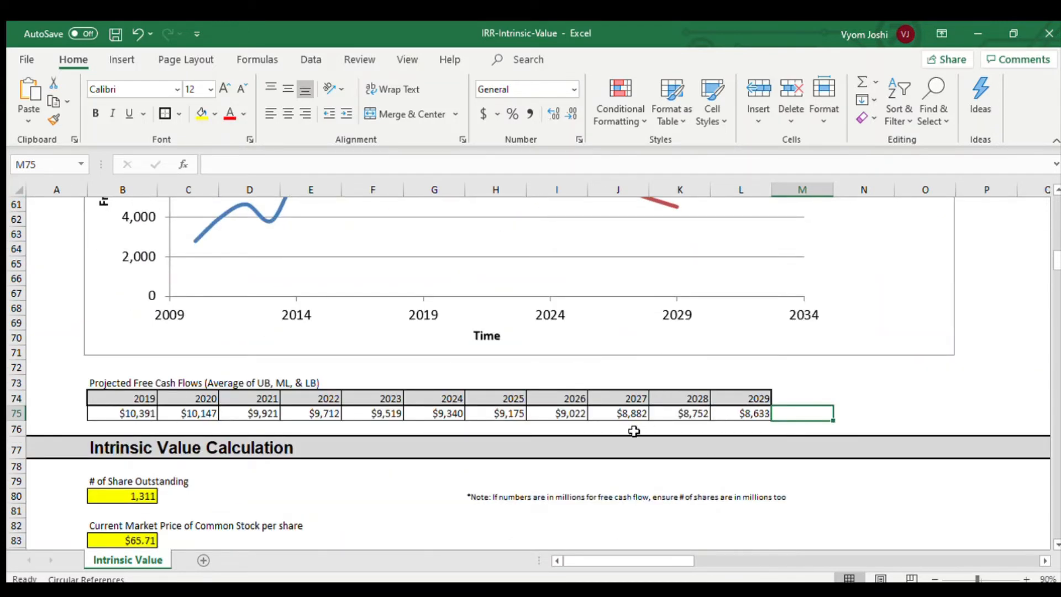
pyautogui.moveTo(698, 436)
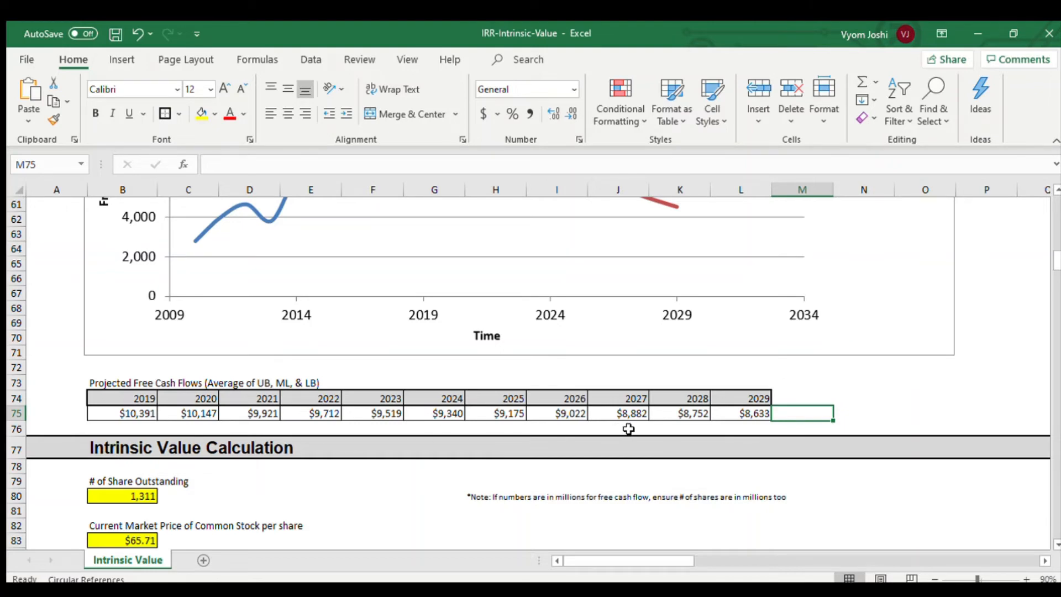
pyautogui.moveTo(785, 416)
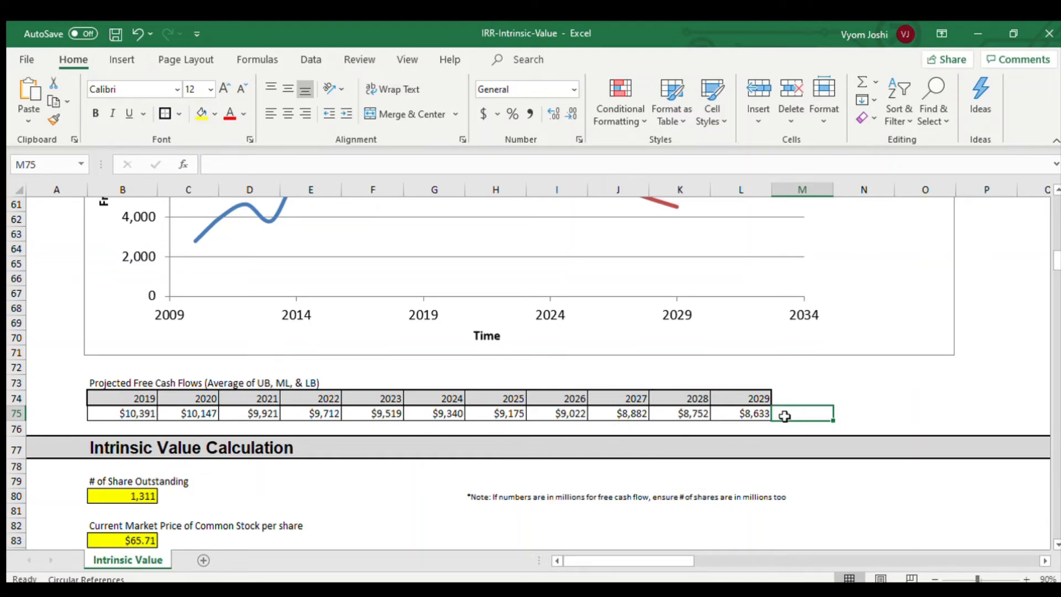
pyautogui.scroll(-3)
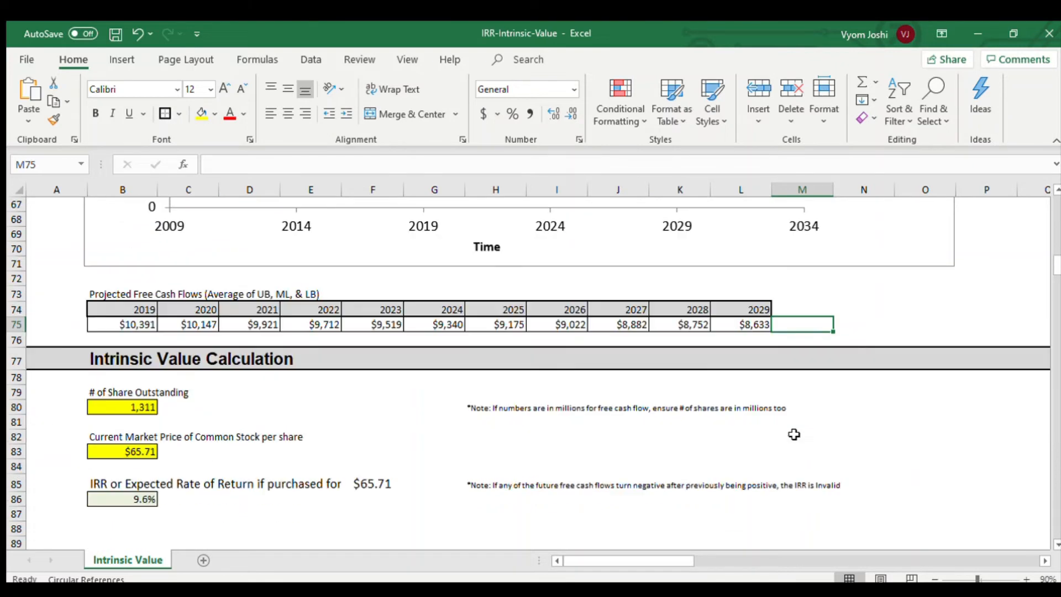
pyautogui.click(122, 407)
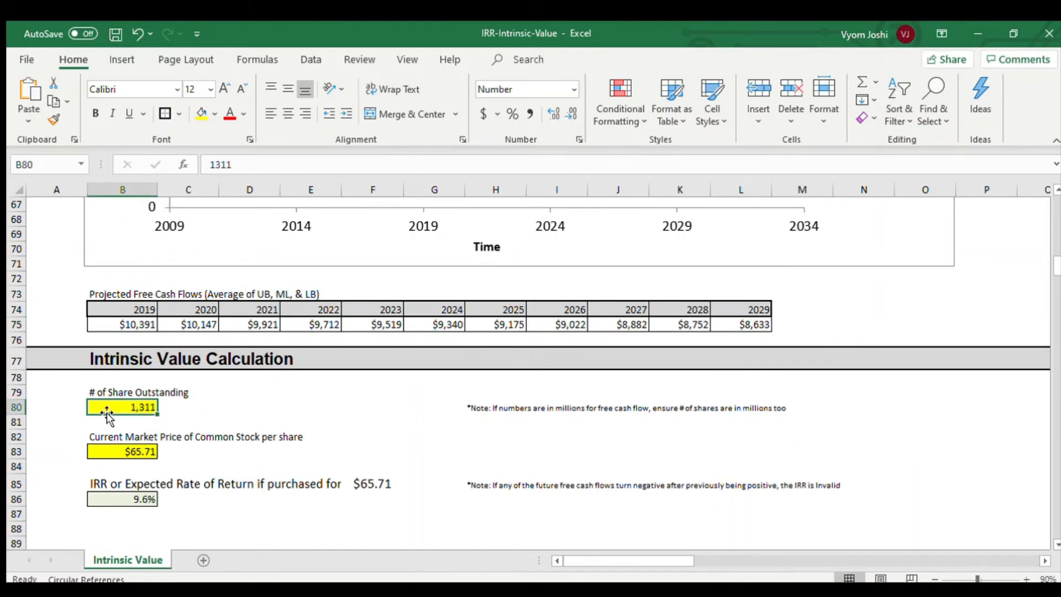
pyautogui.moveTo(189, 420)
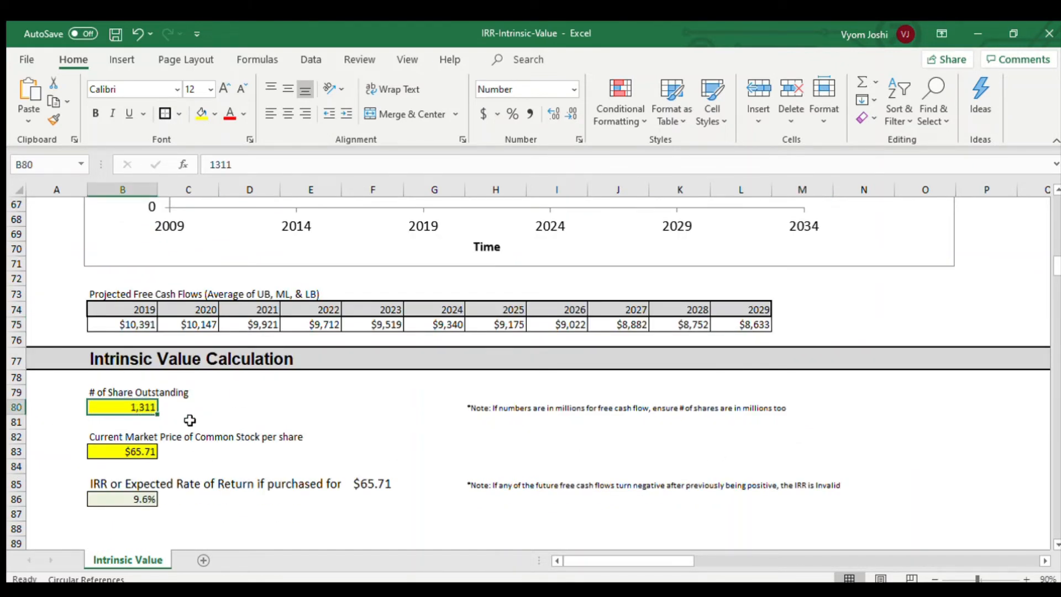
pyautogui.moveTo(159, 420)
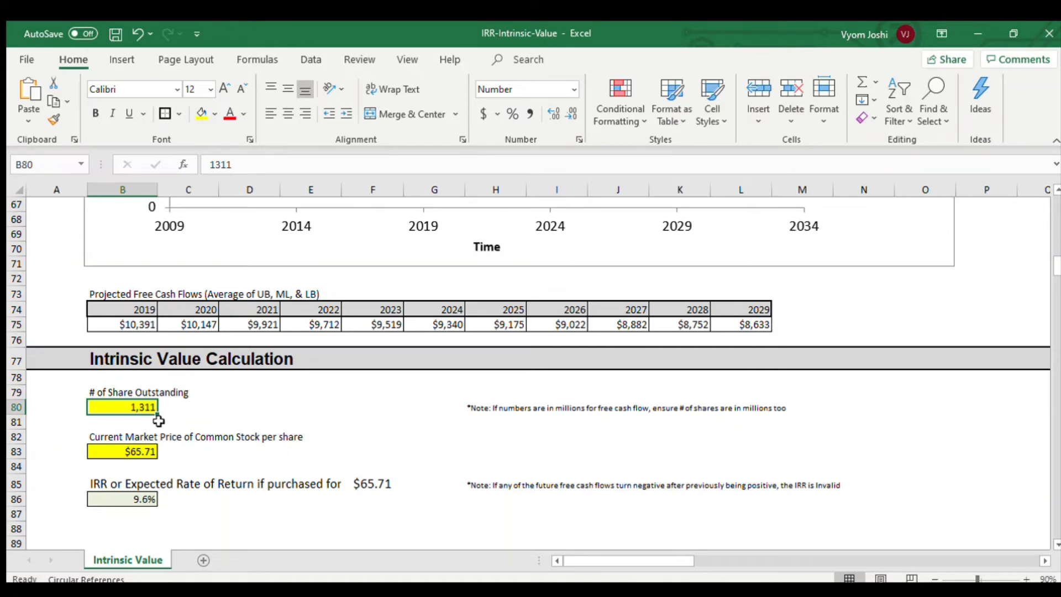
pyautogui.click(122, 467)
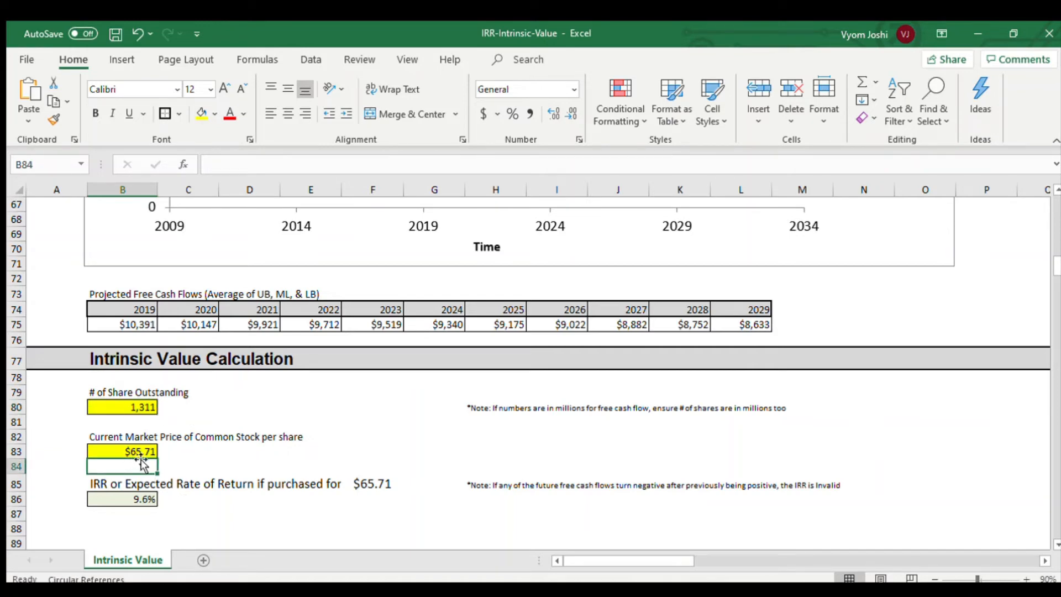
pyautogui.click(122, 451)
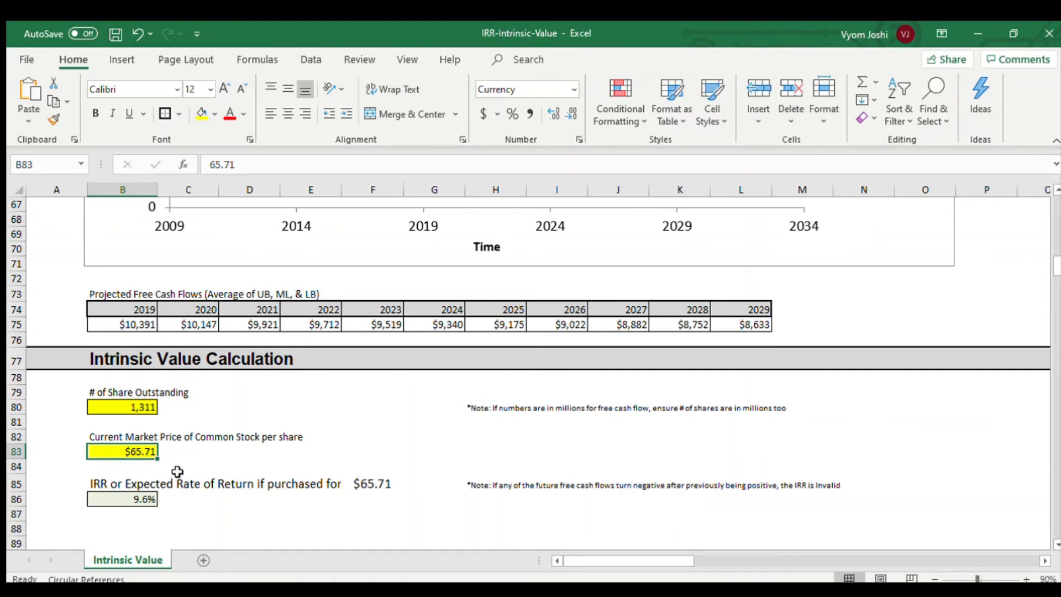
pyautogui.moveTo(193, 499)
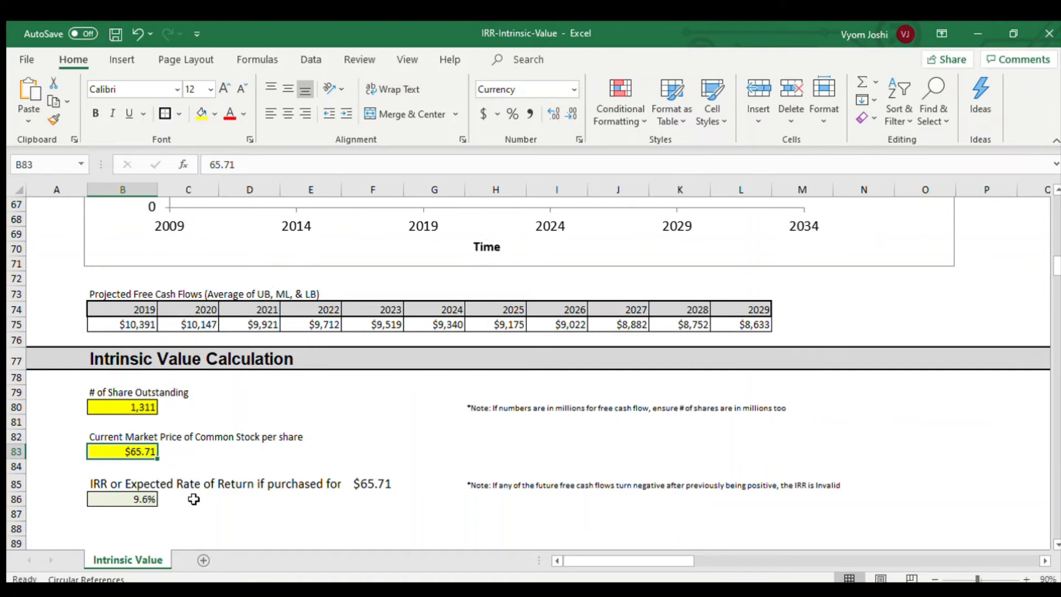
pyautogui.click(122, 514)
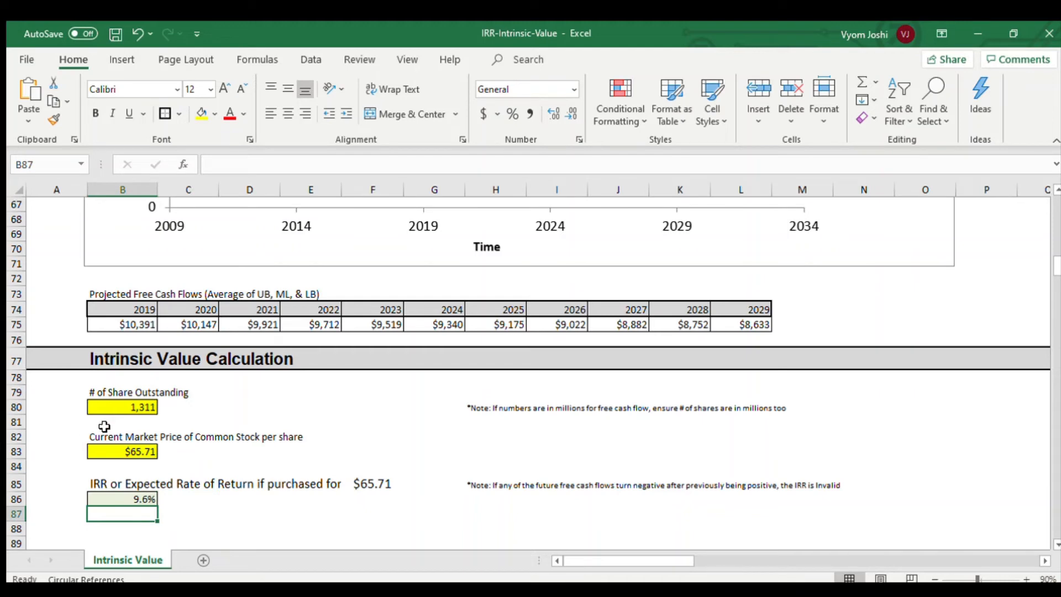
pyautogui.moveTo(82, 458)
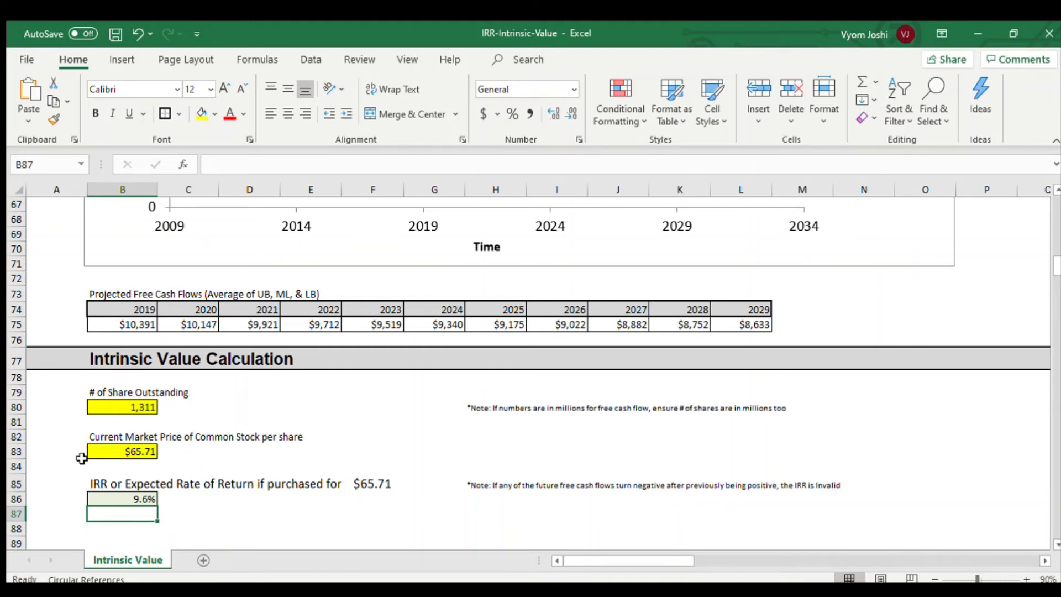
pyautogui.moveTo(118, 521)
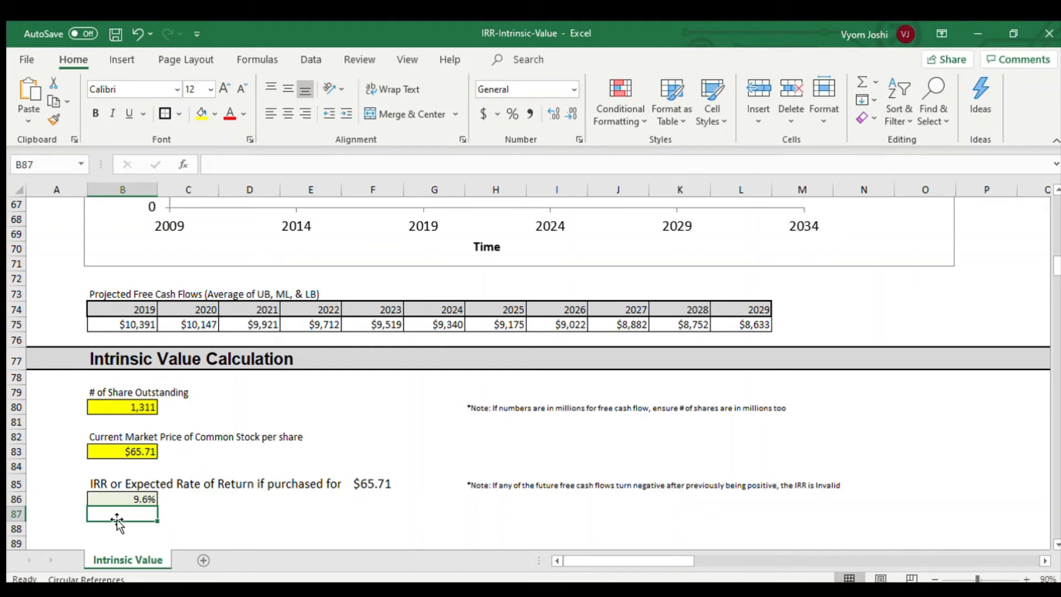
pyautogui.moveTo(113, 509)
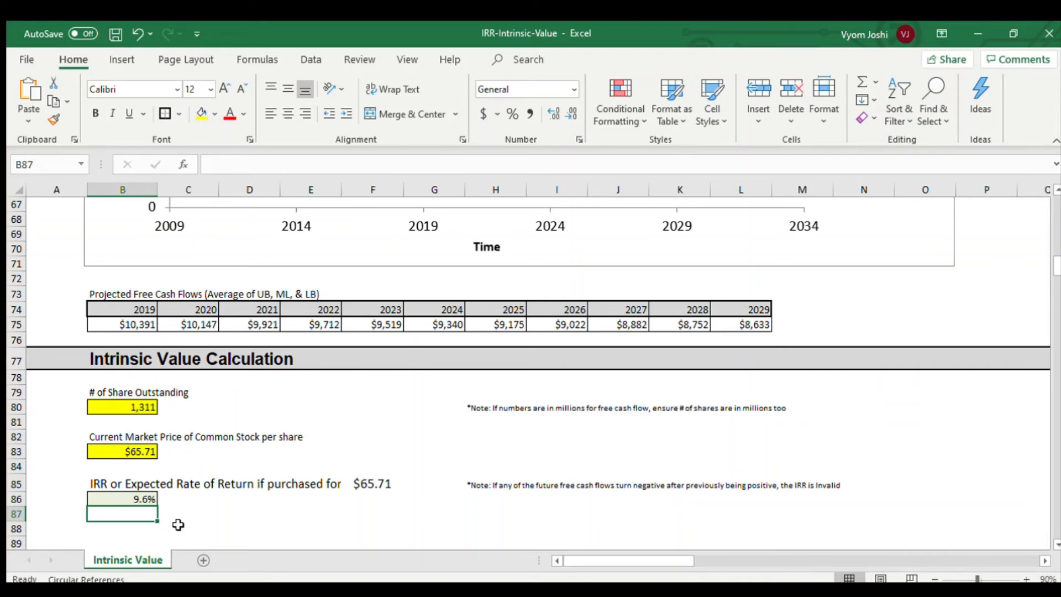
pyautogui.moveTo(191, 512)
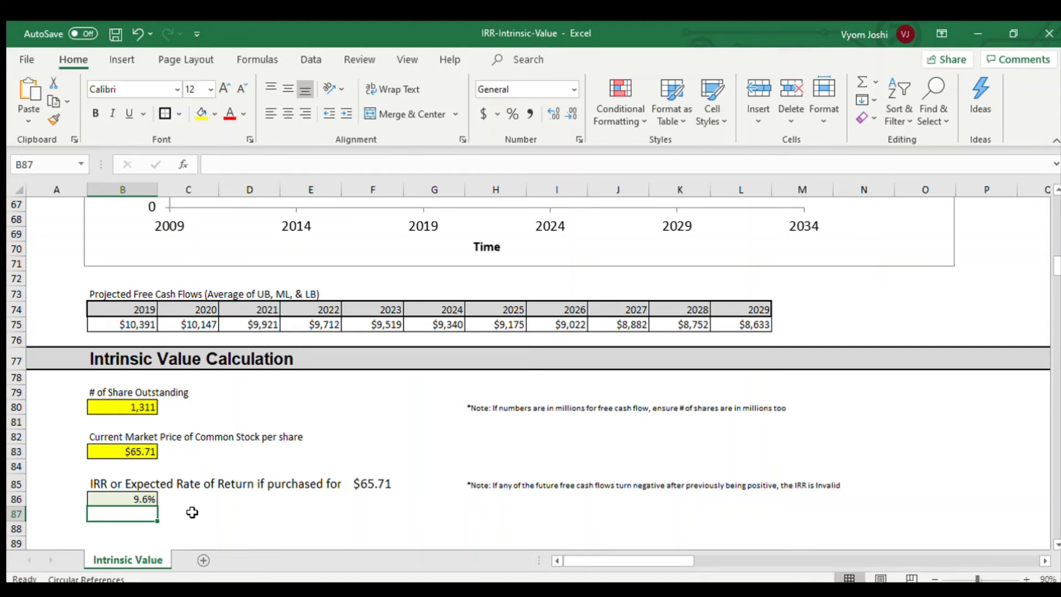
pyautogui.moveTo(241, 517)
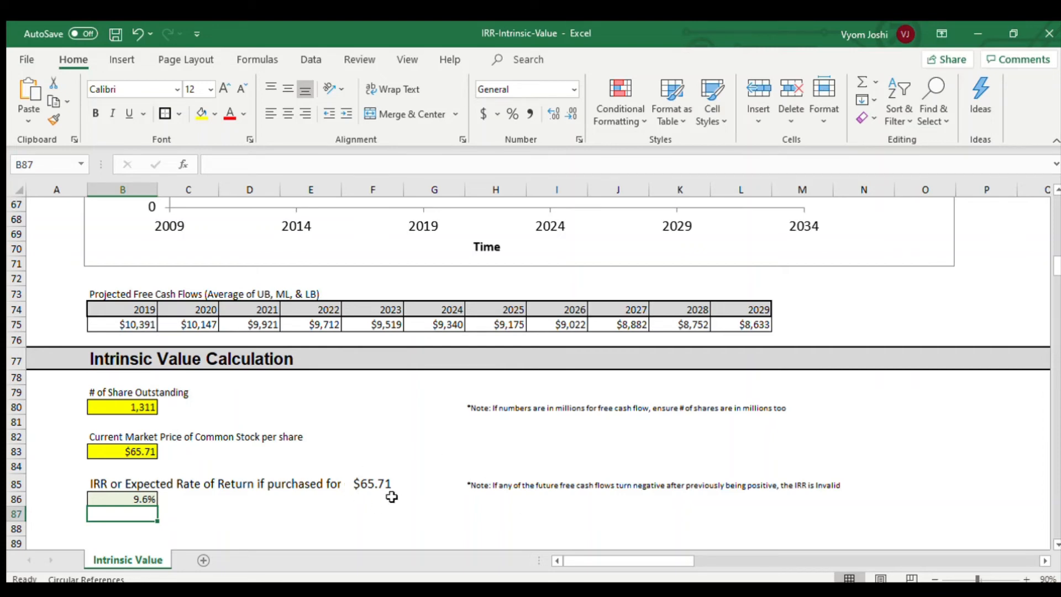
pyautogui.scroll(3)
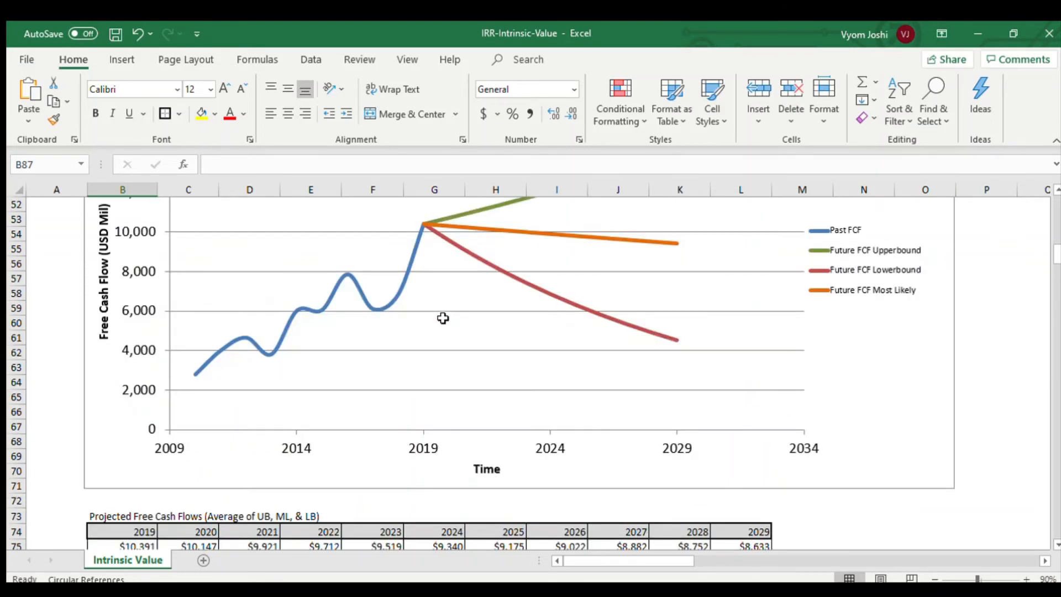
pyautogui.scroll(3)
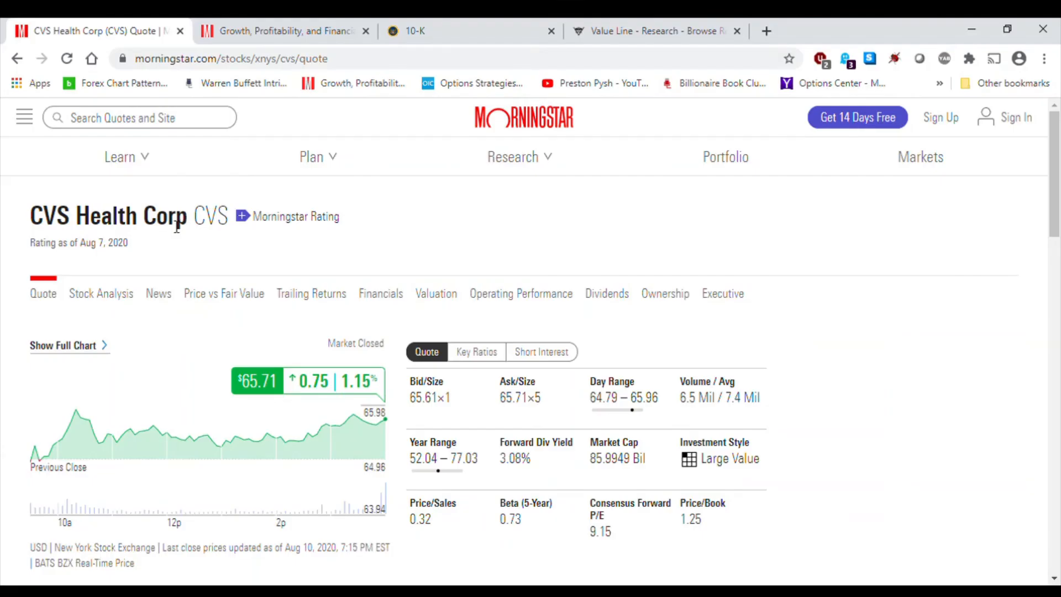
pyautogui.moveTo(267, 388)
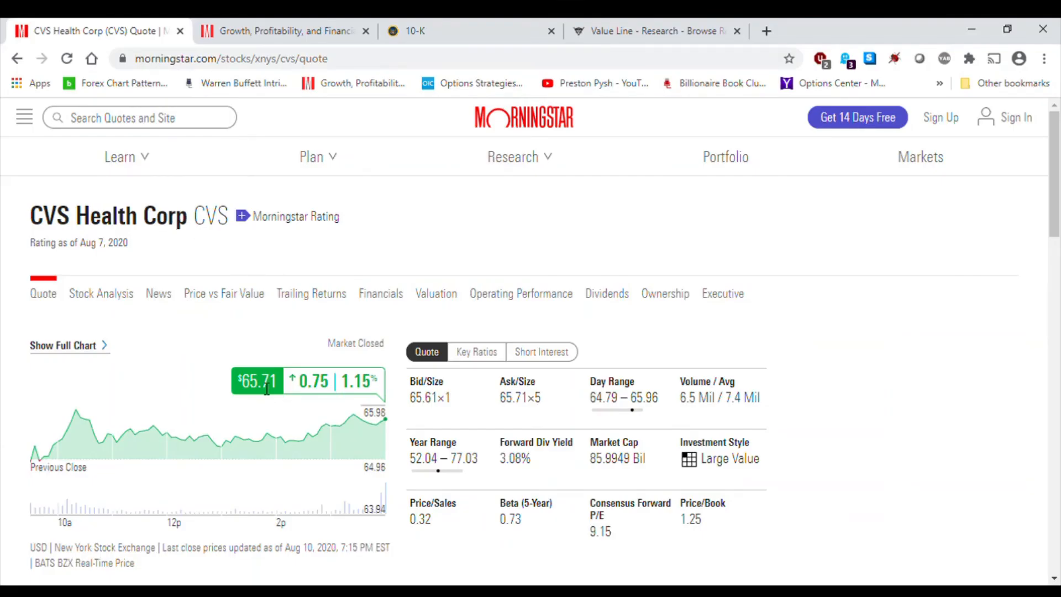
pyautogui.moveTo(392, 216)
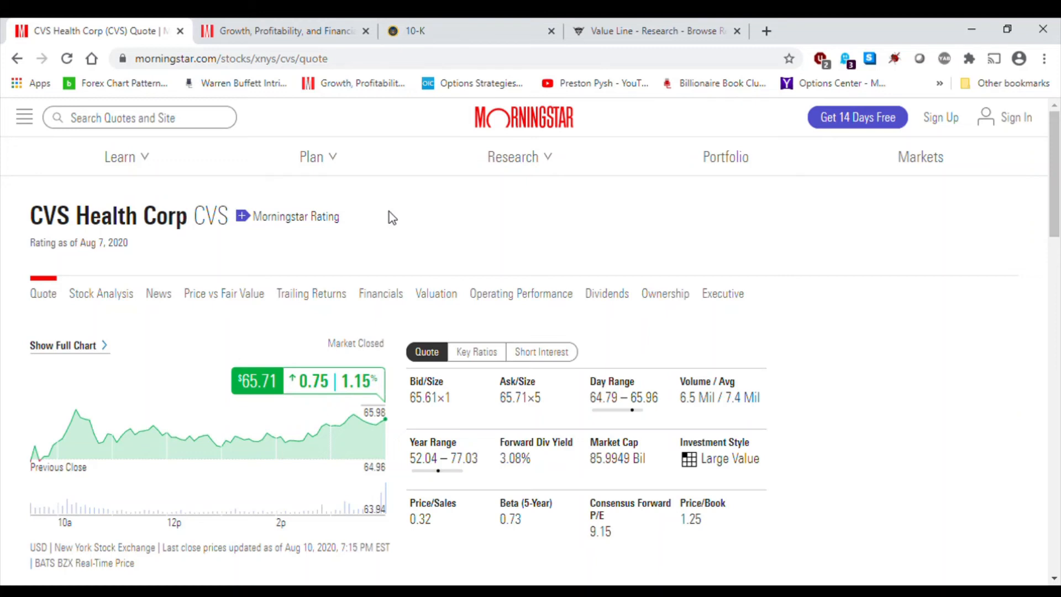
pyautogui.moveTo(454, 238)
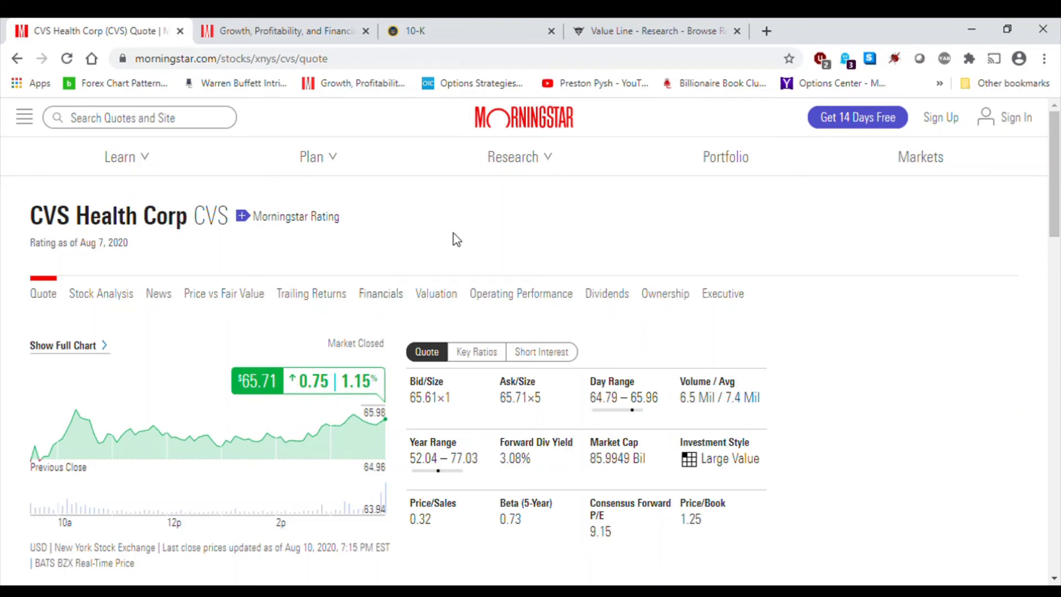